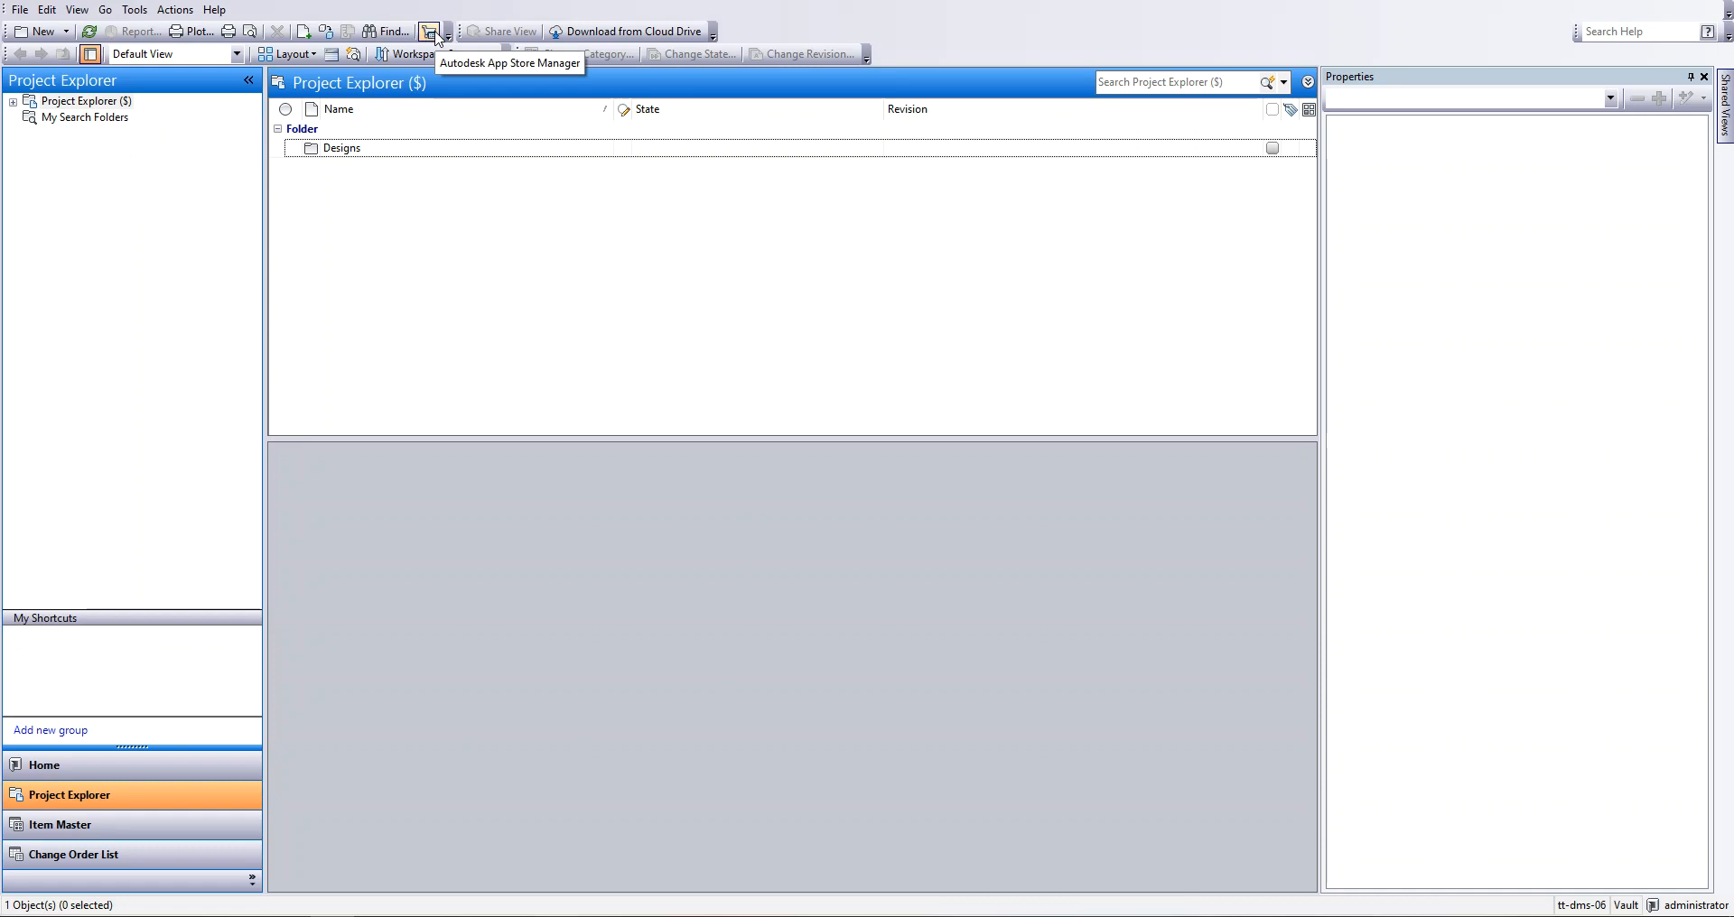
Review installed Autodesk add-ins, then open the add-in update folder and select MSAddinServerSetup24.0.1.35.msi
{"action": "left_click", "coordinate": [430, 31]}
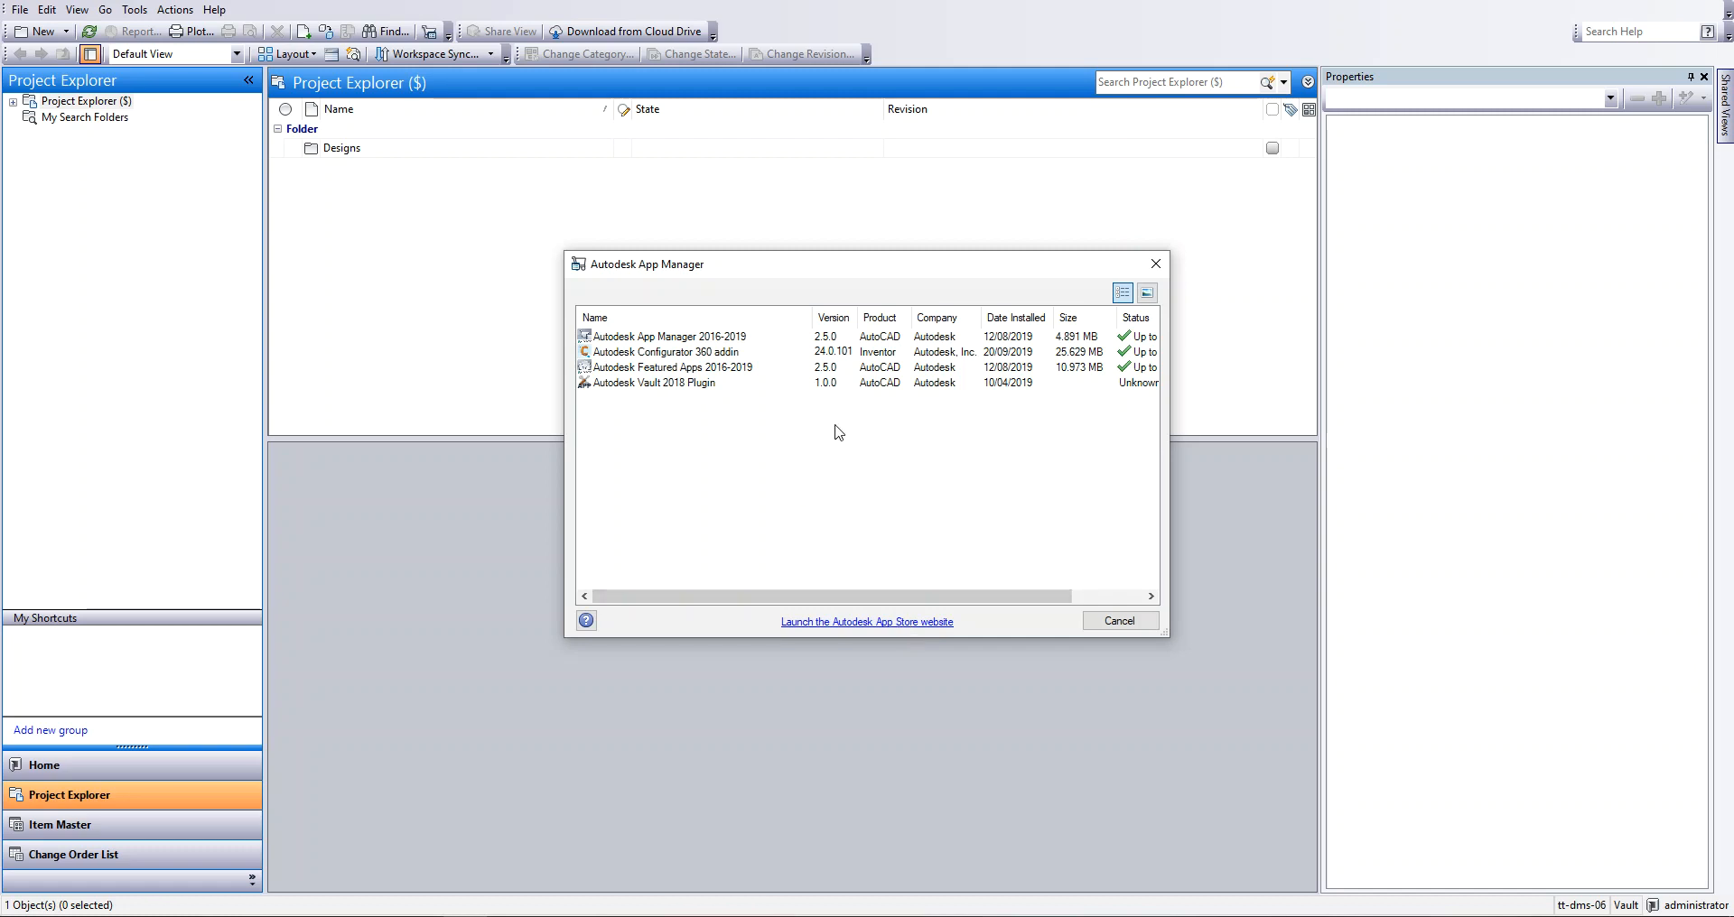
{"action": "mouse_move", "coordinate": [941, 443]}
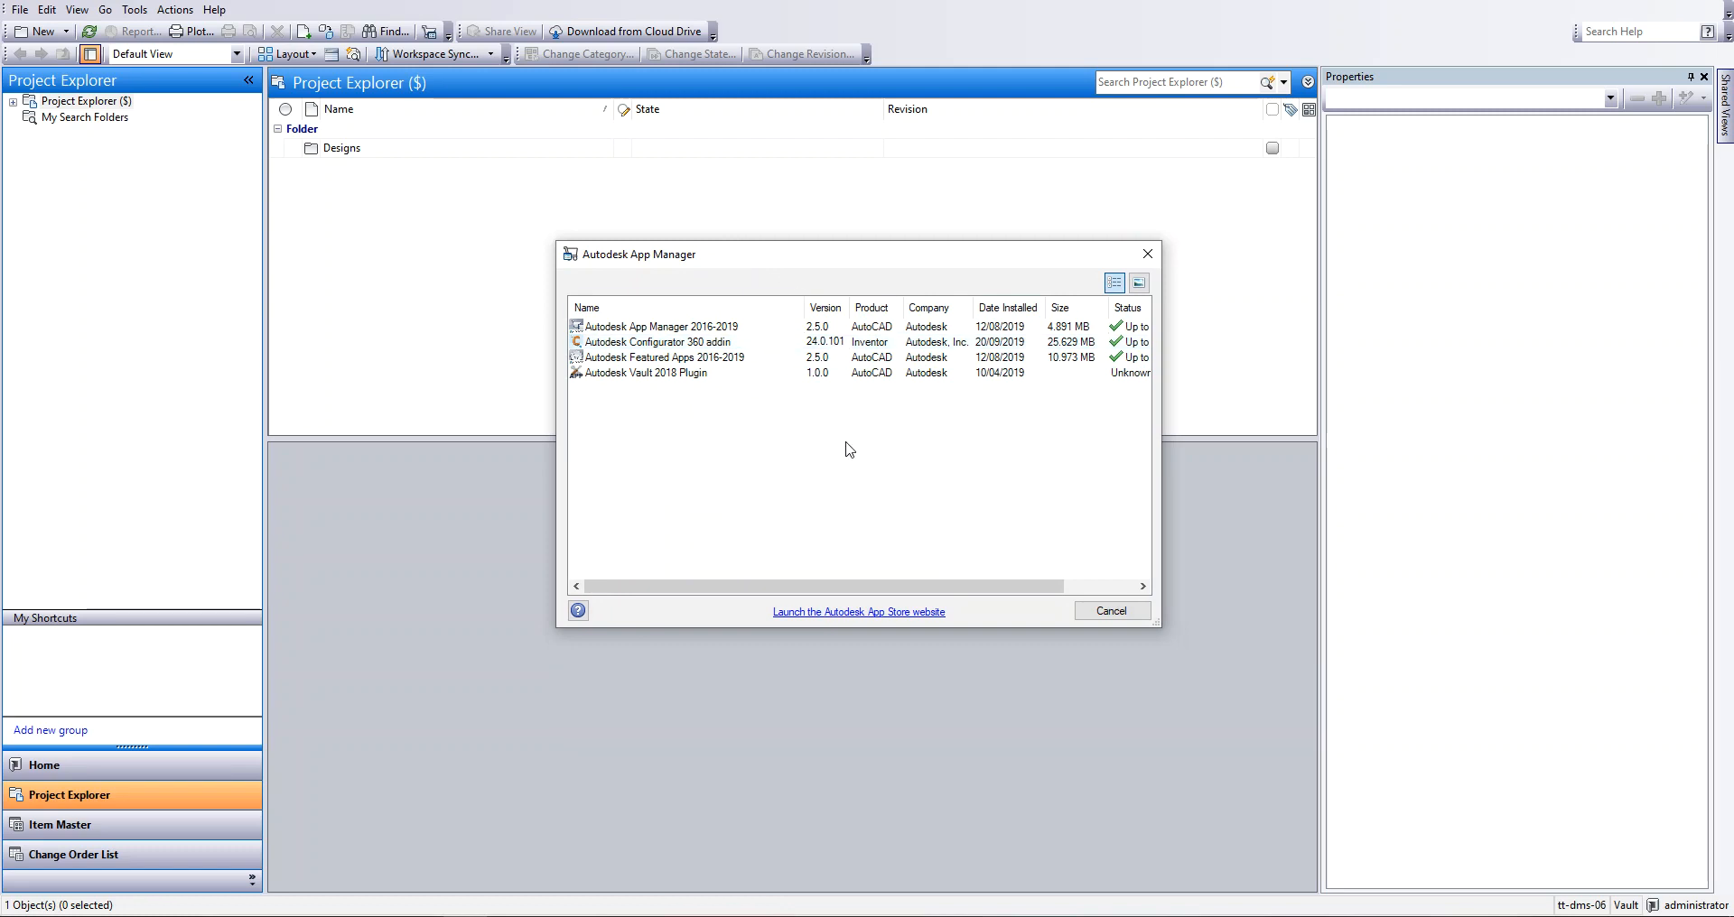
{"action": "left_click", "coordinate": [644, 373]}
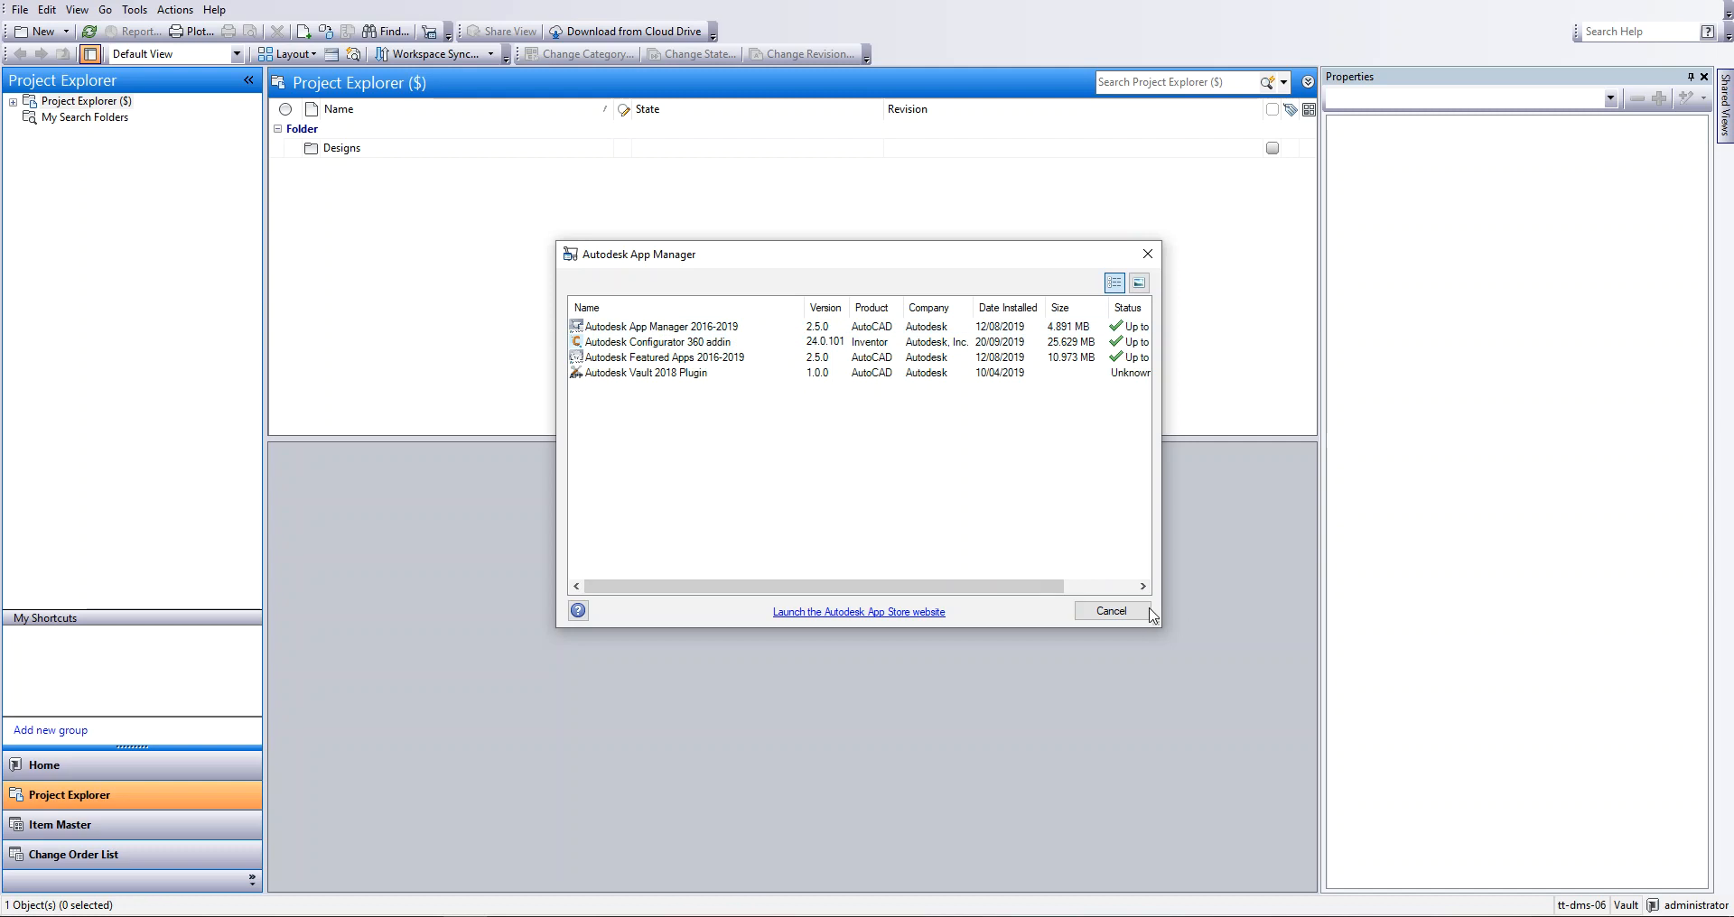
{"action": "left_click", "coordinate": [1108, 612]}
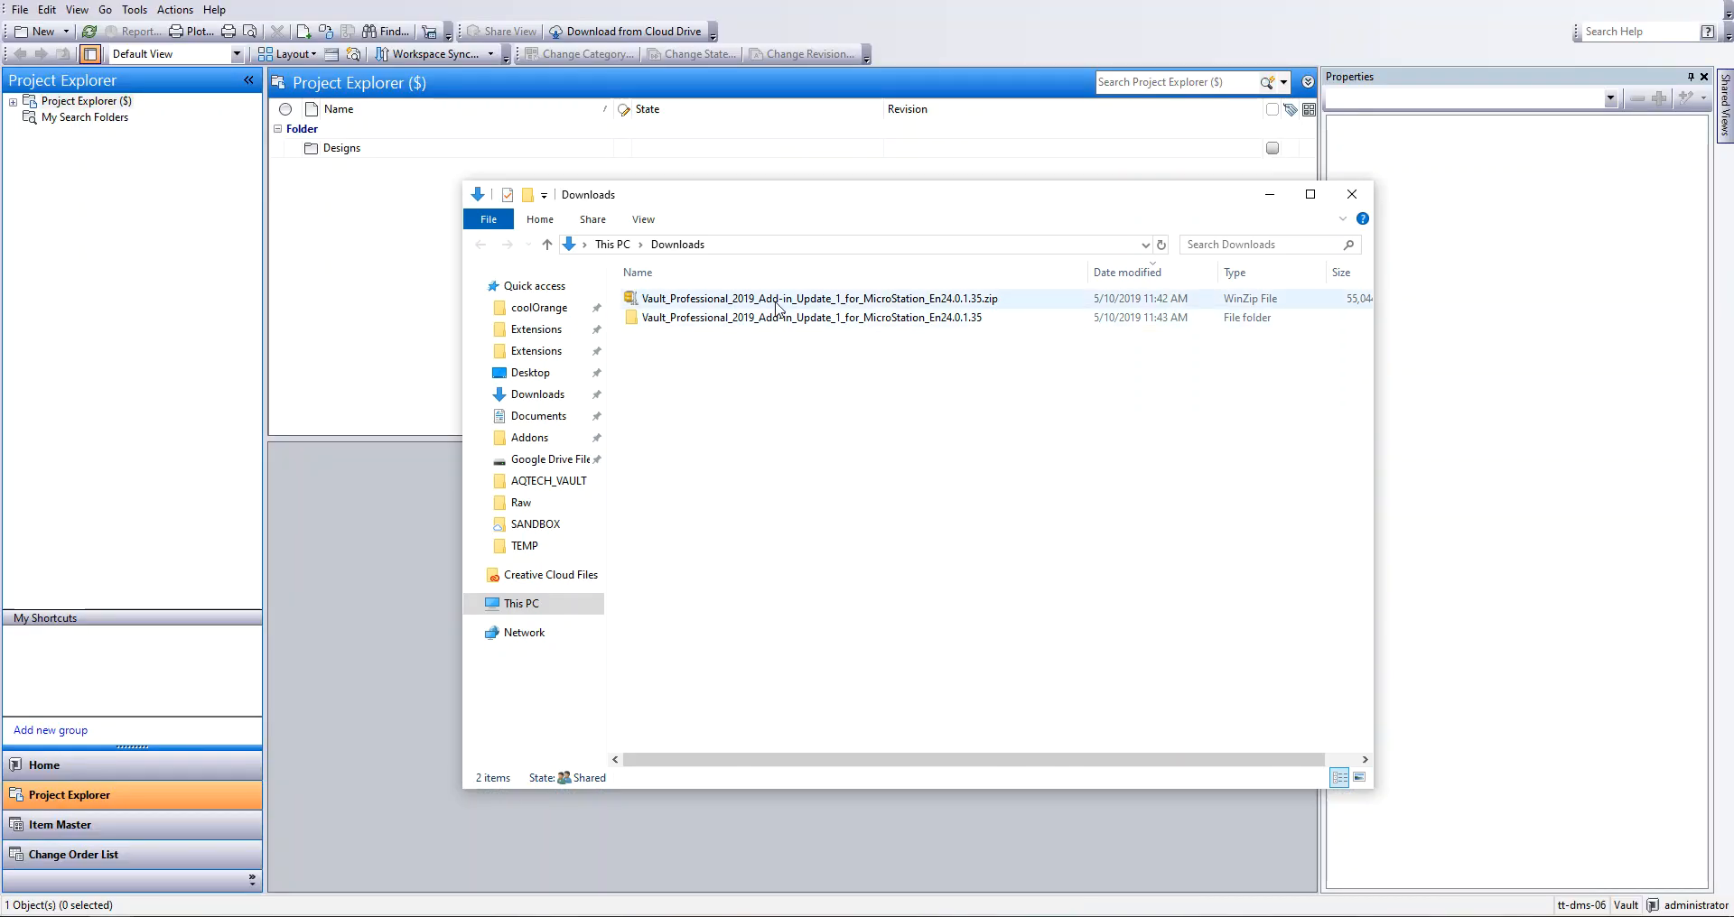
{"action": "double_click", "coordinate": [811, 317]}
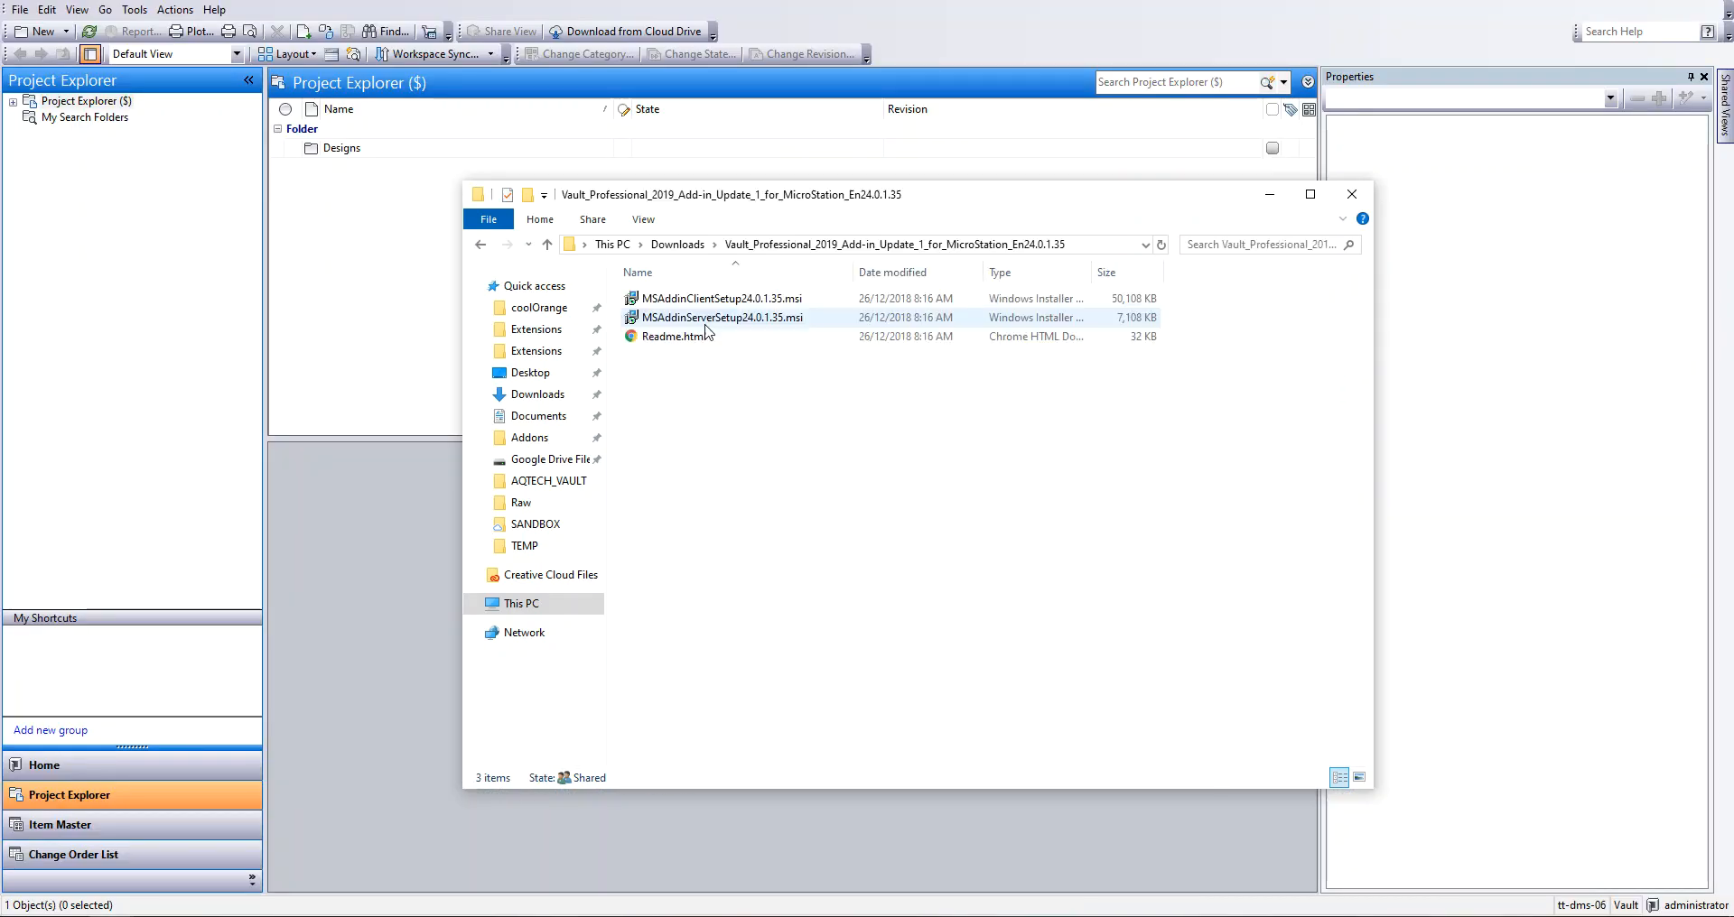
{"action": "mouse_move", "coordinate": [718, 299]}
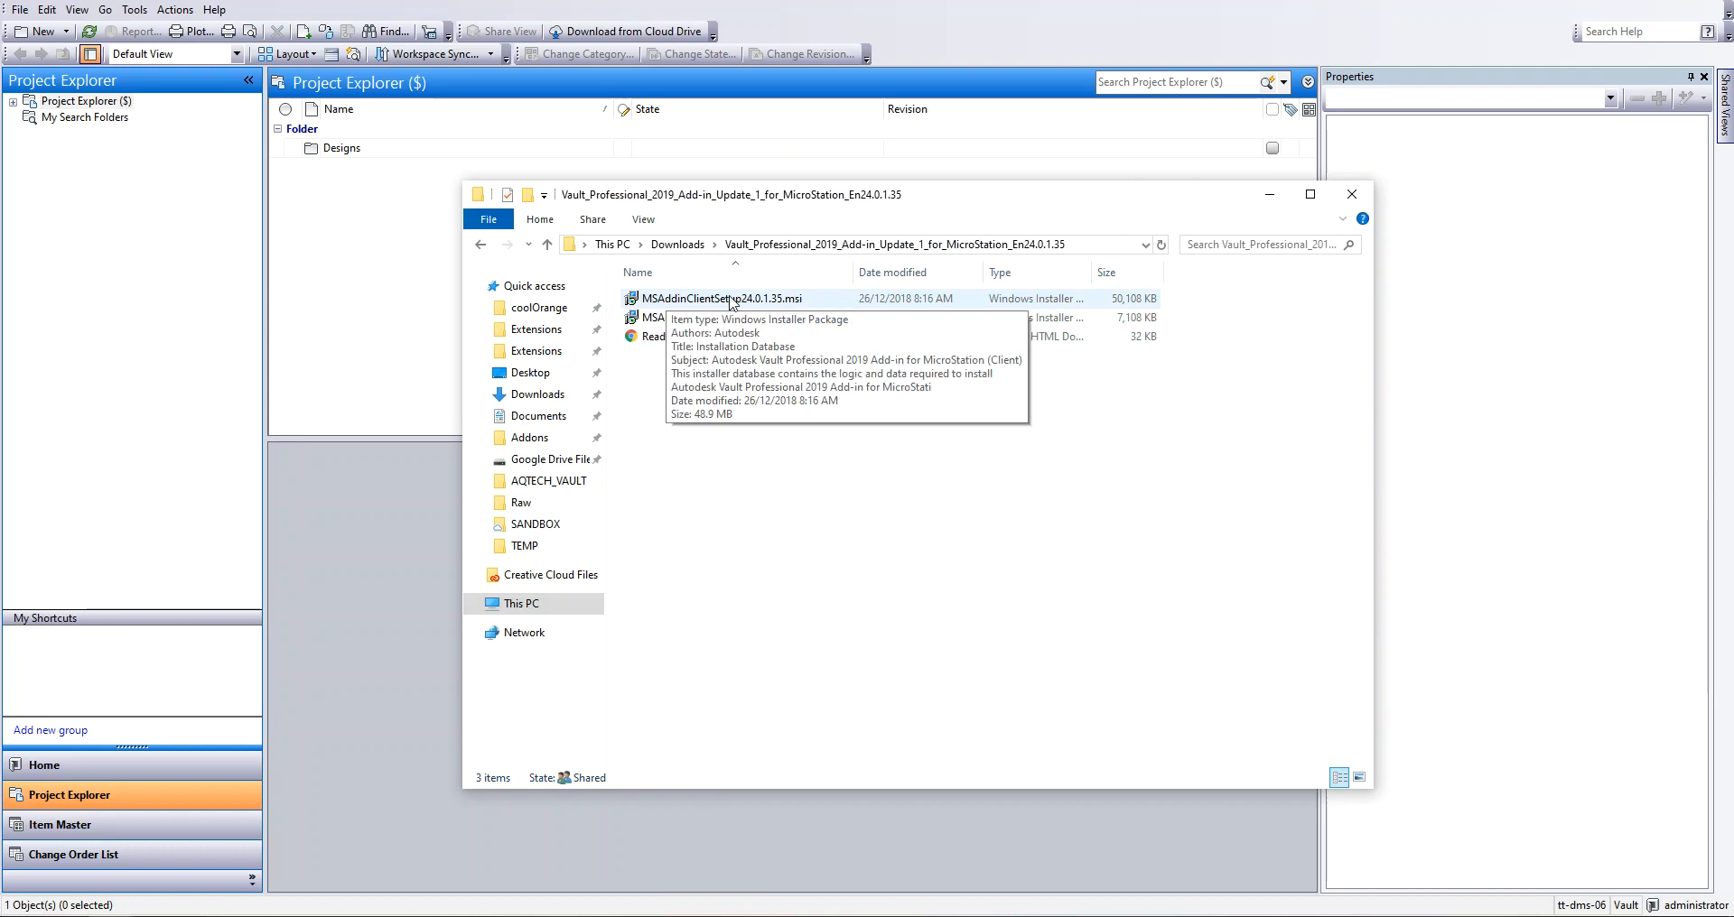
{"action": "mouse_move", "coordinate": [719, 317]}
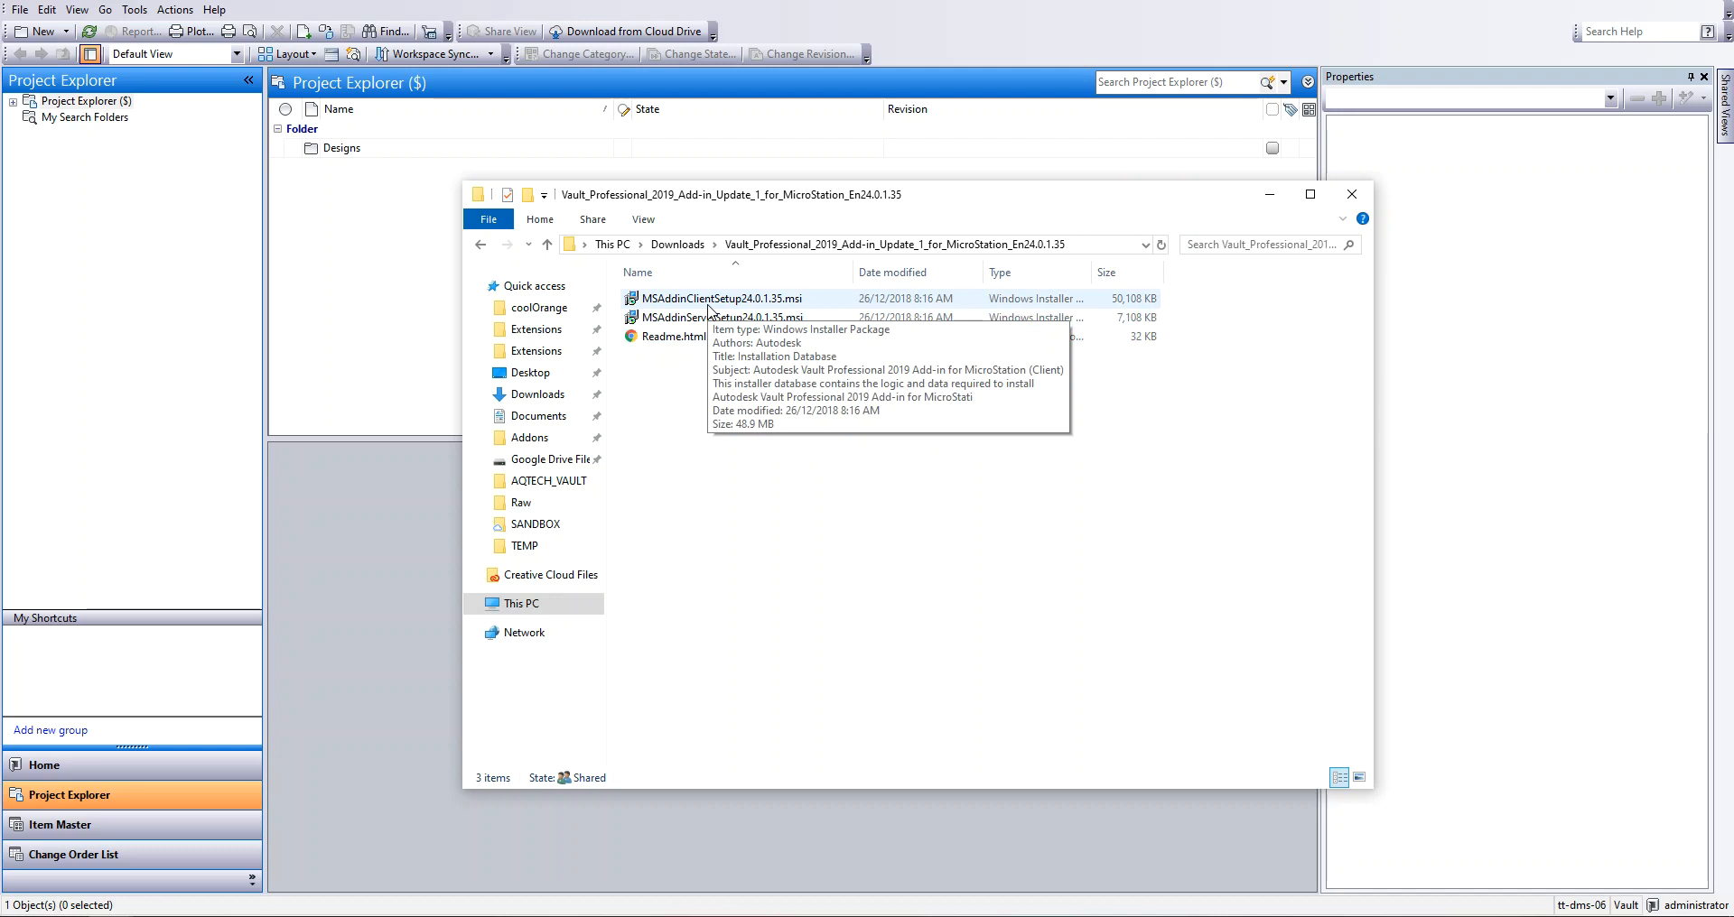
{"action": "mouse_move", "coordinate": [715, 304]}
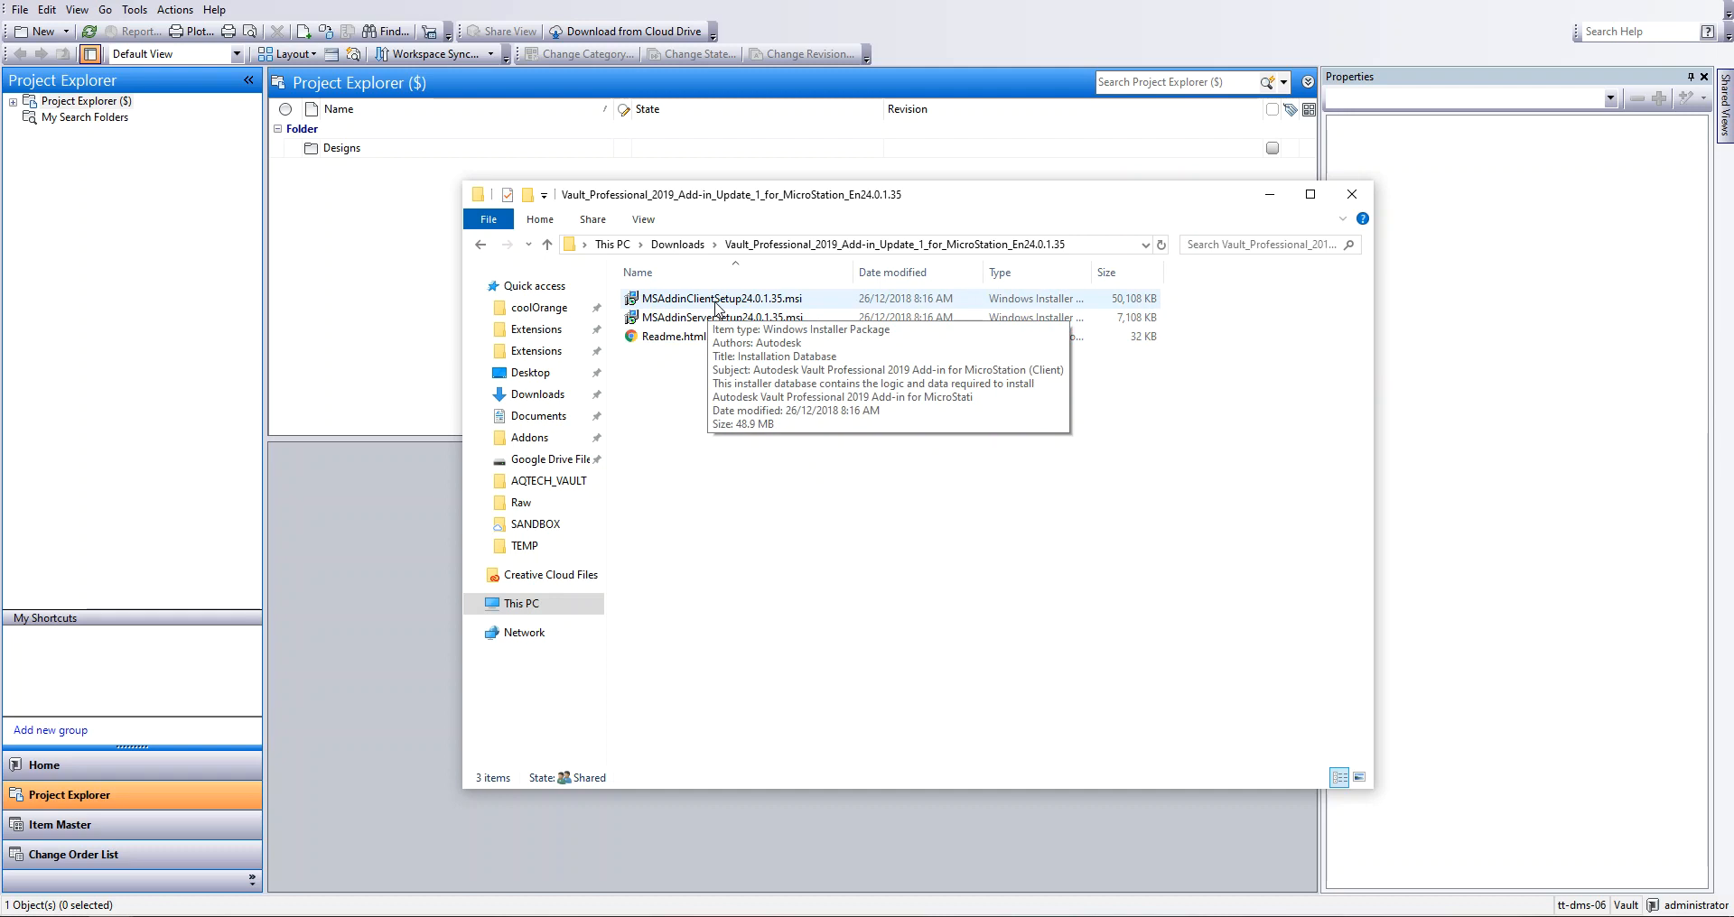
{"action": "mouse_move", "coordinate": [804, 565]}
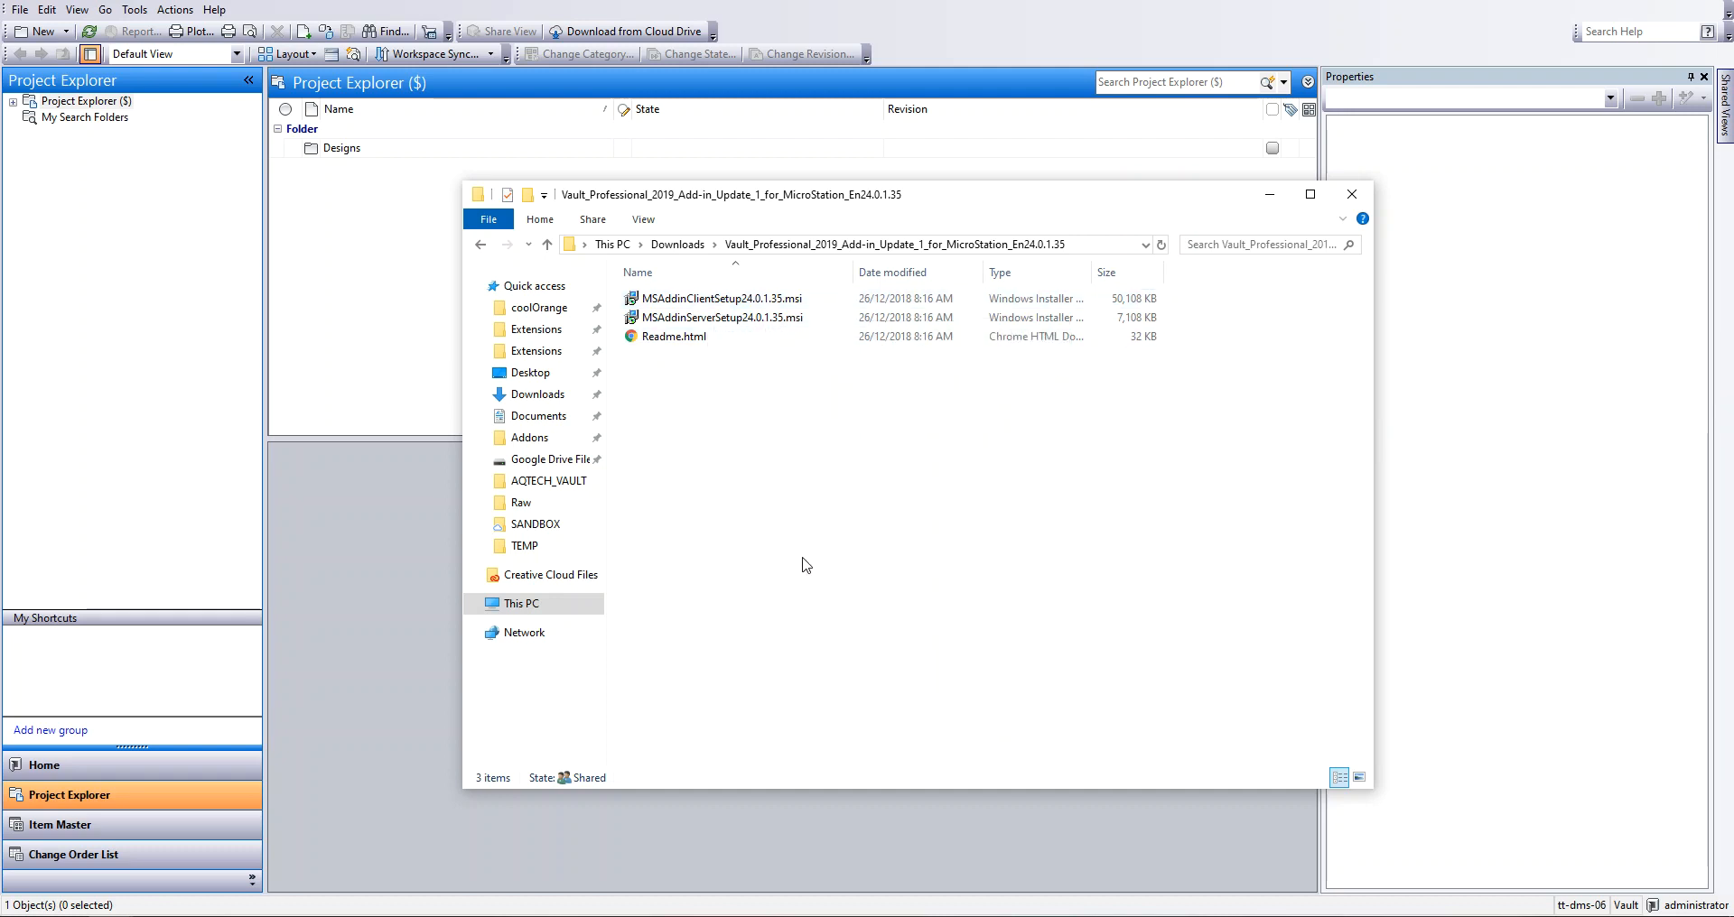
{"action": "mouse_move", "coordinate": [720, 317]}
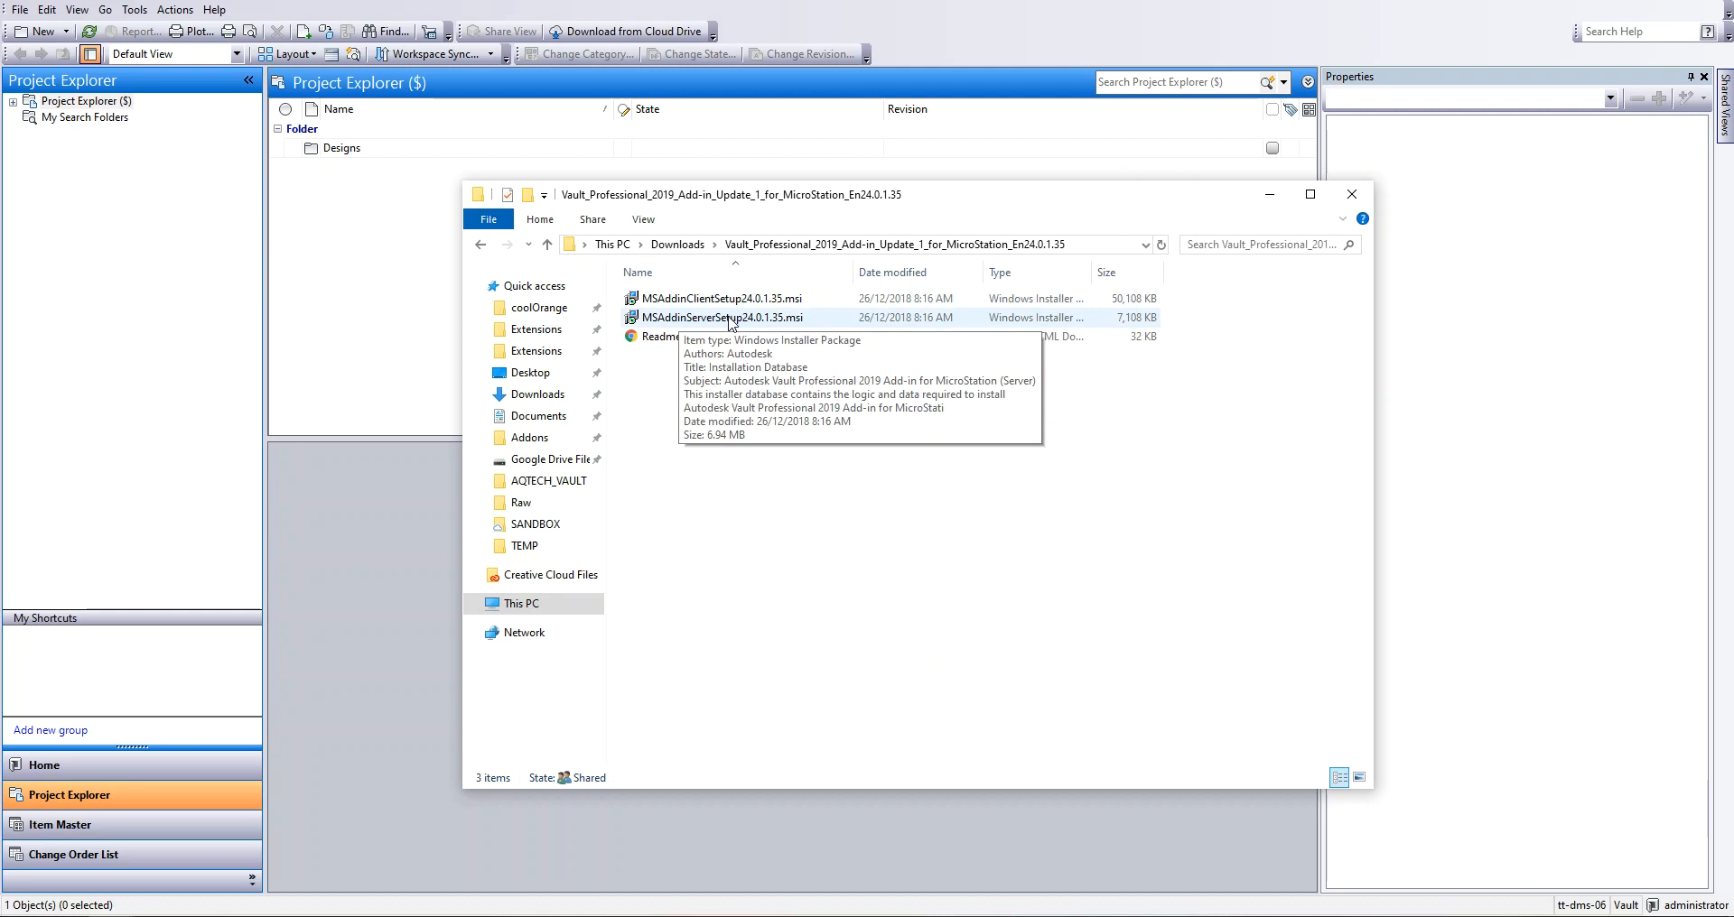
{"action": "left_click", "coordinate": [721, 317]}
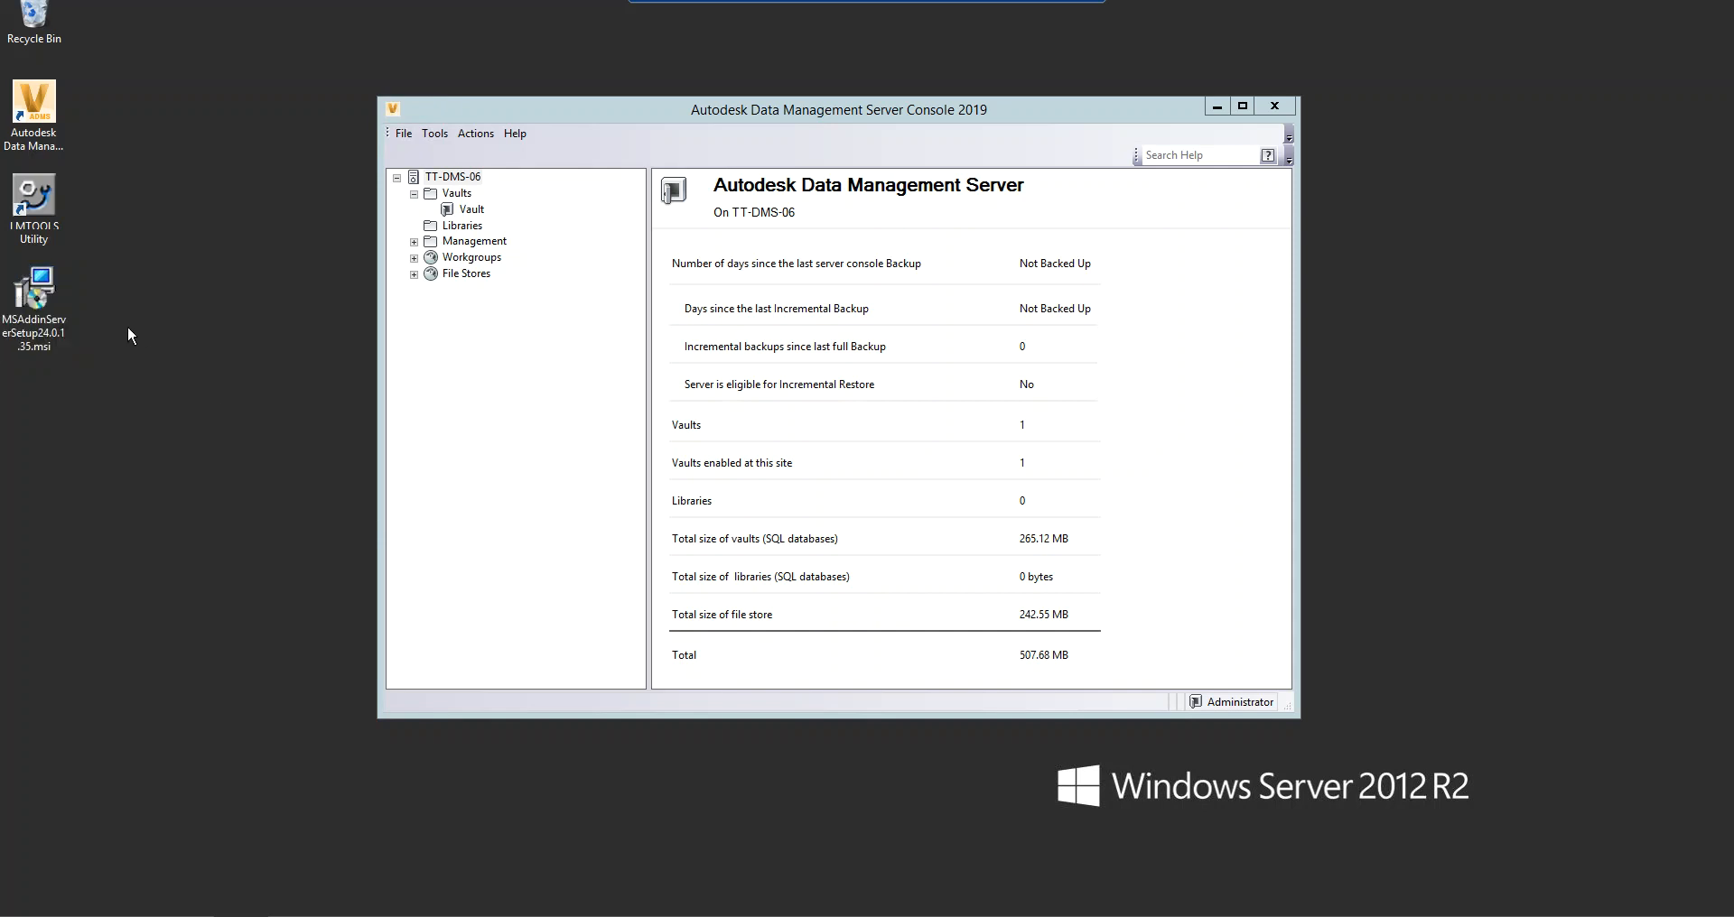
{"action": "left_click", "coordinate": [33, 287]}
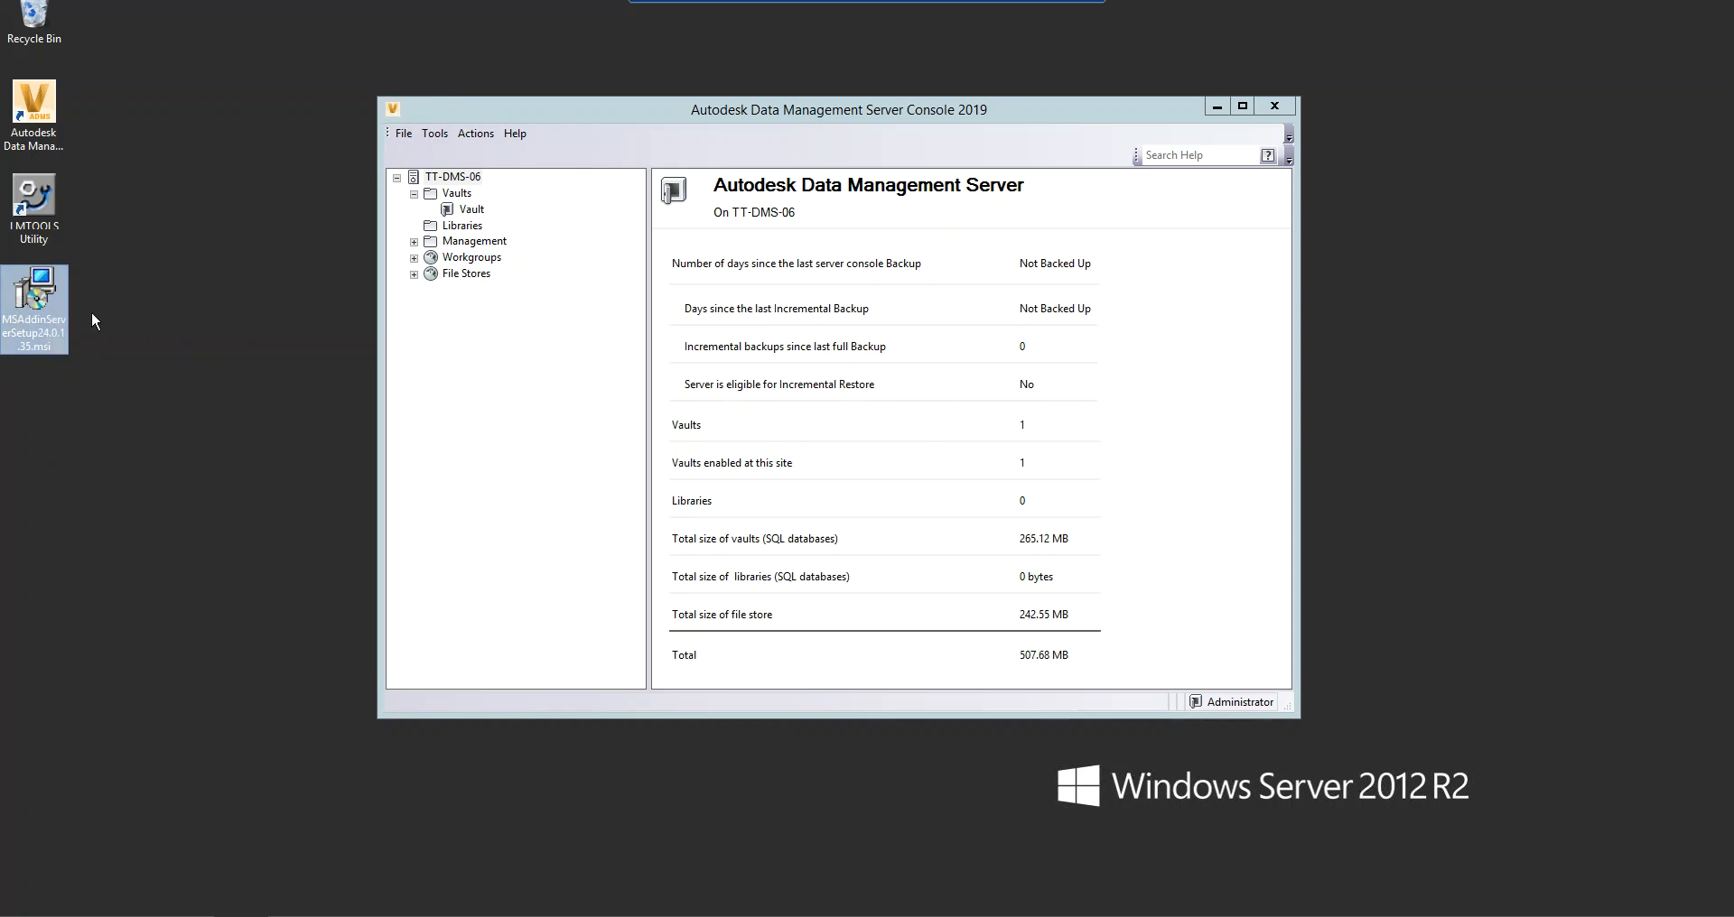
{"action": "mouse_move", "coordinate": [326, 279]}
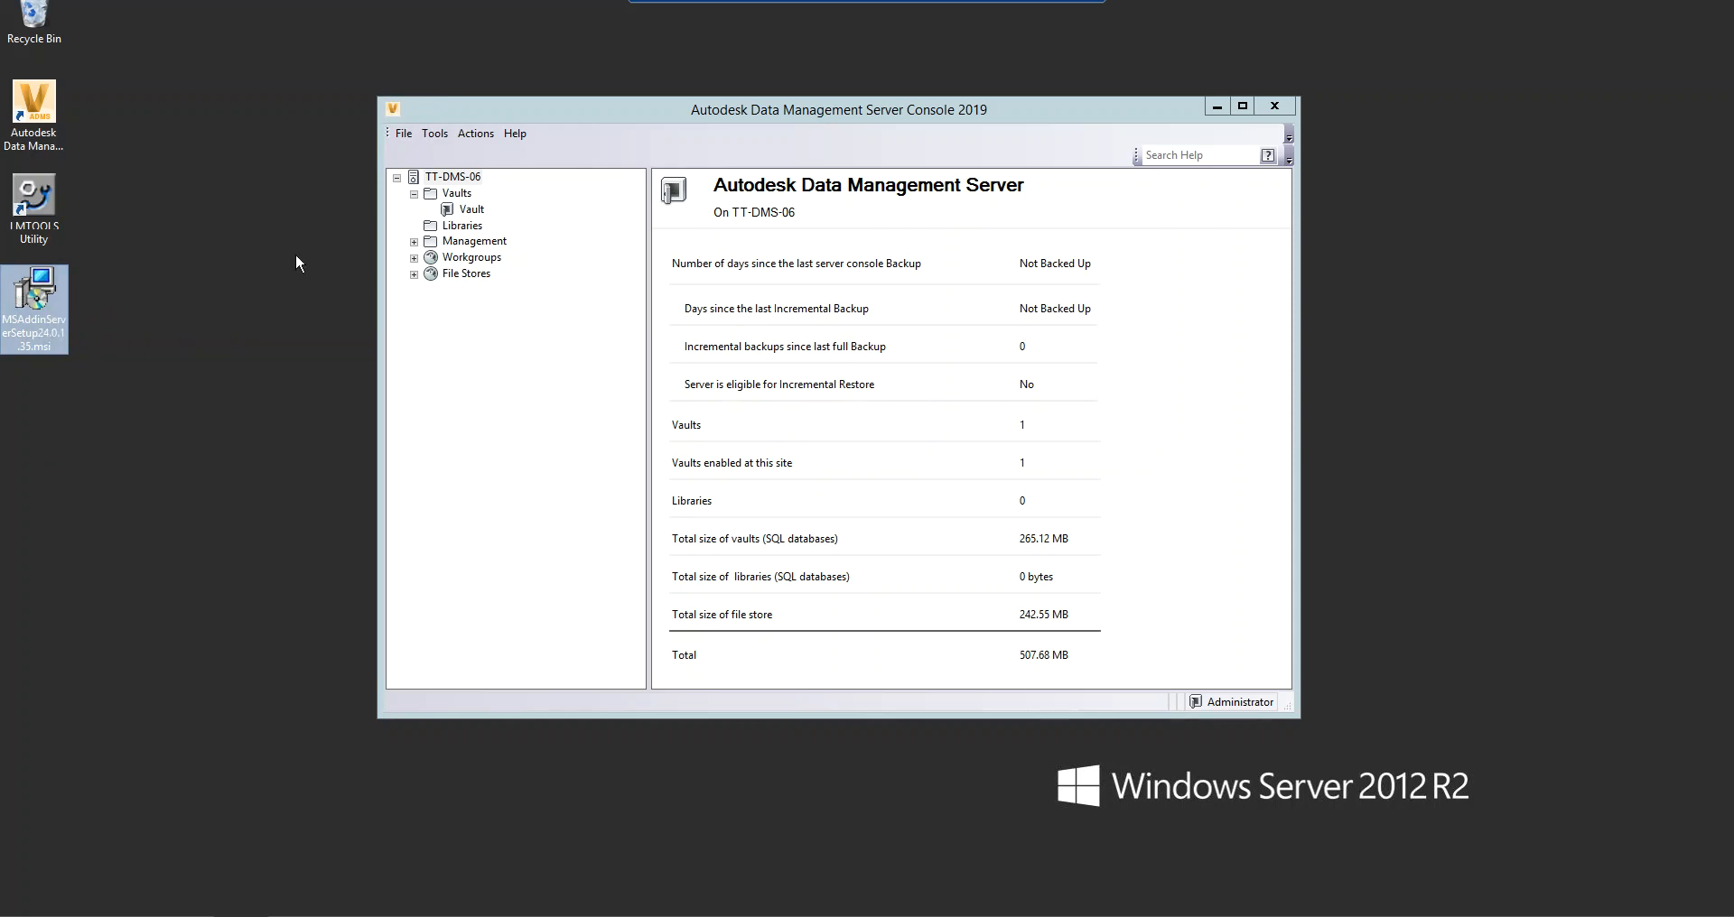
{"action": "mouse_move", "coordinate": [987, 411]}
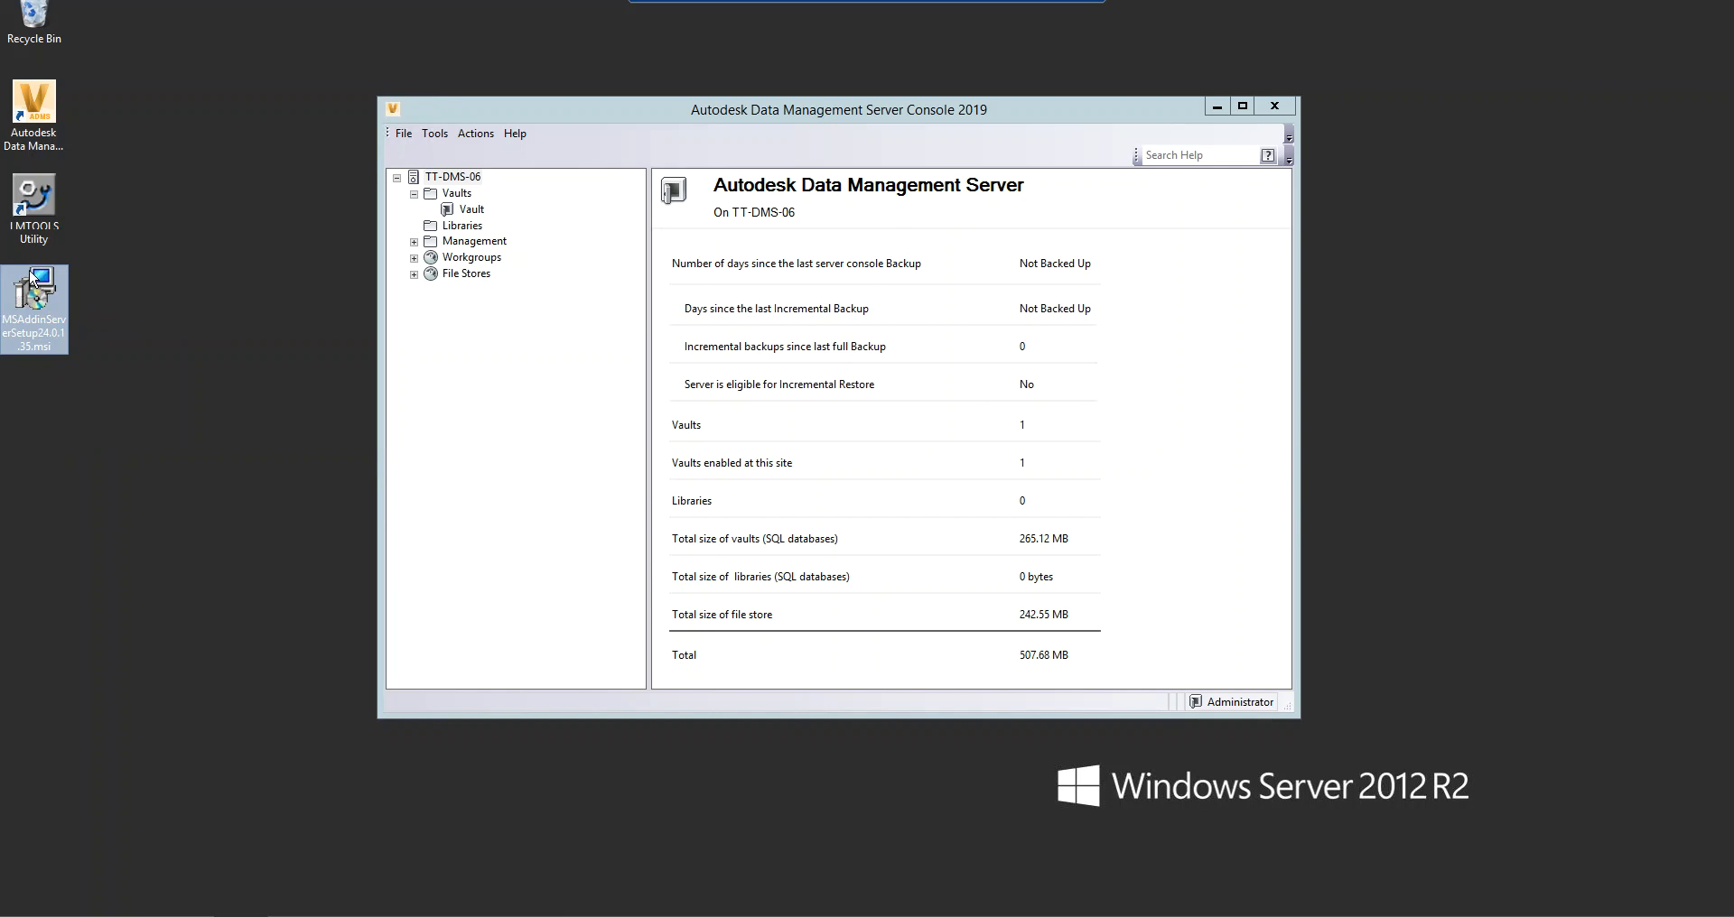
{"action": "mouse_move", "coordinate": [73, 322]}
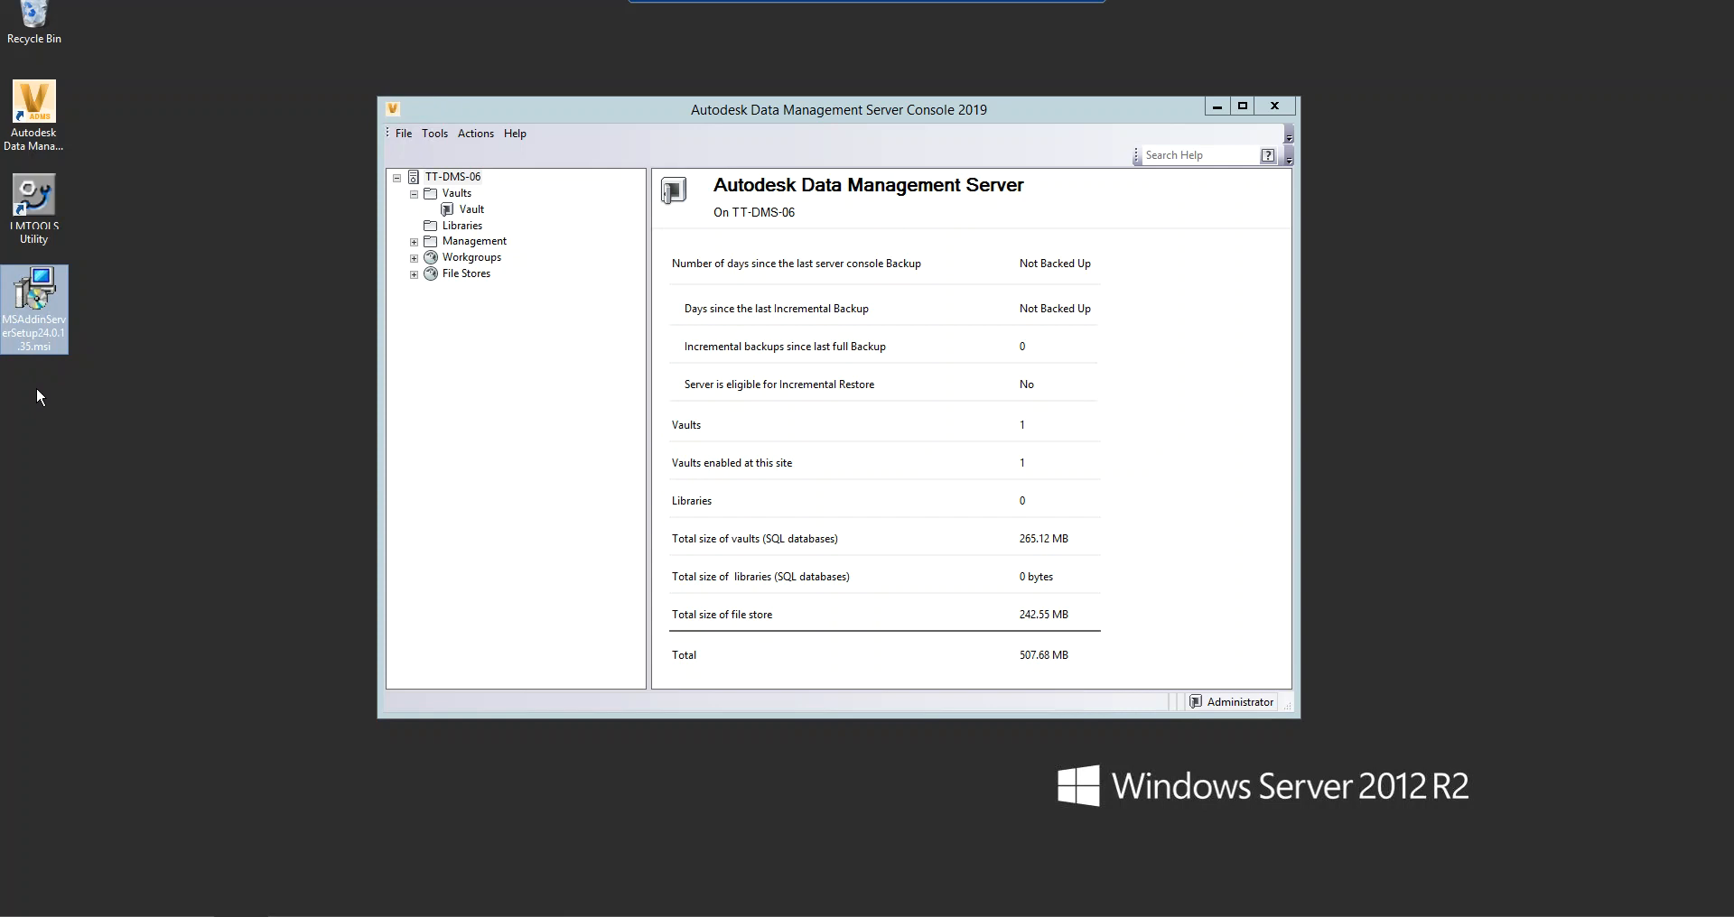
{"action": "mouse_move", "coordinate": [195, 398]}
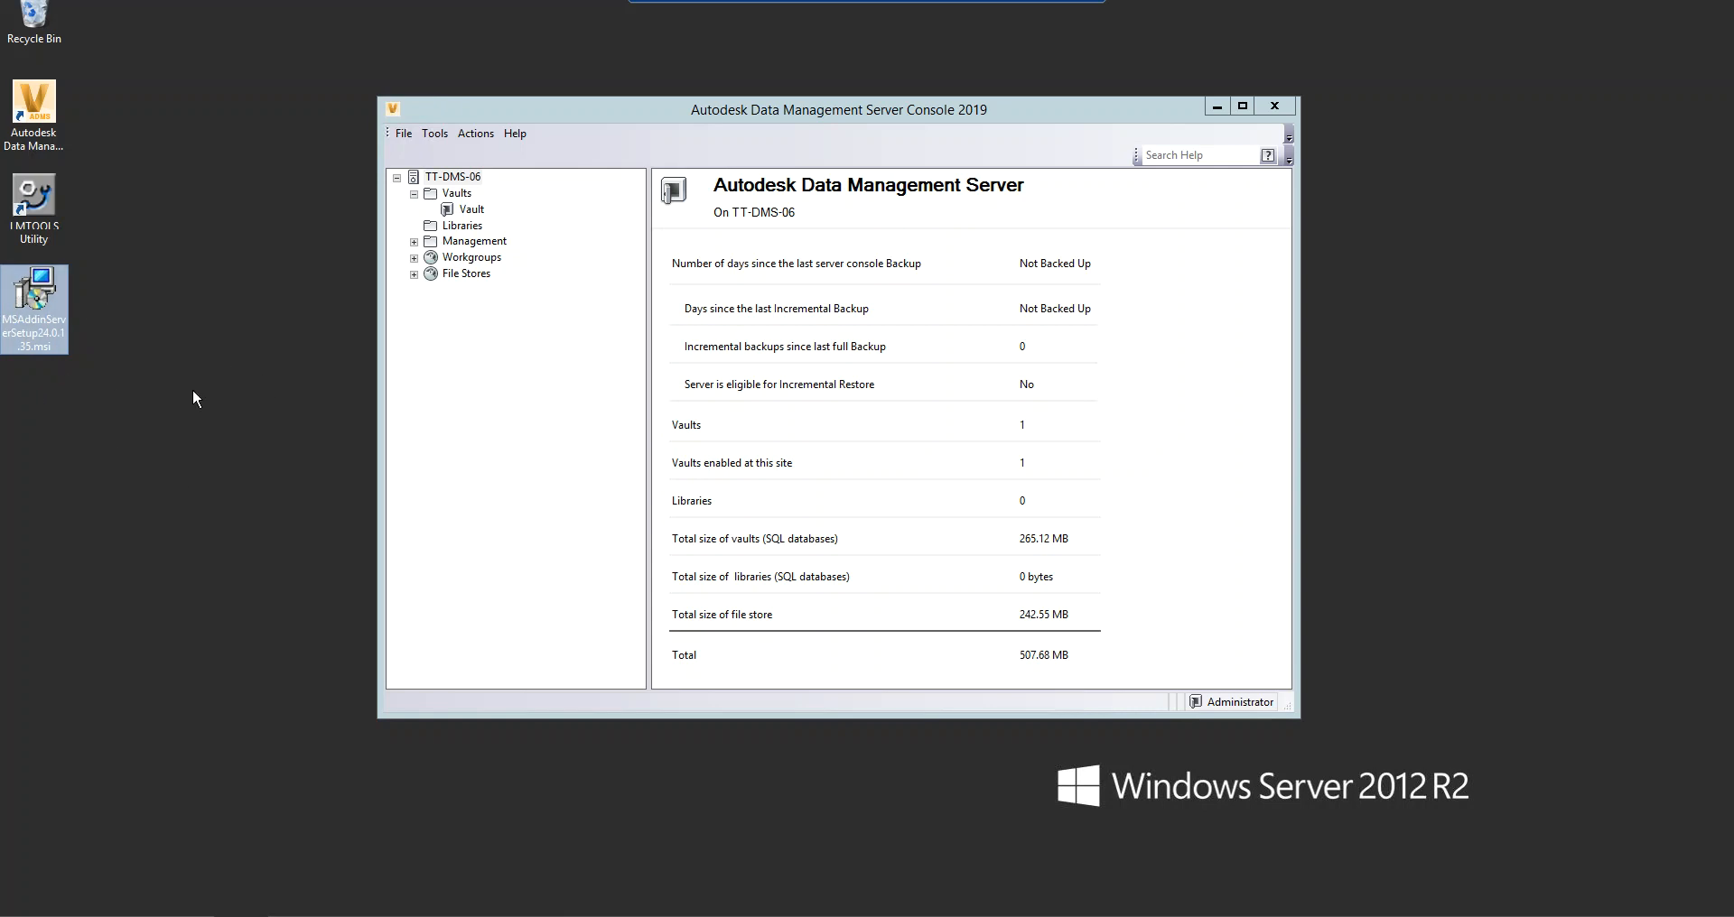
{"action": "mouse_move", "coordinate": [290, 324]}
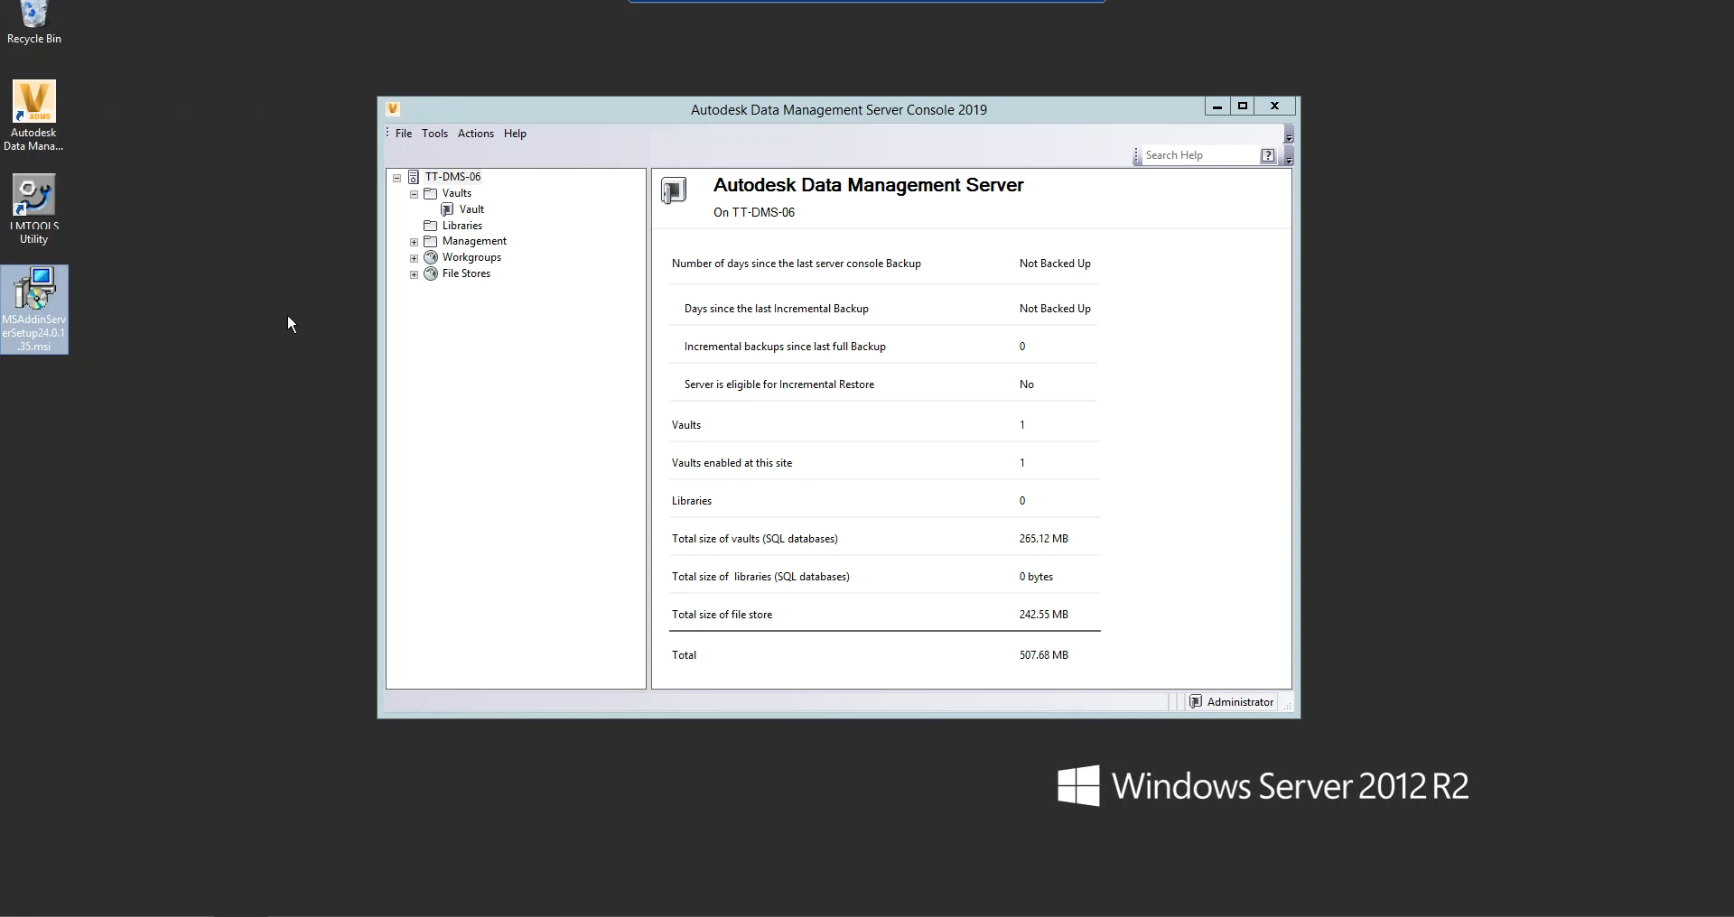
{"action": "mouse_move", "coordinate": [242, 276]}
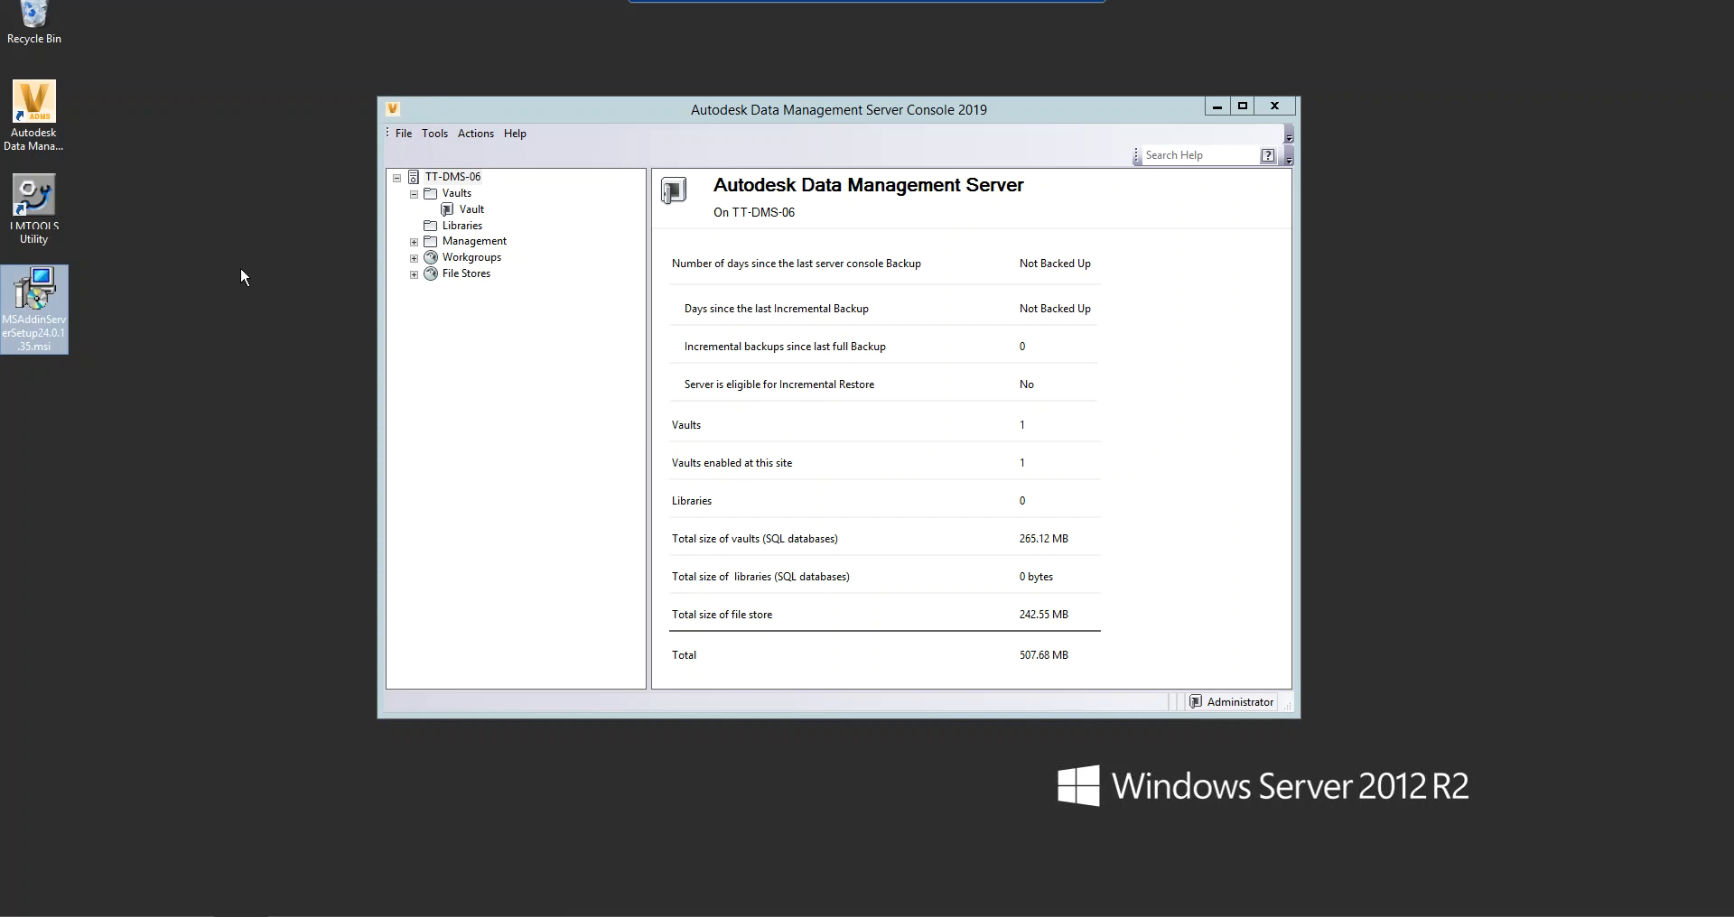
{"action": "mouse_move", "coordinate": [217, 340]}
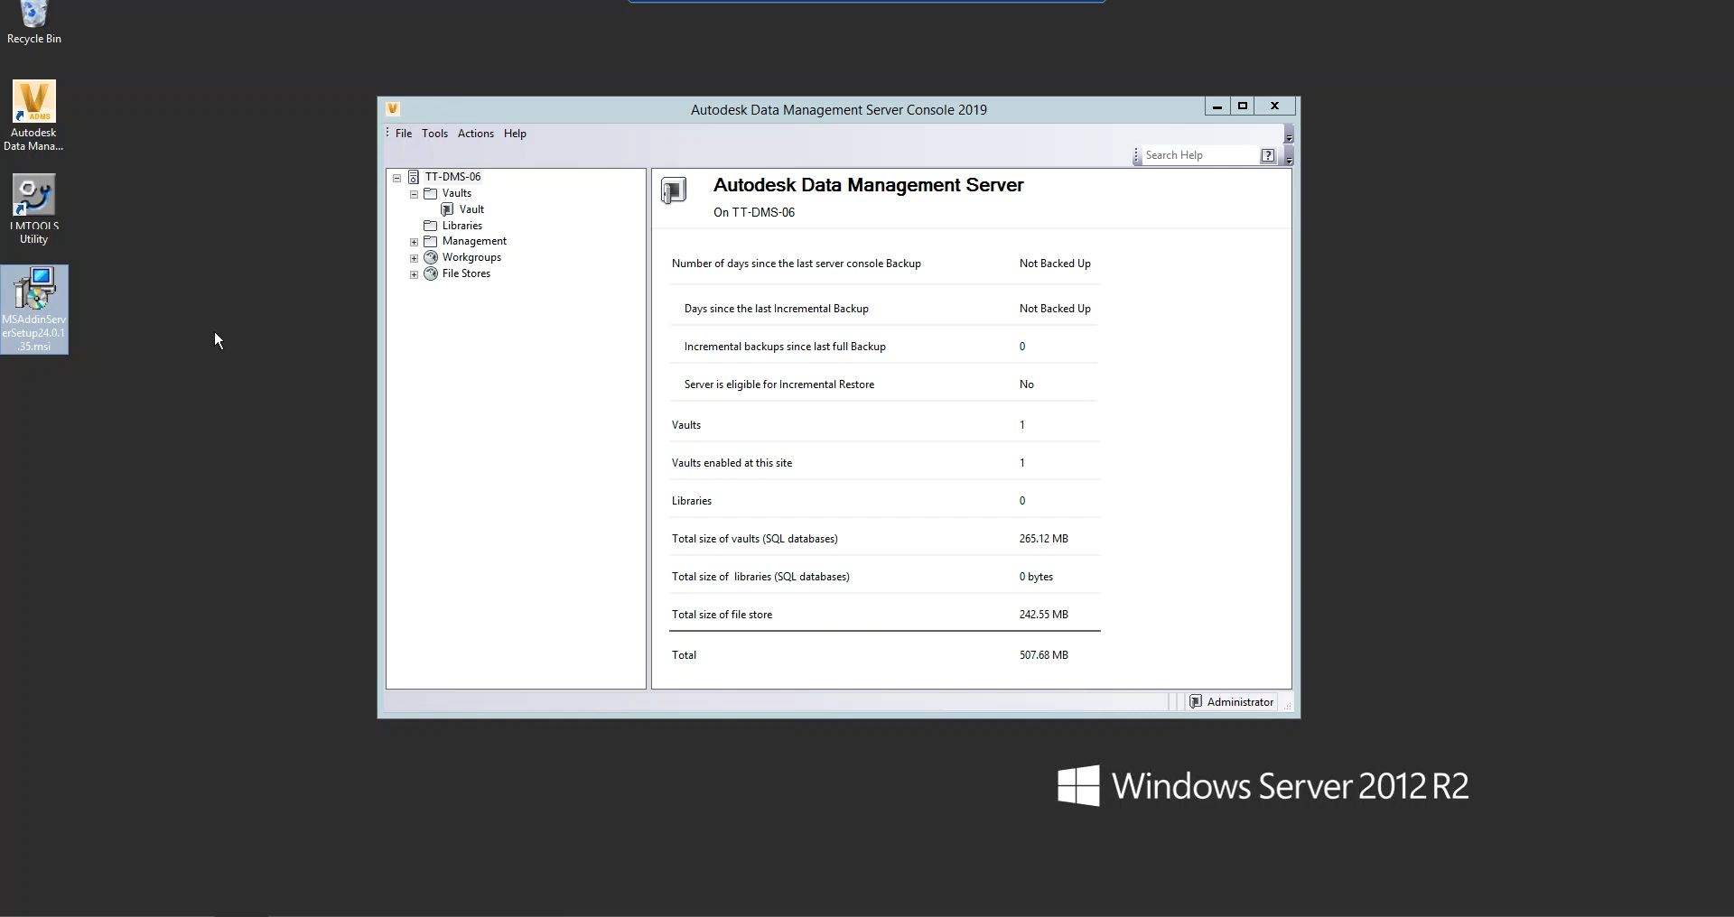
{"action": "mouse_move", "coordinate": [141, 271]}
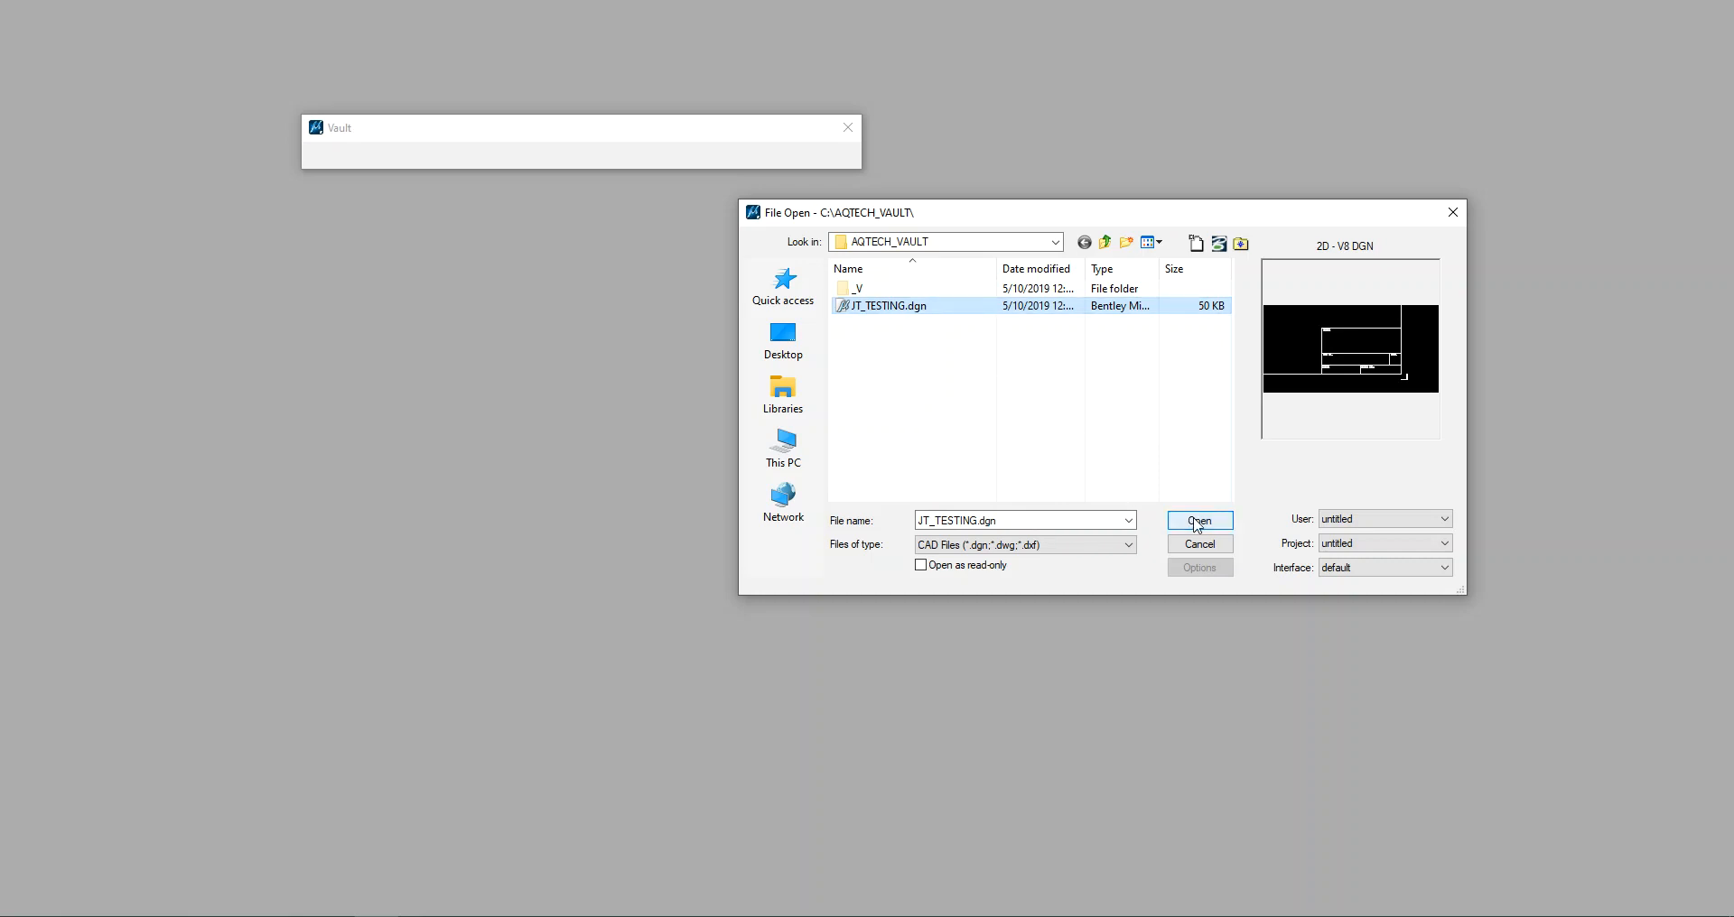
Open JT_TESTING.dgn and log into the tt-dms-06 vault as administrator
{"action": "left_click", "coordinate": [1198, 521]}
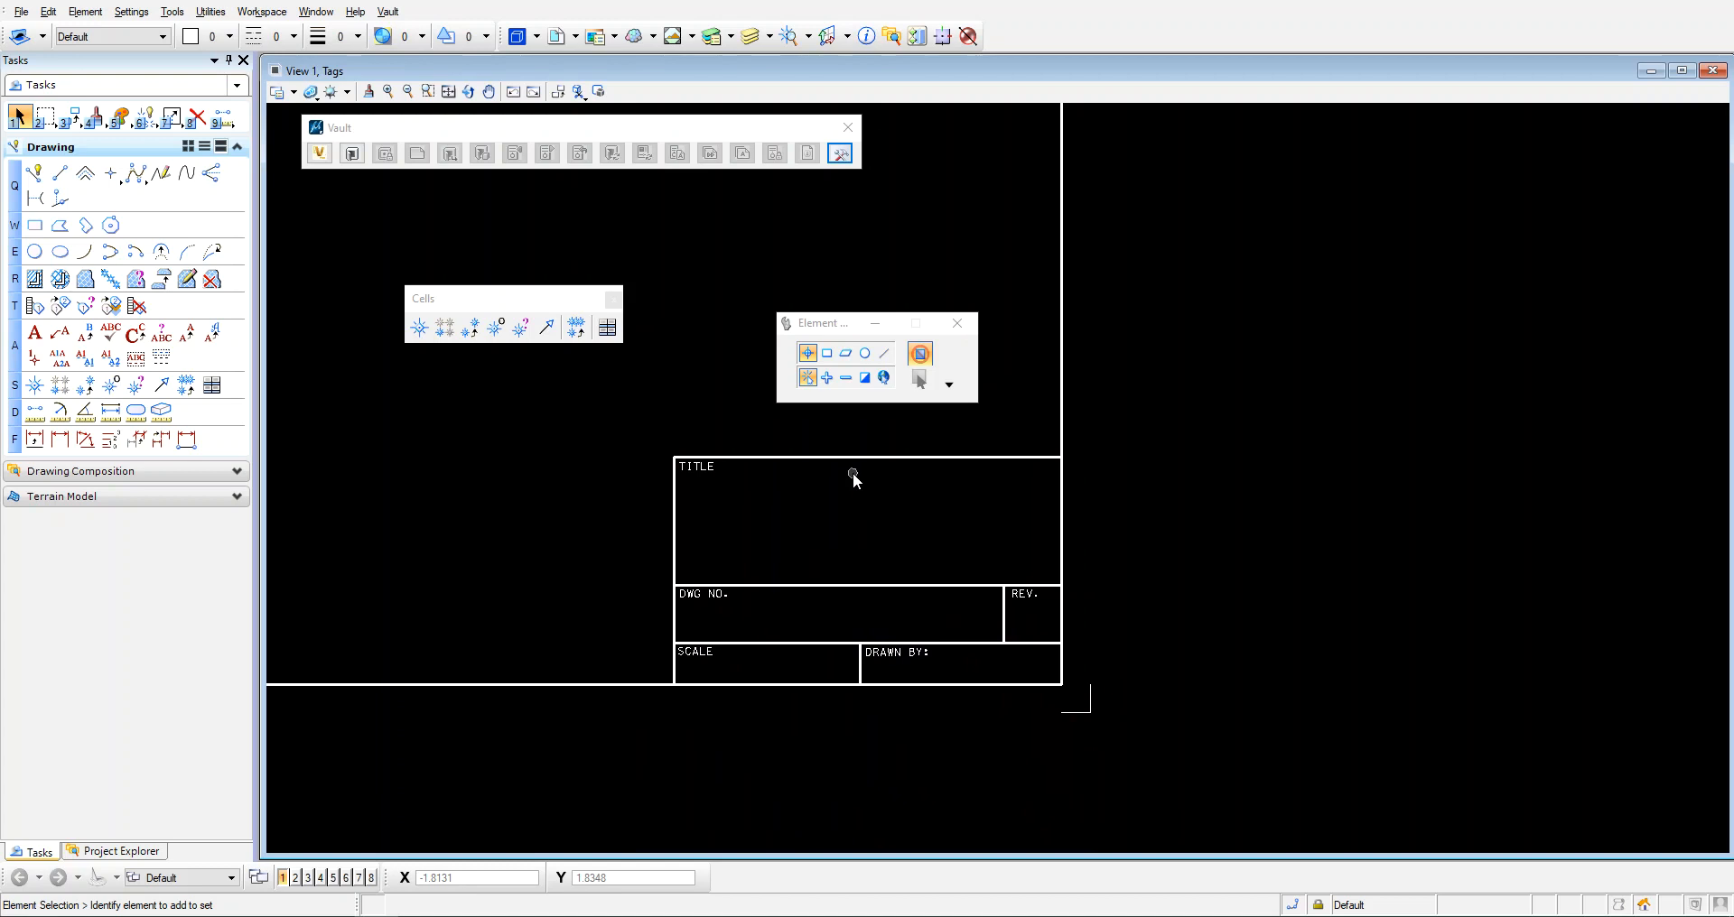
{"action": "mouse_move", "coordinate": [837, 477]}
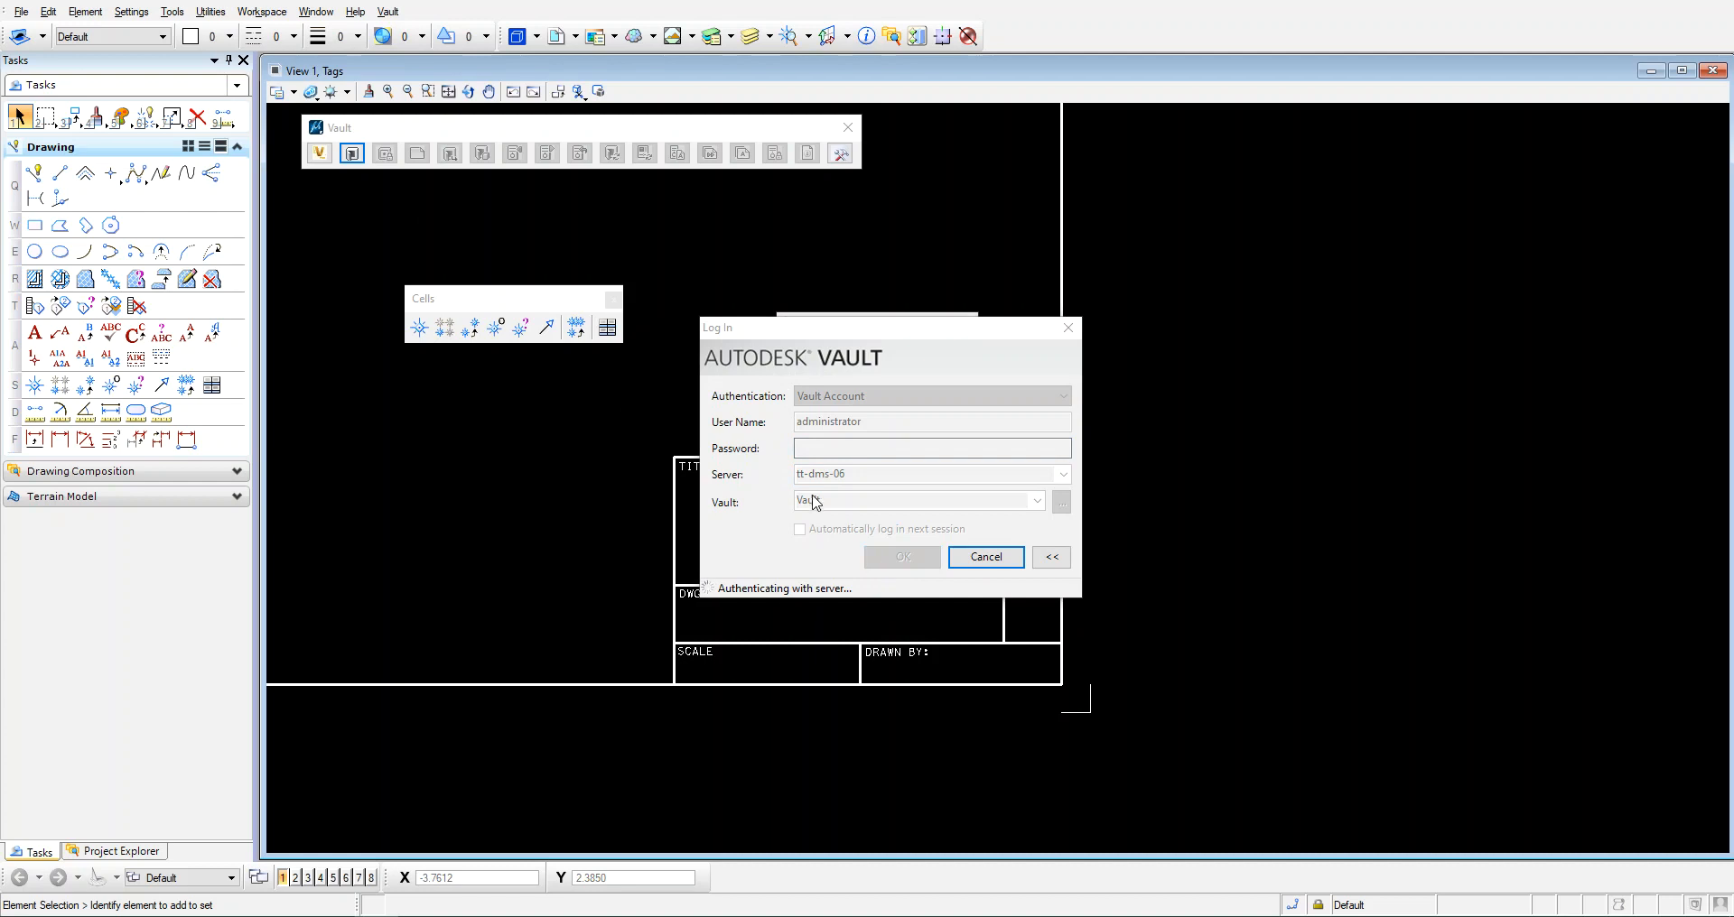
{"action": "left_click", "coordinate": [901, 557]}
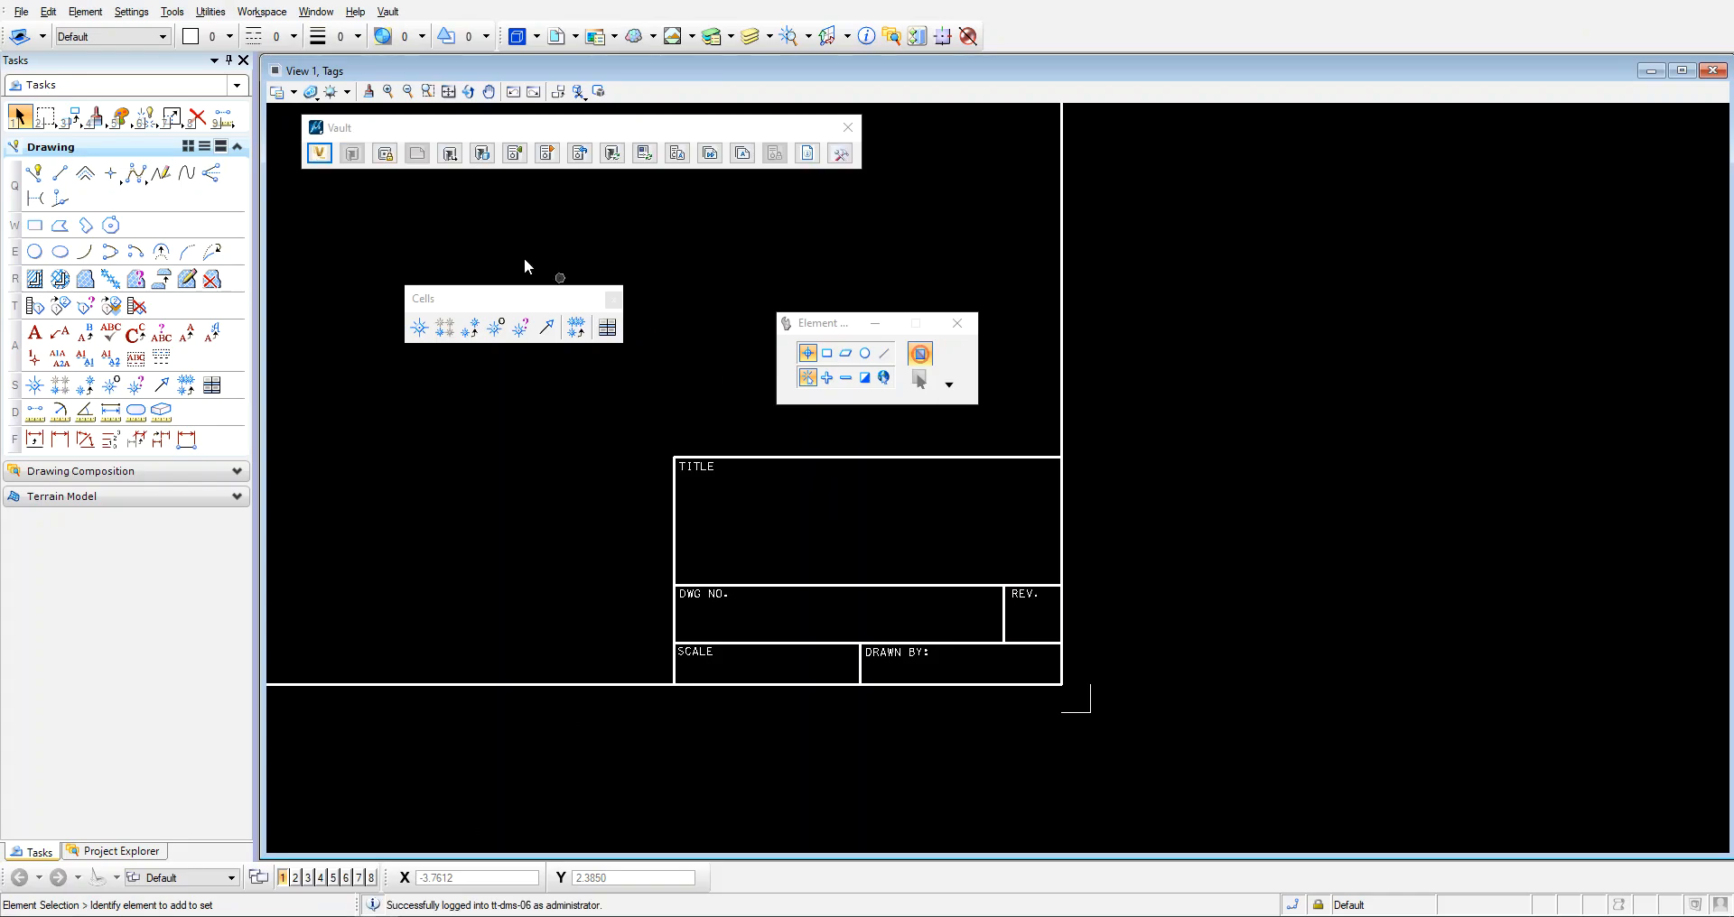
{"action": "left_click", "coordinate": [84, 11]}
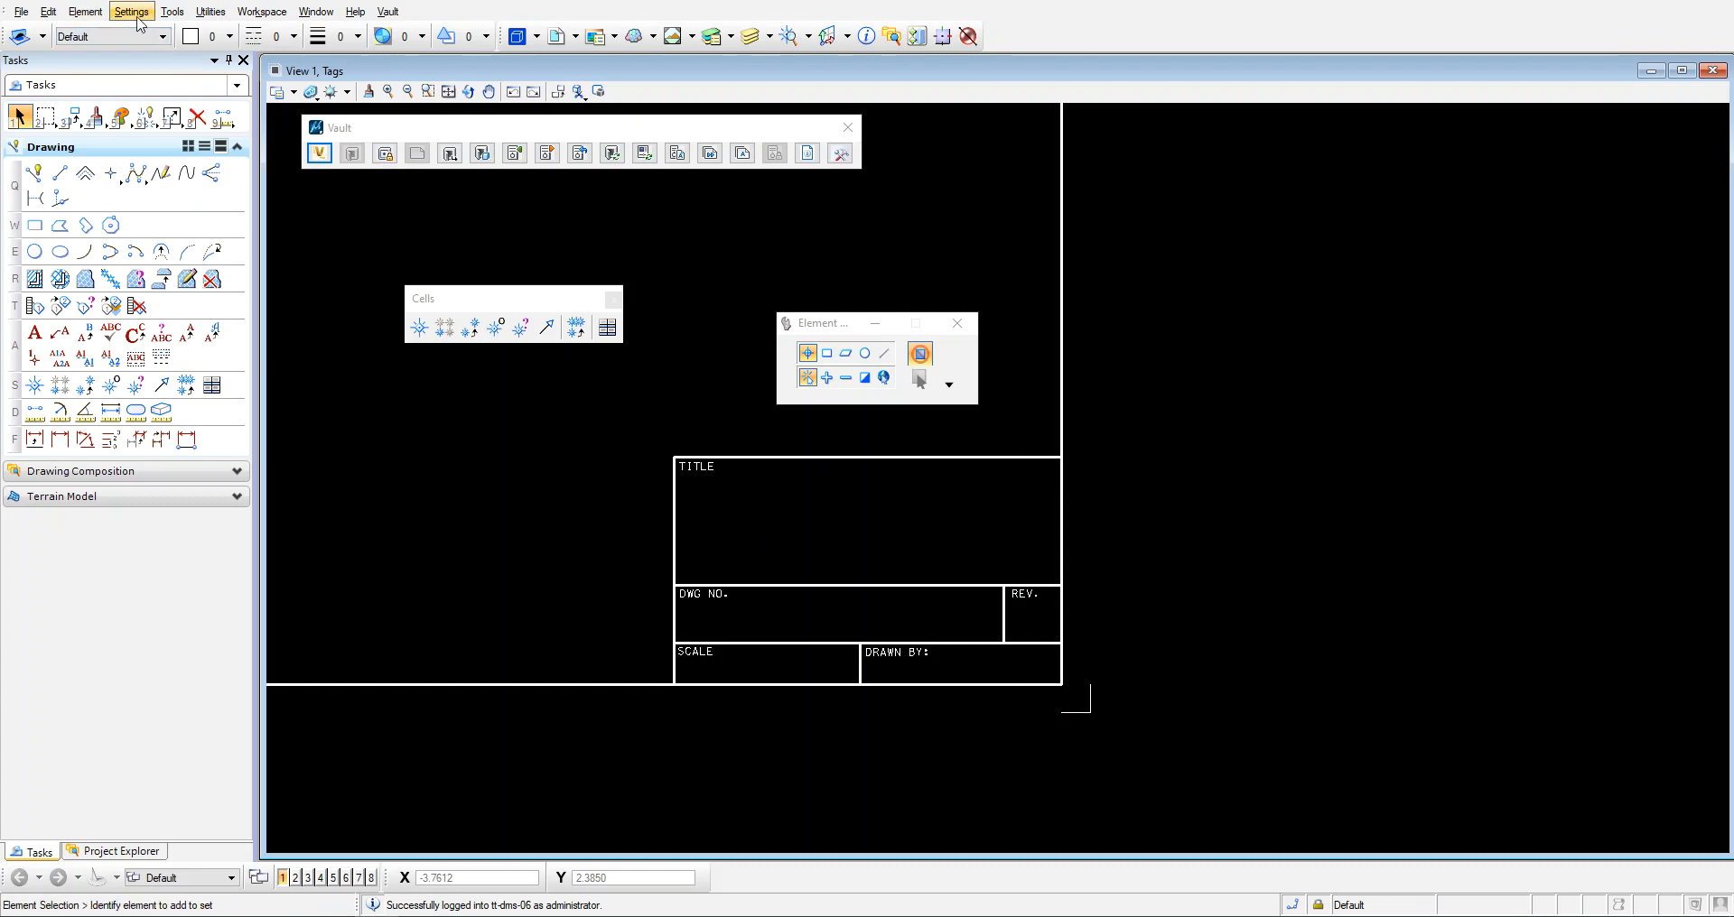
Add a tag set named MS_TAGSET in the Tag Sets dialog
{"action": "left_click", "coordinate": [85, 11]}
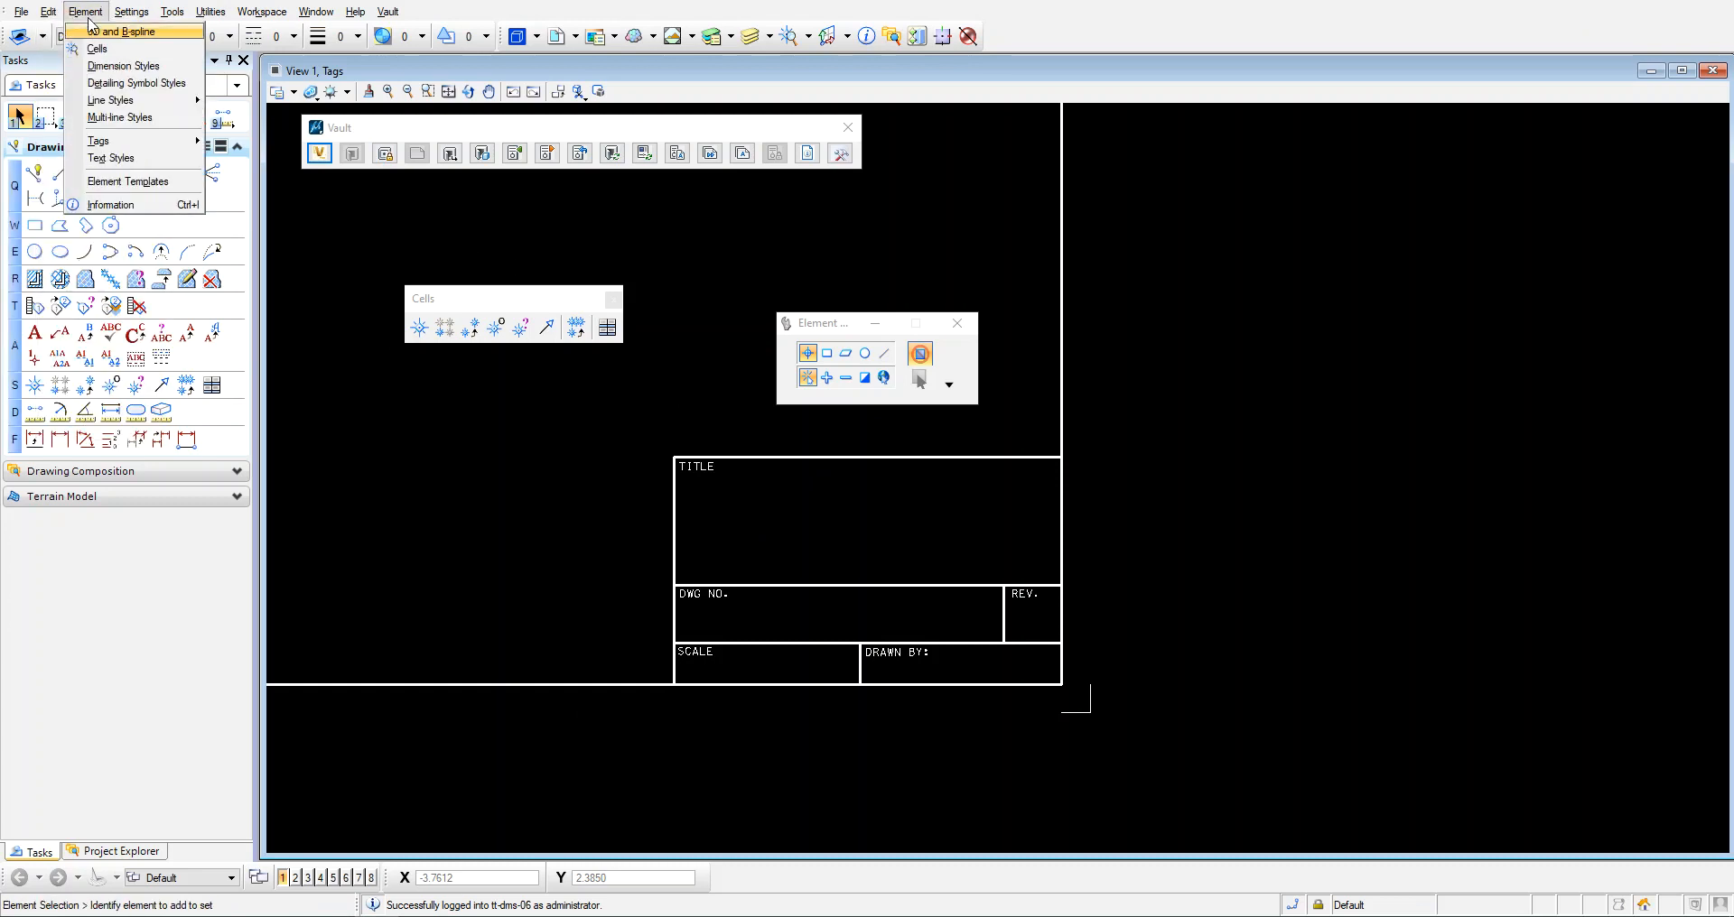
{"action": "mouse_move", "coordinate": [99, 140]}
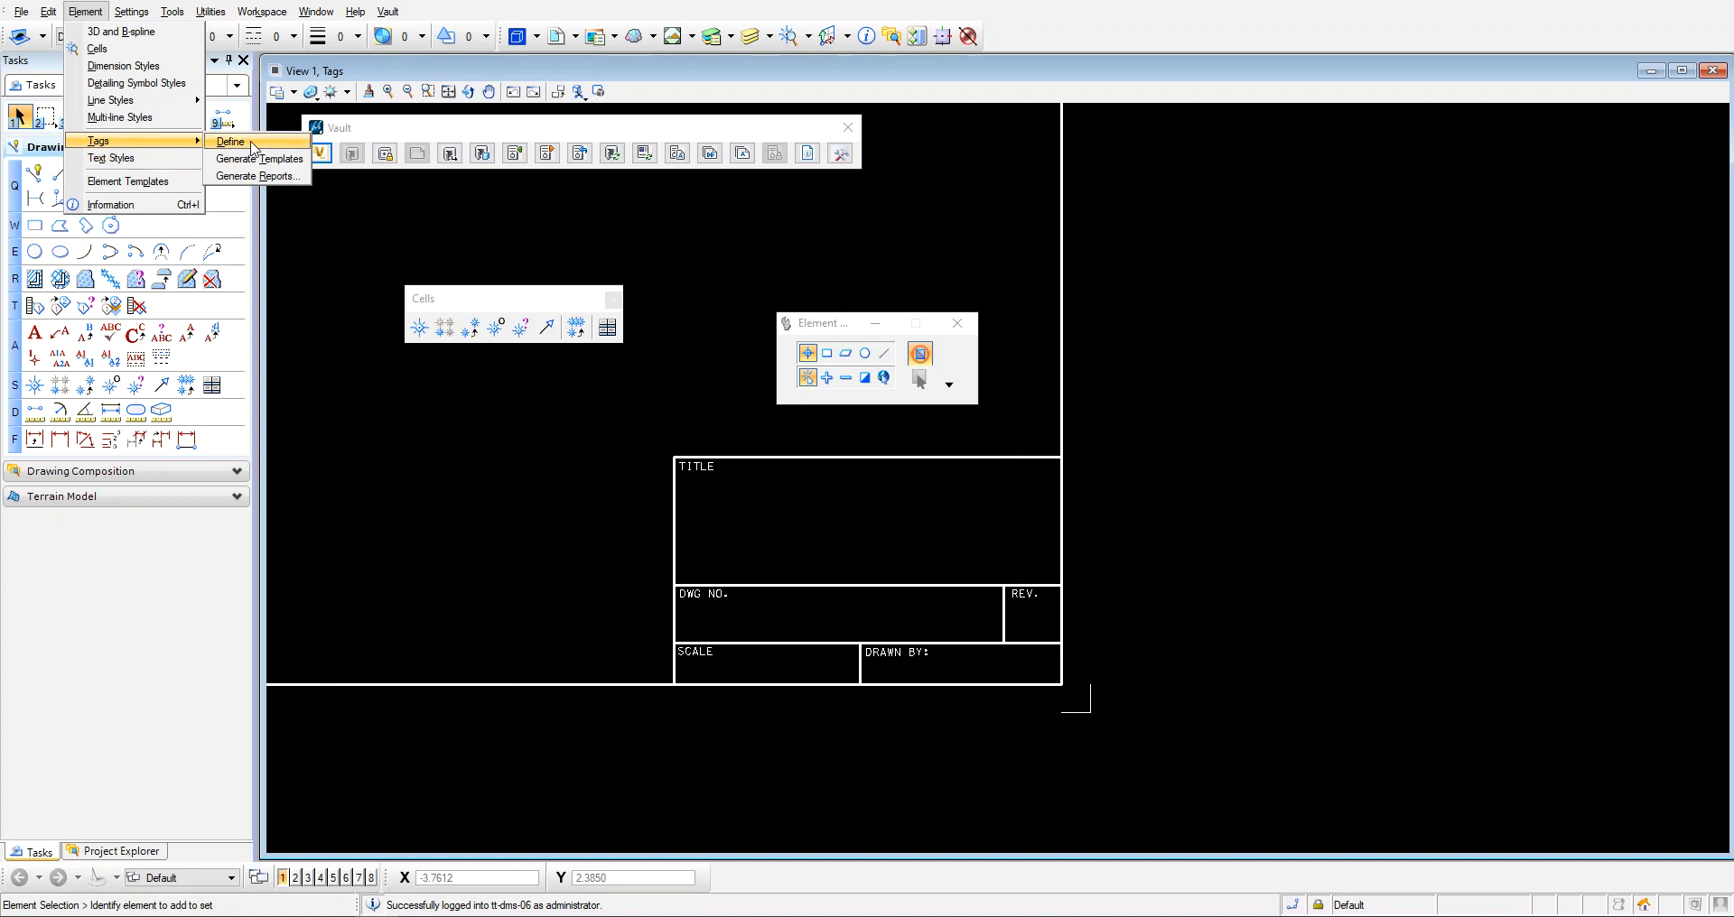
{"action": "left_click", "coordinate": [230, 142]}
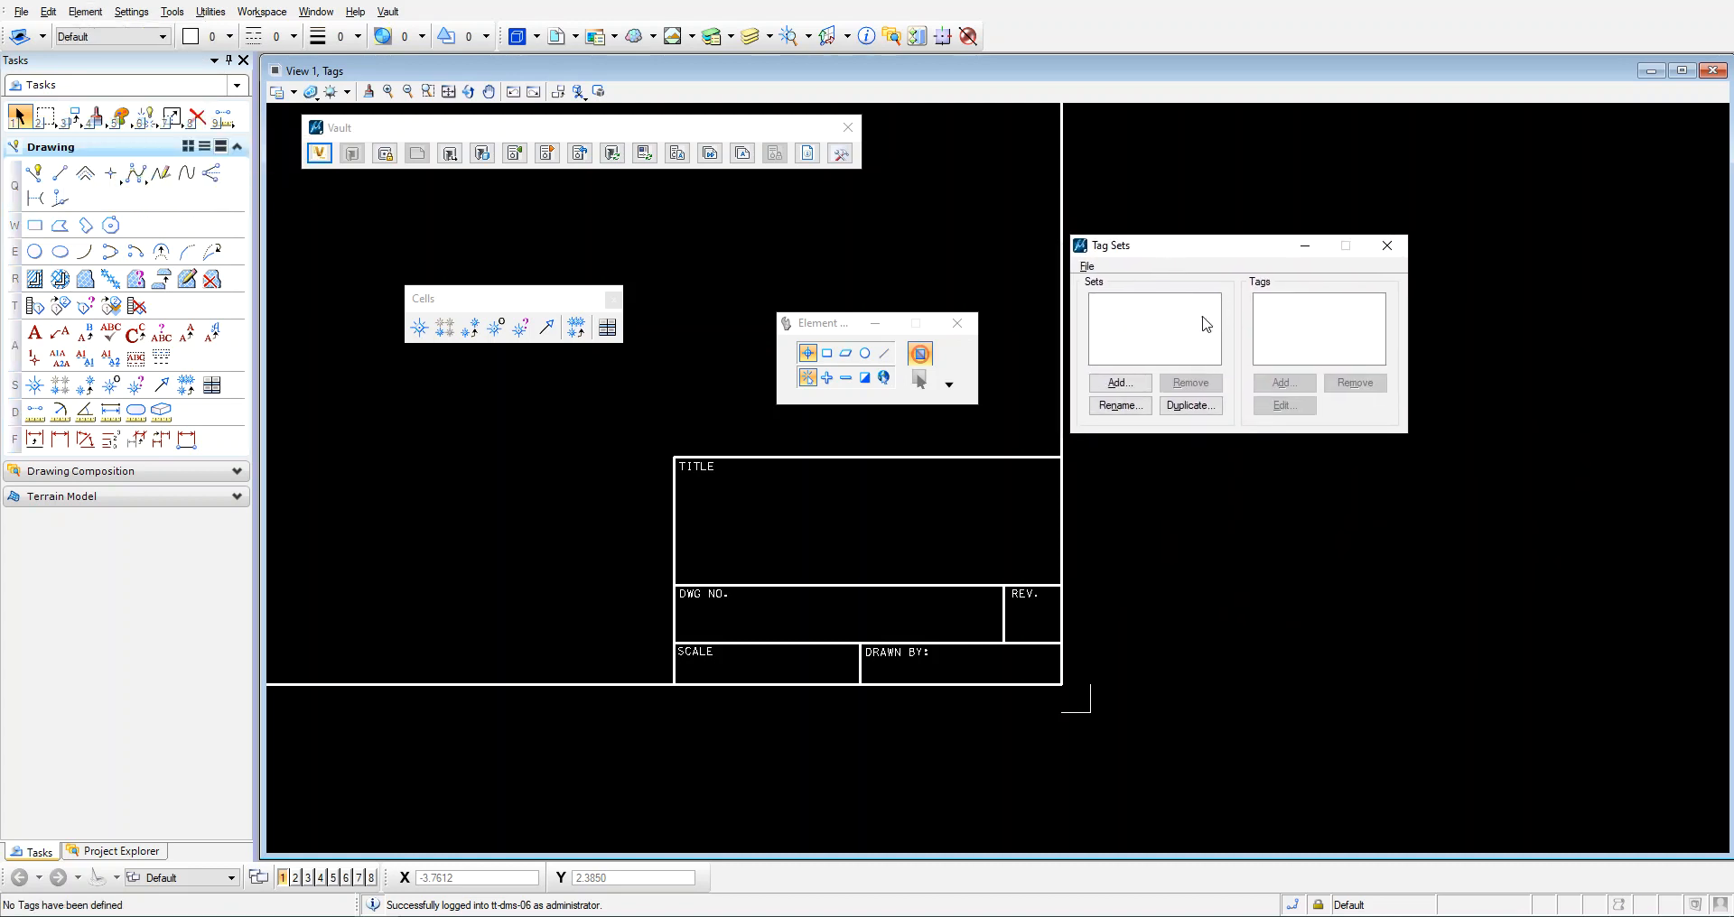
{"action": "mouse_move", "coordinate": [1162, 322]}
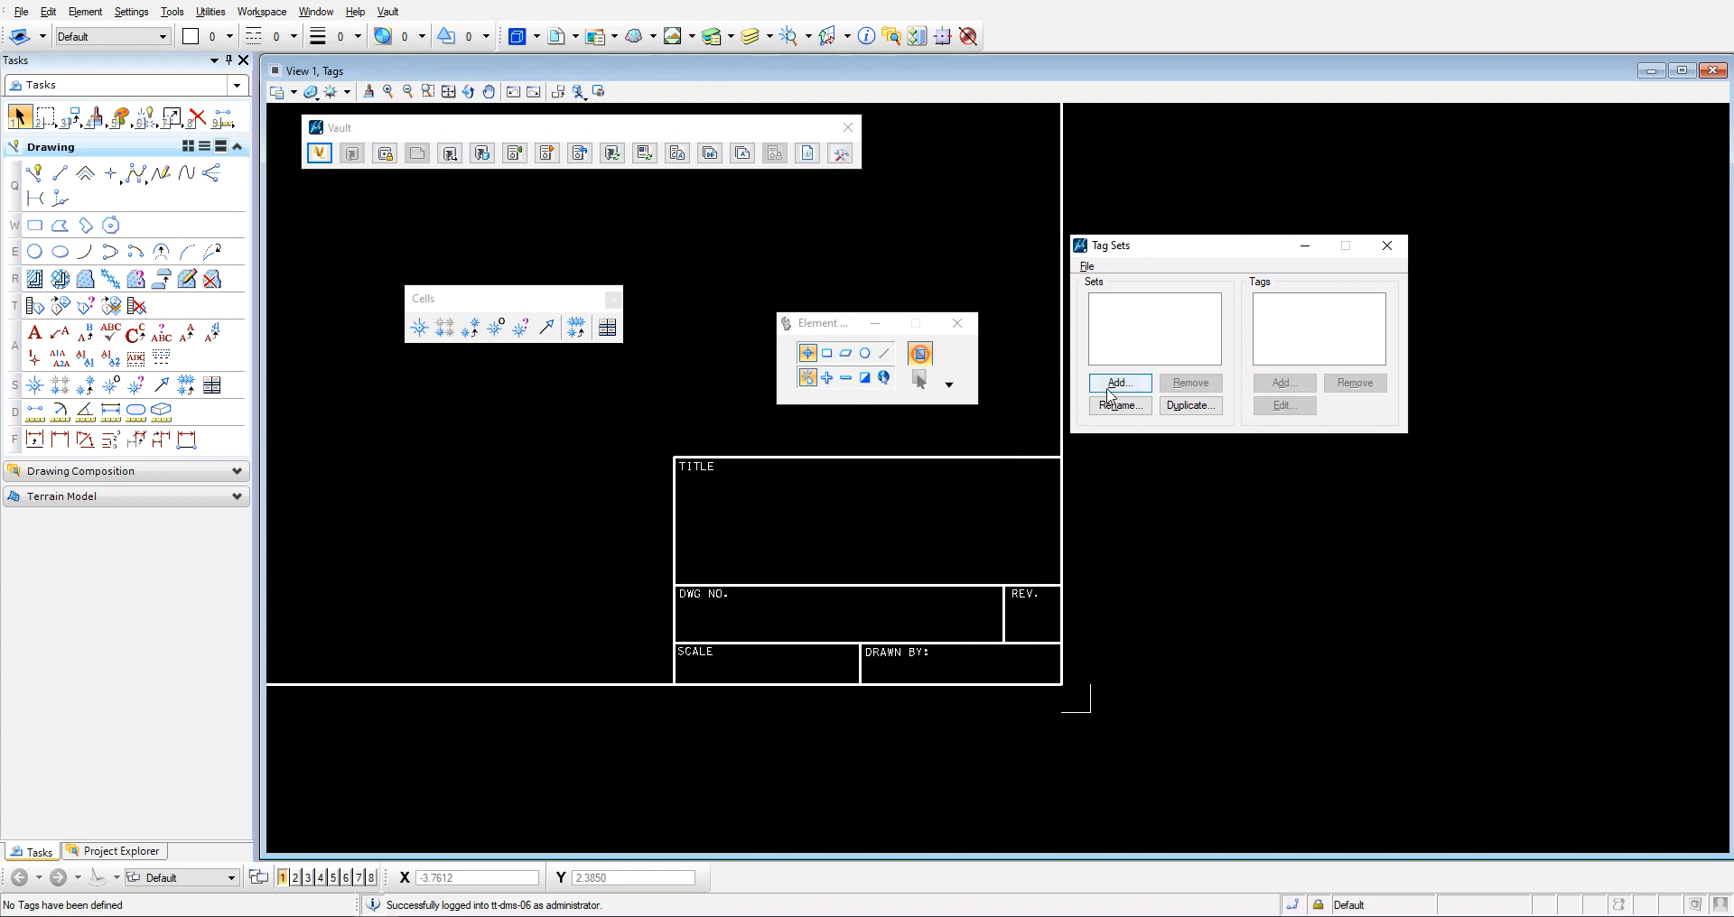
{"action": "left_click", "coordinate": [1118, 383]}
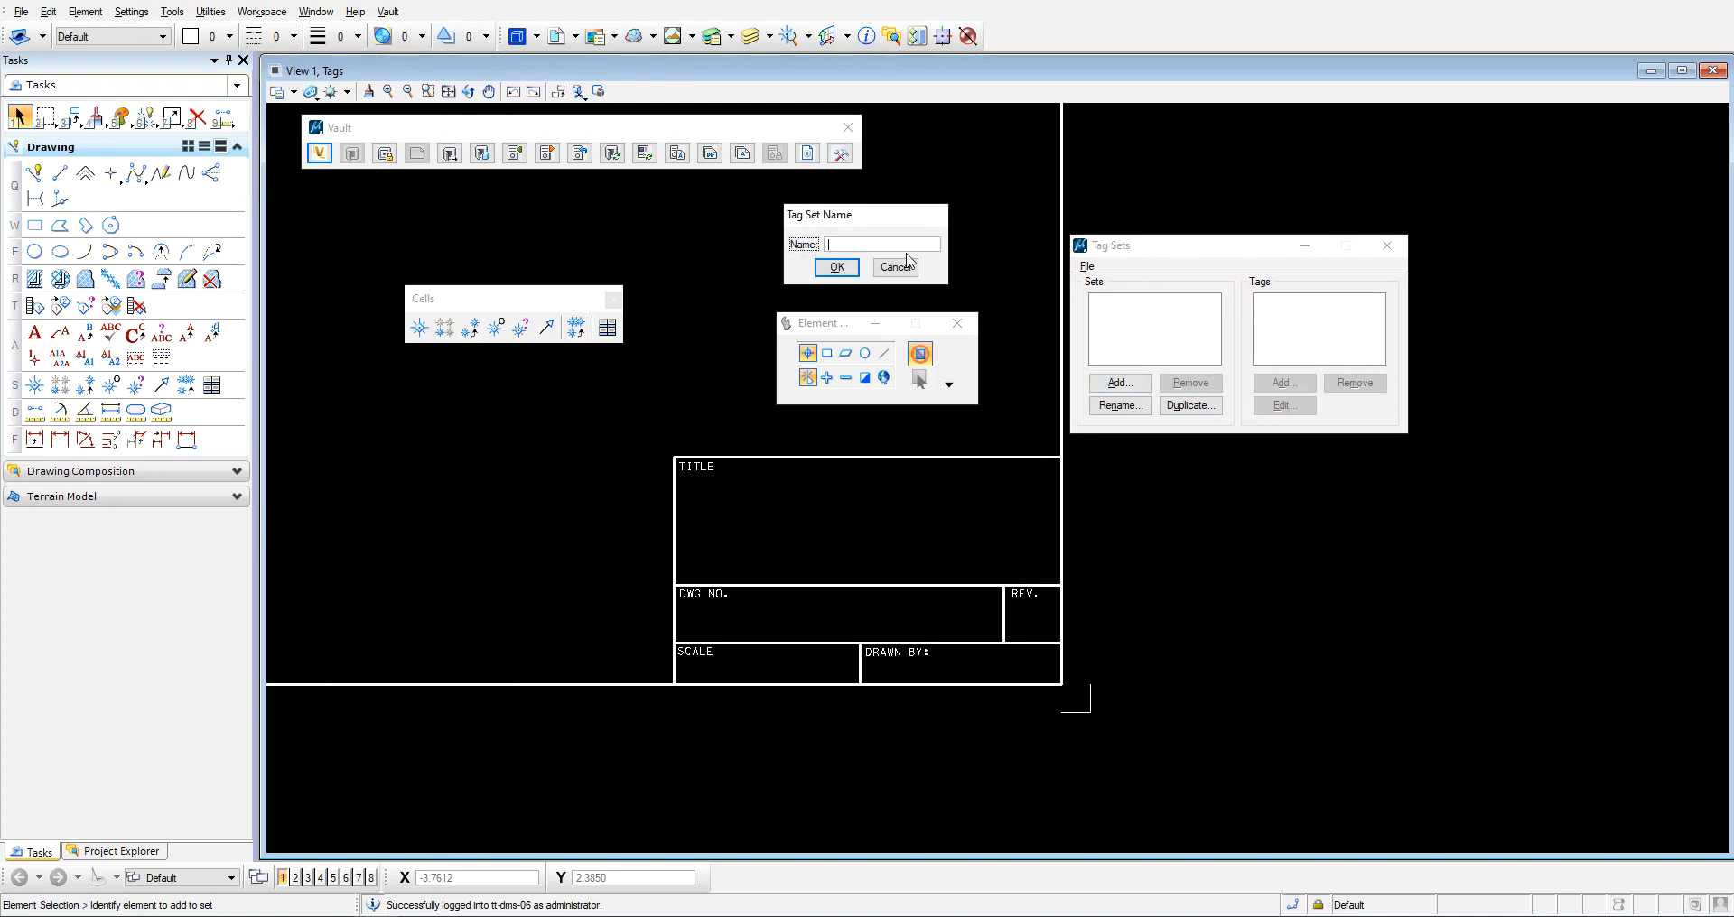
{"action": "type", "text": "MS_TAG"}
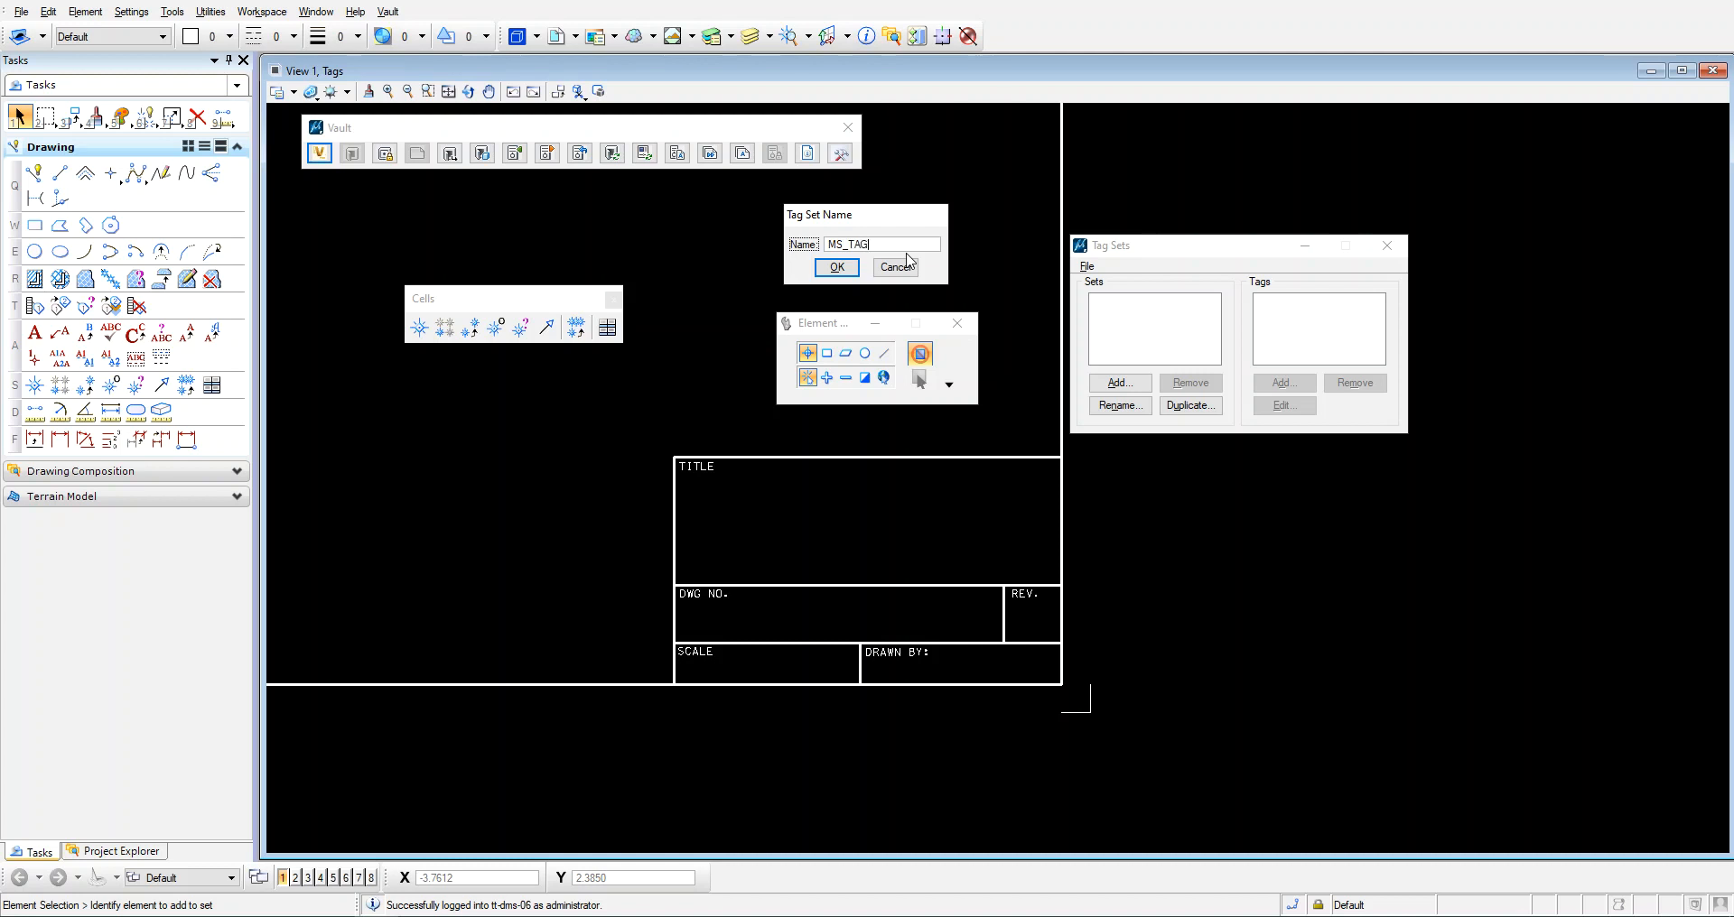
{"action": "type", "text": "SET"}
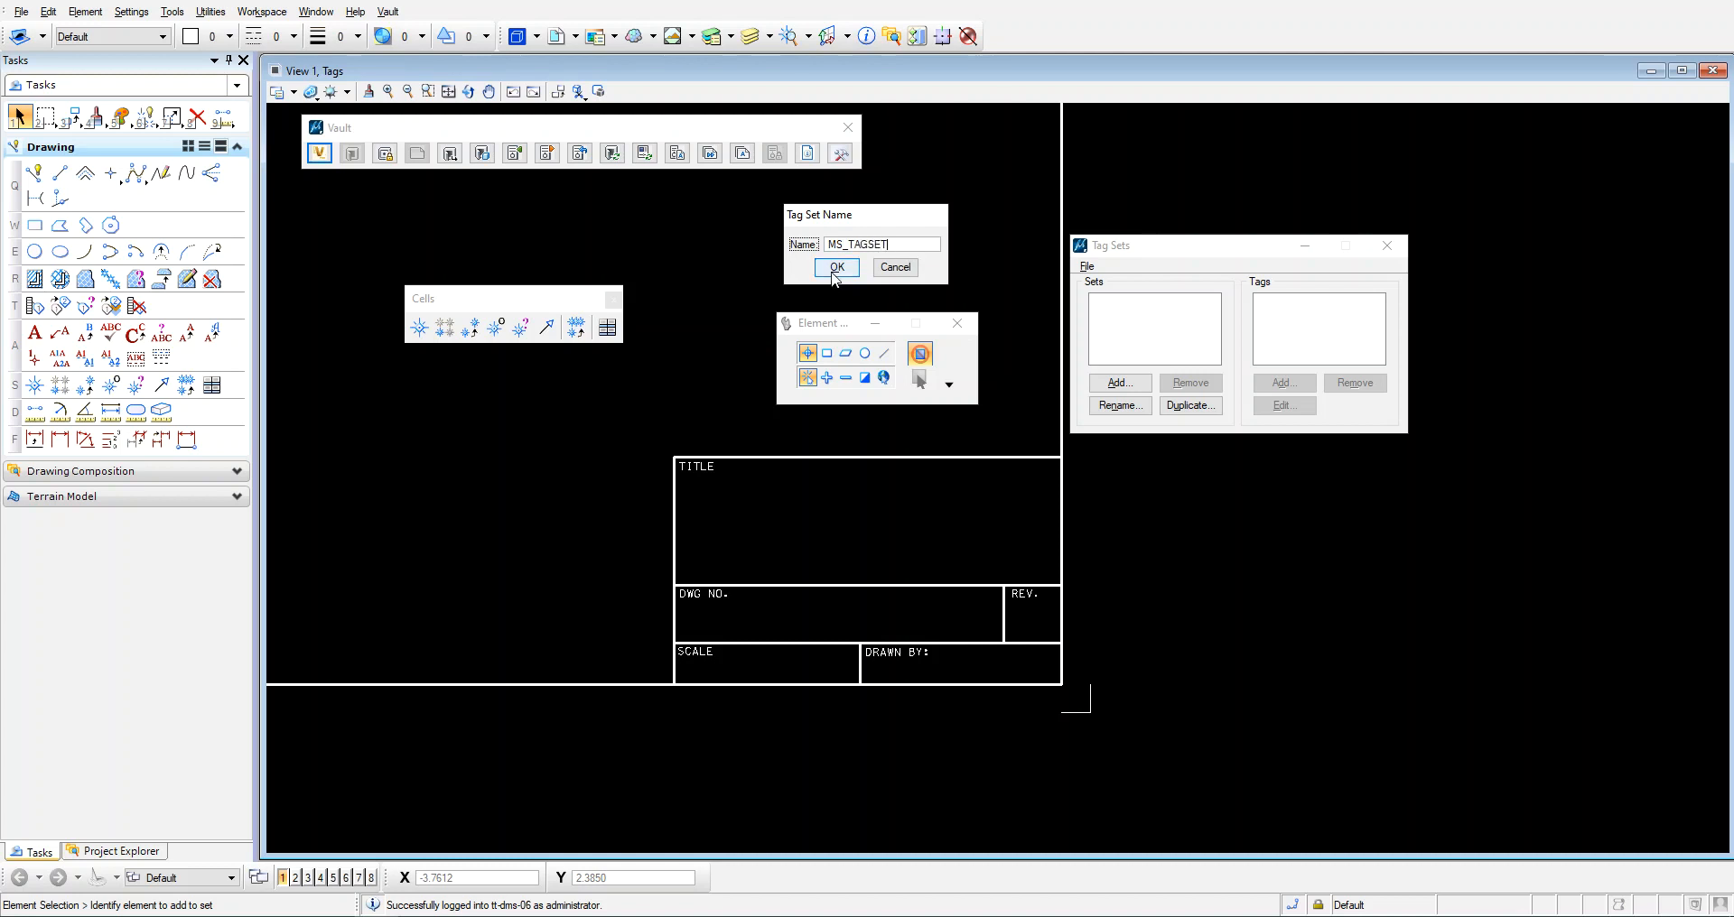
{"action": "left_click", "coordinate": [836, 267]}
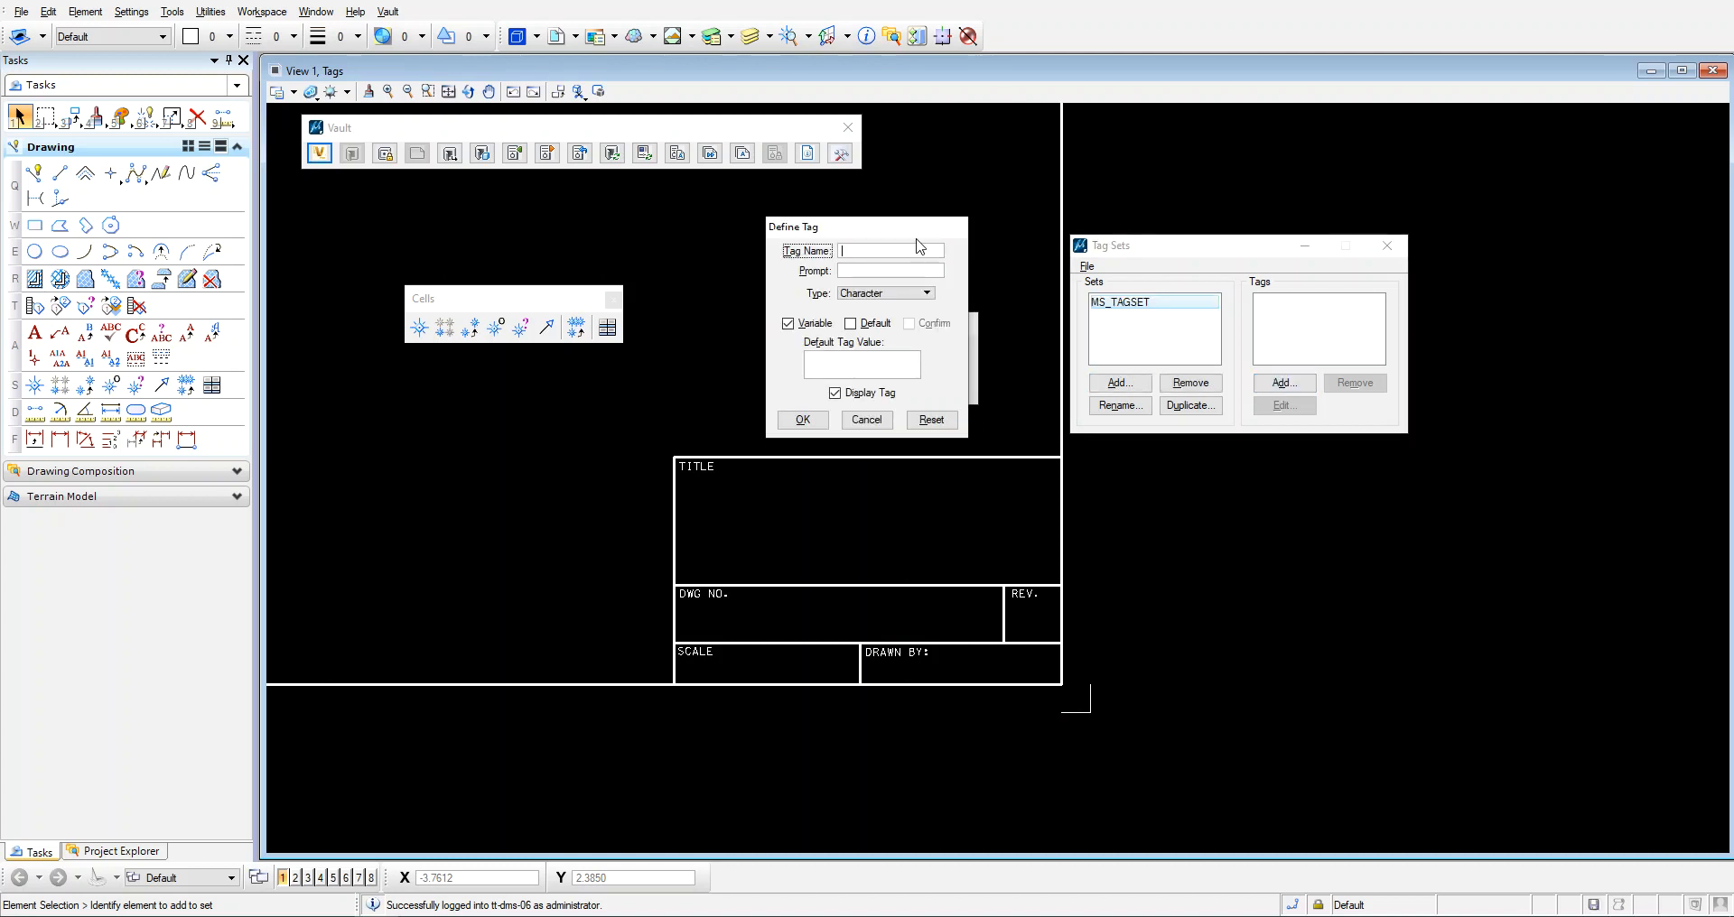
Define the TITLE, DRAWING NO, REV, SCALE and DRAWN BY tags in MS_TAGSET
{"action": "type", "text": "Ti"}
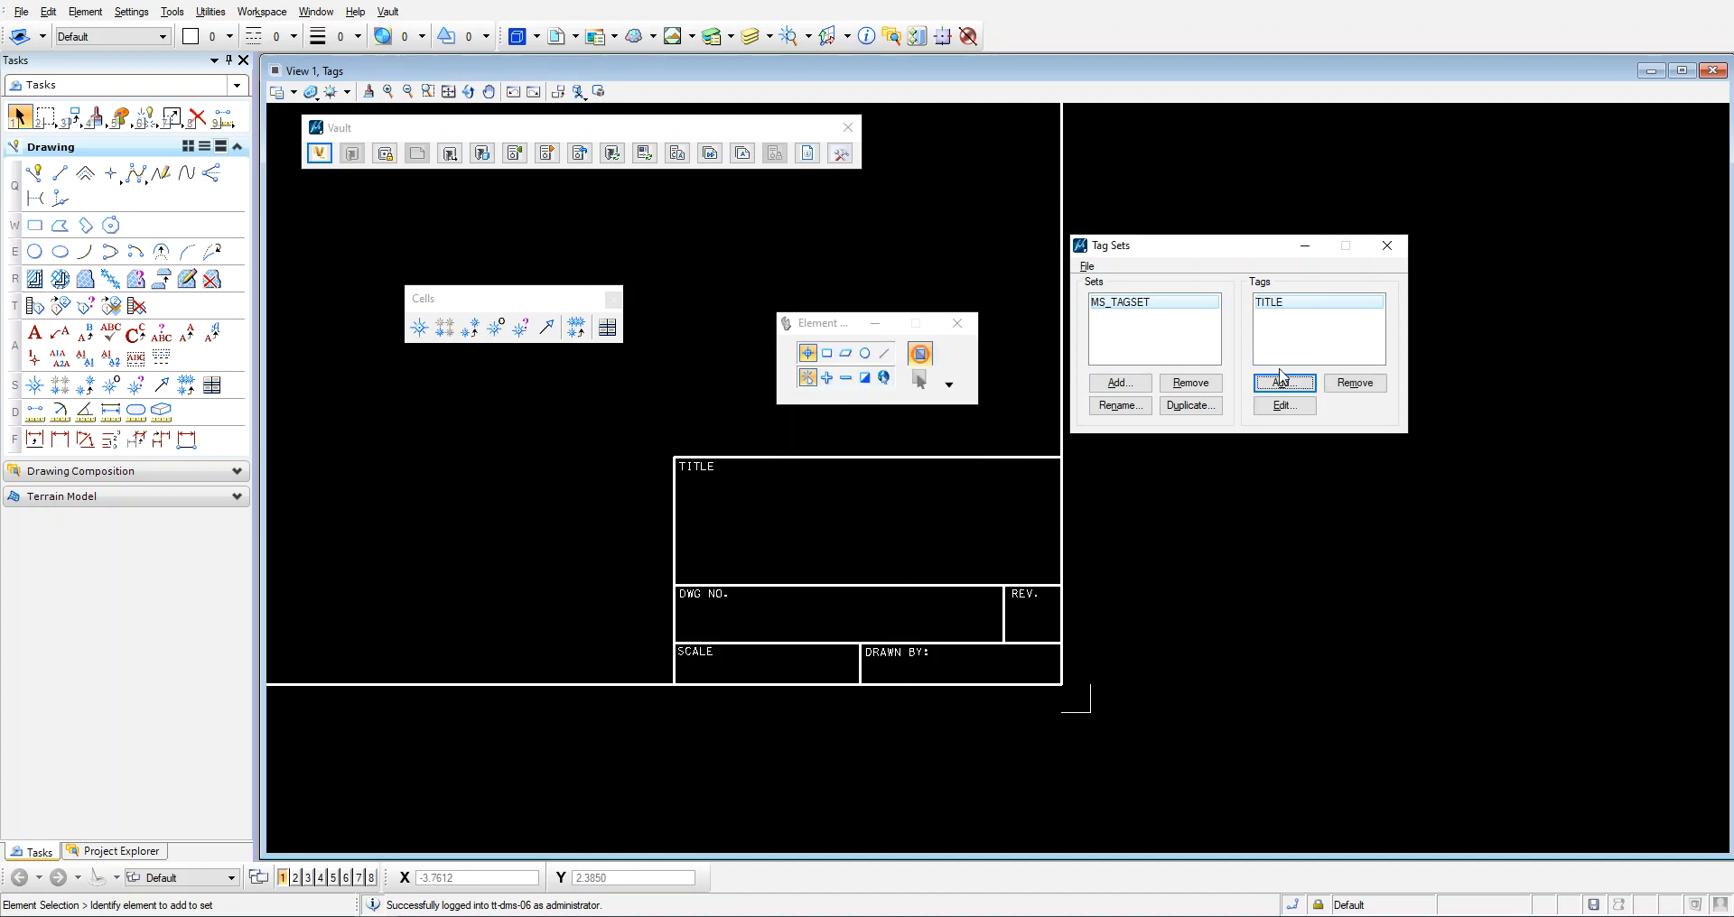
{"action": "left_click", "coordinate": [1282, 383]}
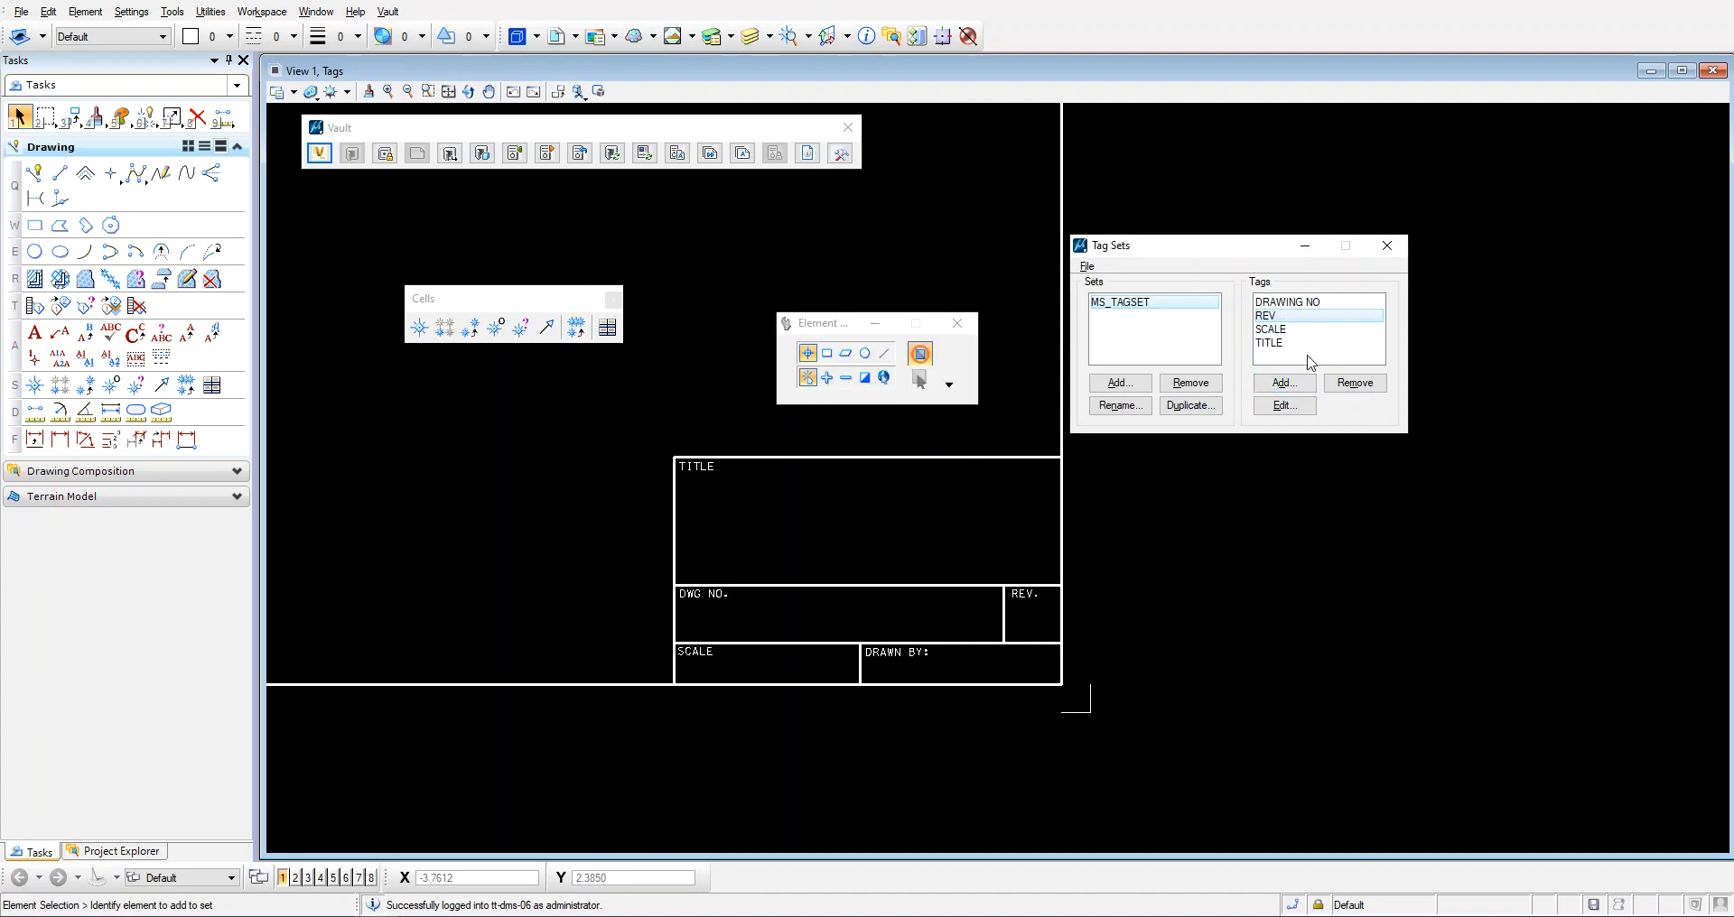
{"action": "left_click", "coordinate": [1282, 382]}
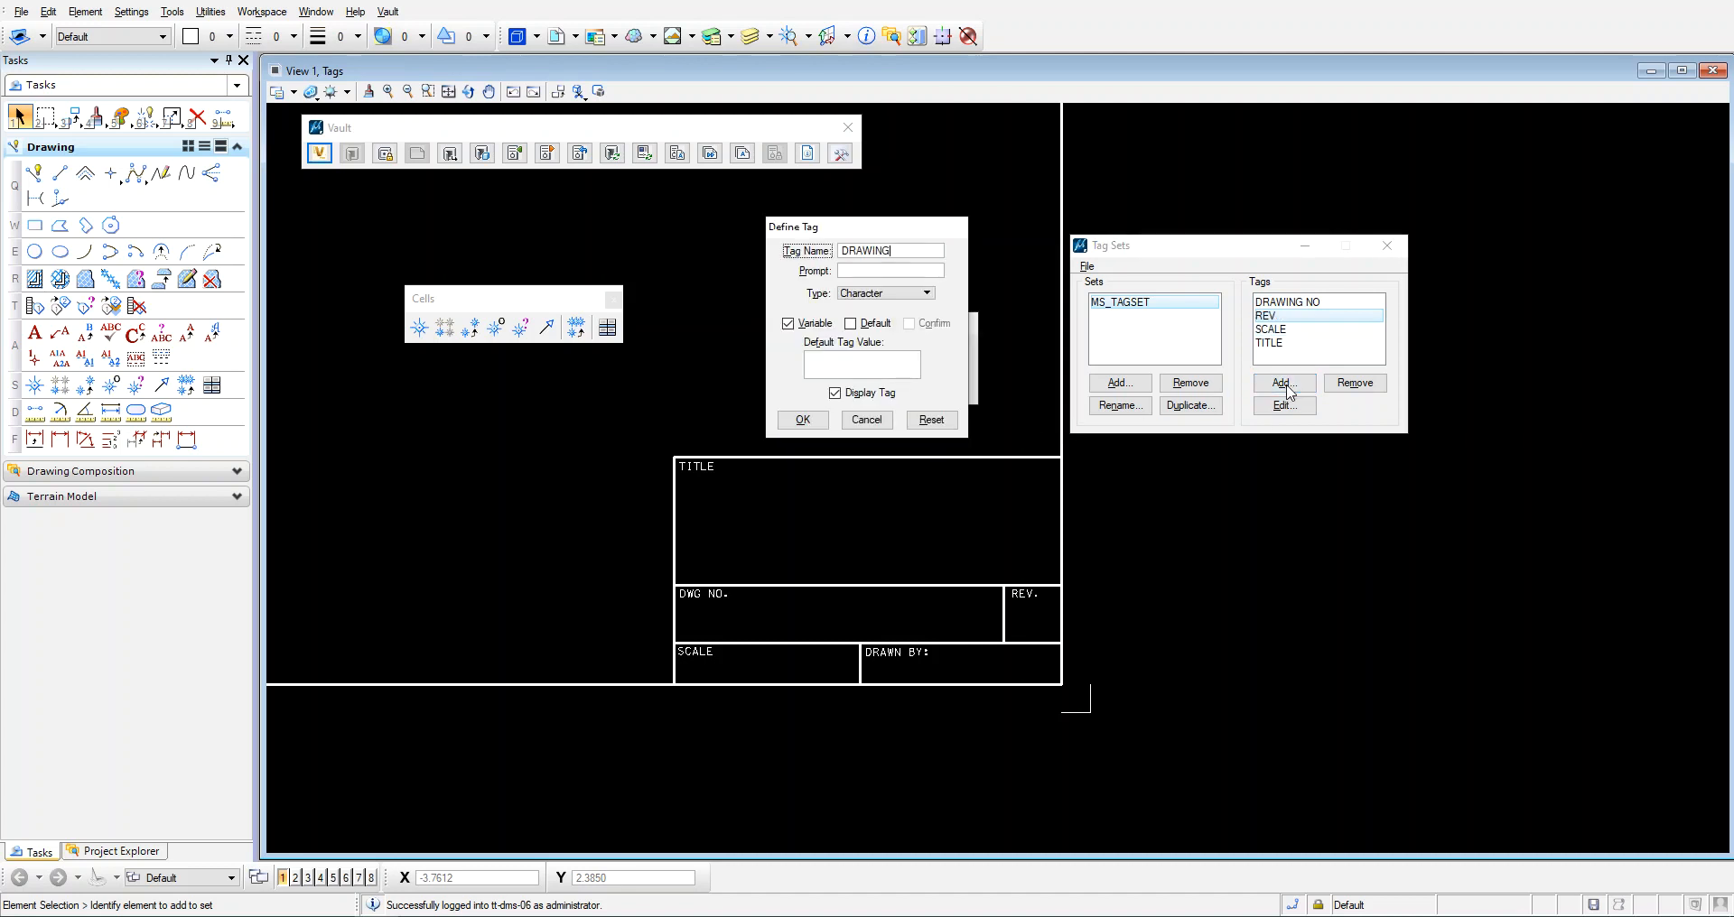
{"action": "type", "text": "DRAWN B"}
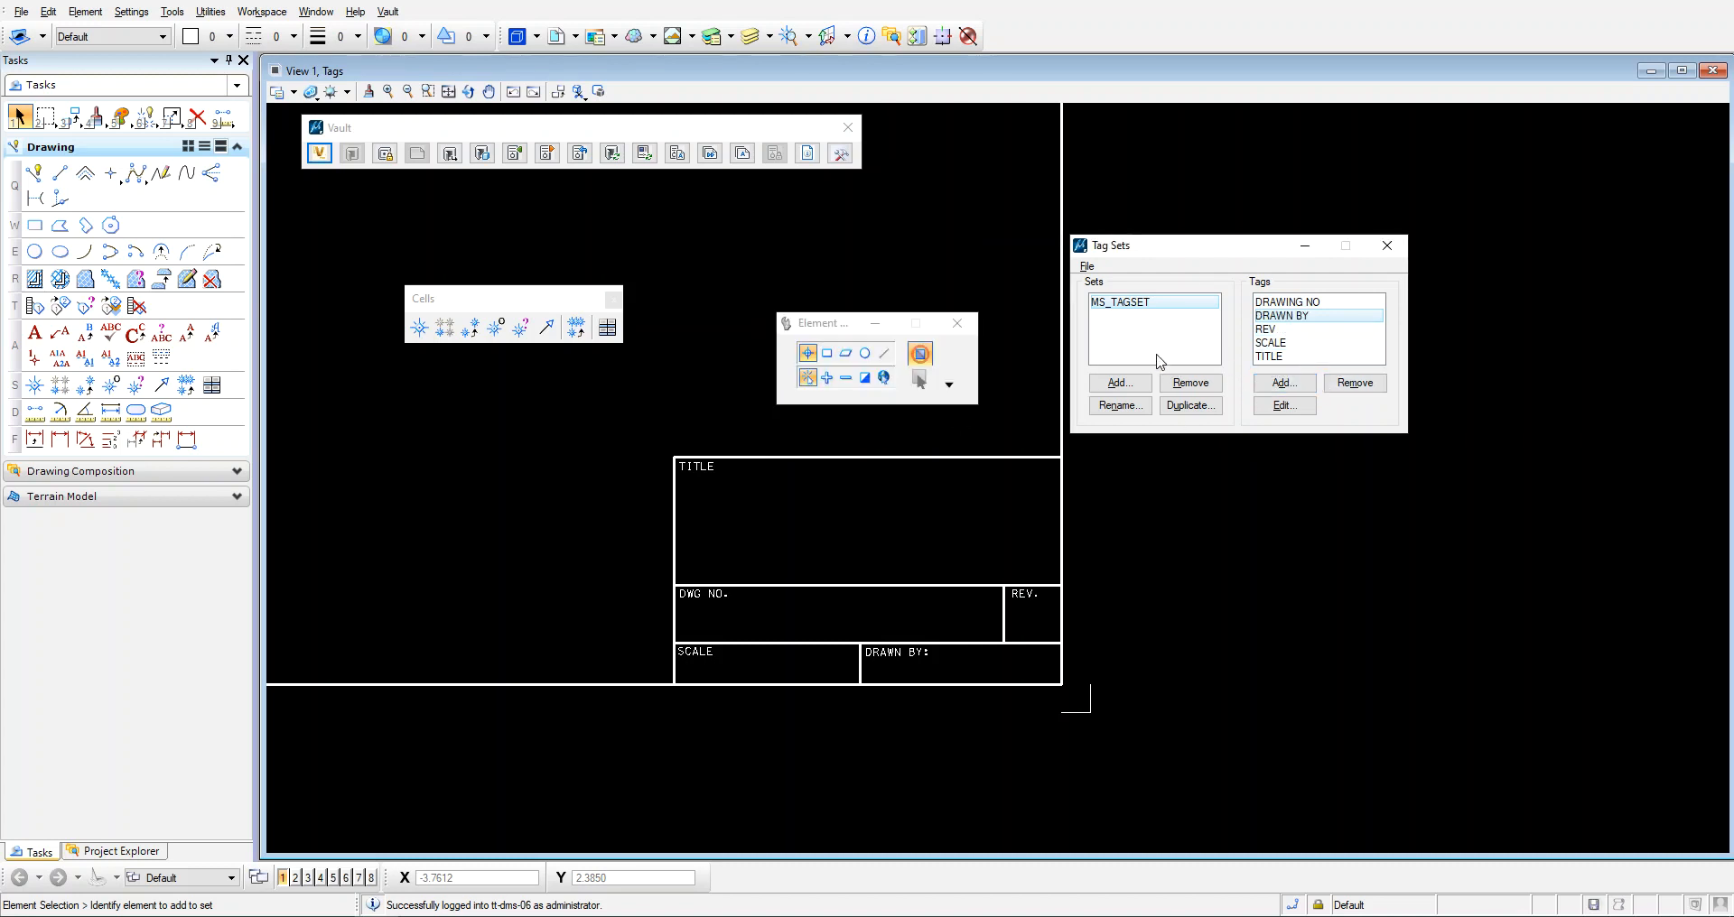
{"action": "mouse_move", "coordinate": [1387, 245]}
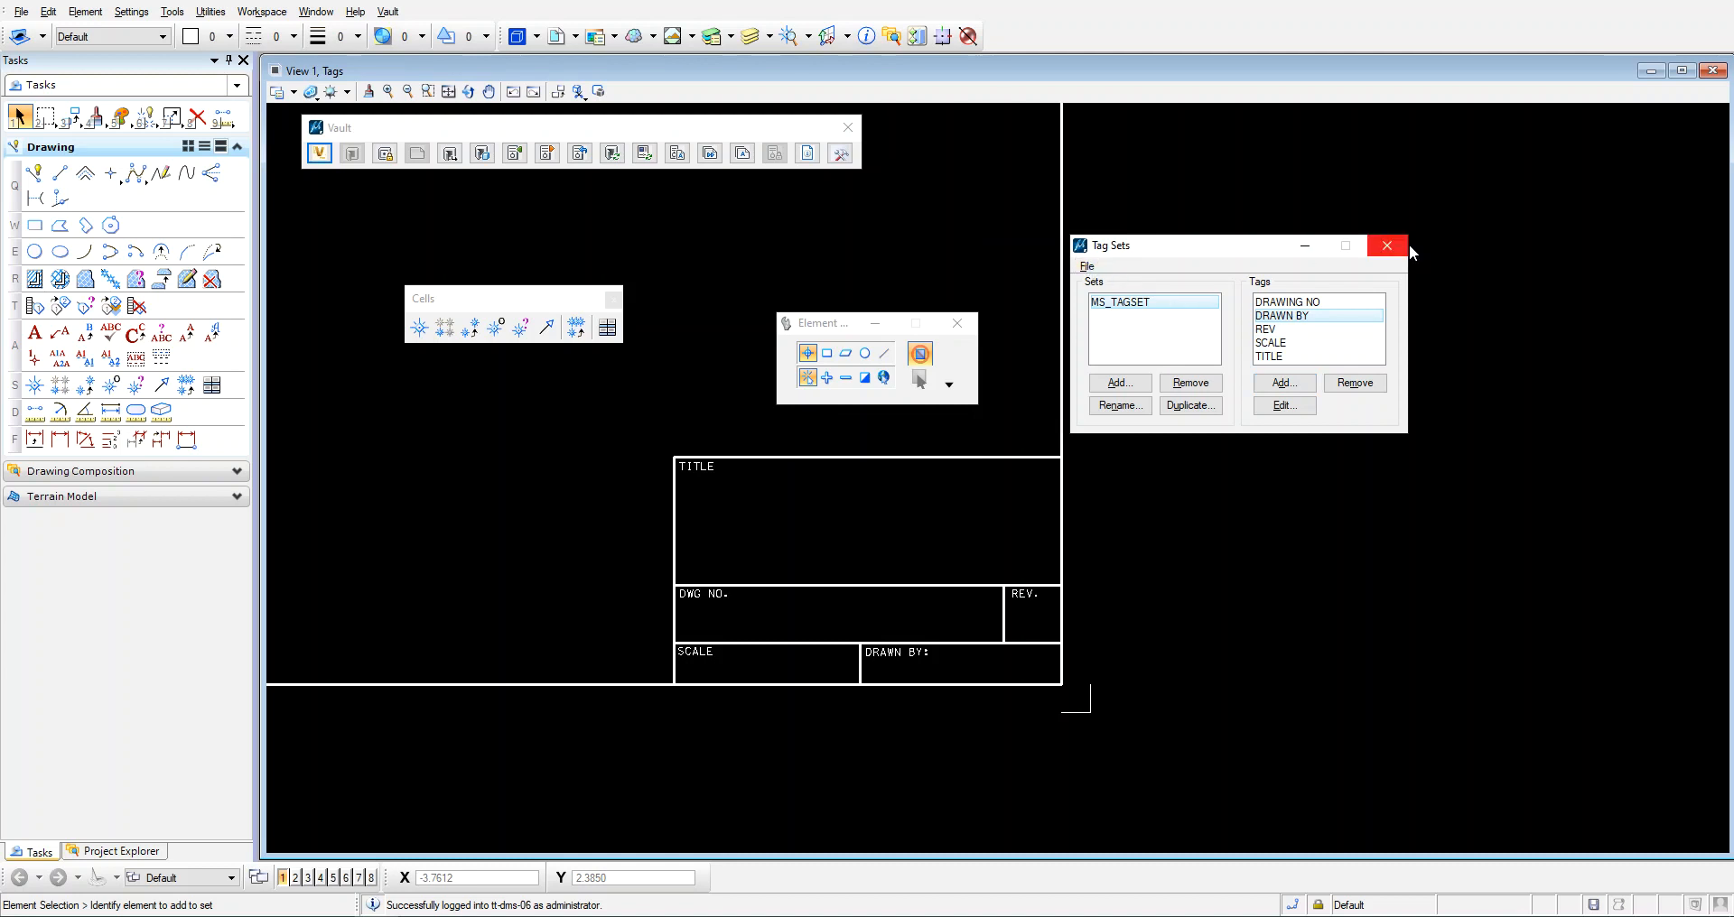
{"action": "mouse_move", "coordinate": [1389, 245]}
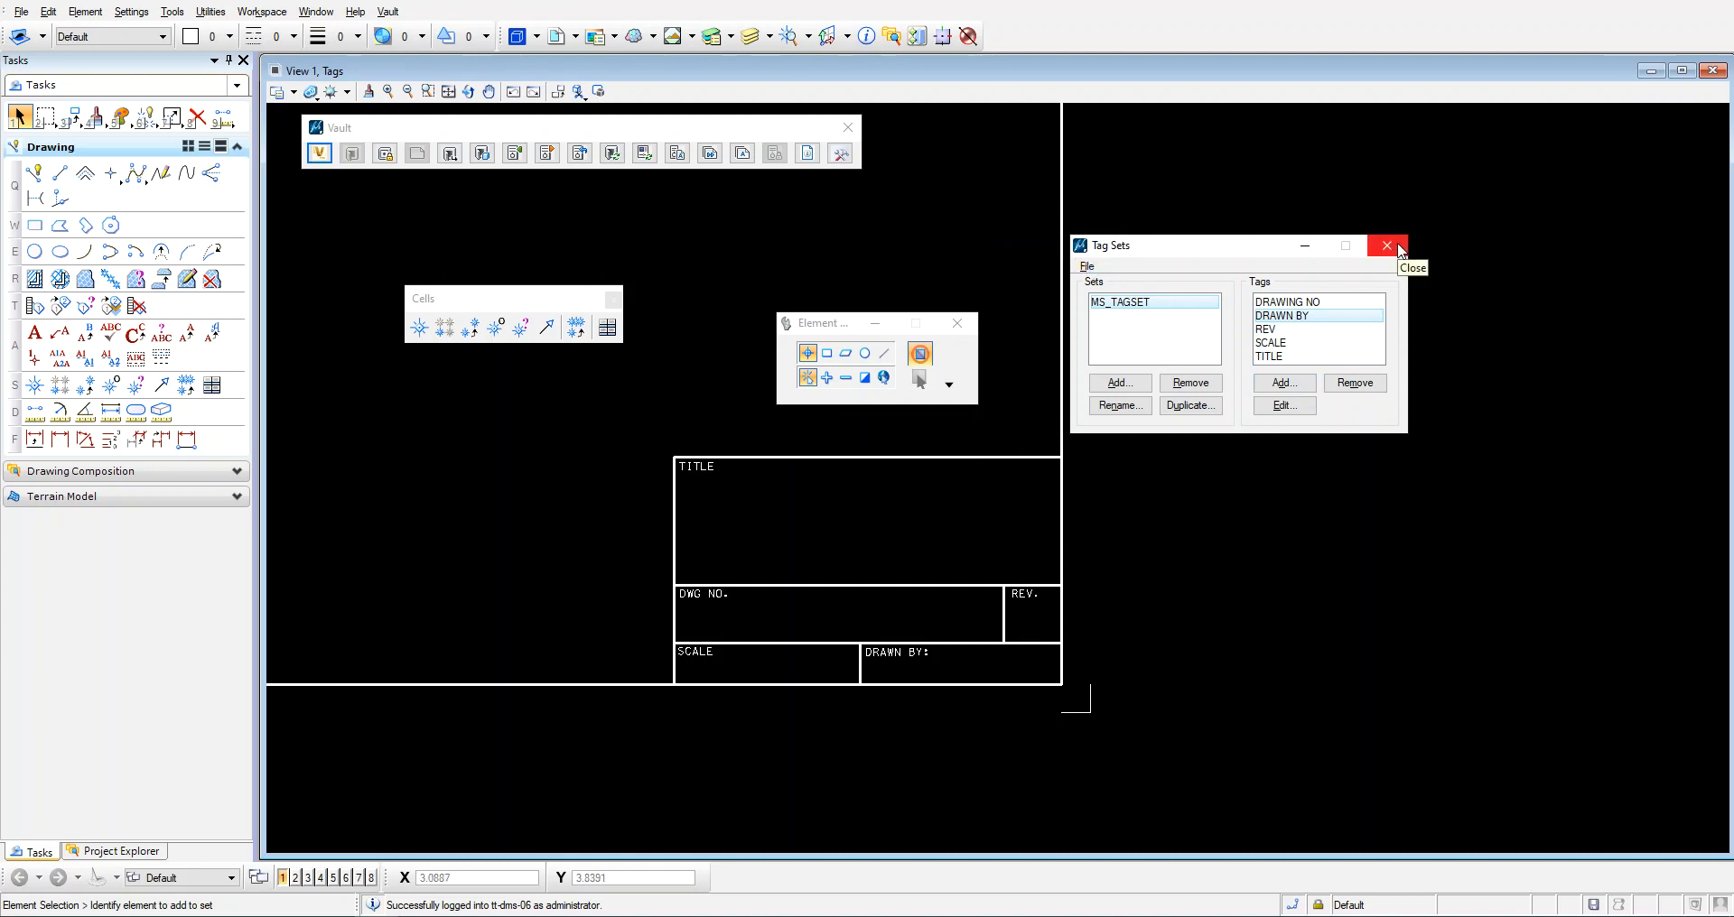
Close Tag Sets and attach the MS_TAGSET tags to the title block elements
{"action": "left_click", "coordinate": [172, 11]}
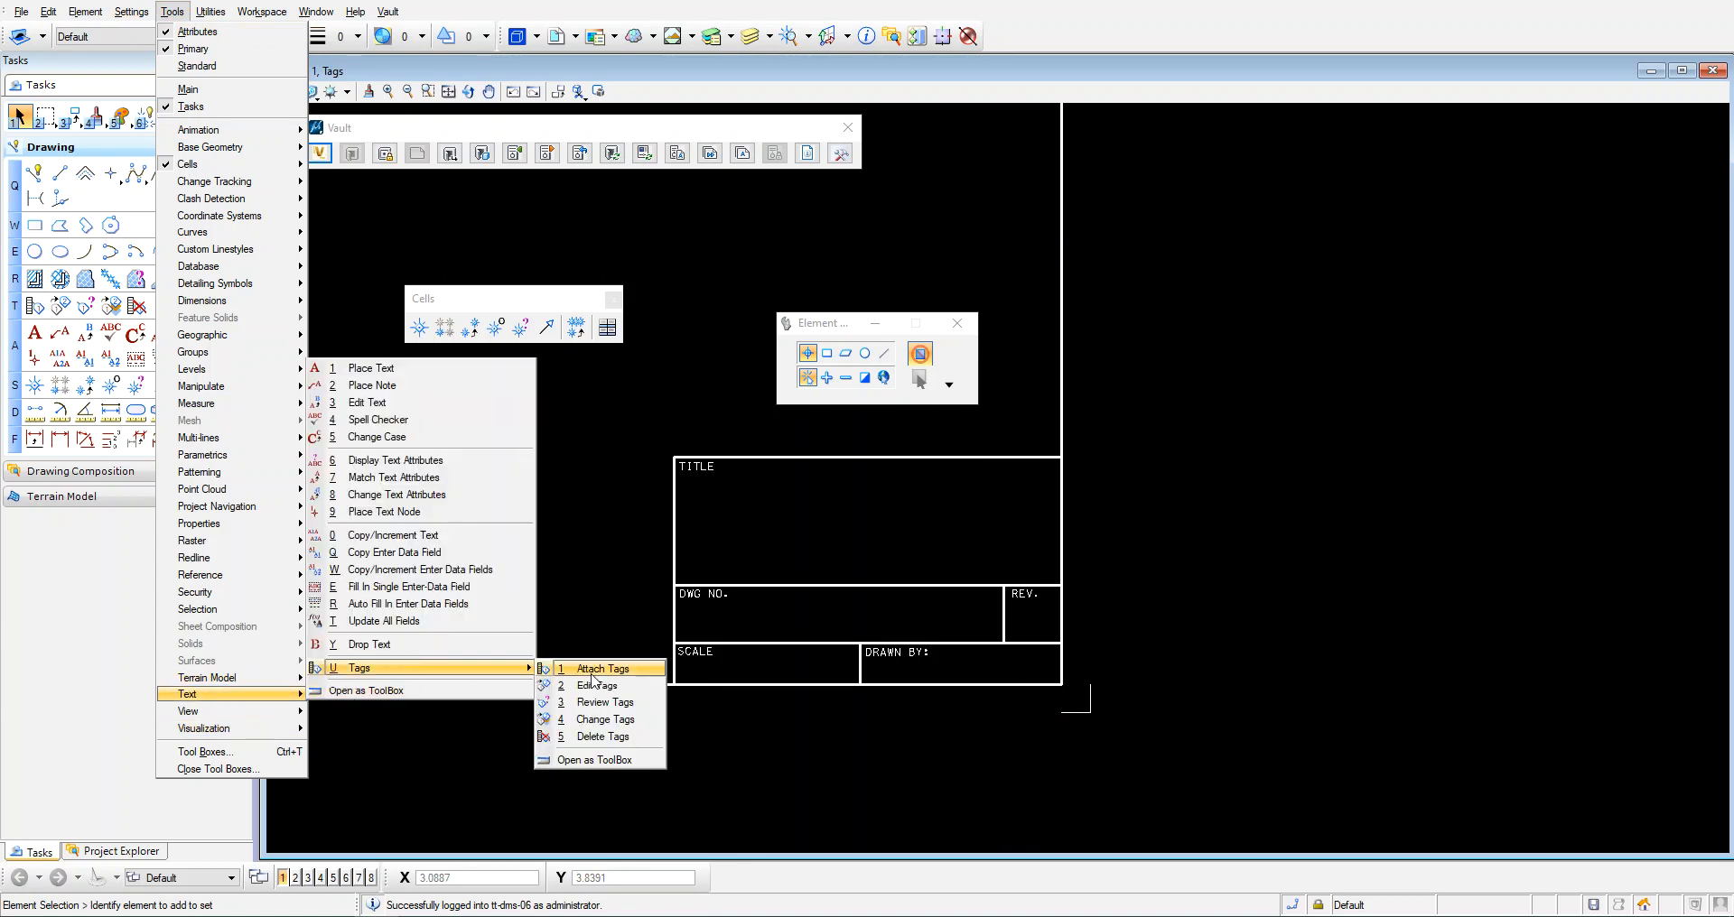
{"action": "left_click", "coordinate": [603, 667]}
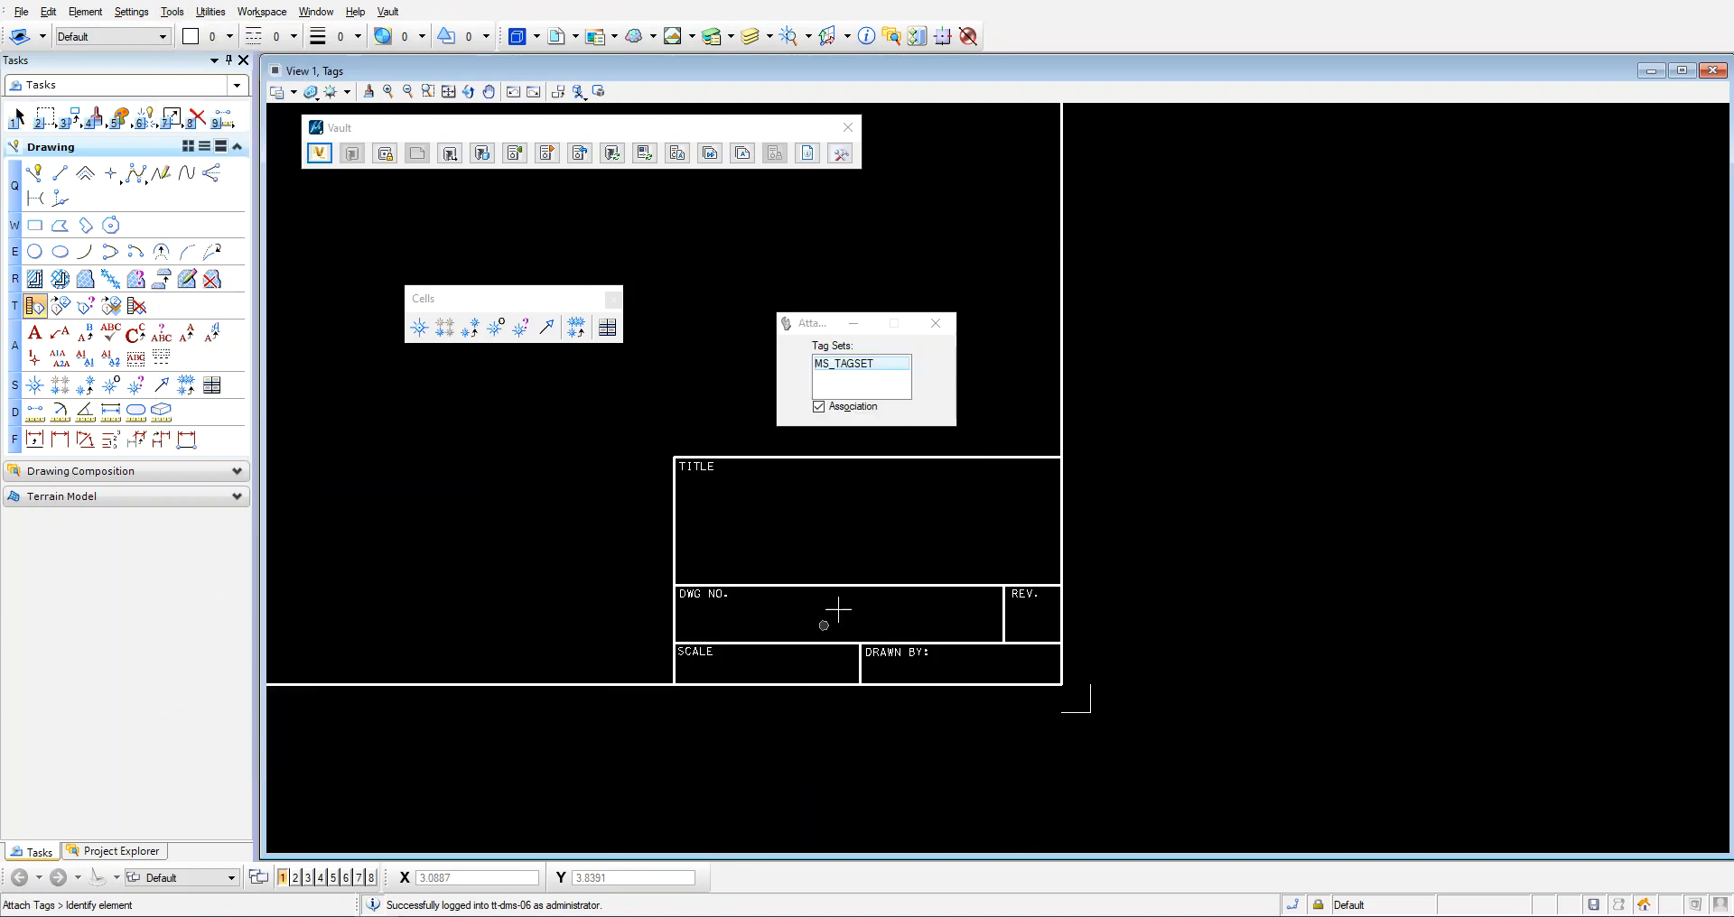
{"action": "left_click", "coordinate": [818, 406]}
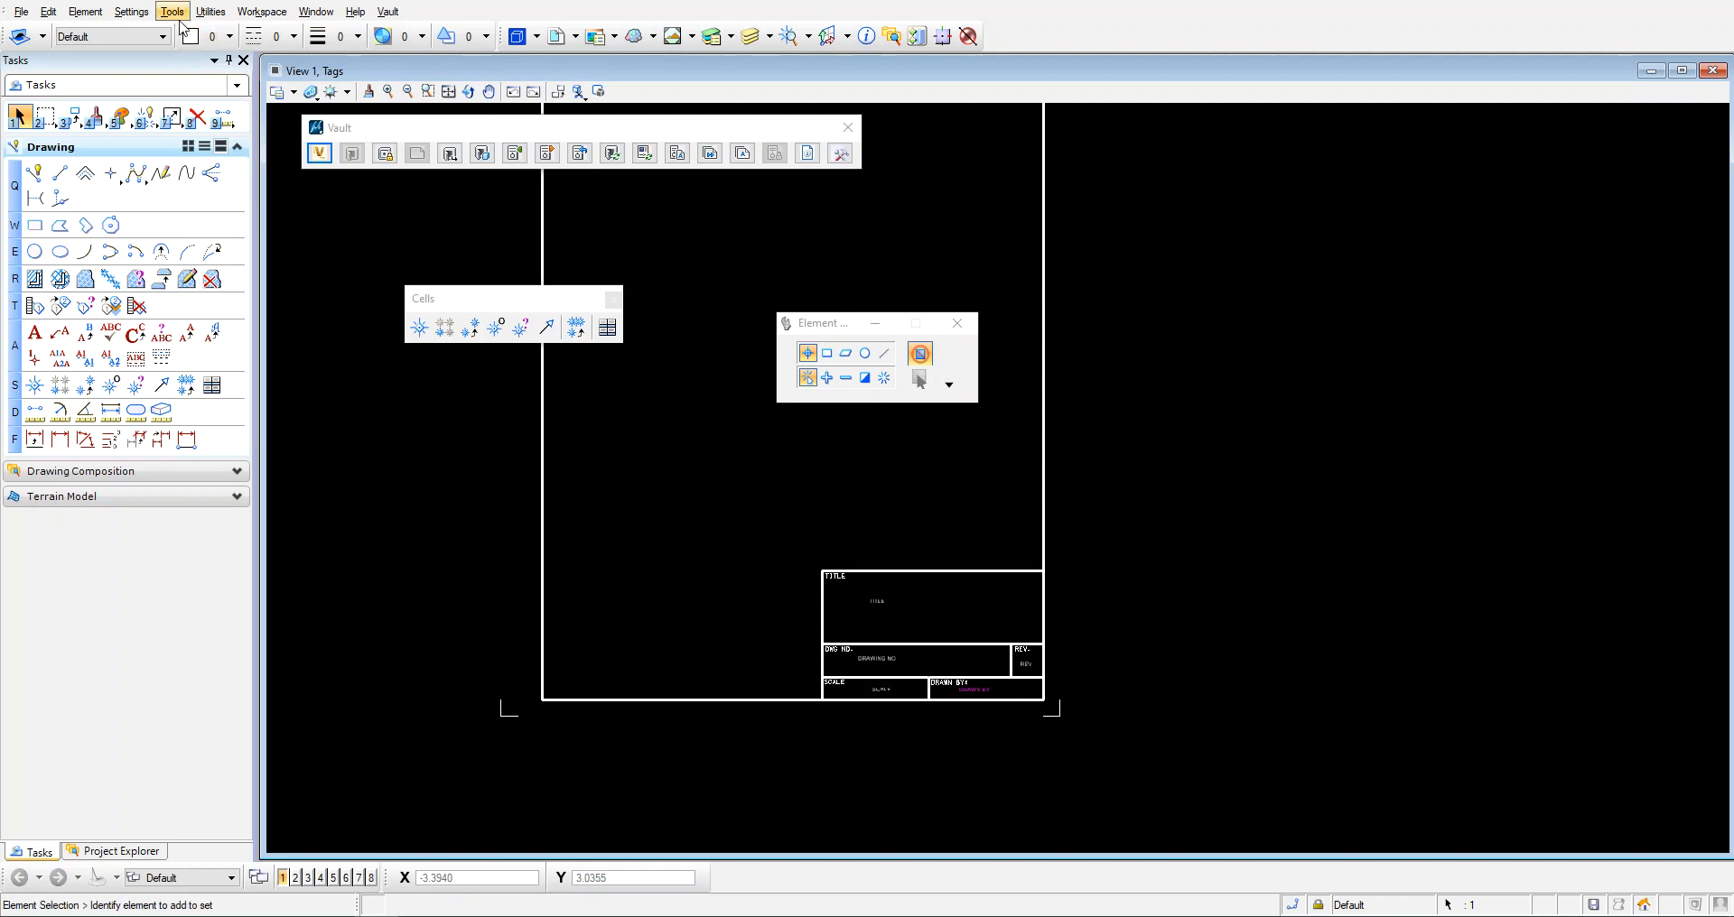
Create and attach a new cell library CELLS.cel from the Cell Library dialog
{"action": "left_click", "coordinate": [171, 11]}
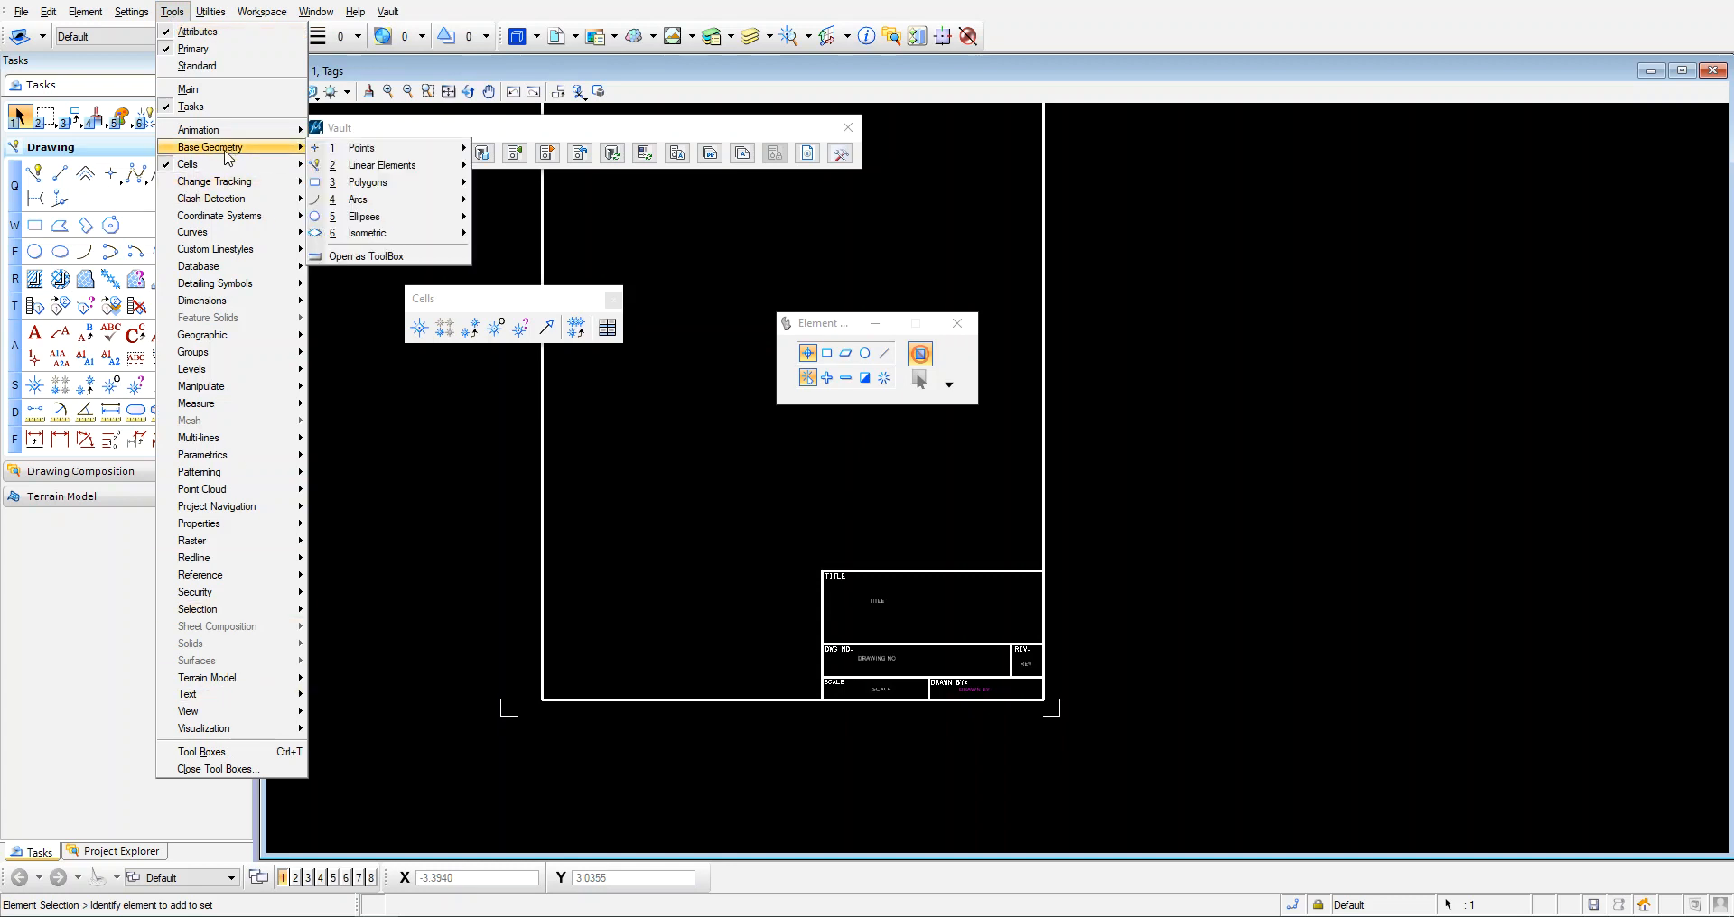
{"action": "left_click", "coordinate": [444, 326]}
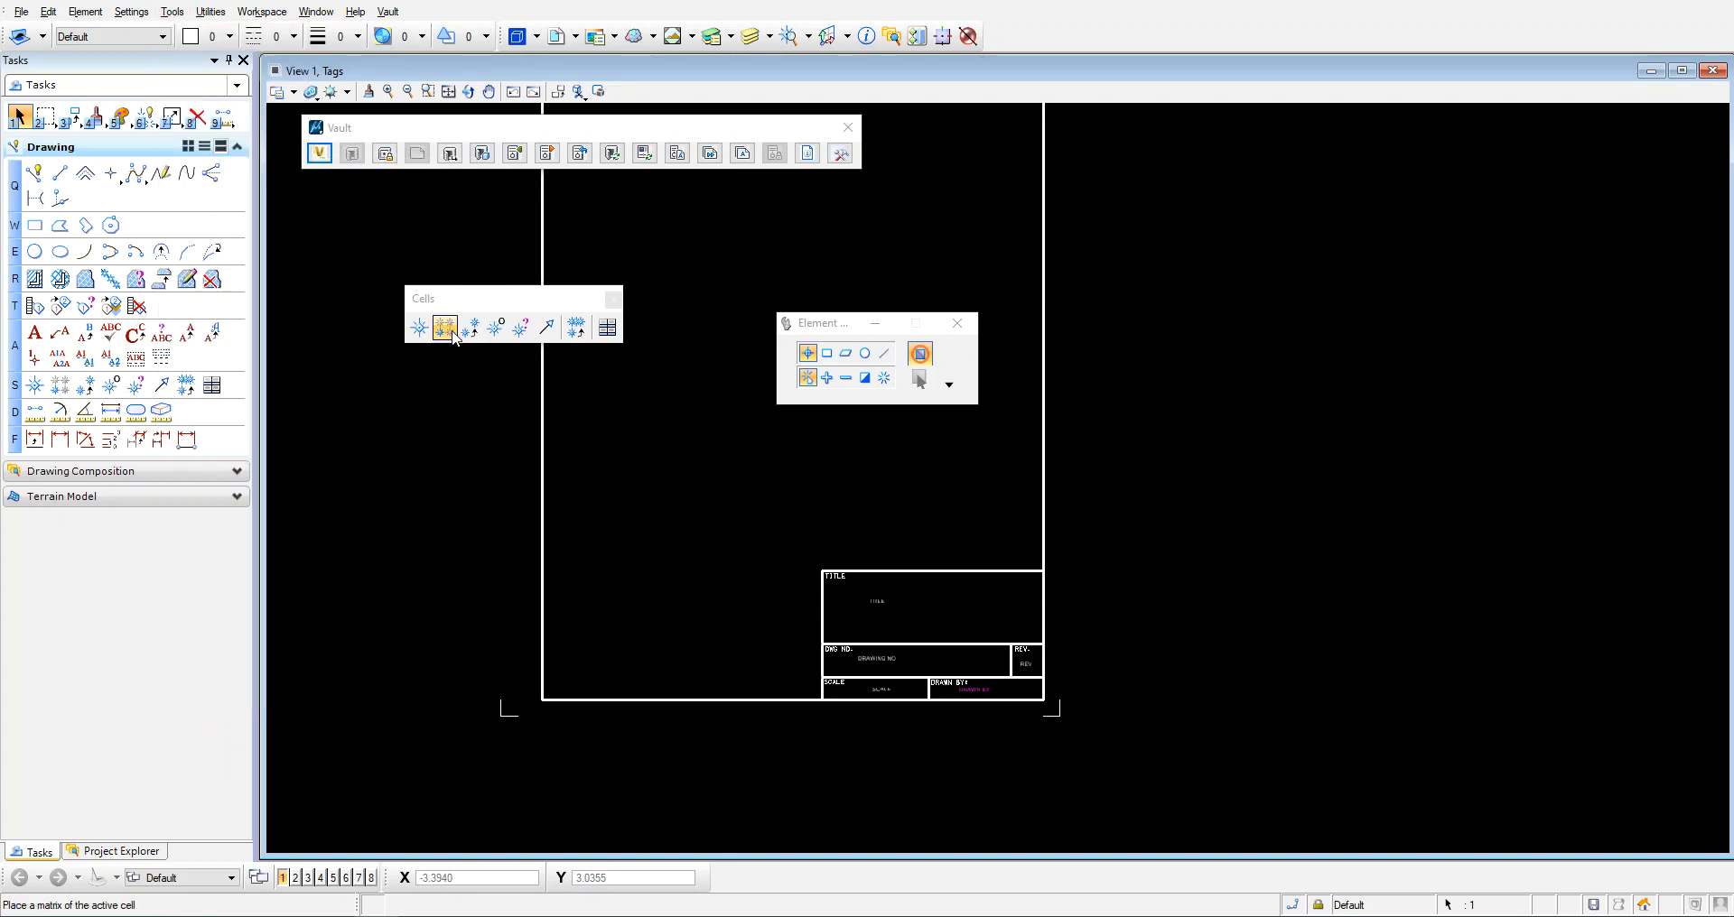
{"action": "left_click", "coordinate": [85, 10]}
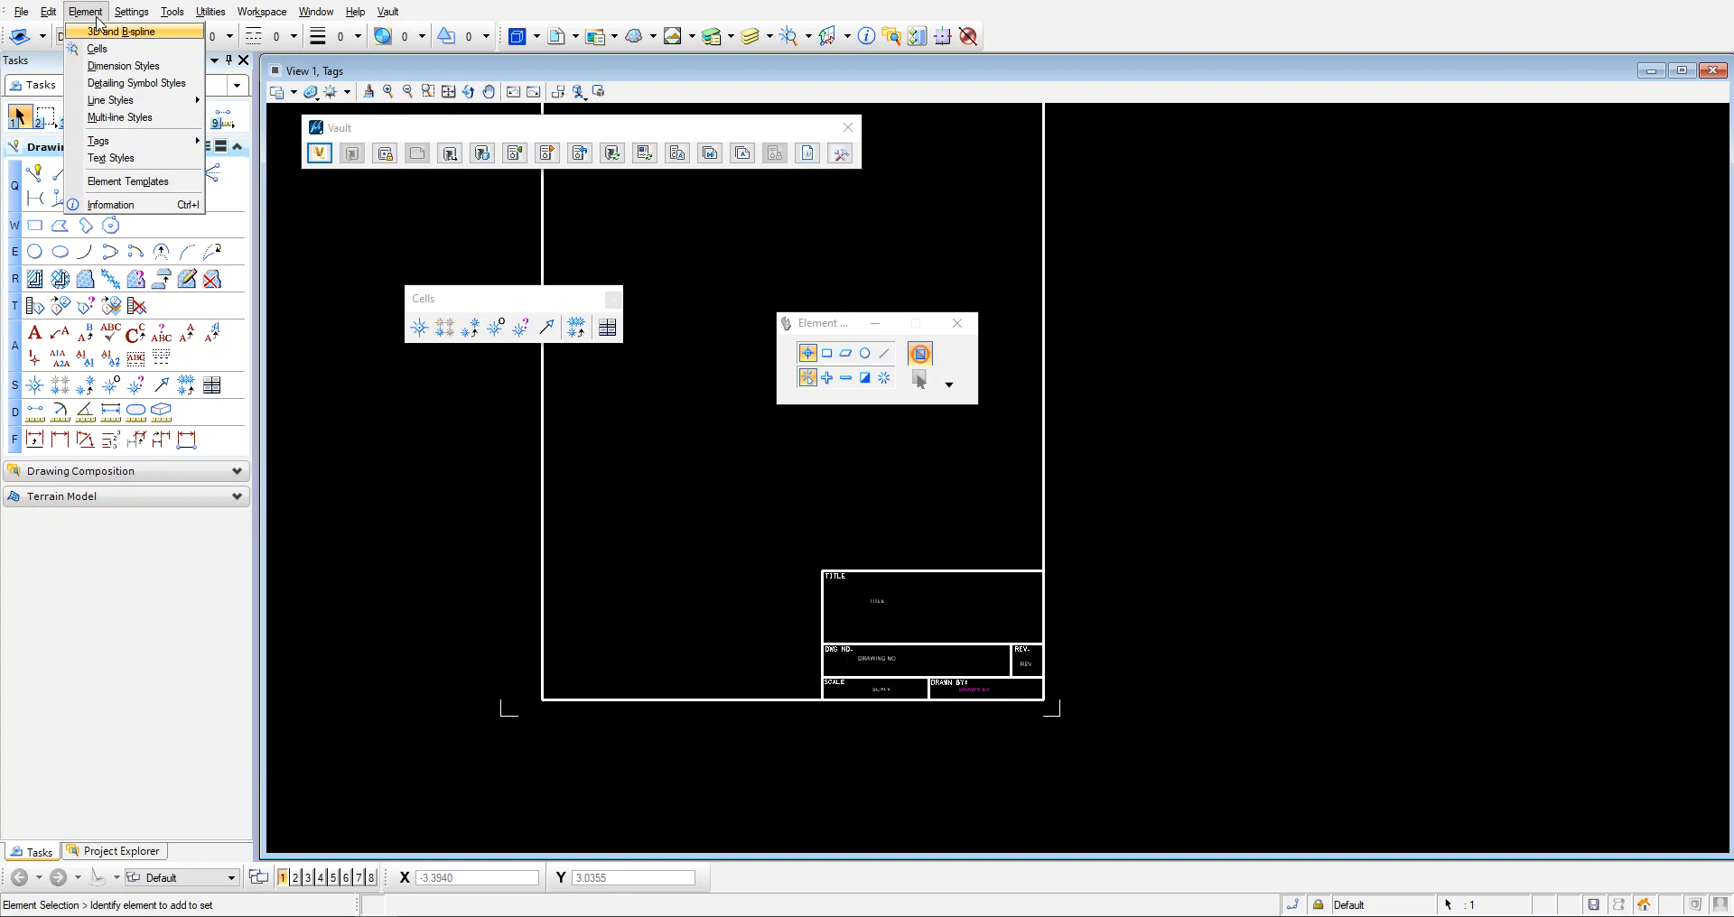
{"action": "left_click", "coordinate": [97, 49]}
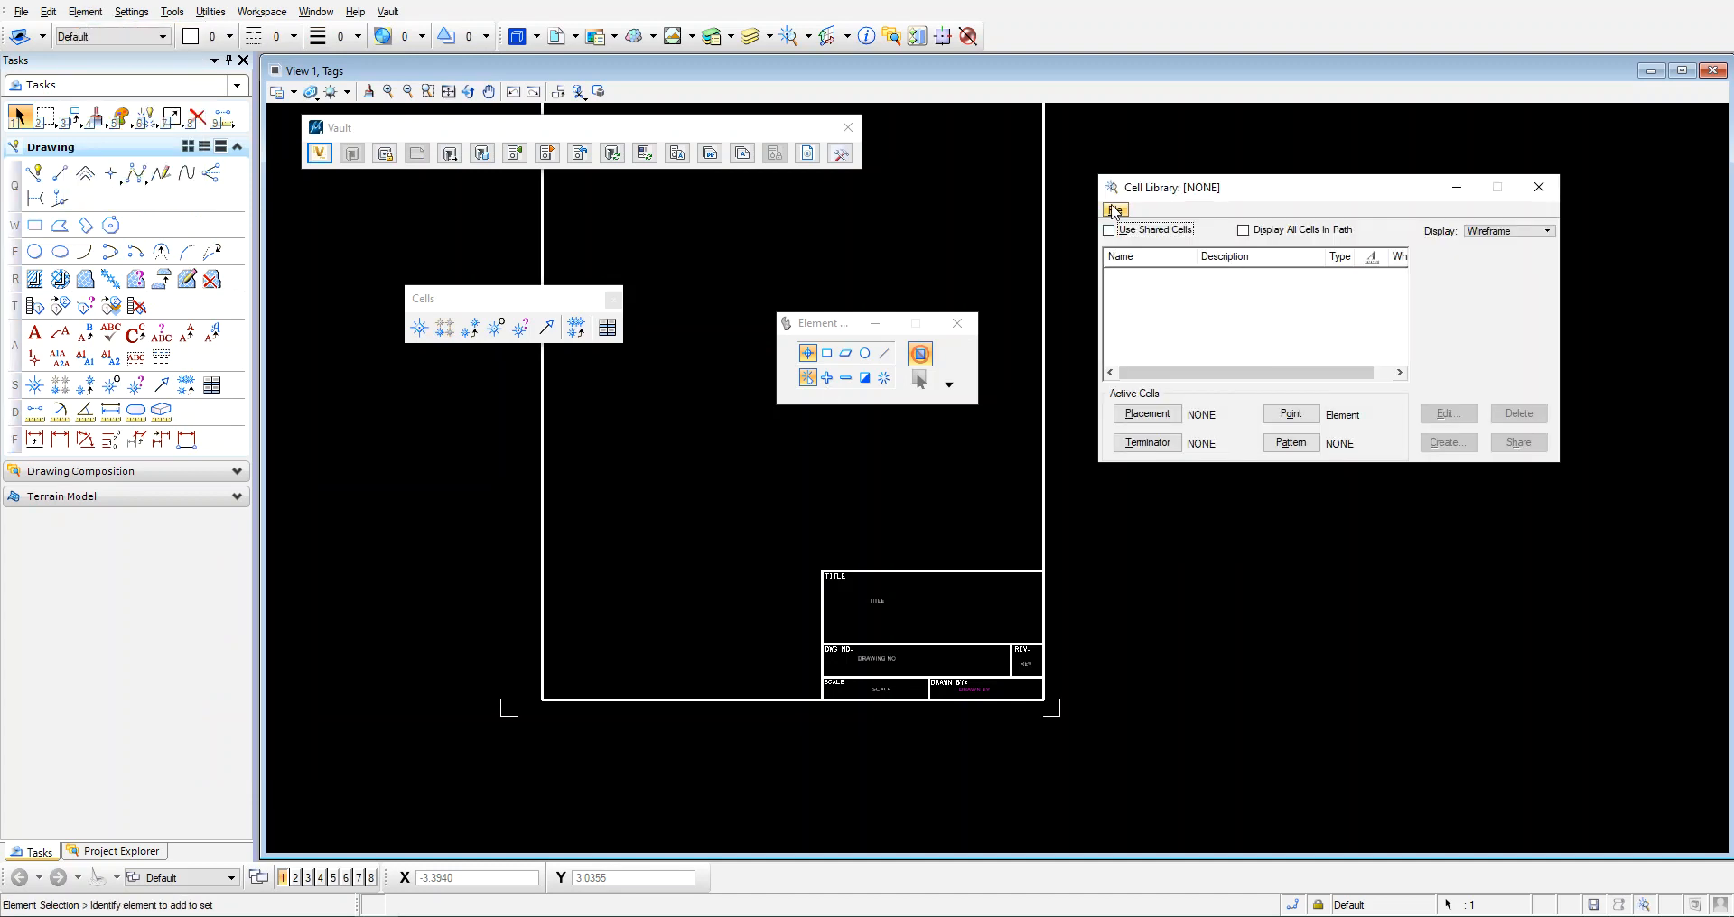
{"action": "left_click", "coordinate": [1114, 211]}
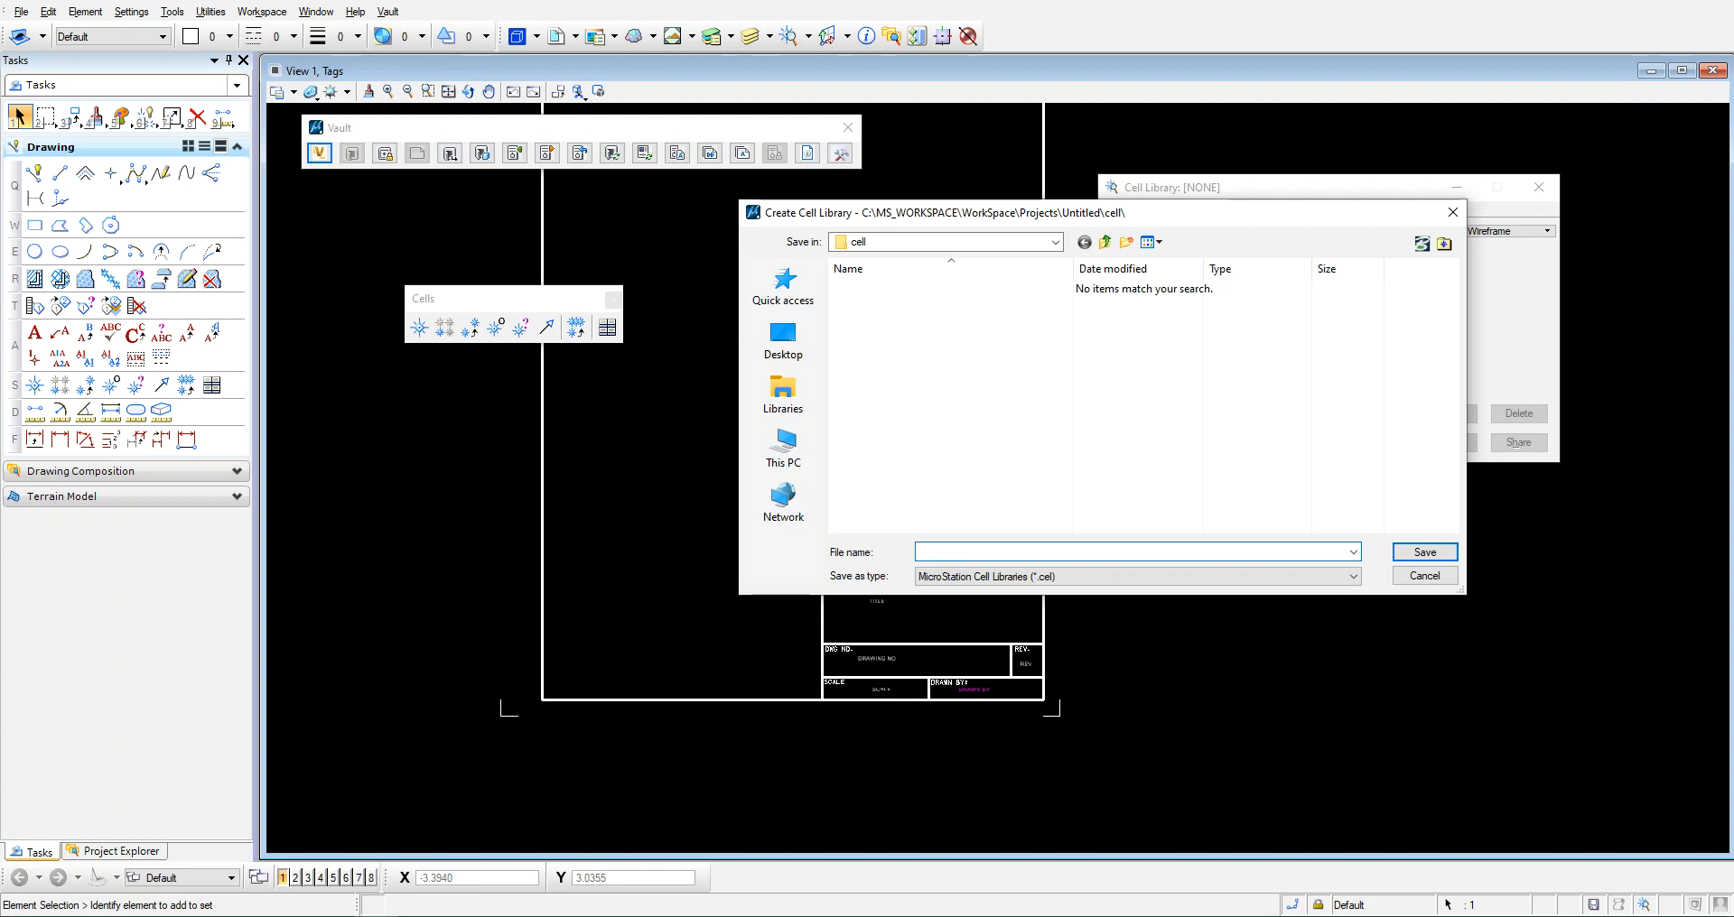
{"action": "type", "text": "CELLS"}
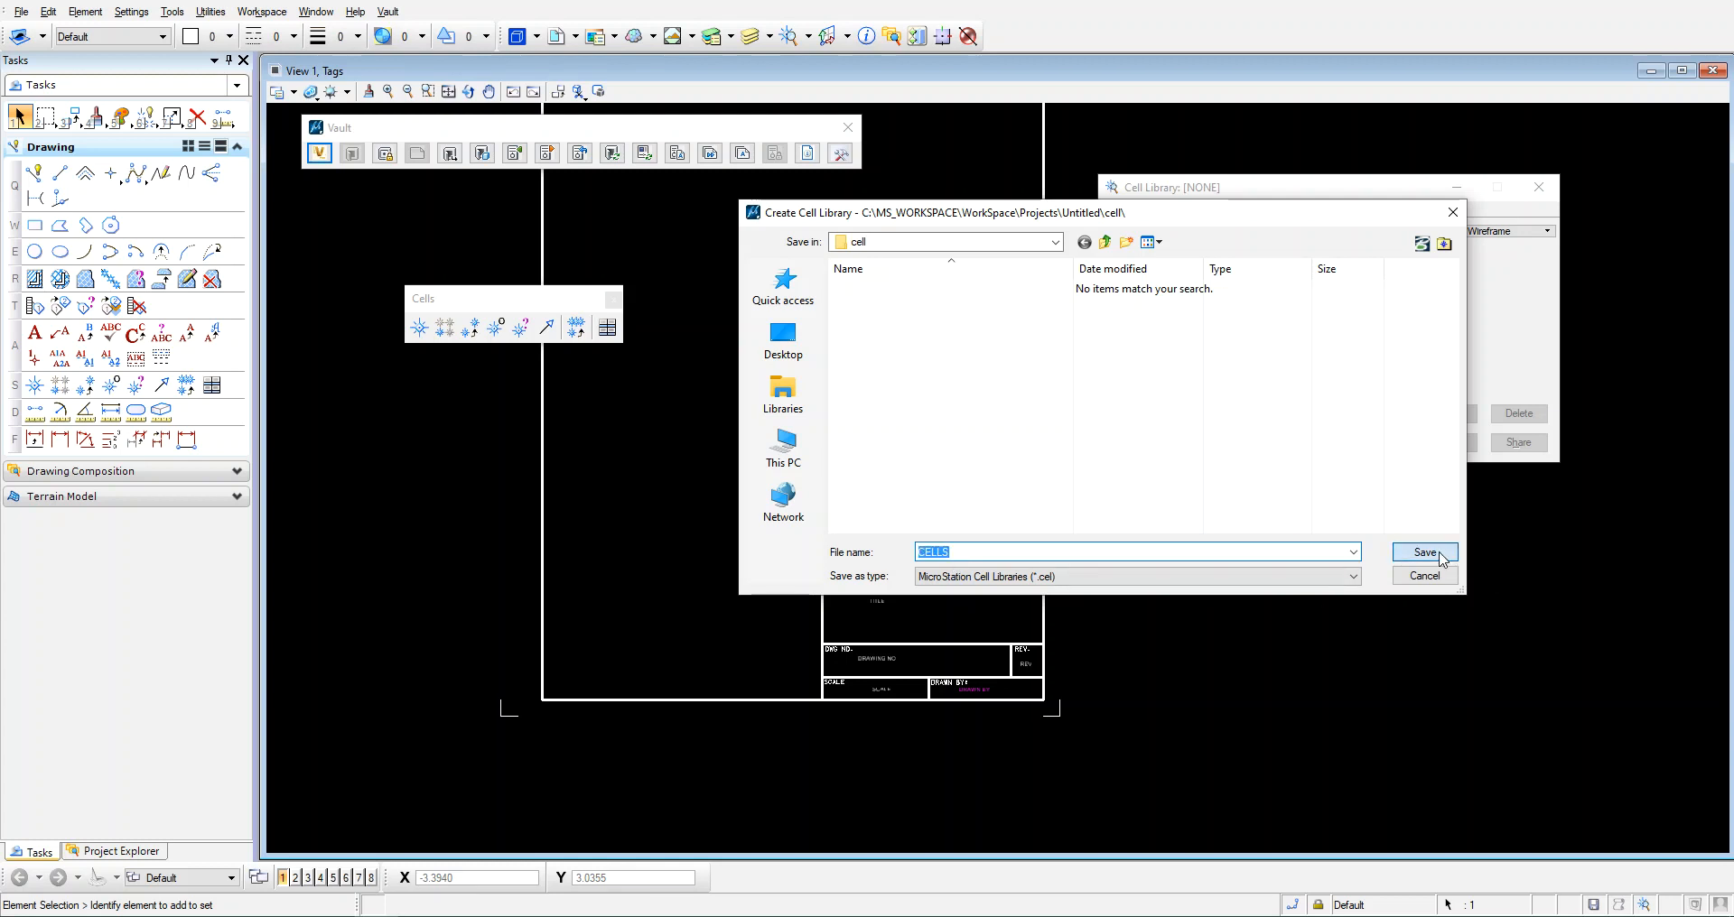
{"action": "left_click", "coordinate": [1423, 553]}
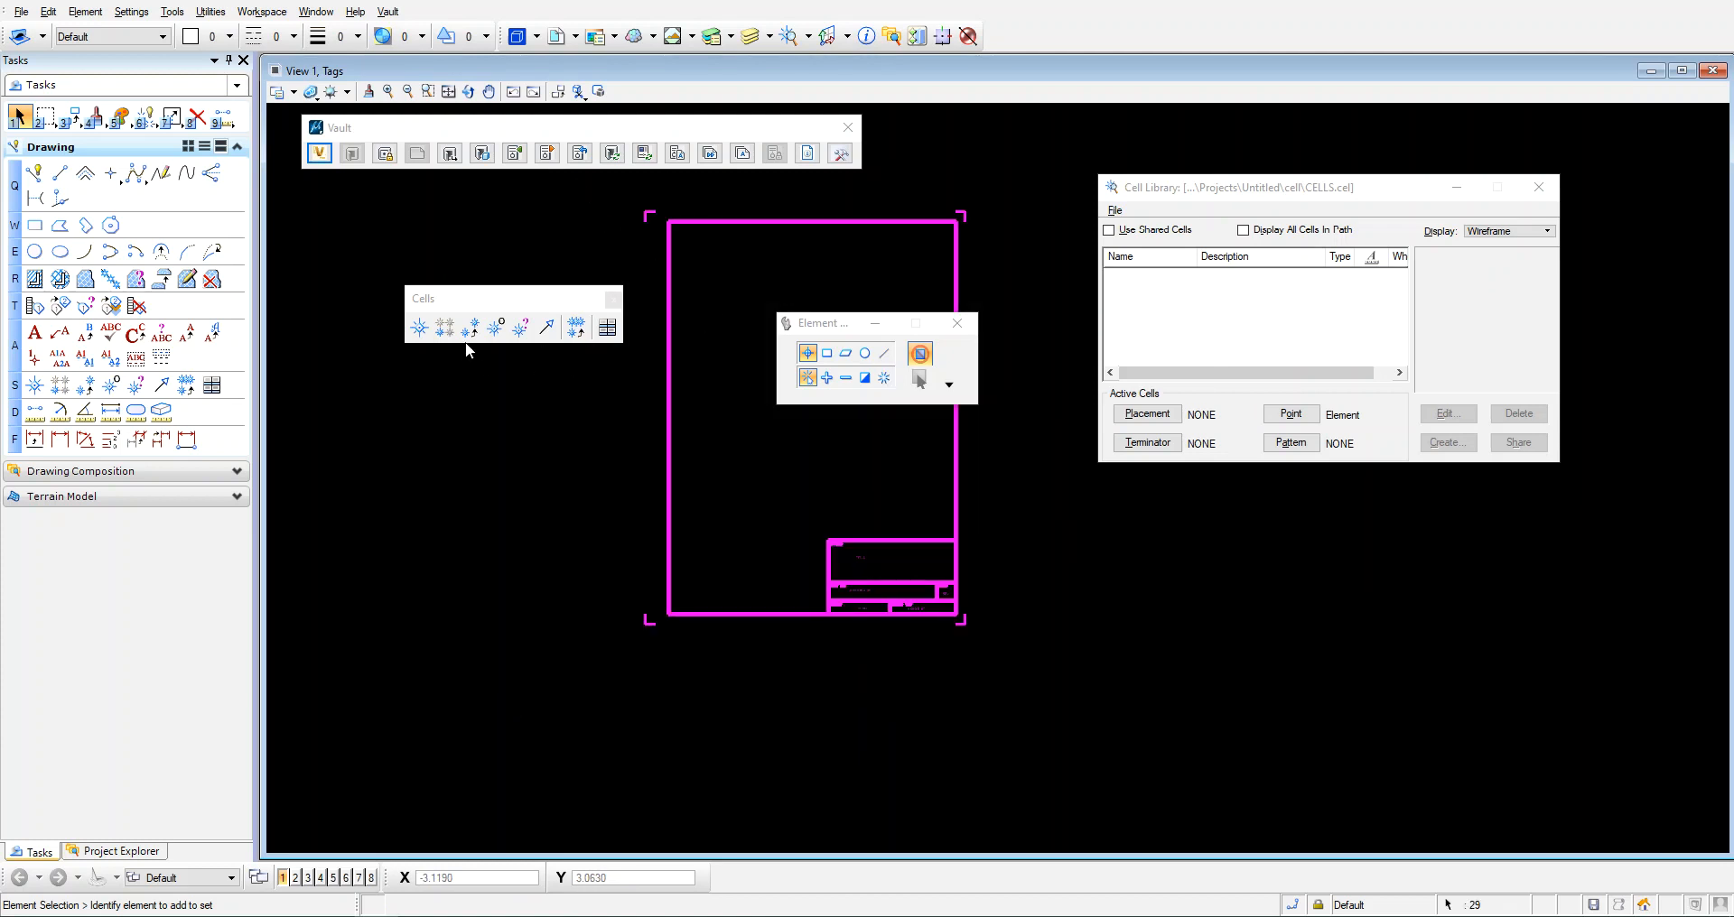
Create a TB cell from the title block, with its origin at the lower-left corner
{"action": "left_click", "coordinate": [1448, 443]}
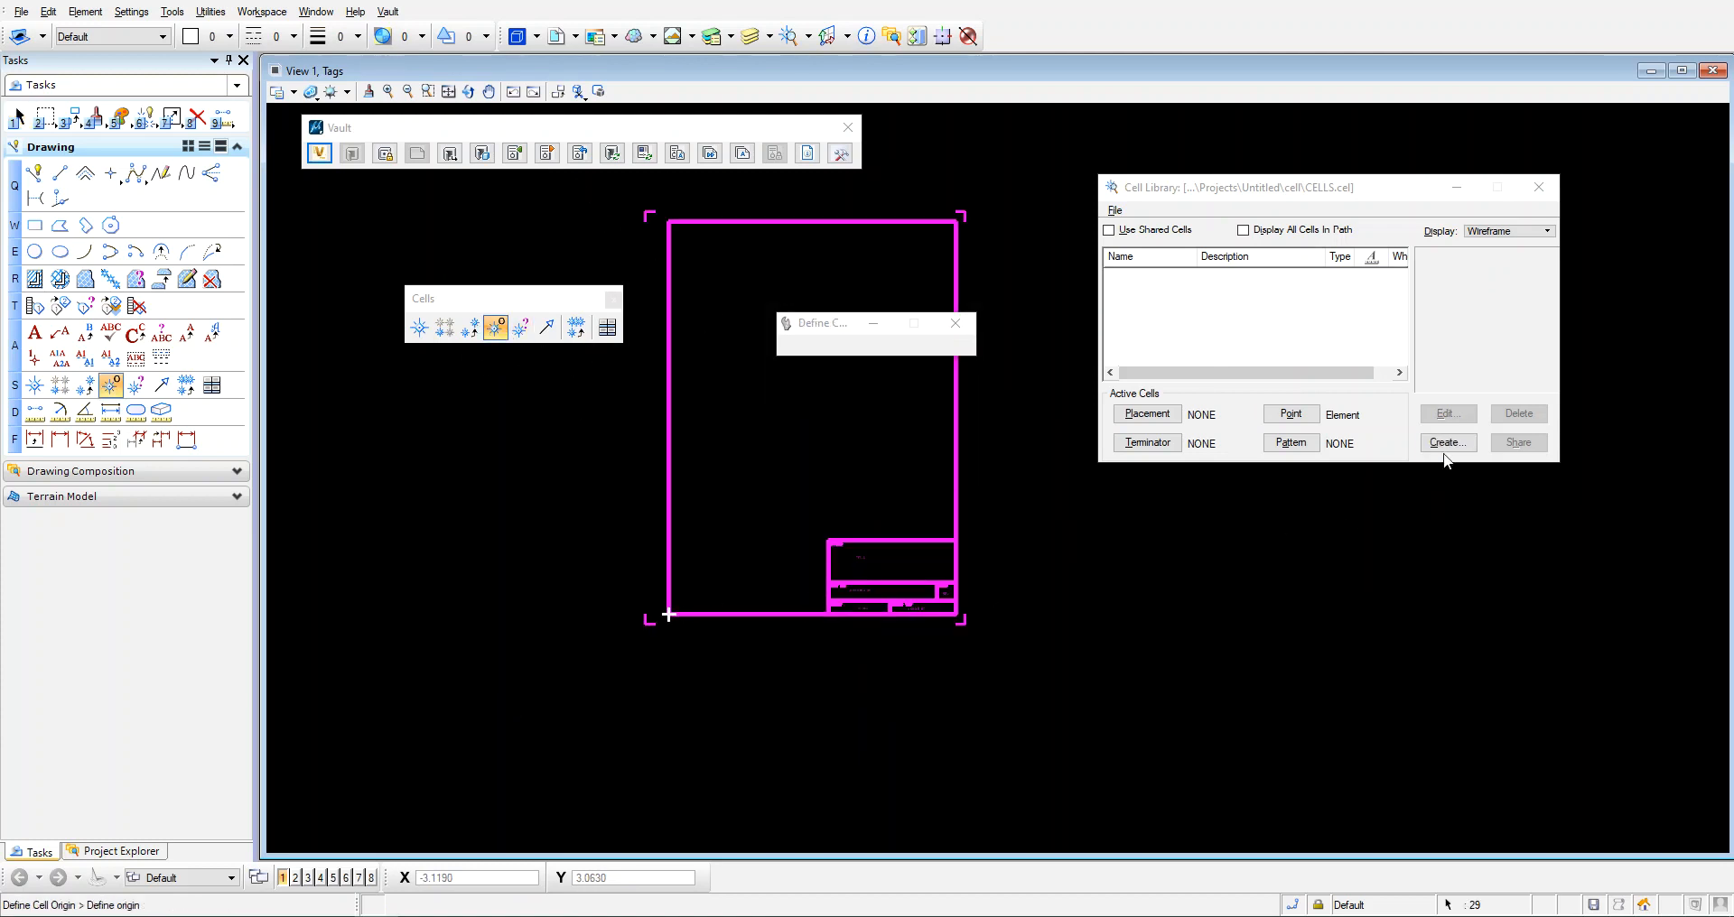
{"action": "left_click", "coordinate": [1447, 442]}
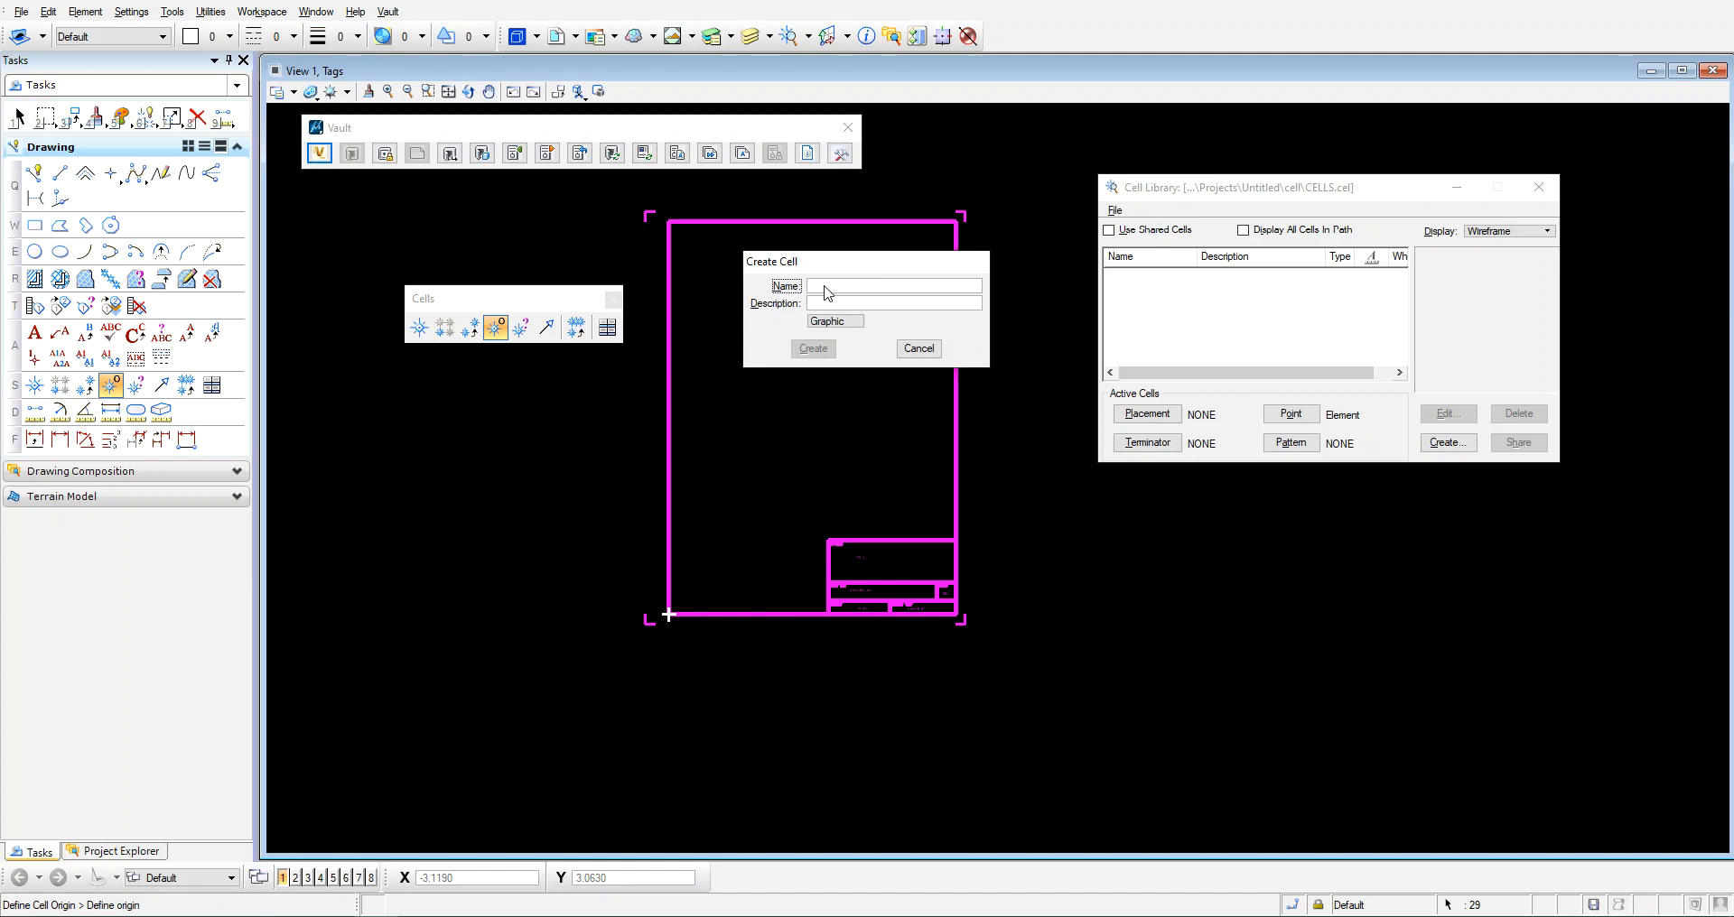
{"action": "left_click", "coordinate": [813, 349]}
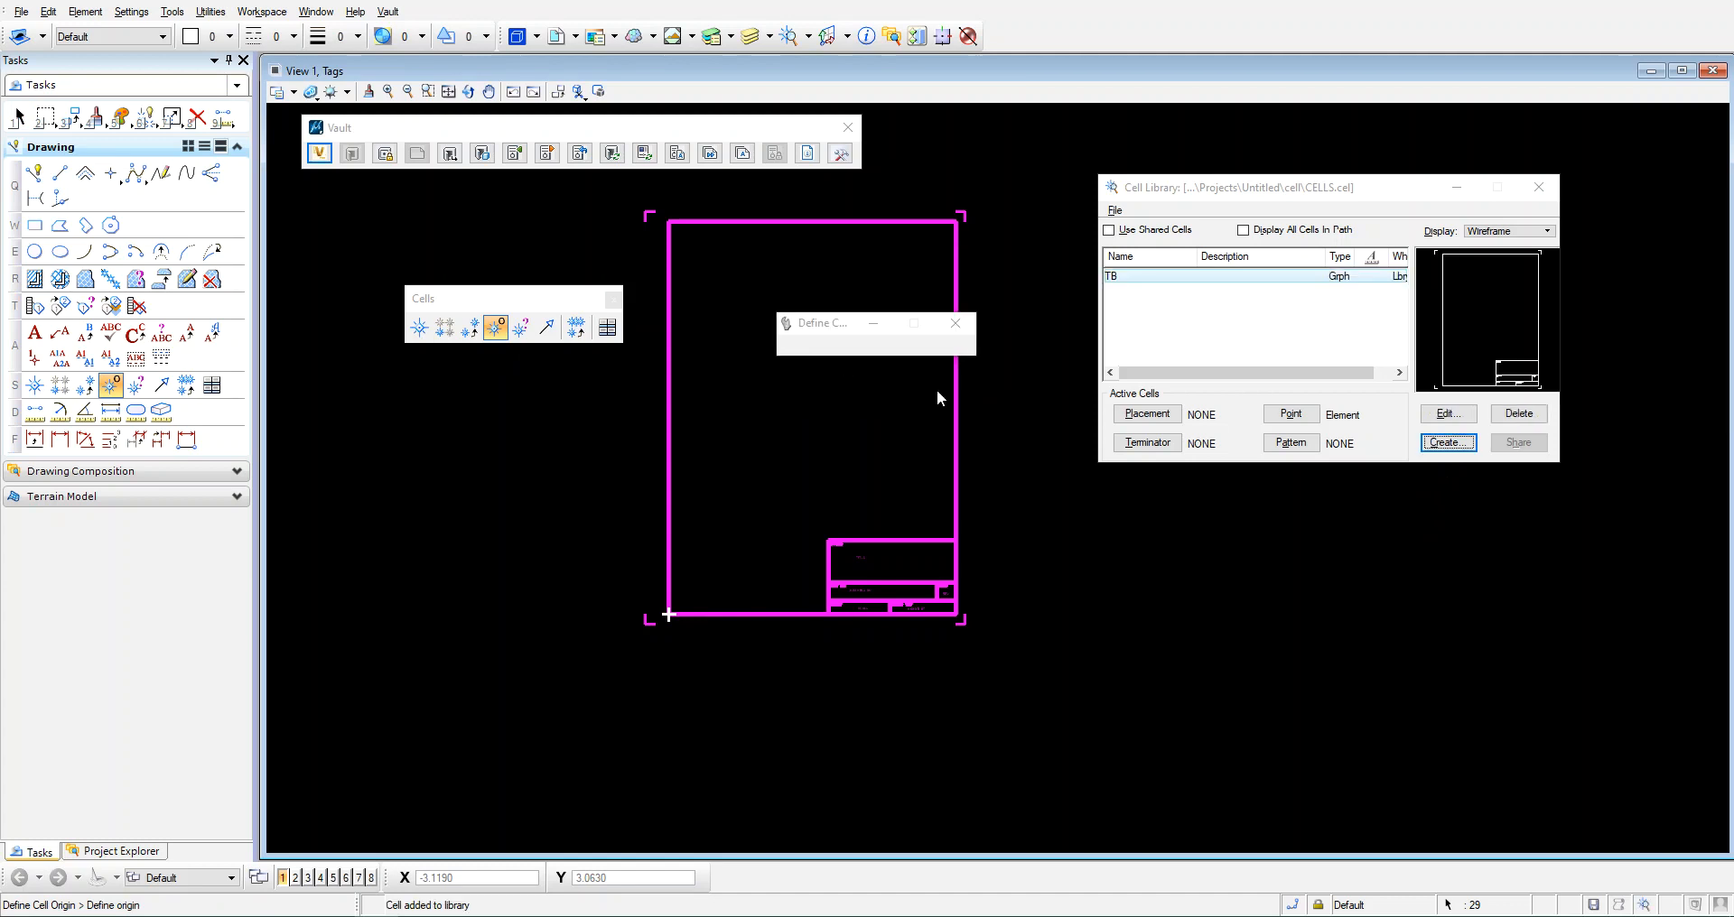
{"action": "mouse_move", "coordinate": [1241, 400]}
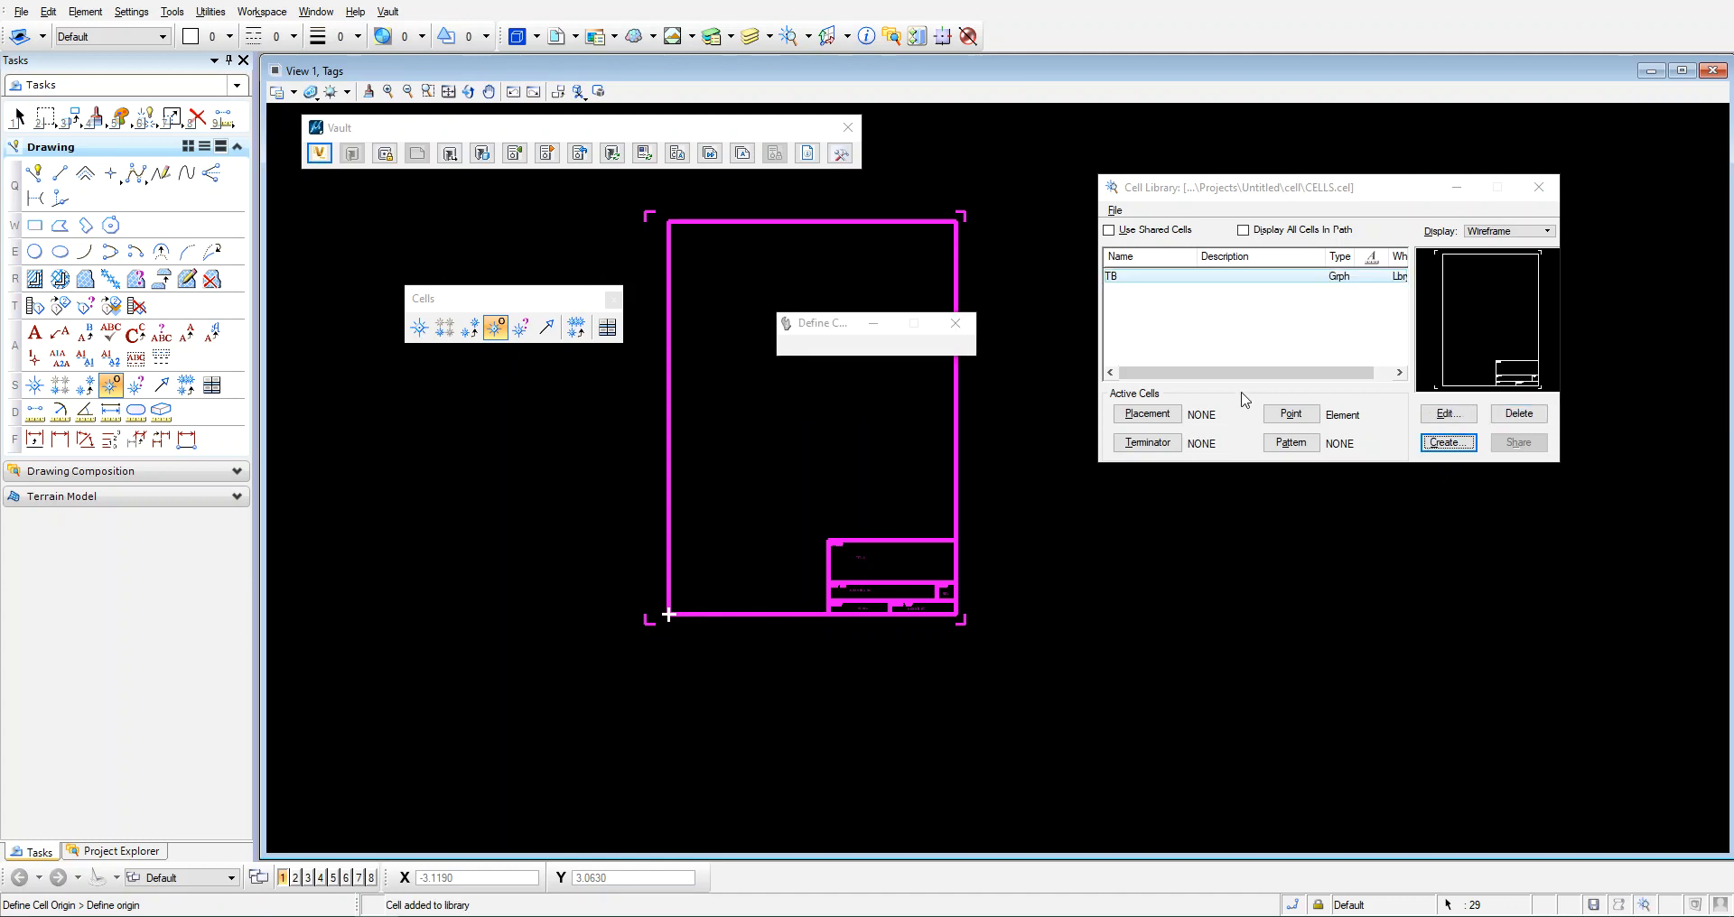
Set TB as the placement cell, place a copy beside the original, and close Cell Library
{"action": "right_click", "coordinate": [1112, 276]}
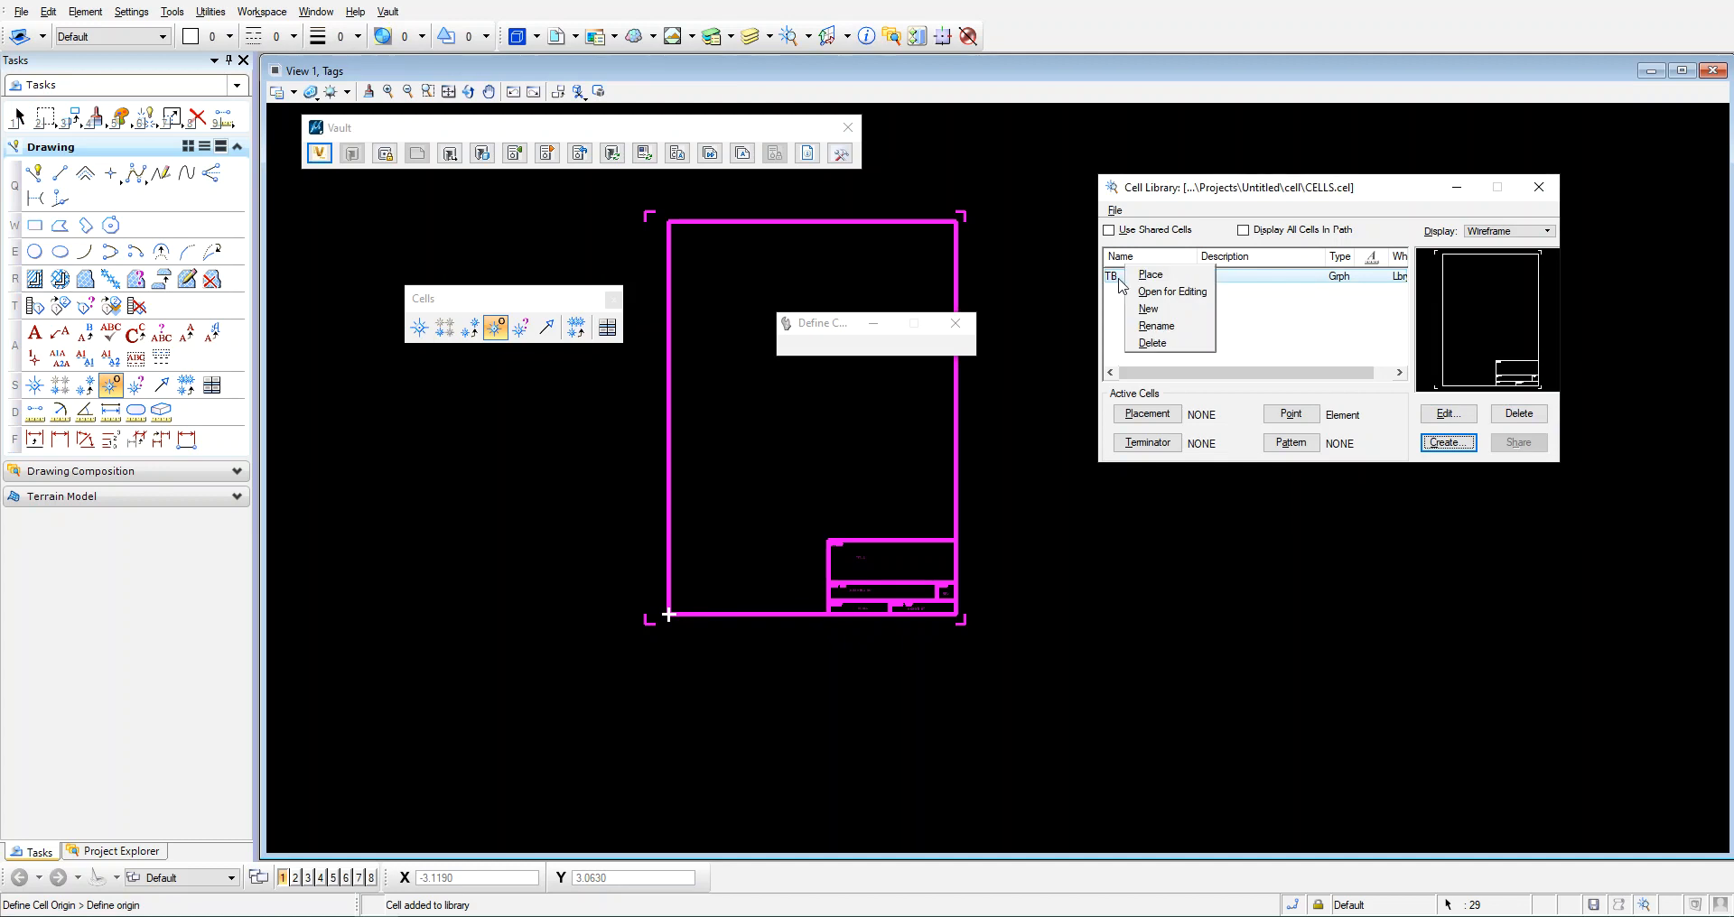
{"action": "left_click", "coordinate": [1149, 275]}
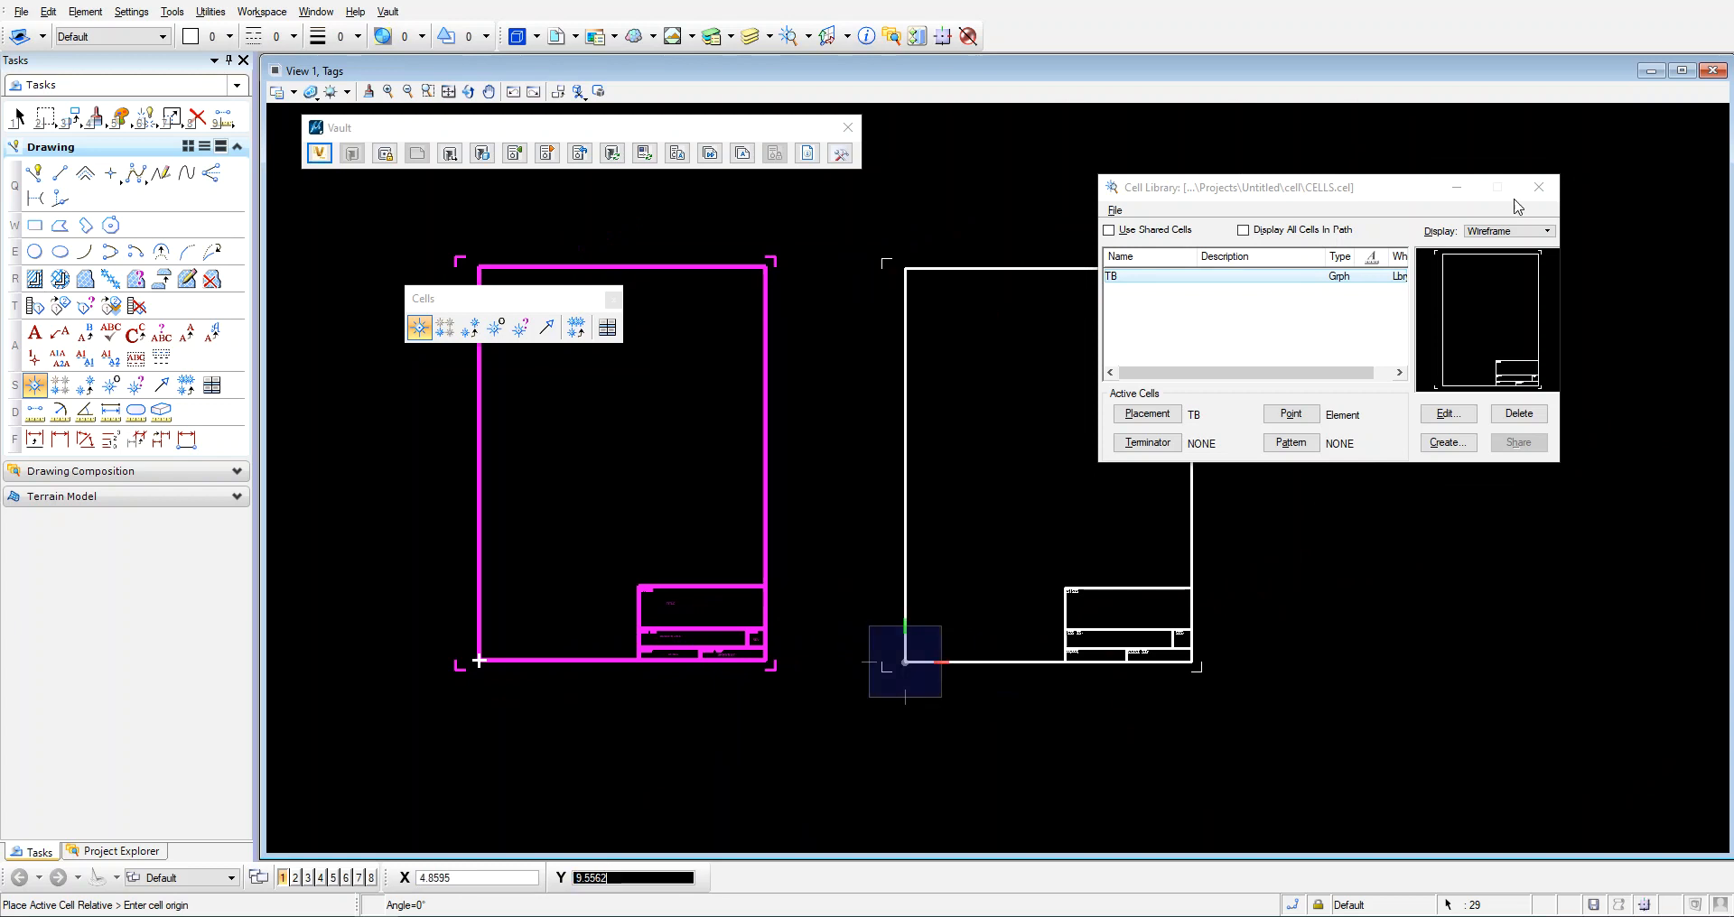
{"action": "left_click", "coordinate": [18, 116]}
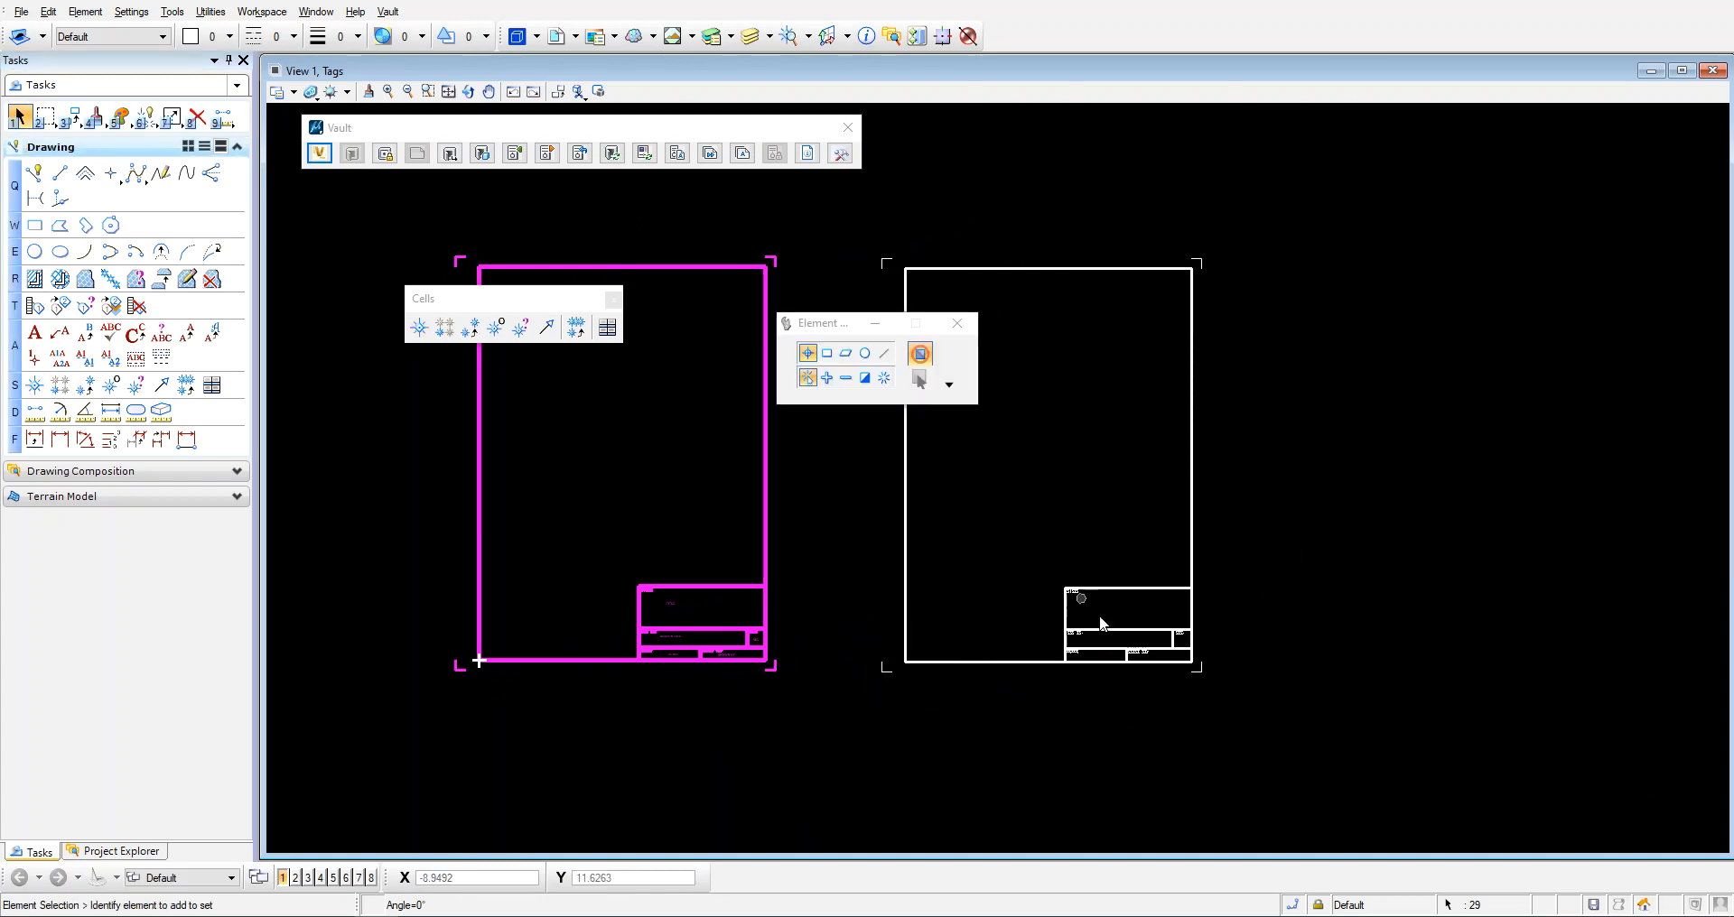
Enter tag values TITLE 'Drawing TITLE', DRAWING NO ABC123, SCALE 1:1 and REV A in Edit Tags
{"action": "left_click", "coordinate": [172, 11]}
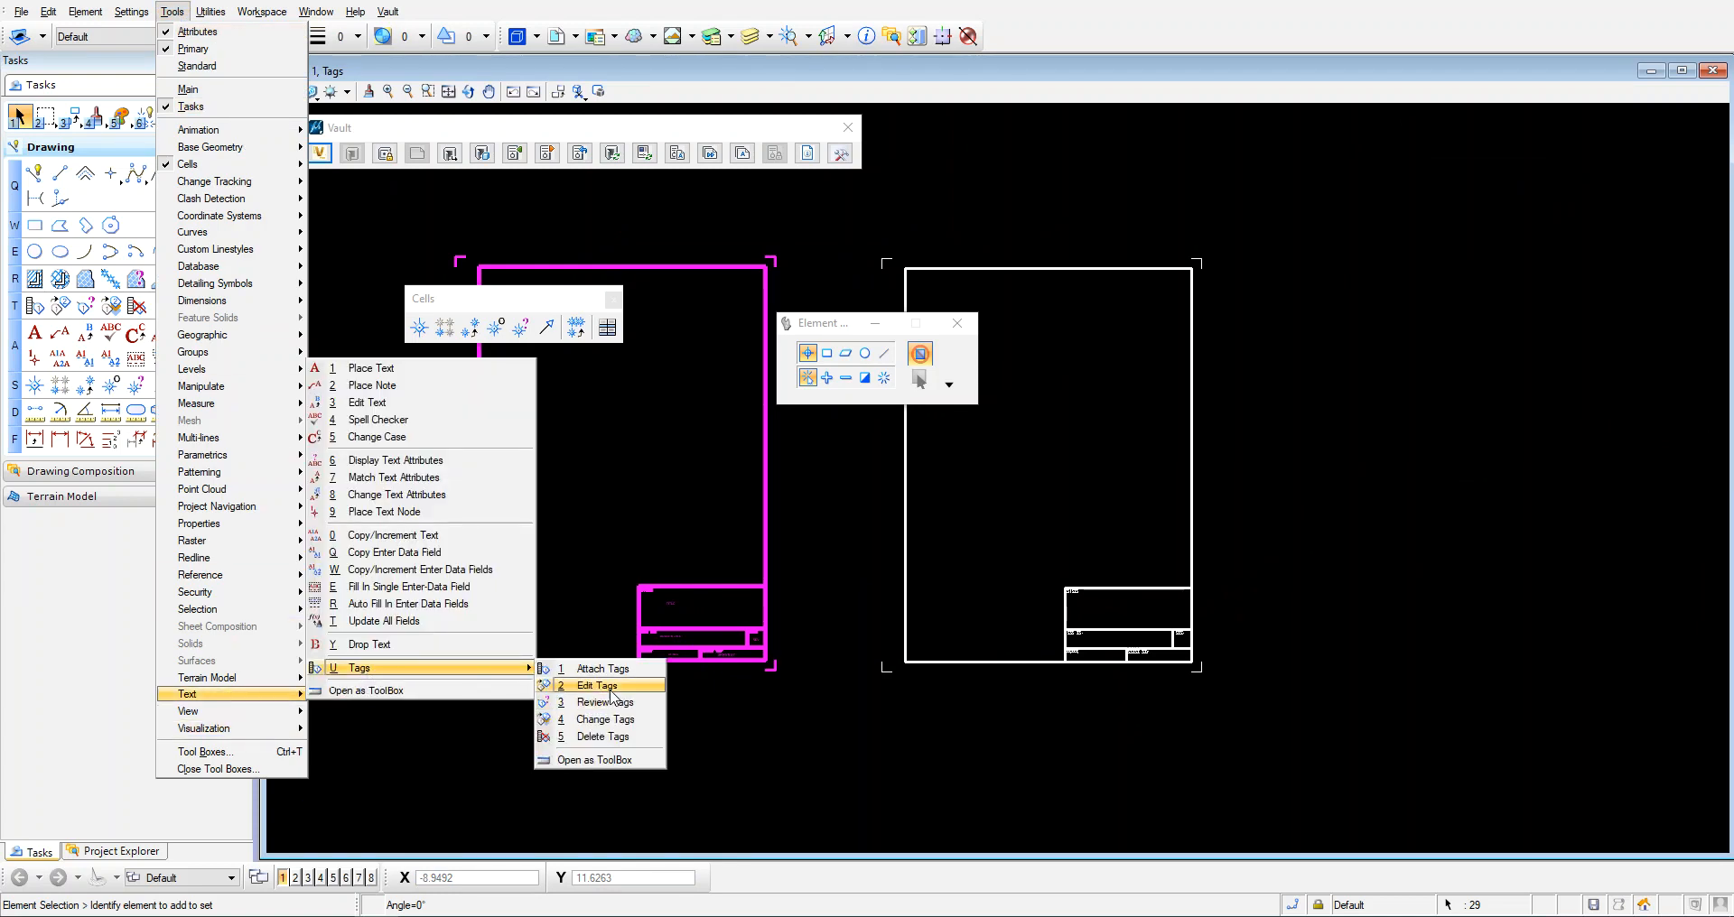
{"action": "left_click", "coordinate": [597, 686]}
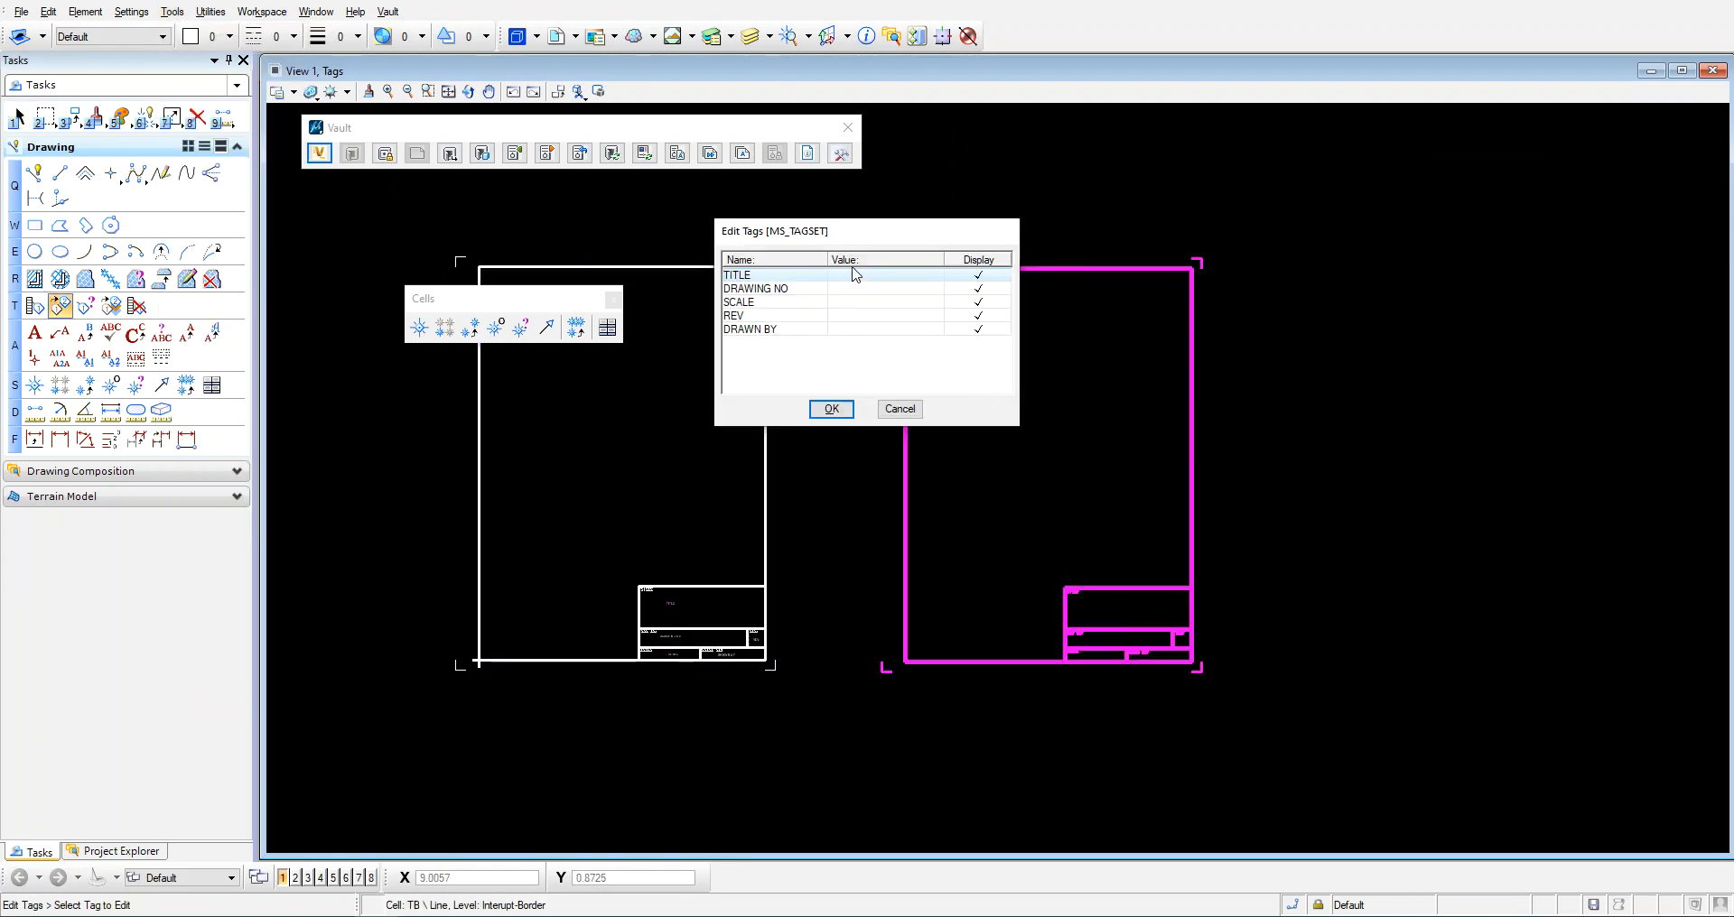
{"action": "left_click", "coordinate": [885, 275]}
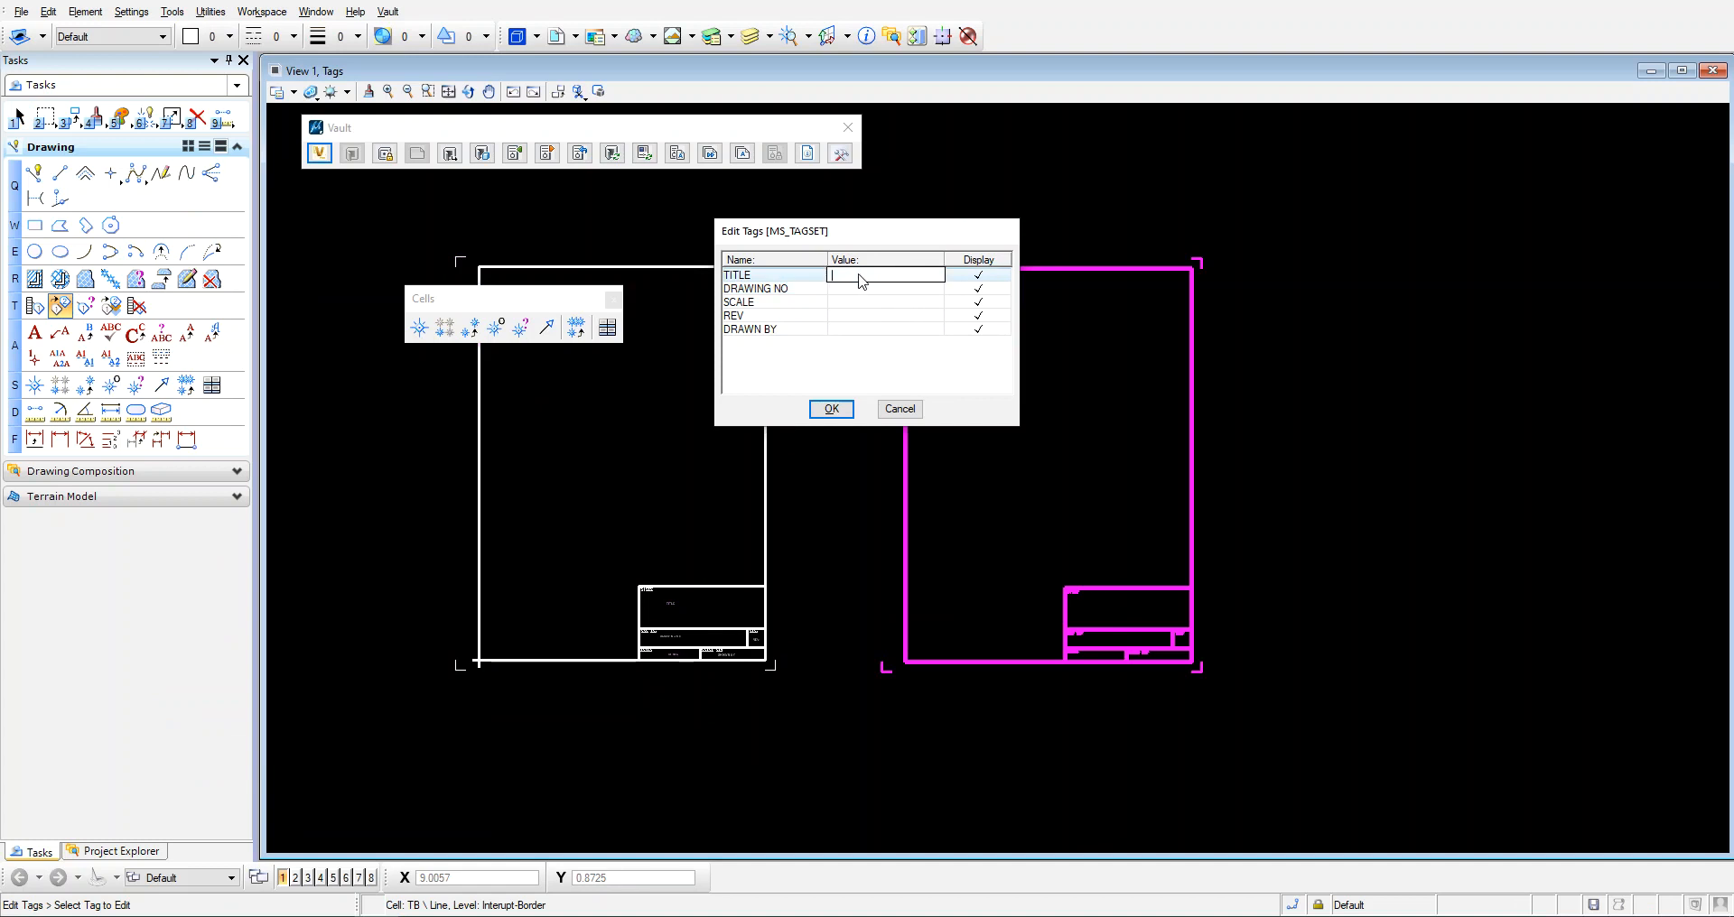
{"action": "type", "text": "Dr"}
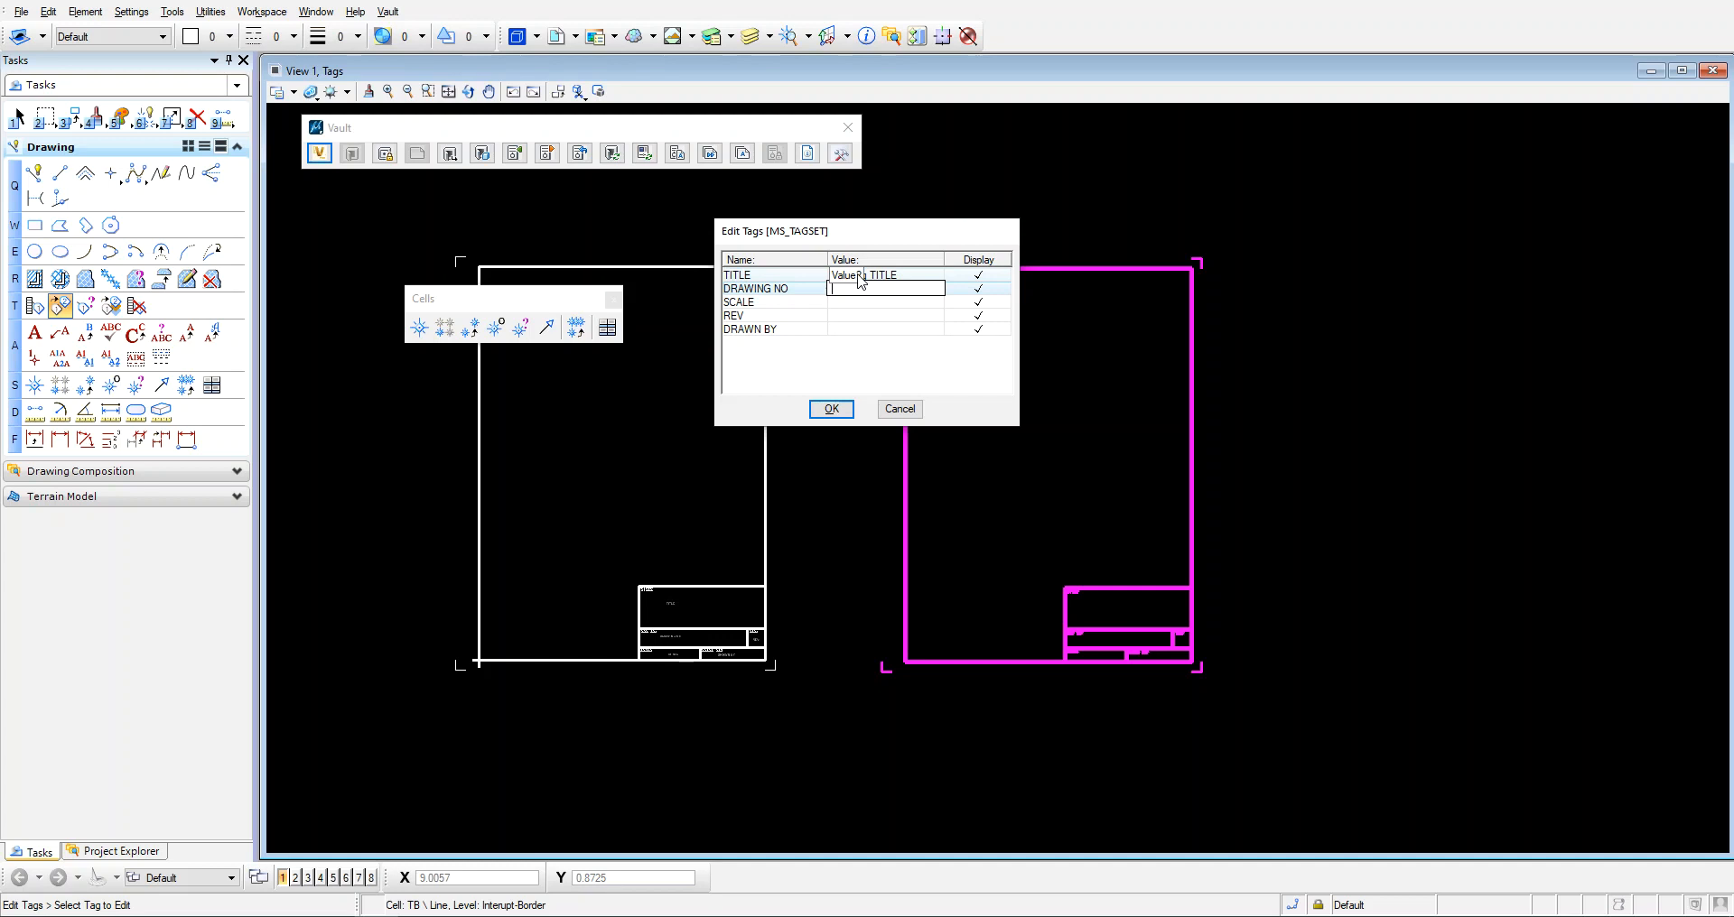
{"action": "type", "text": "ABC123"}
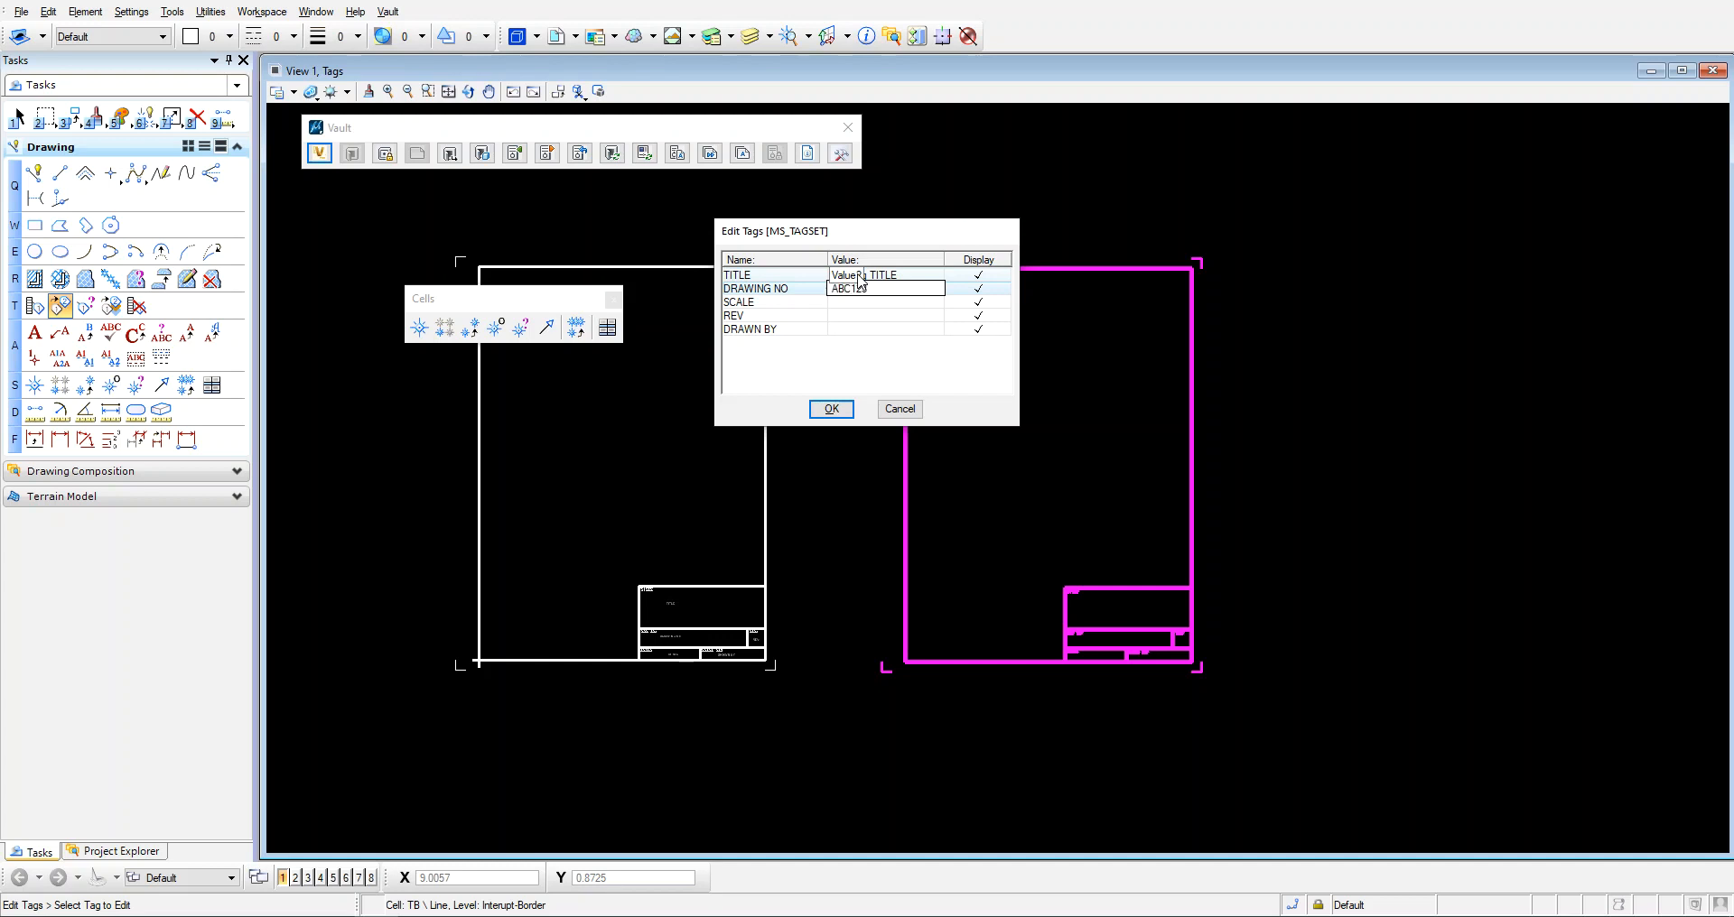
{"action": "left_click", "coordinate": [885, 301]}
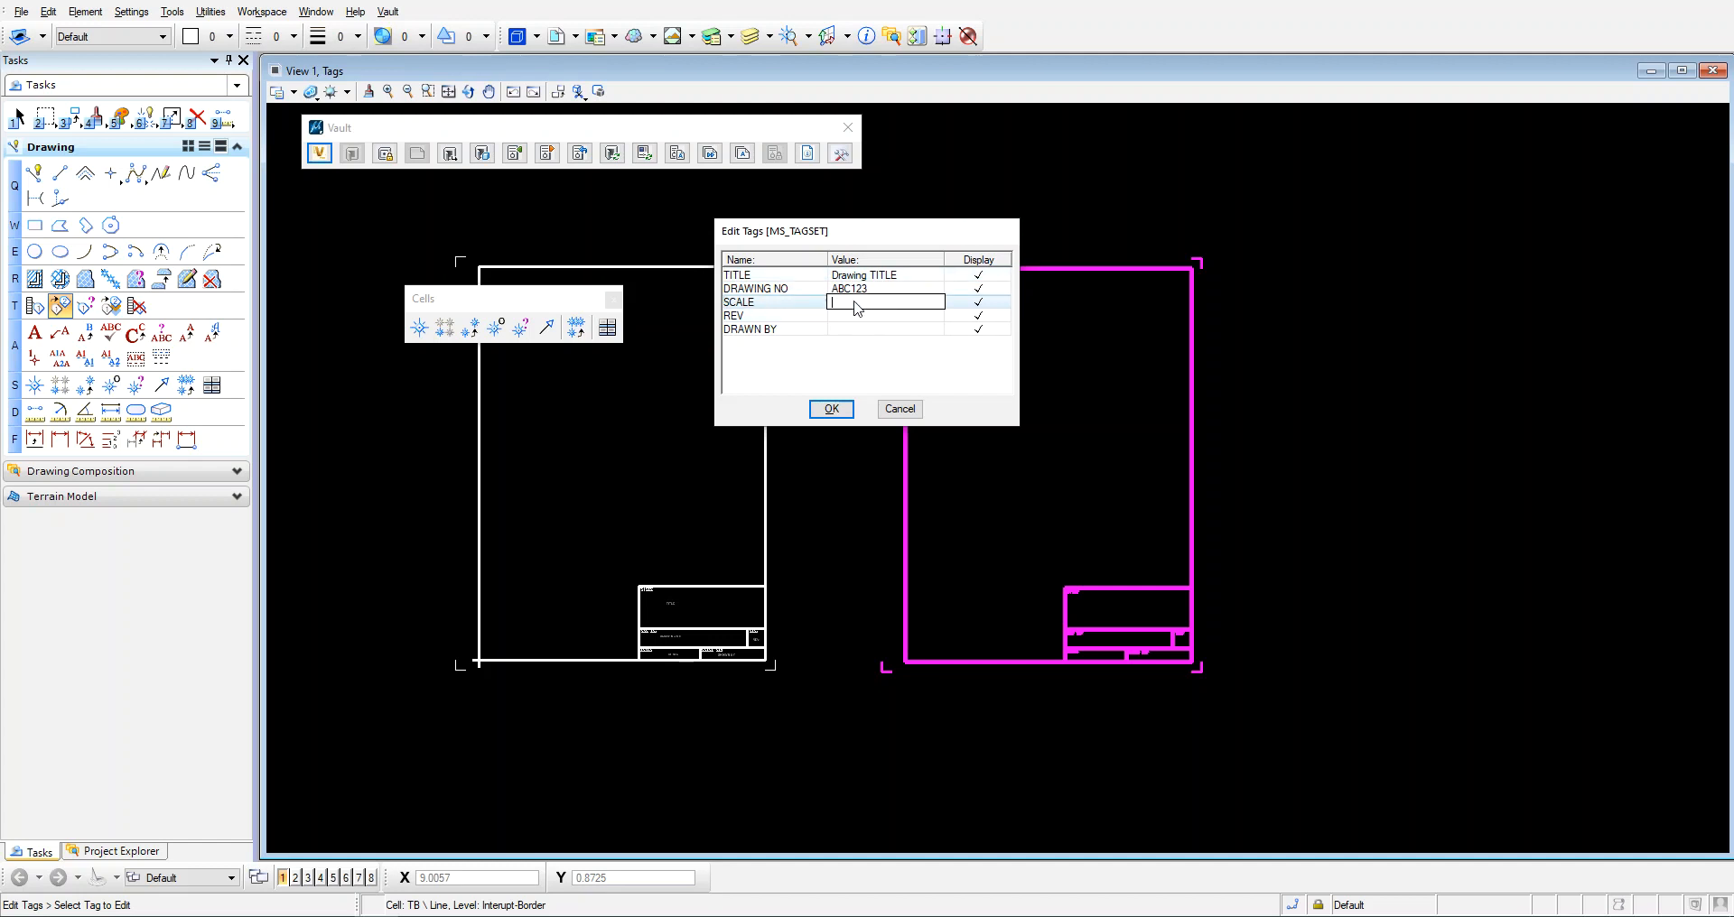
{"action": "type", "text": "1:1"}
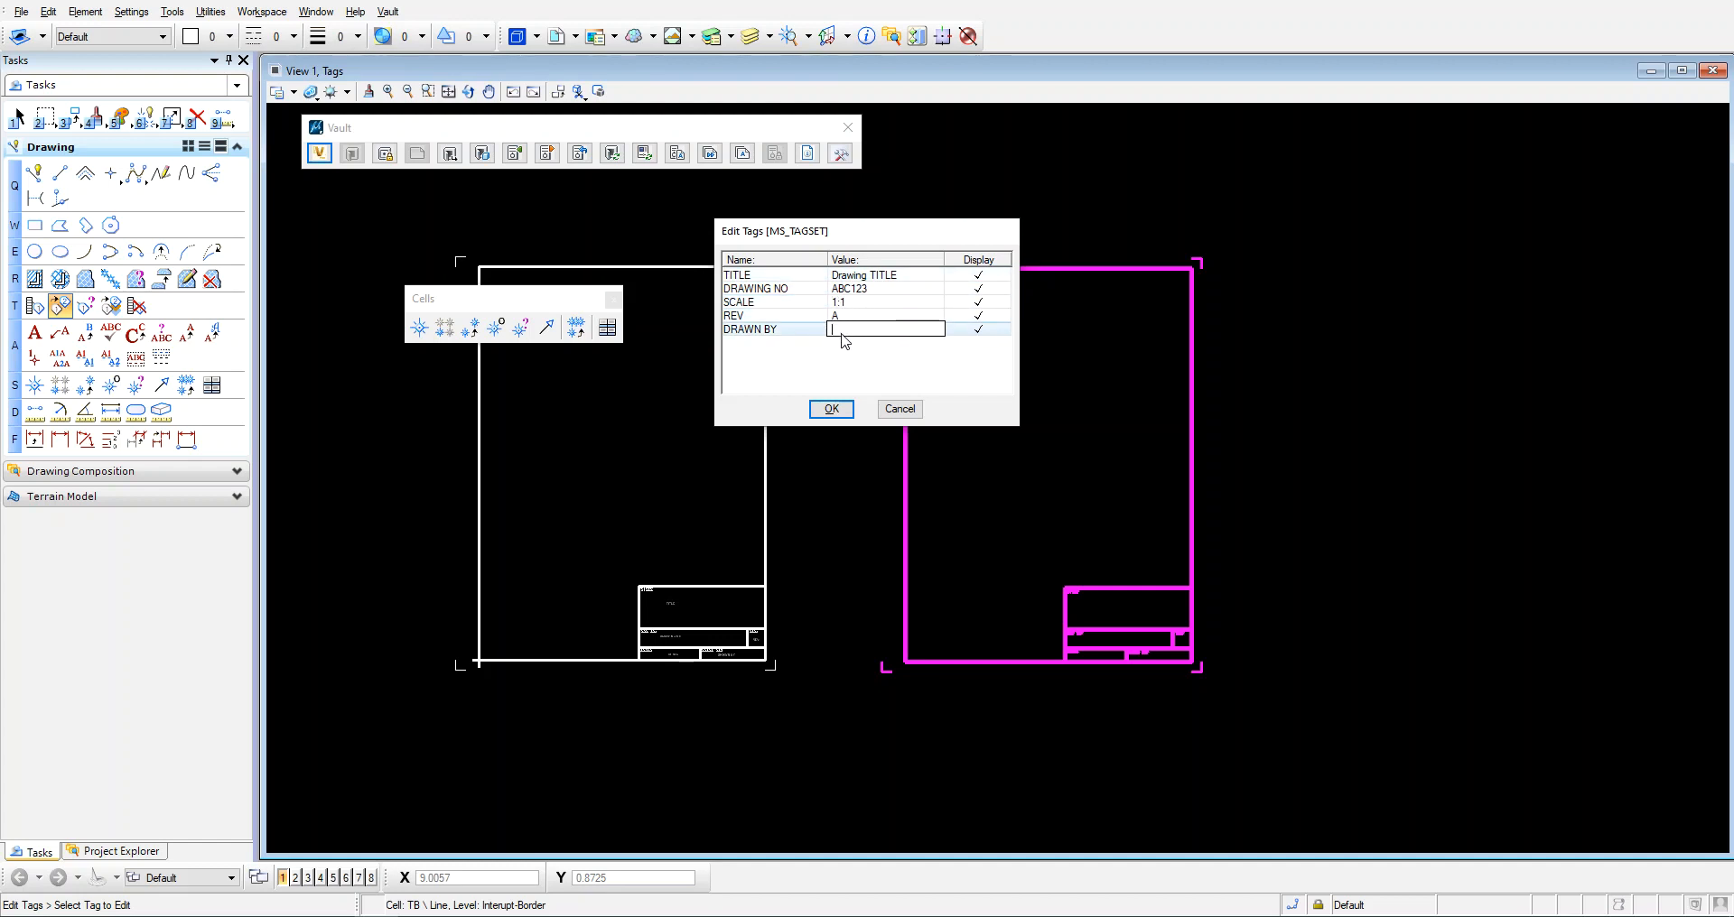
Confirm the Edit Tags values, then select the original title block
{"action": "left_click", "coordinate": [831, 409]}
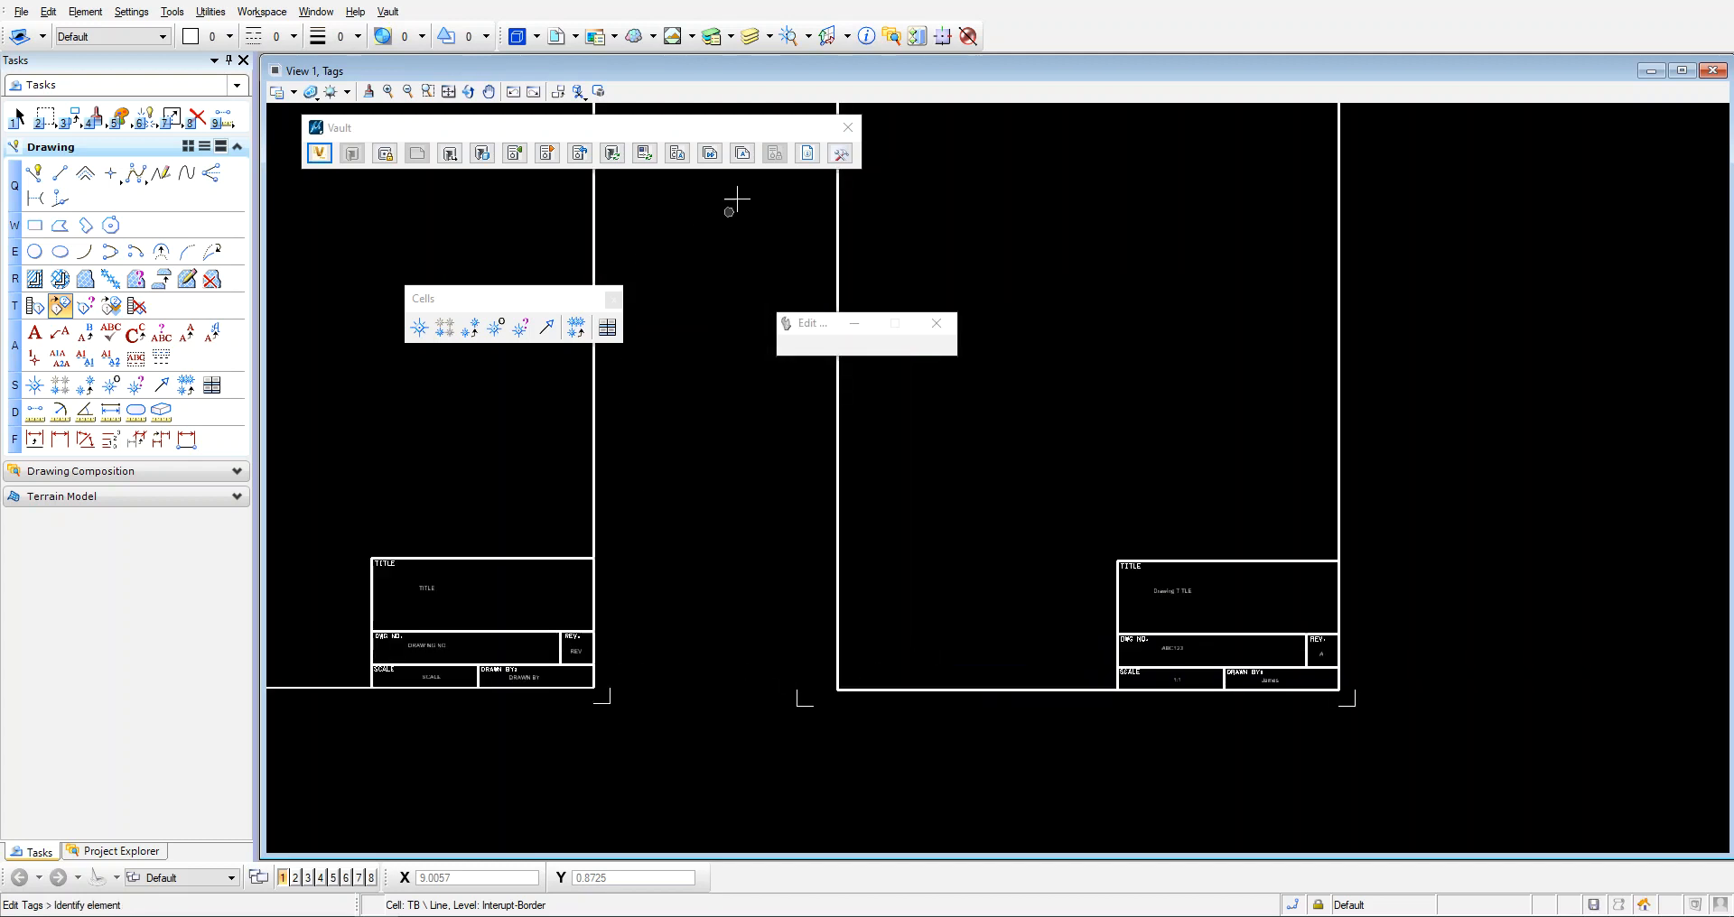
{"action": "mouse_move", "coordinate": [387, 363]}
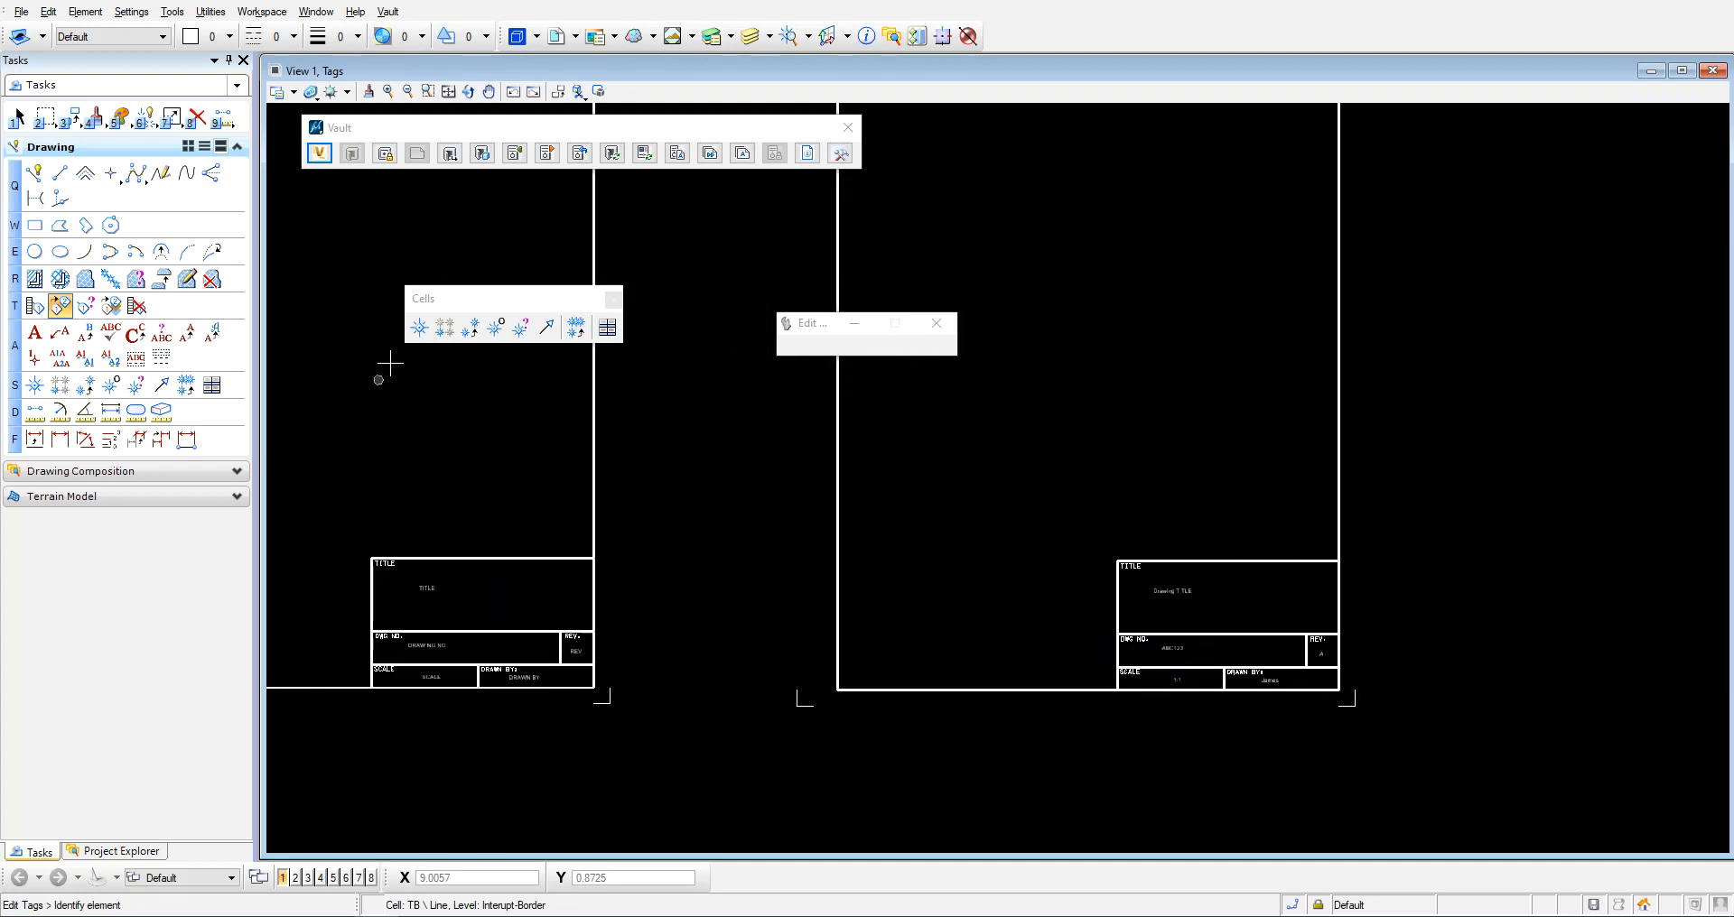
{"action": "mouse_move", "coordinate": [652, 652]}
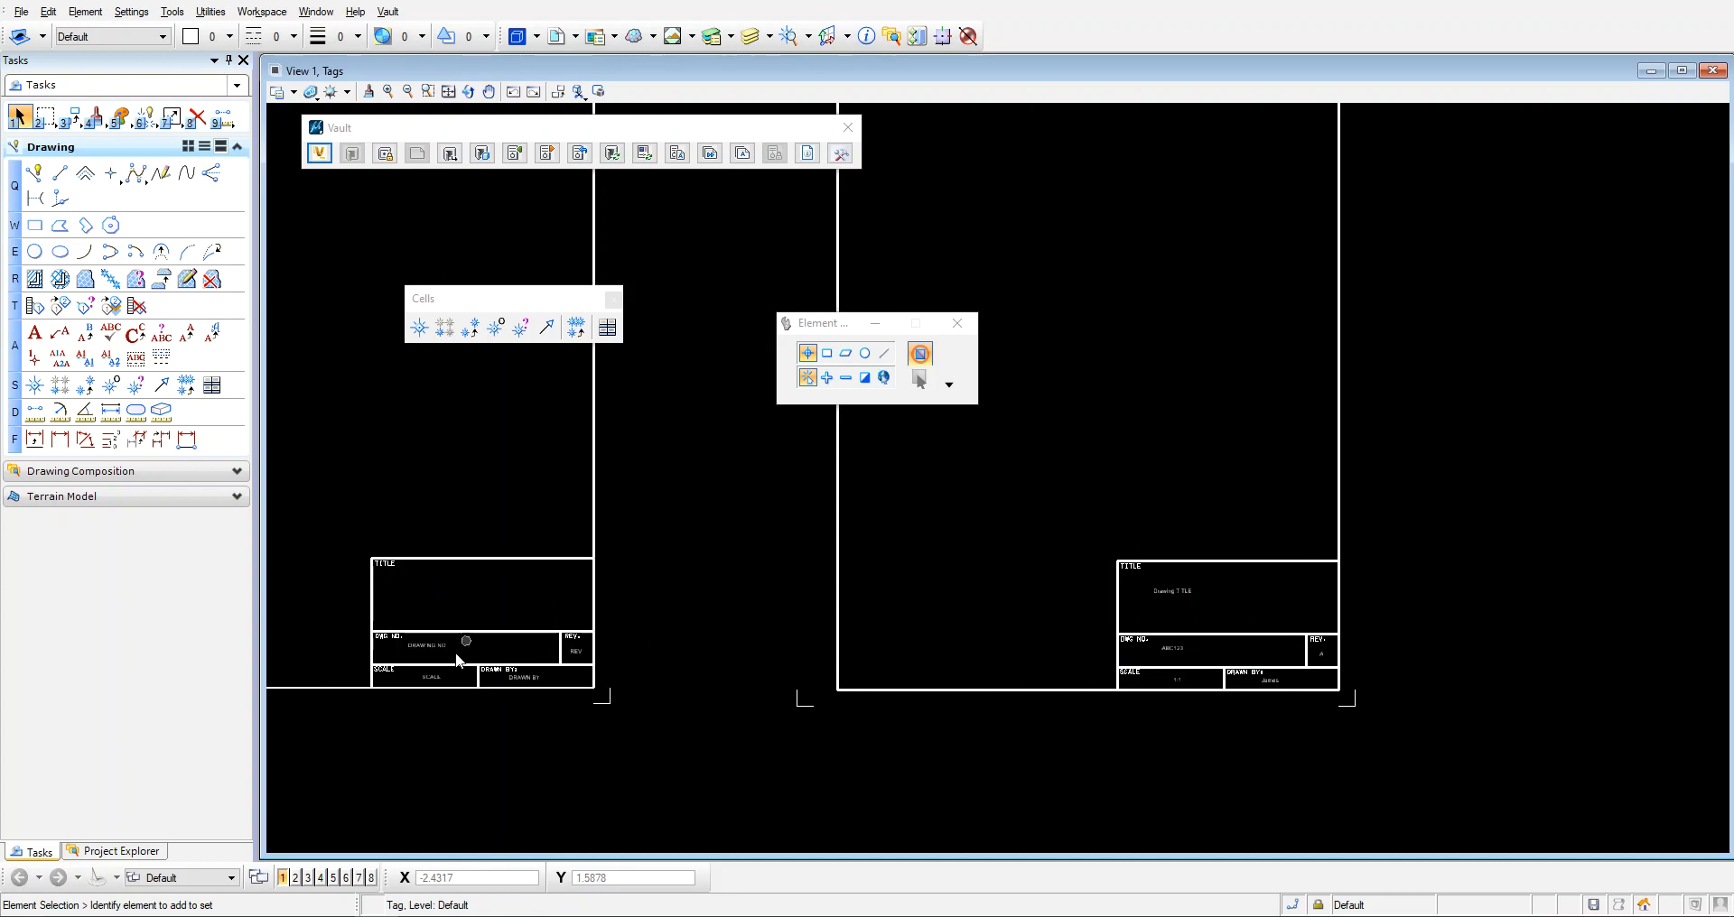
{"action": "left_click", "coordinate": [481, 619]}
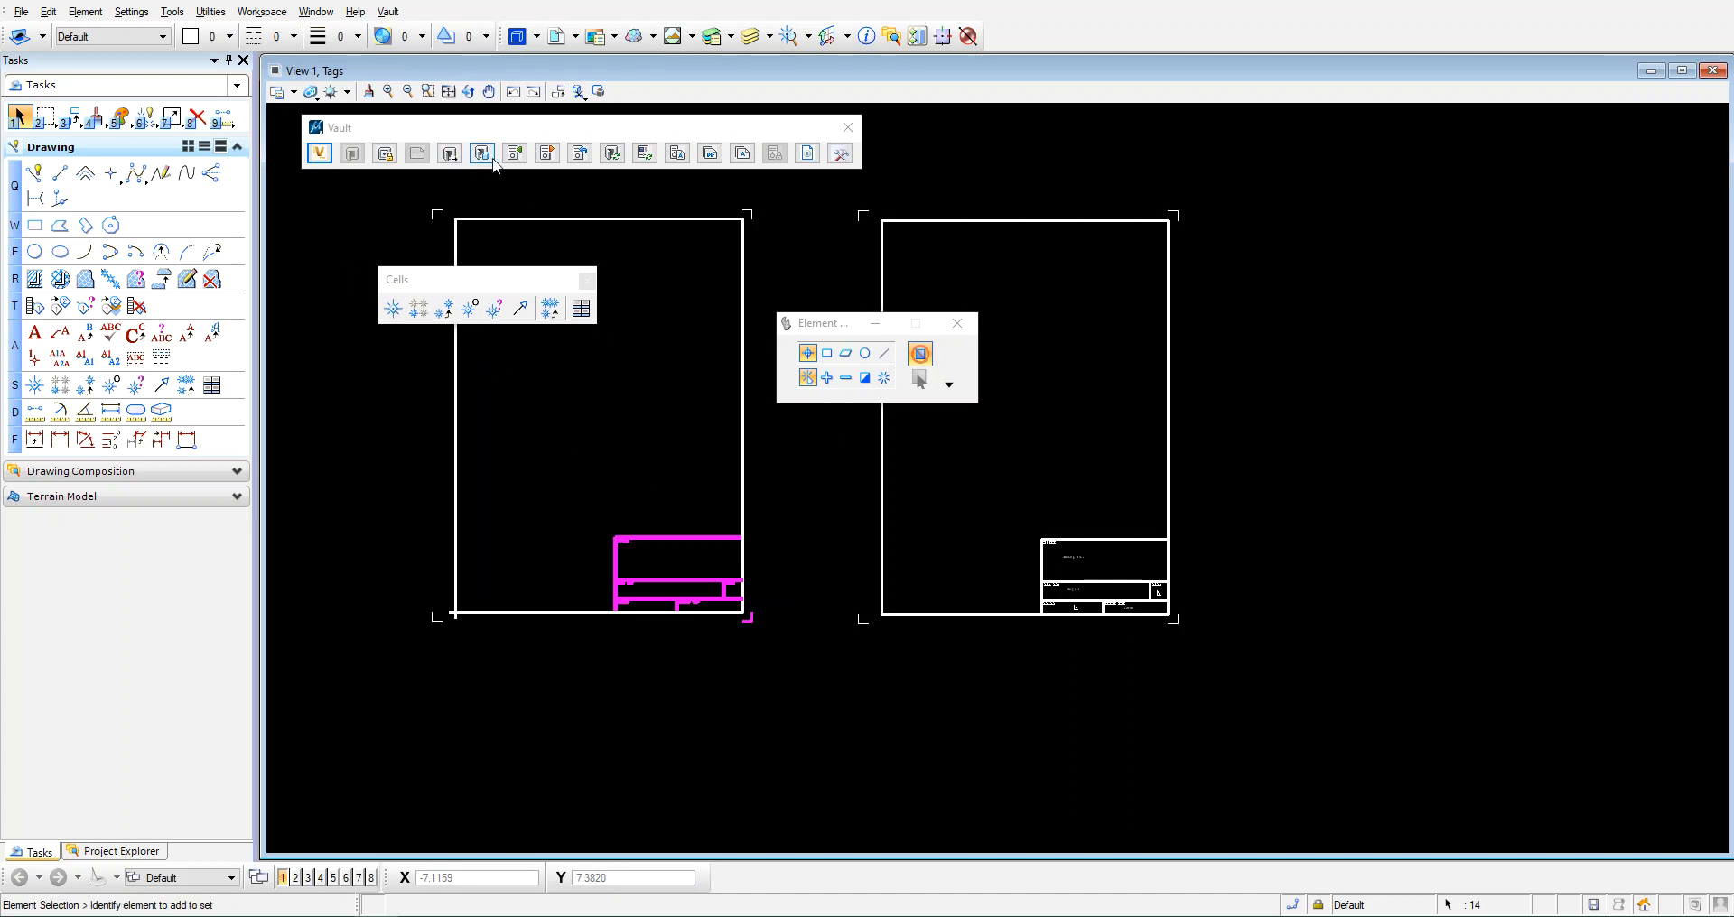
{"action": "mouse_move", "coordinate": [513, 152]}
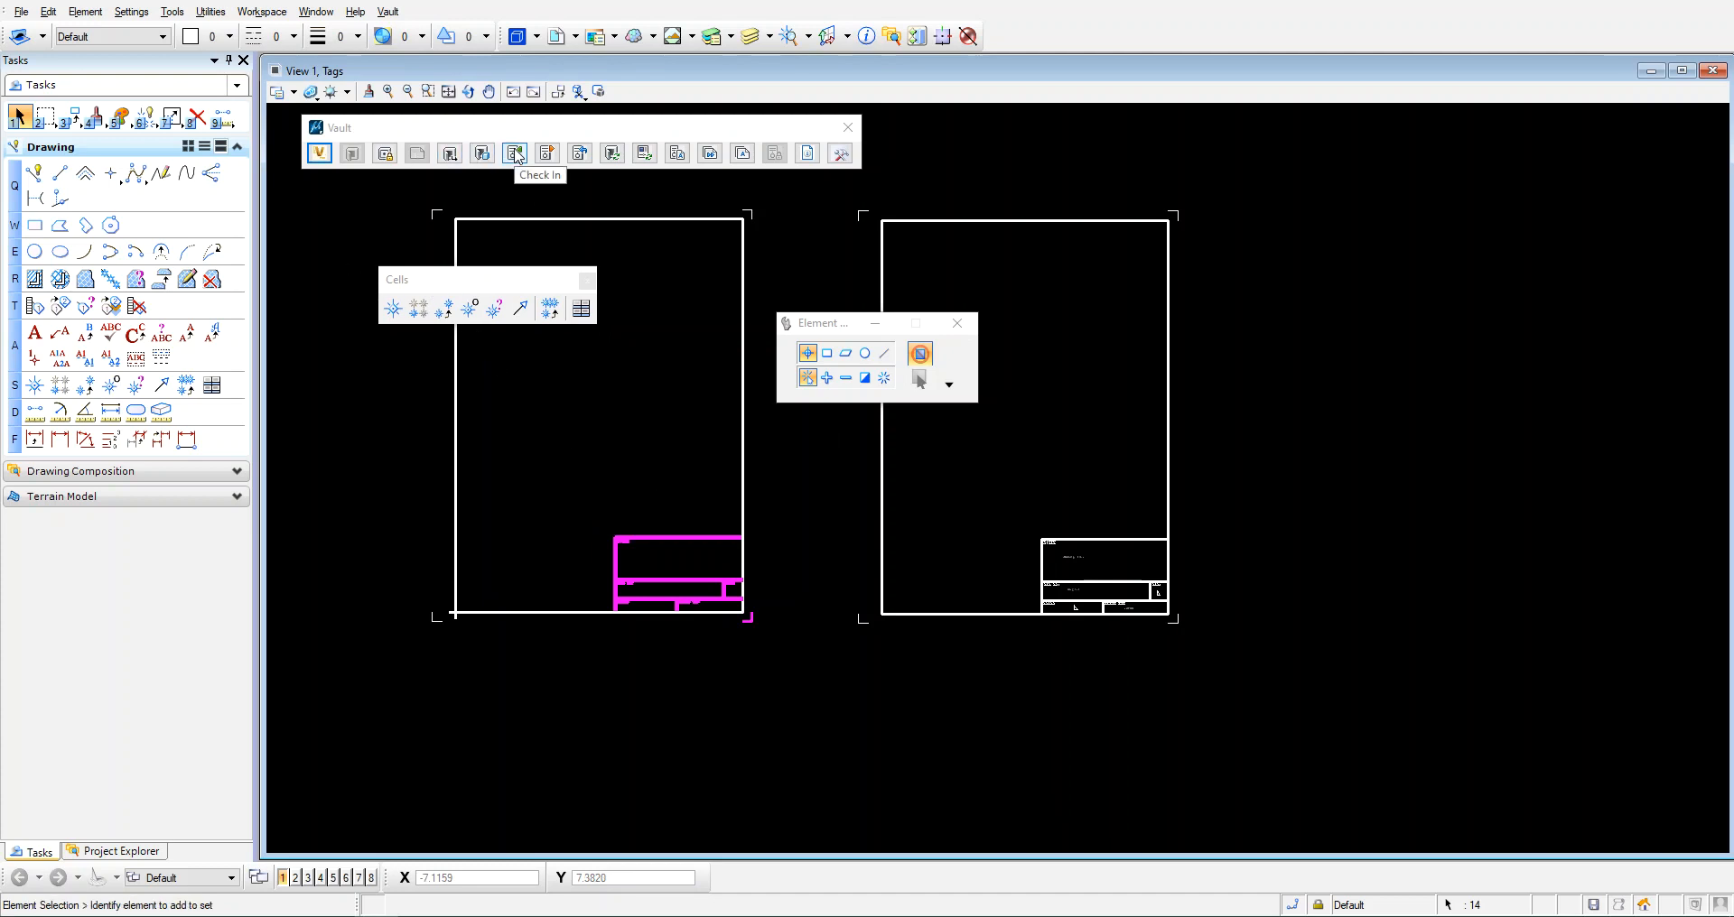
Check JT_TESTING.dgn into Vault and process its upload
{"action": "left_click", "coordinate": [514, 153]}
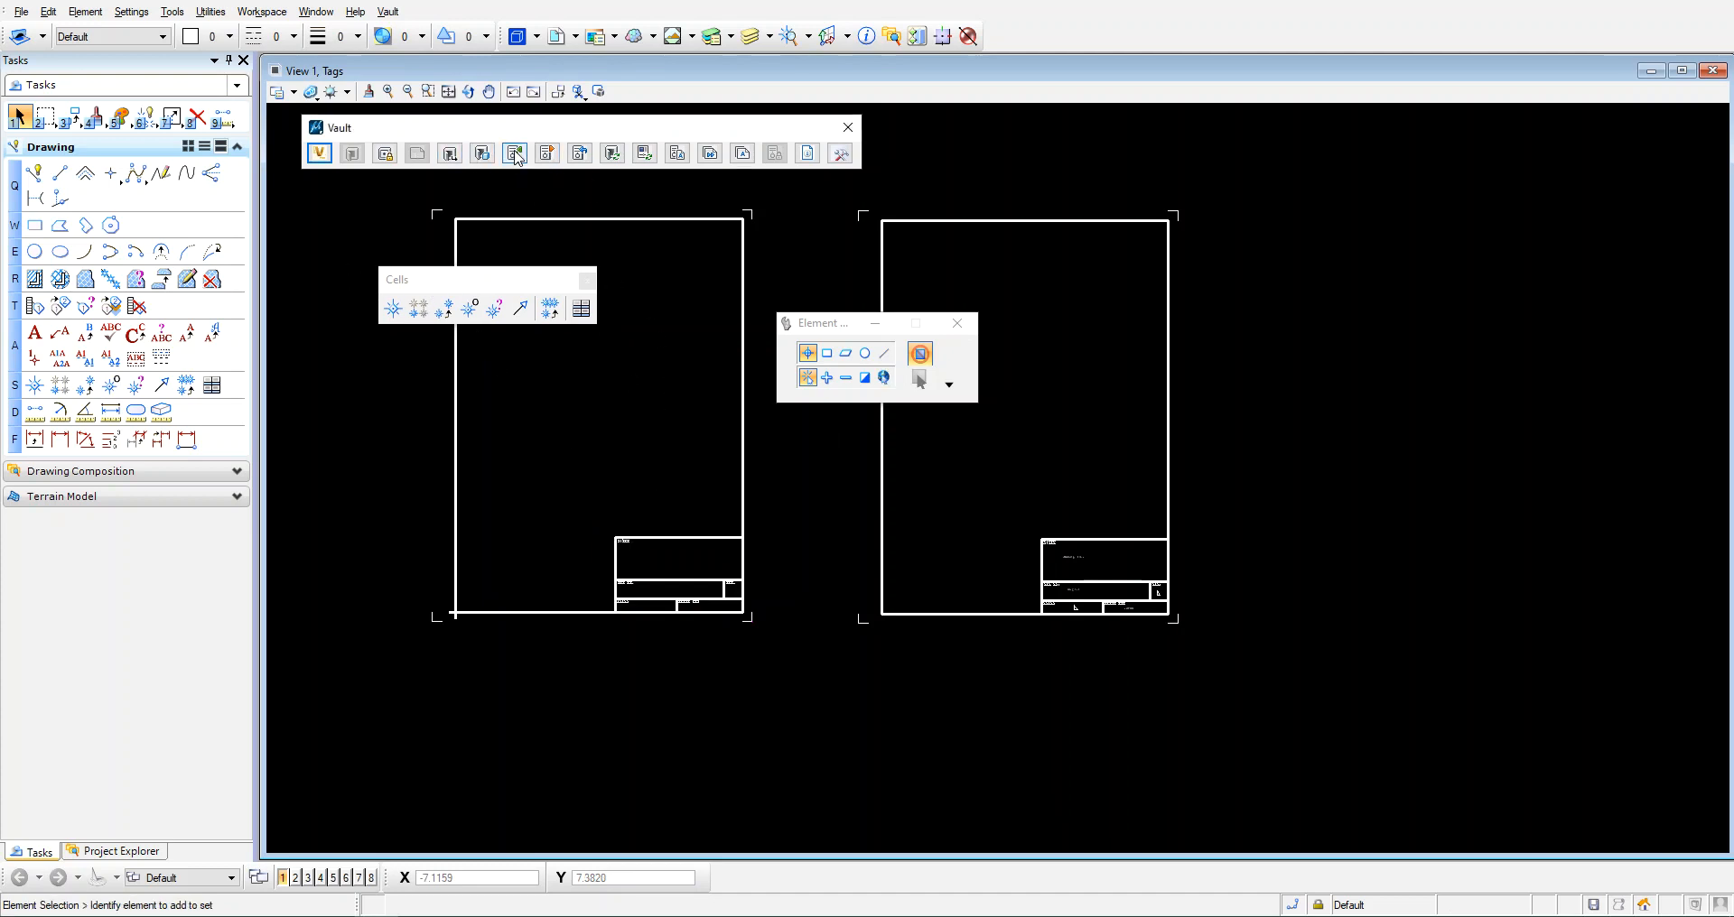
{"action": "left_click", "coordinate": [513, 152]}
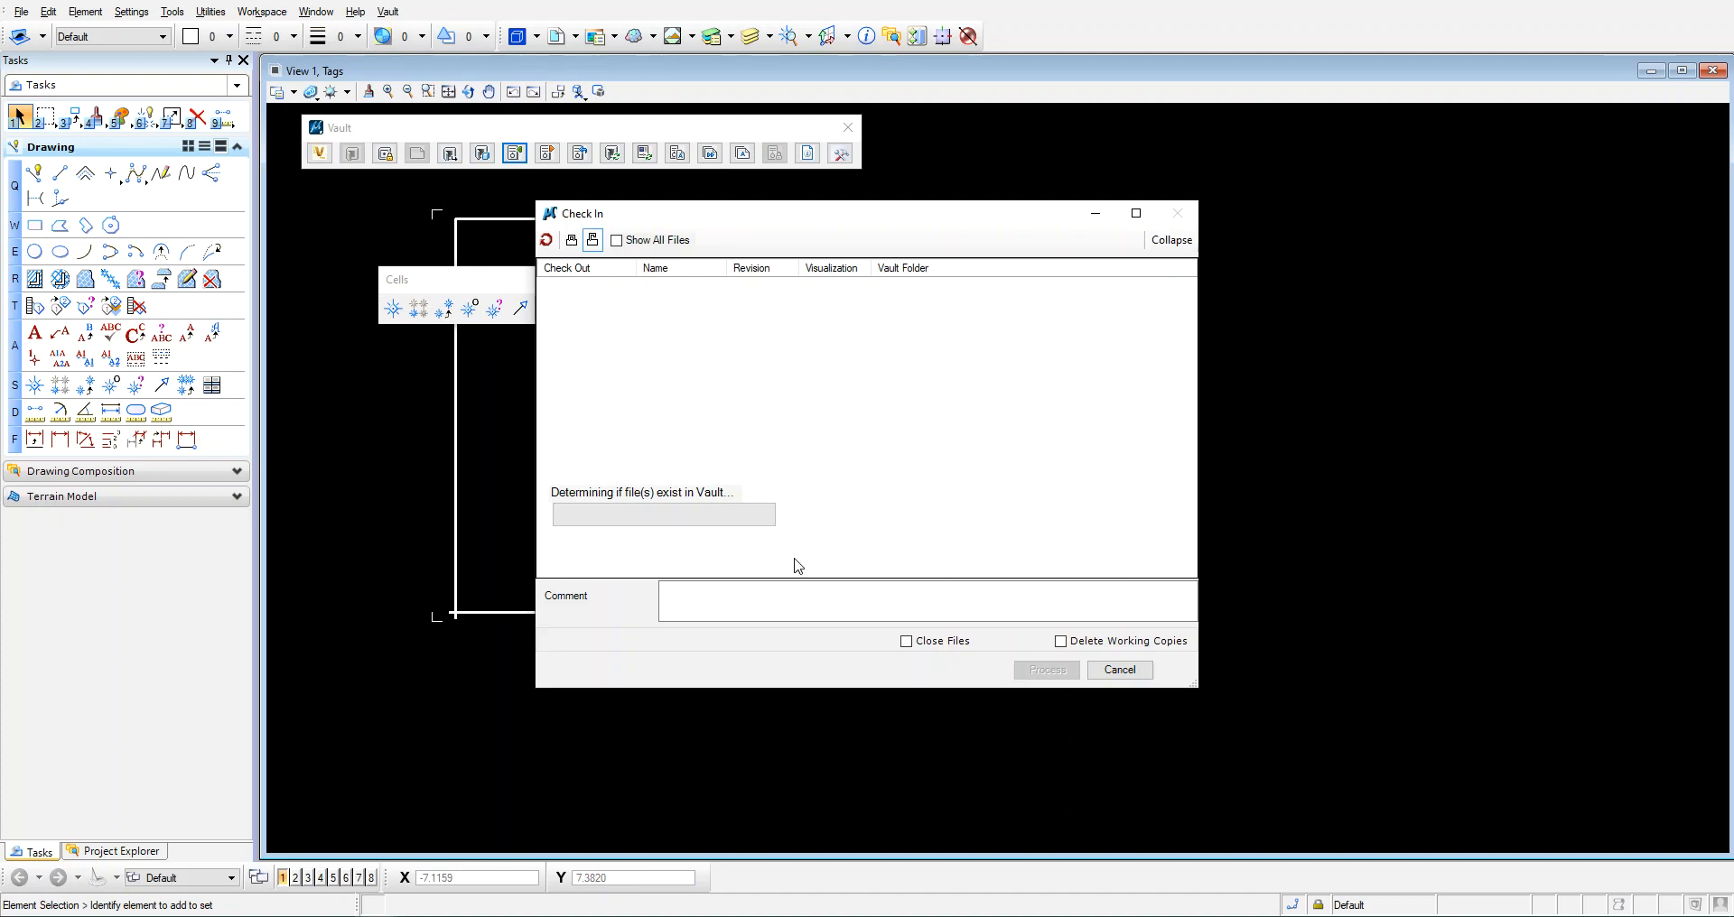
{"action": "mouse_move", "coordinate": [774, 500]}
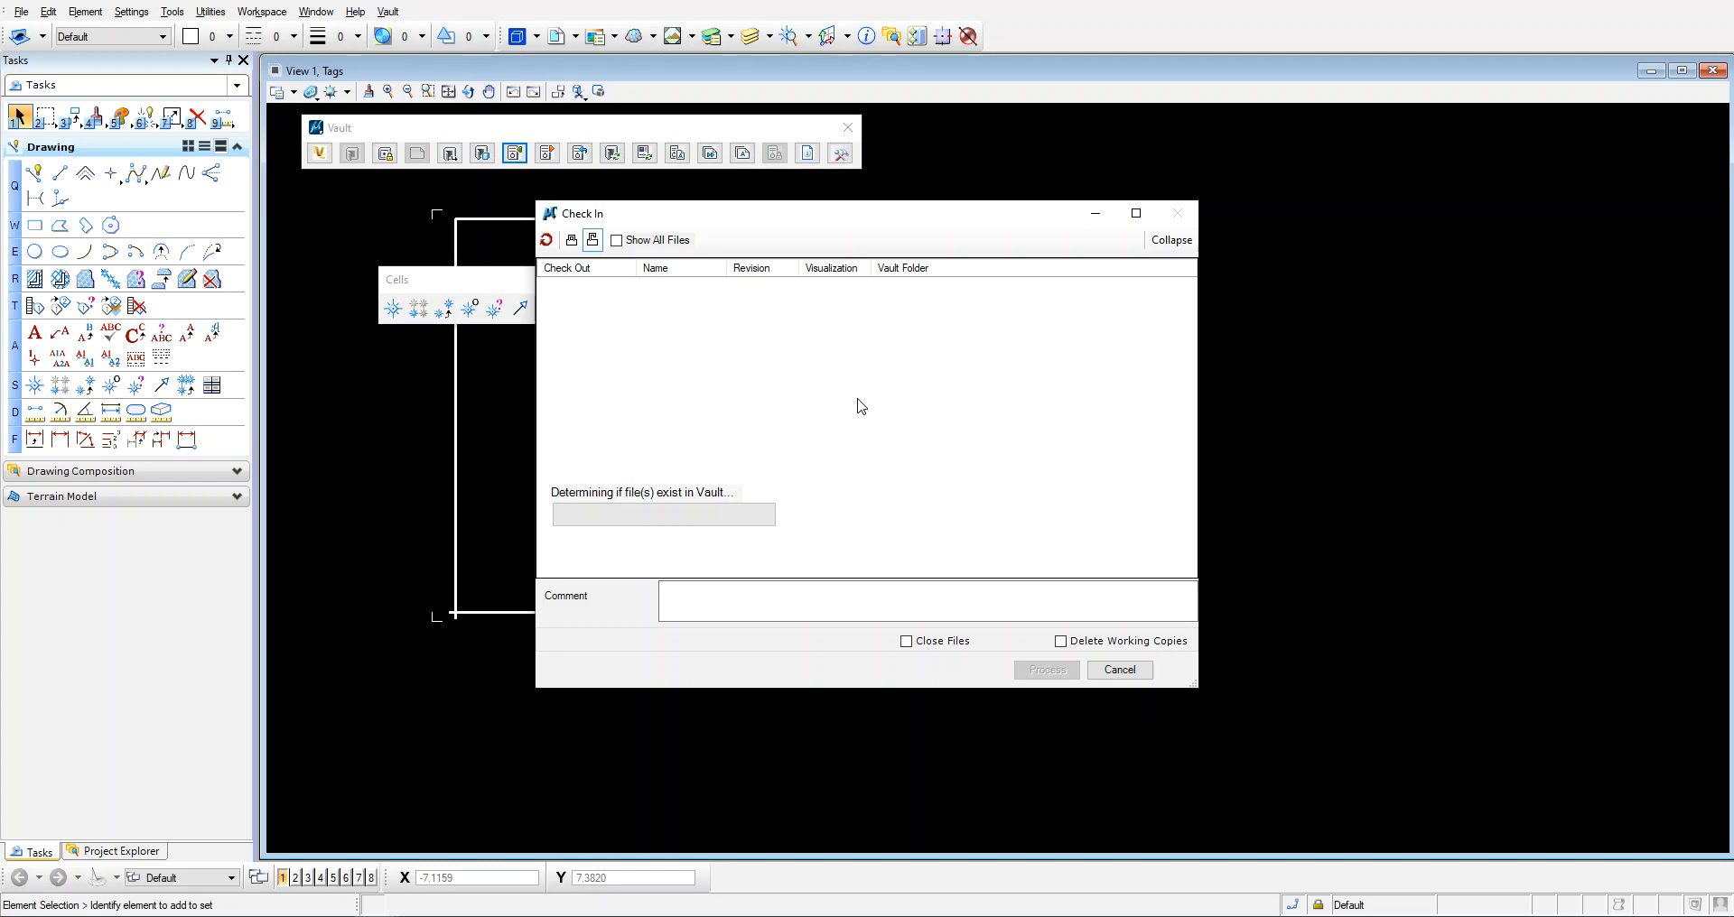
{"action": "mouse_move", "coordinate": [777, 521]}
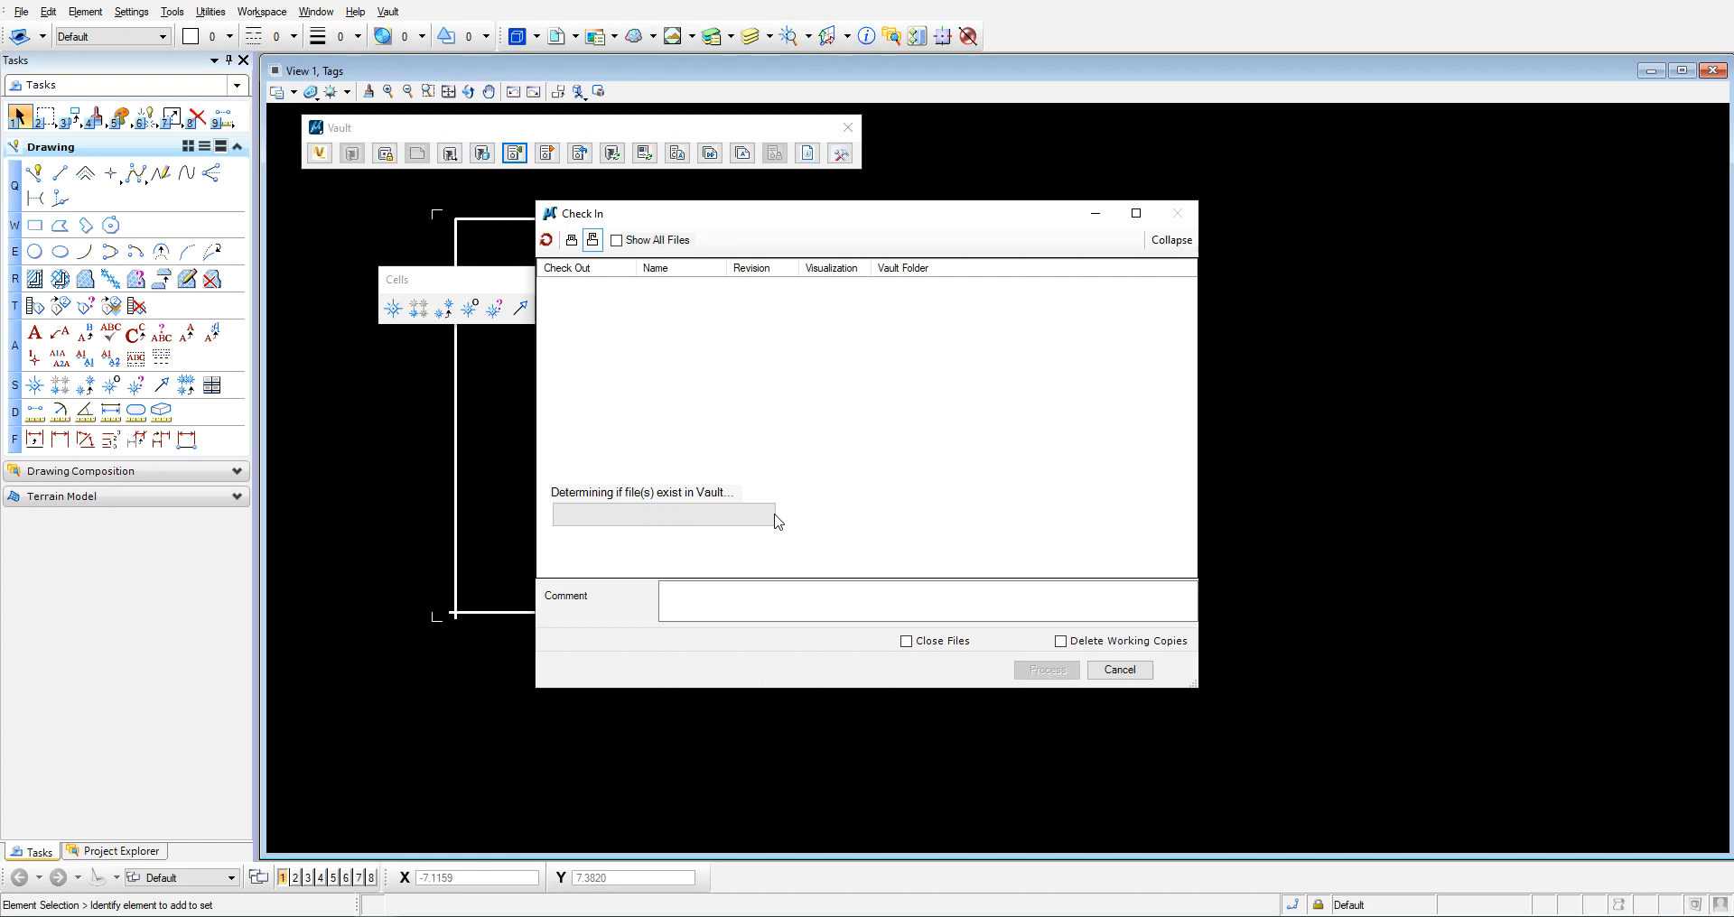
{"action": "mouse_move", "coordinate": [845, 533]}
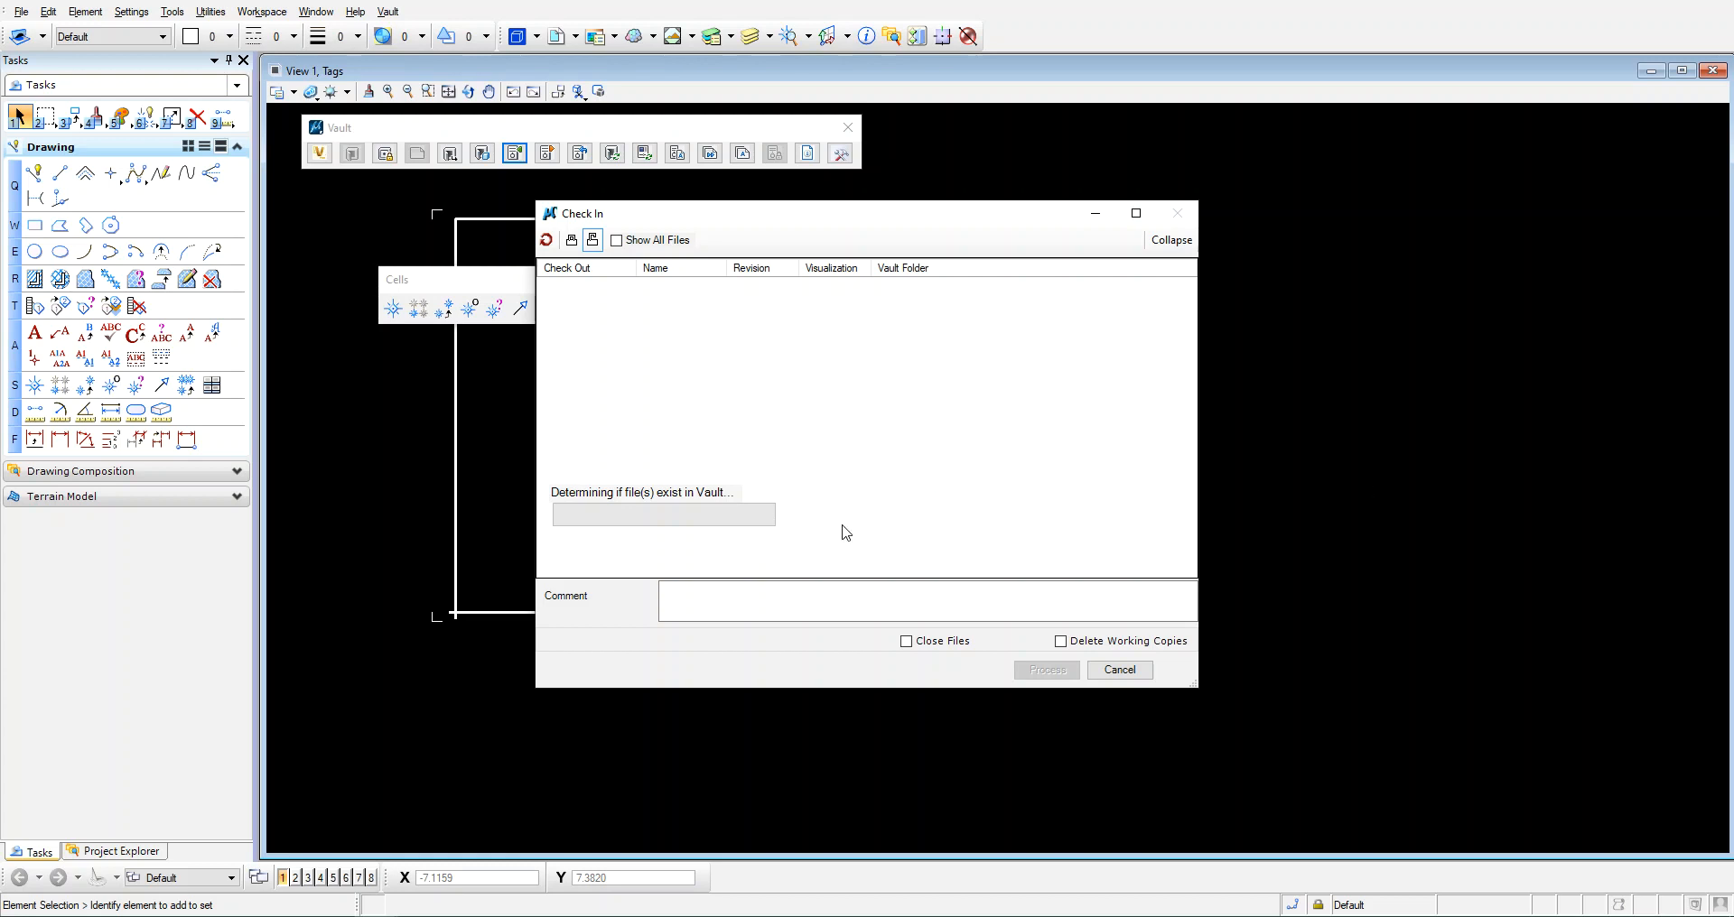
{"action": "mouse_move", "coordinate": [930, 493]}
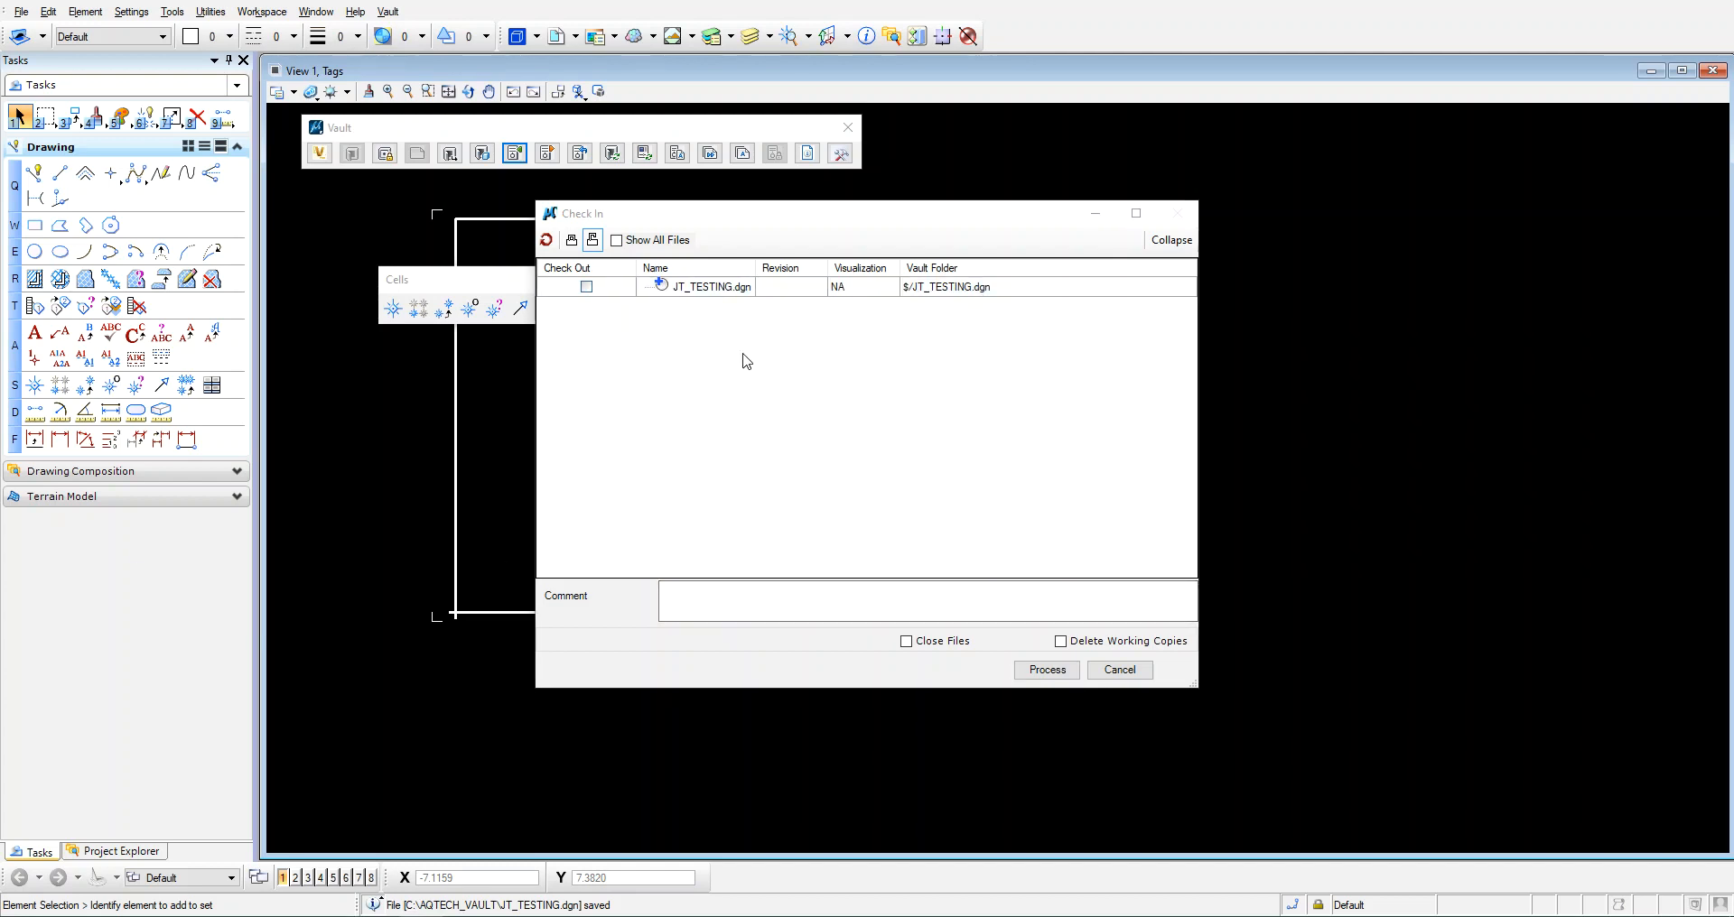
{"action": "left_click", "coordinate": [1044, 670]}
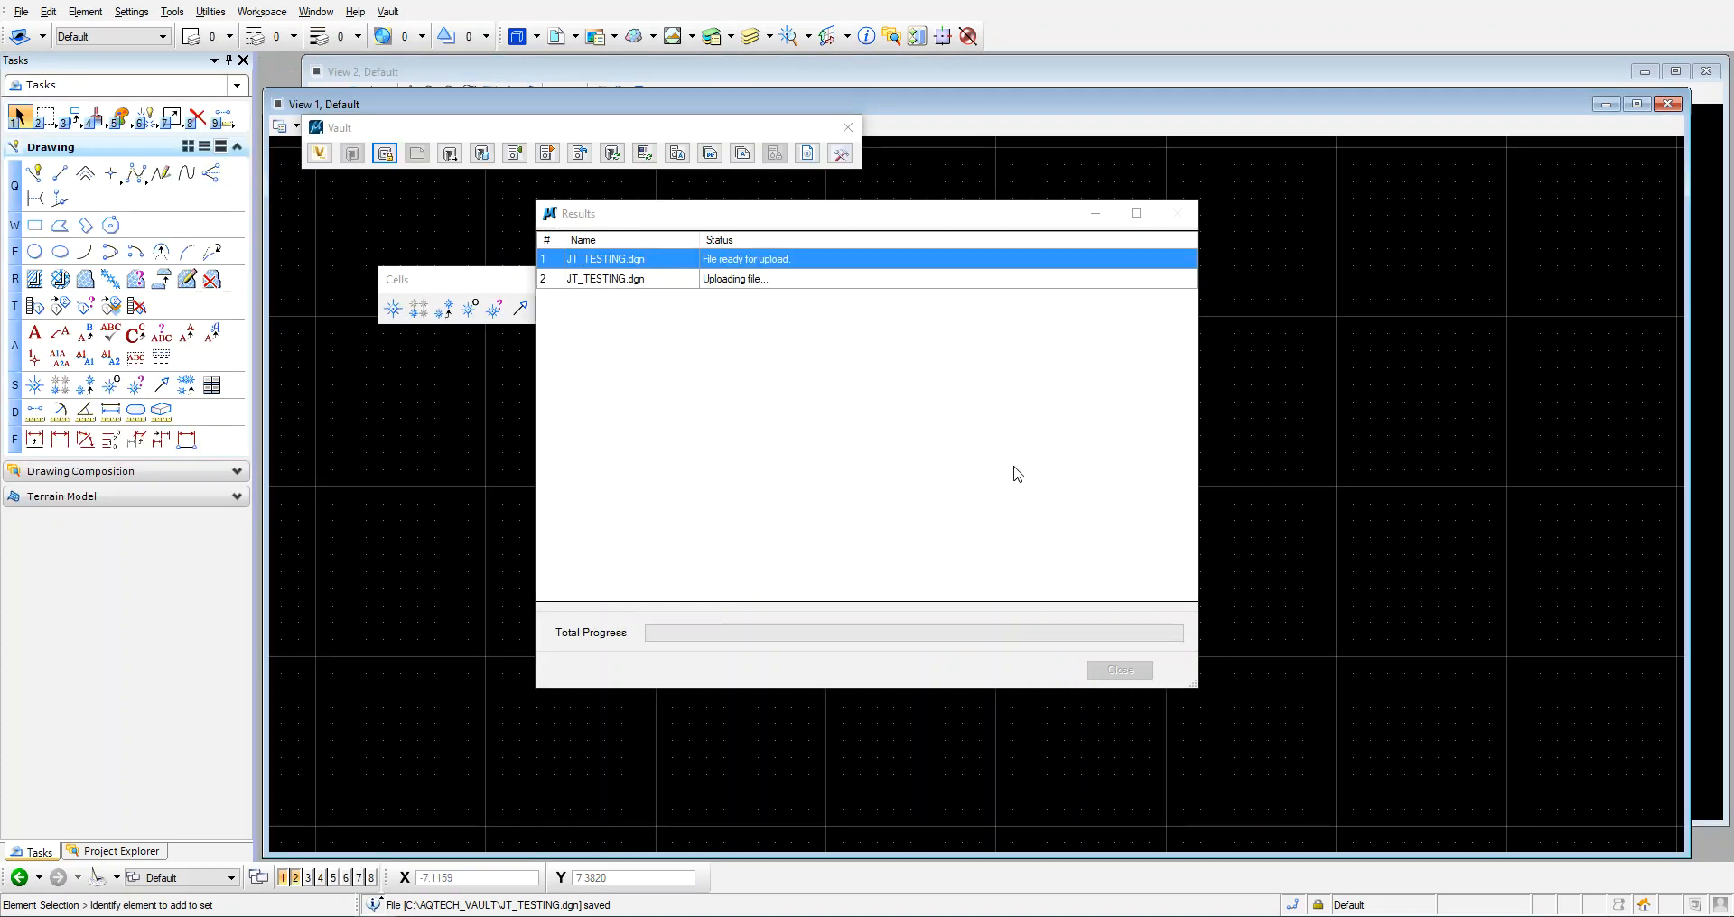
{"action": "mouse_move", "coordinate": [746, 488]}
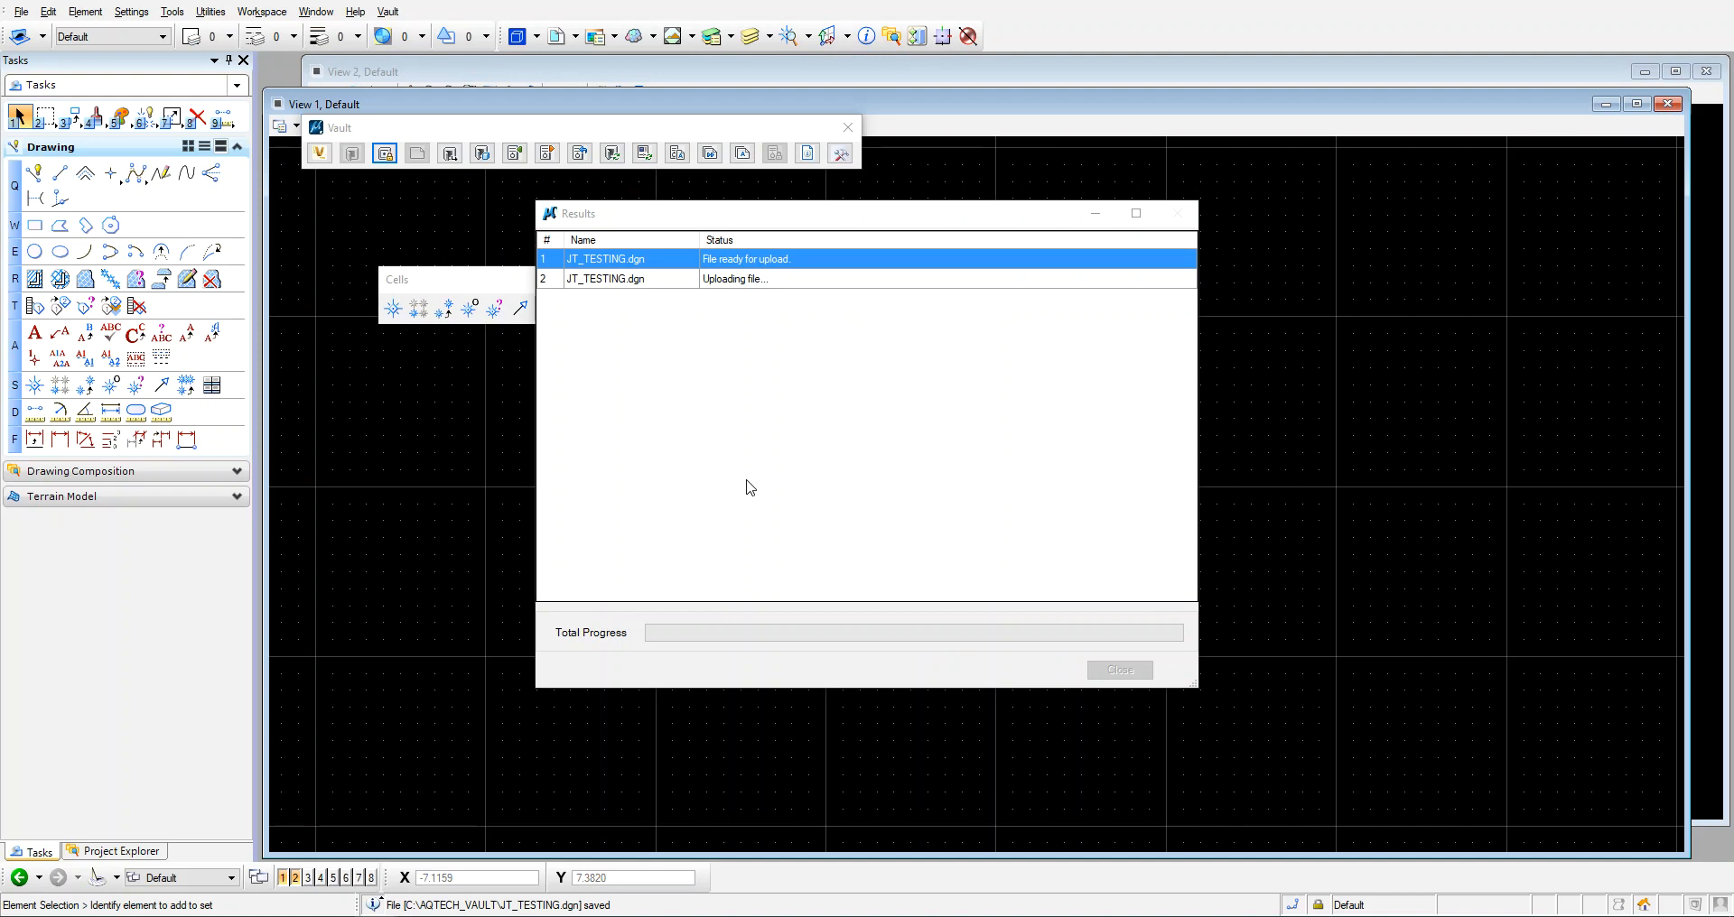
{"action": "mouse_move", "coordinate": [774, 459]}
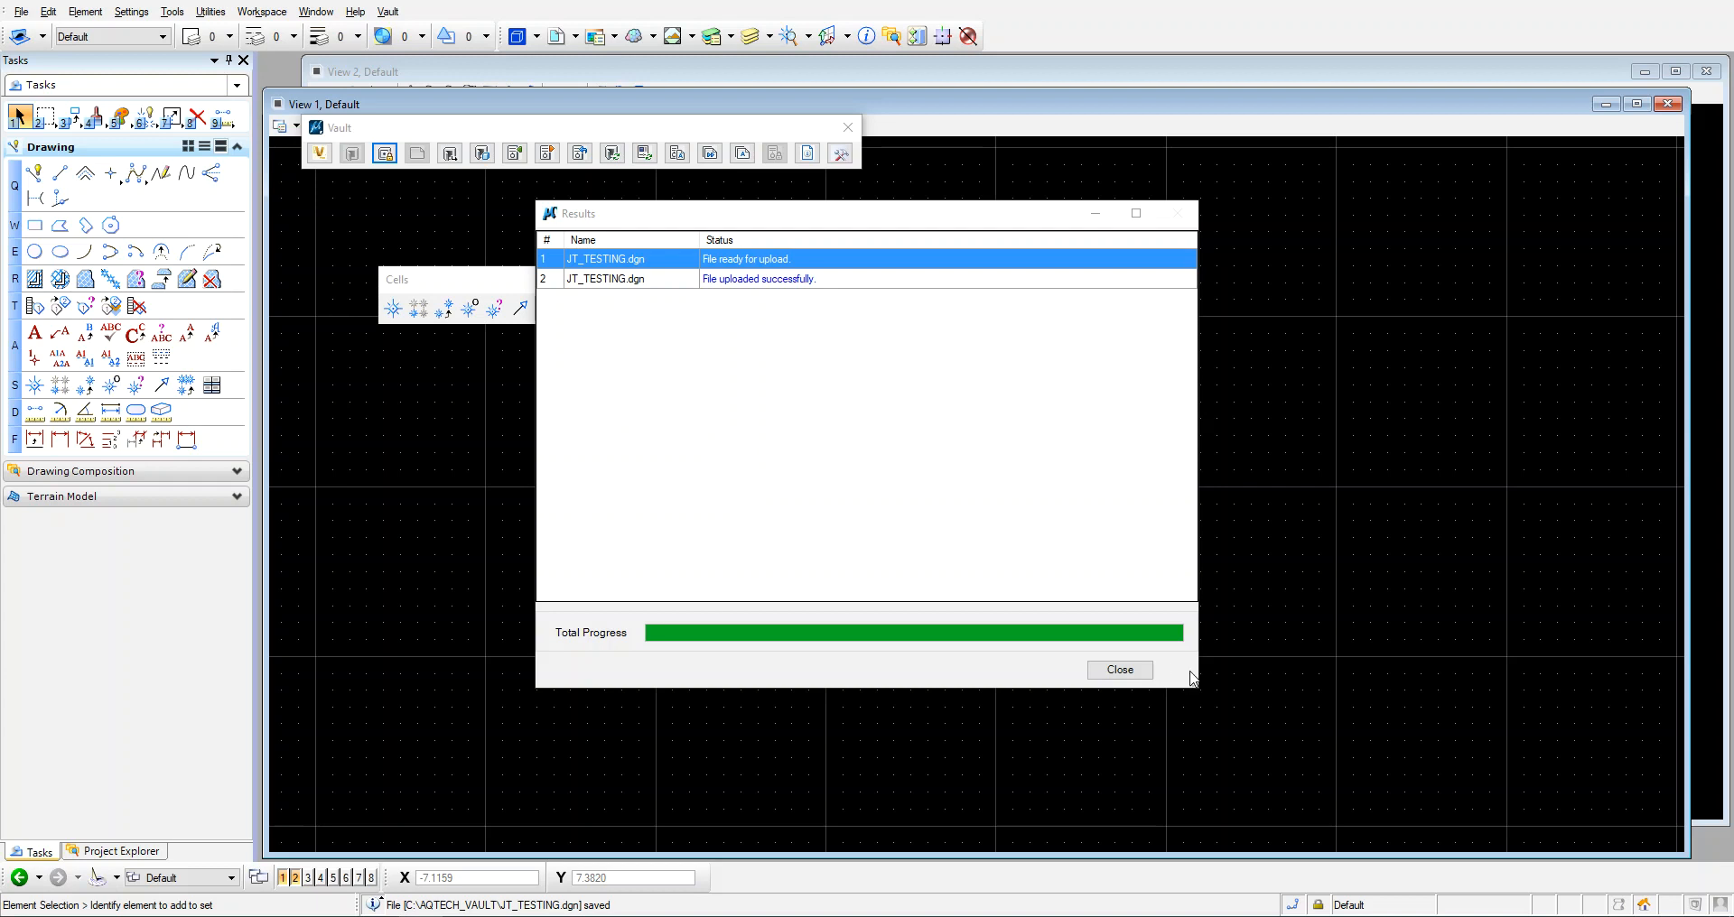
Dismiss the upload results and select JT_TESTING.dgn to see its empty title-block properties
{"action": "left_click", "coordinate": [1118, 670]}
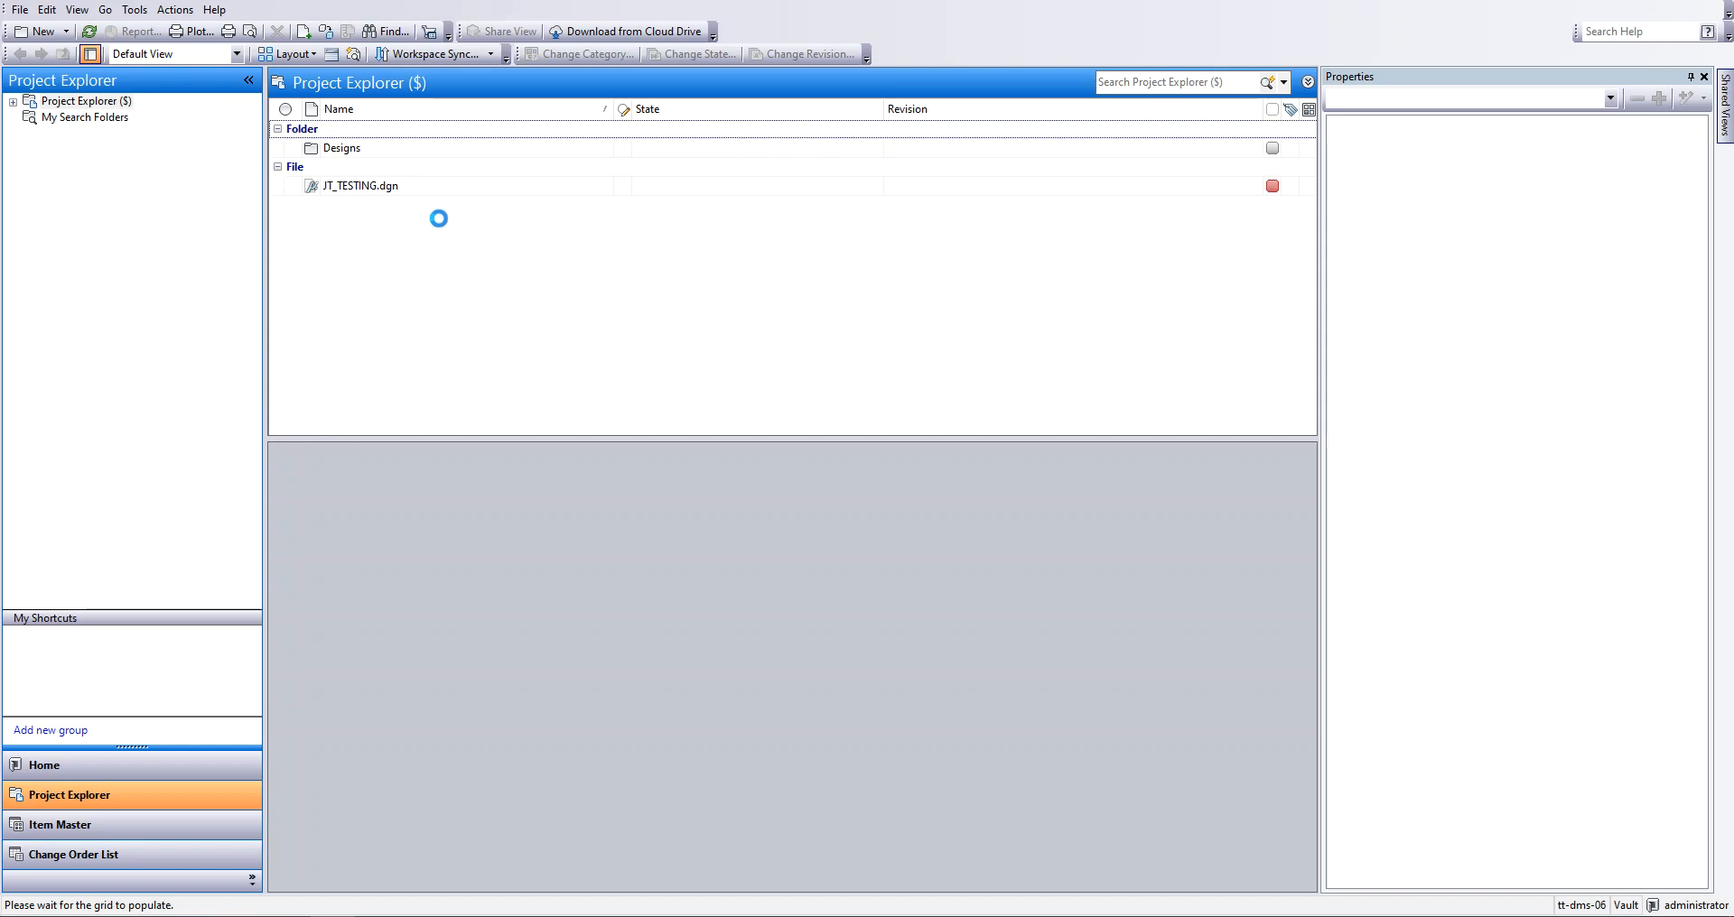
{"action": "left_click", "coordinate": [359, 186]}
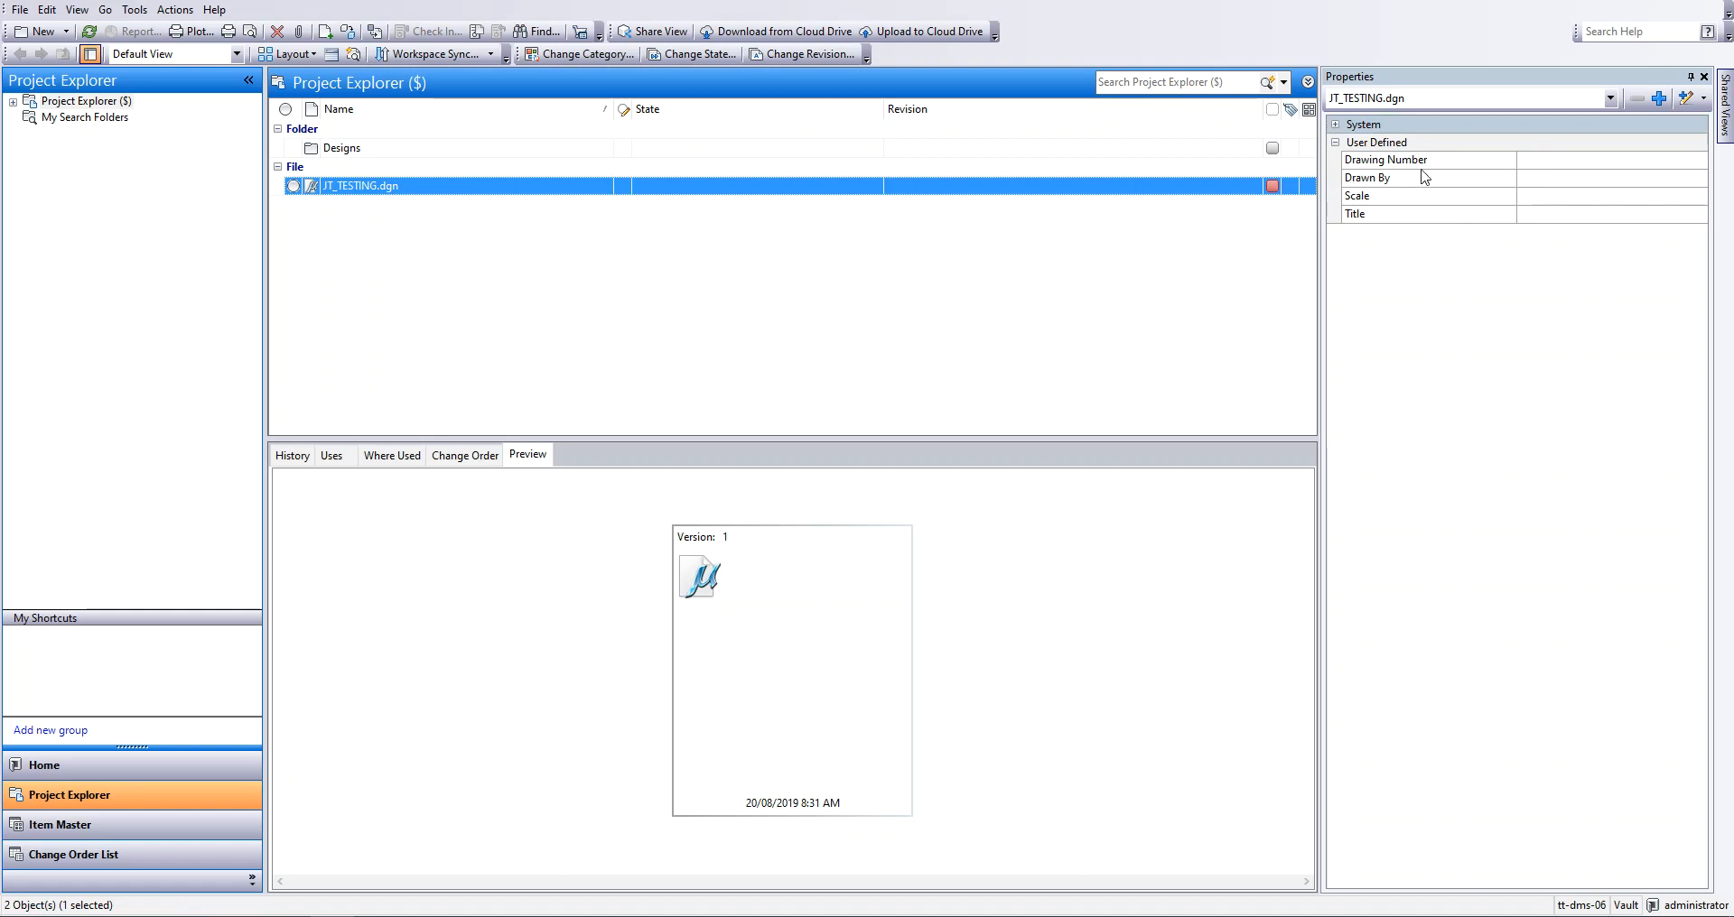
{"action": "mouse_move", "coordinate": [907, 278]}
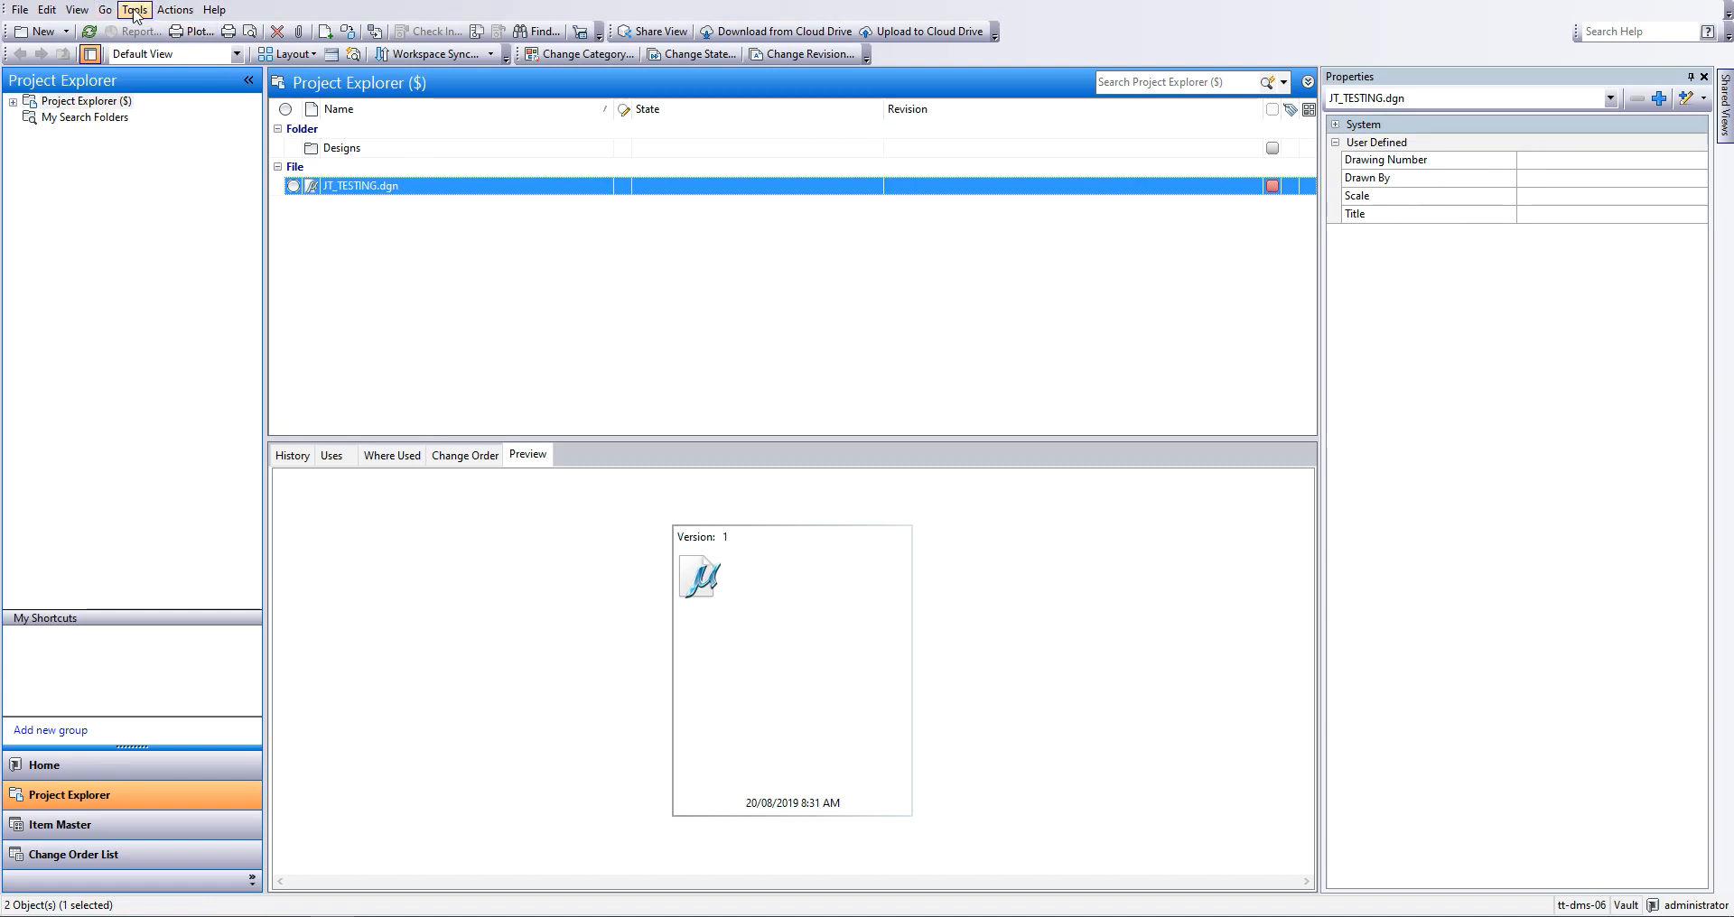
Open the vault Property Definitions and edit the Title property
{"action": "left_click", "coordinate": [134, 10]}
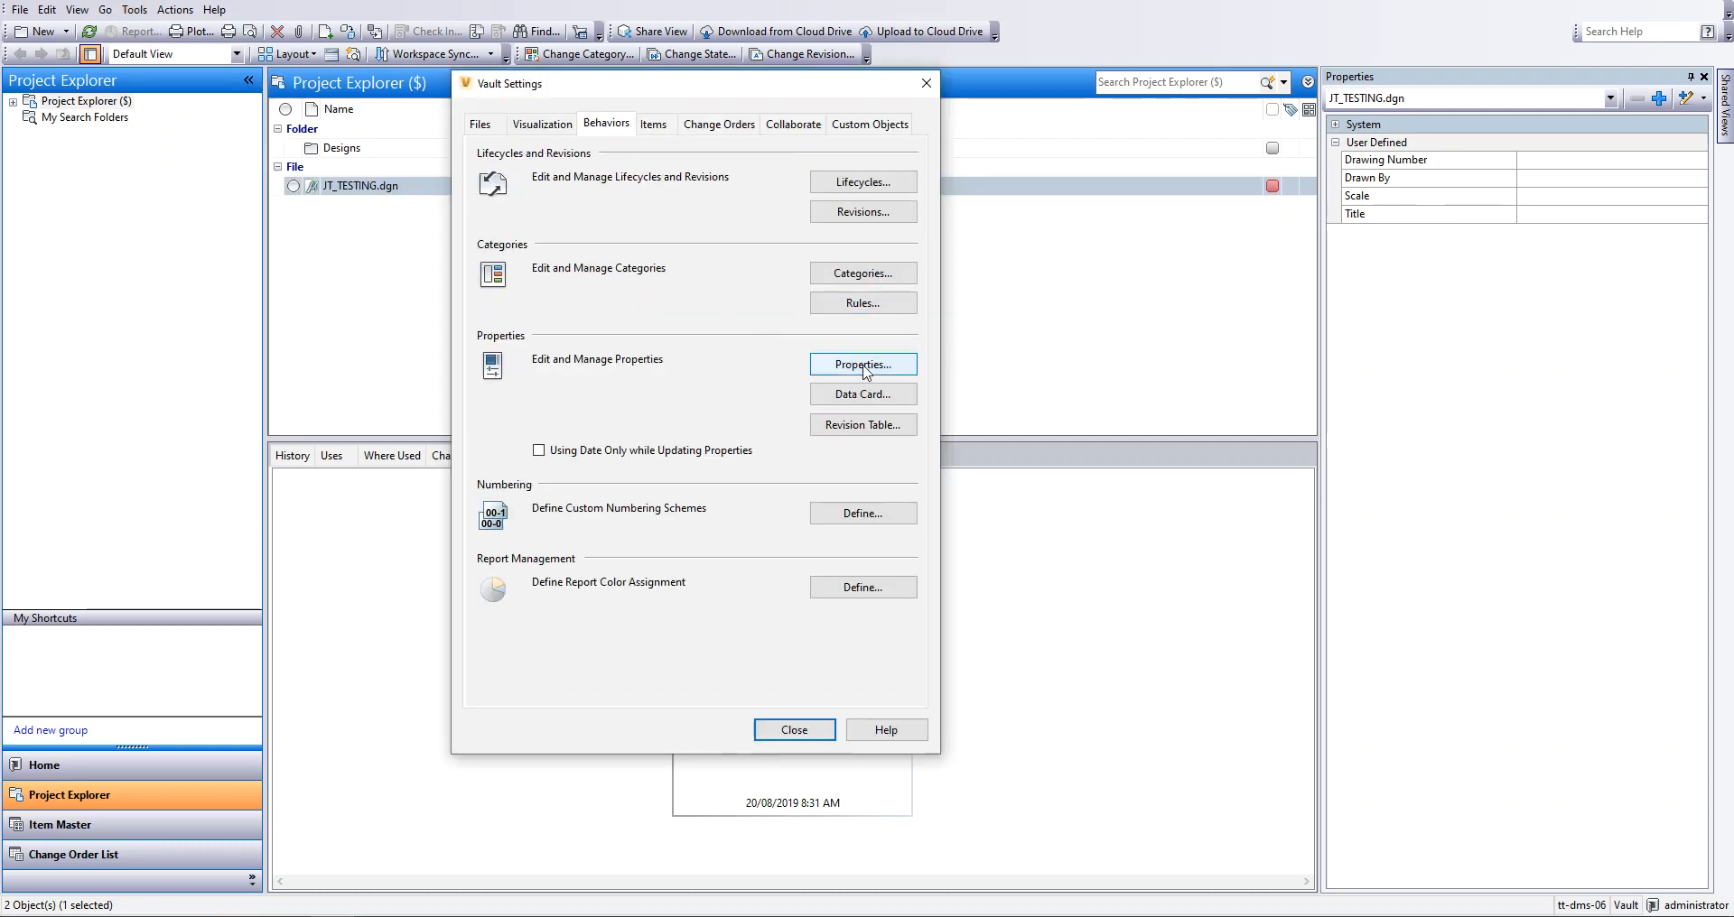
{"action": "left_click", "coordinate": [861, 364]}
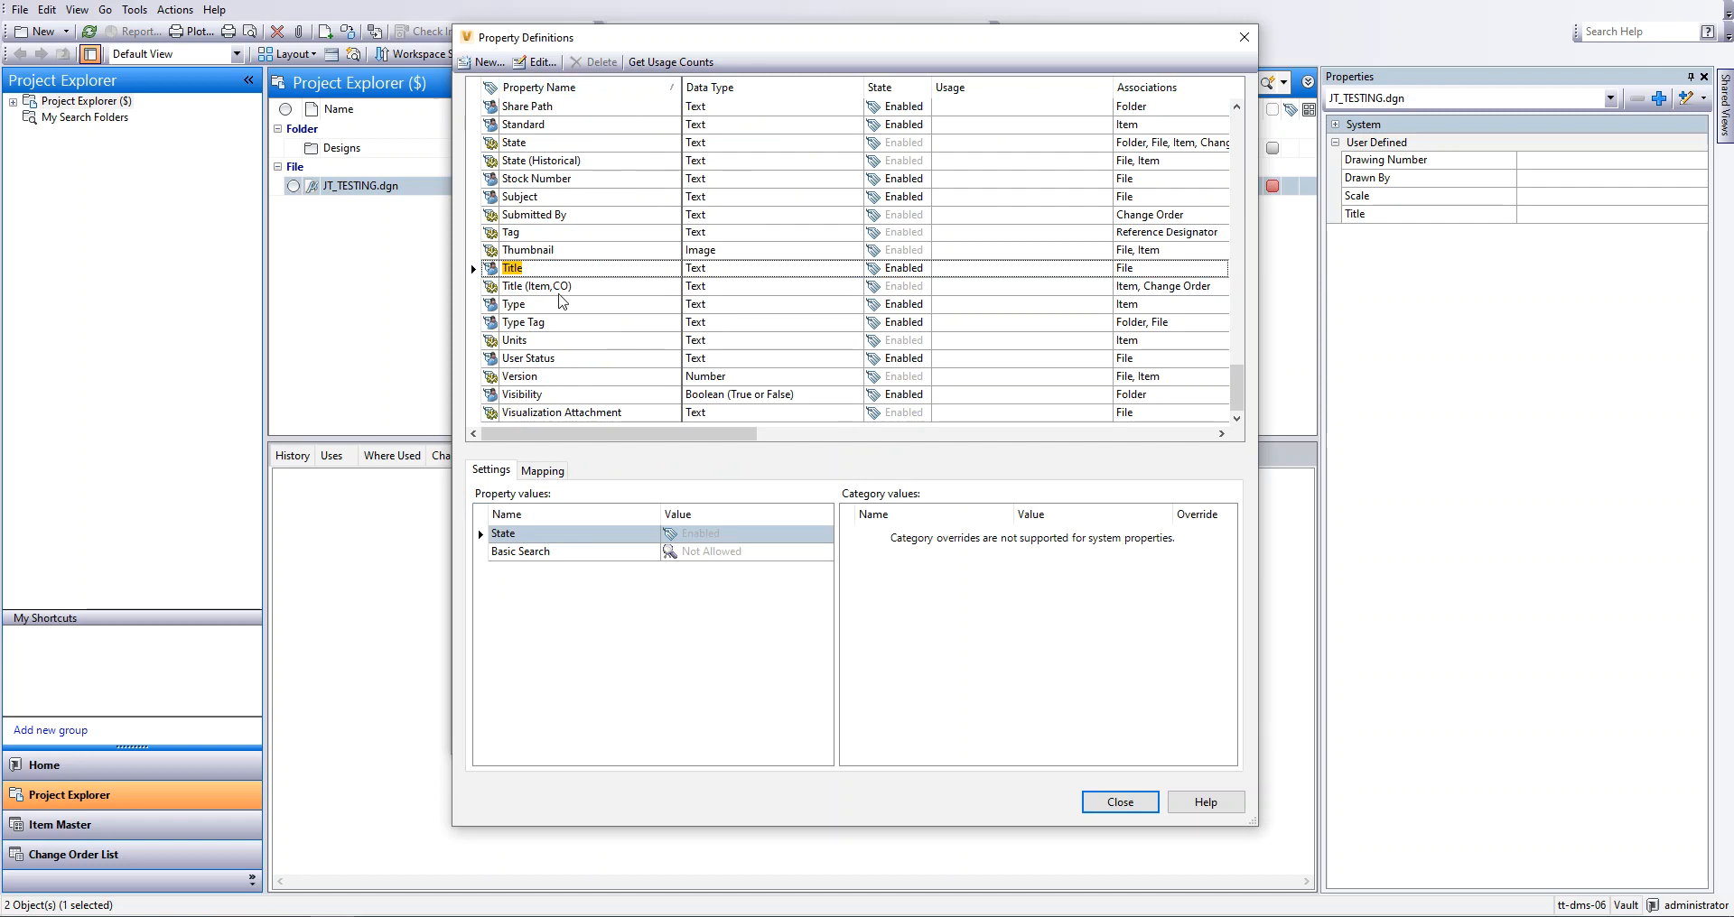
{"action": "left_click", "coordinate": [537, 63]}
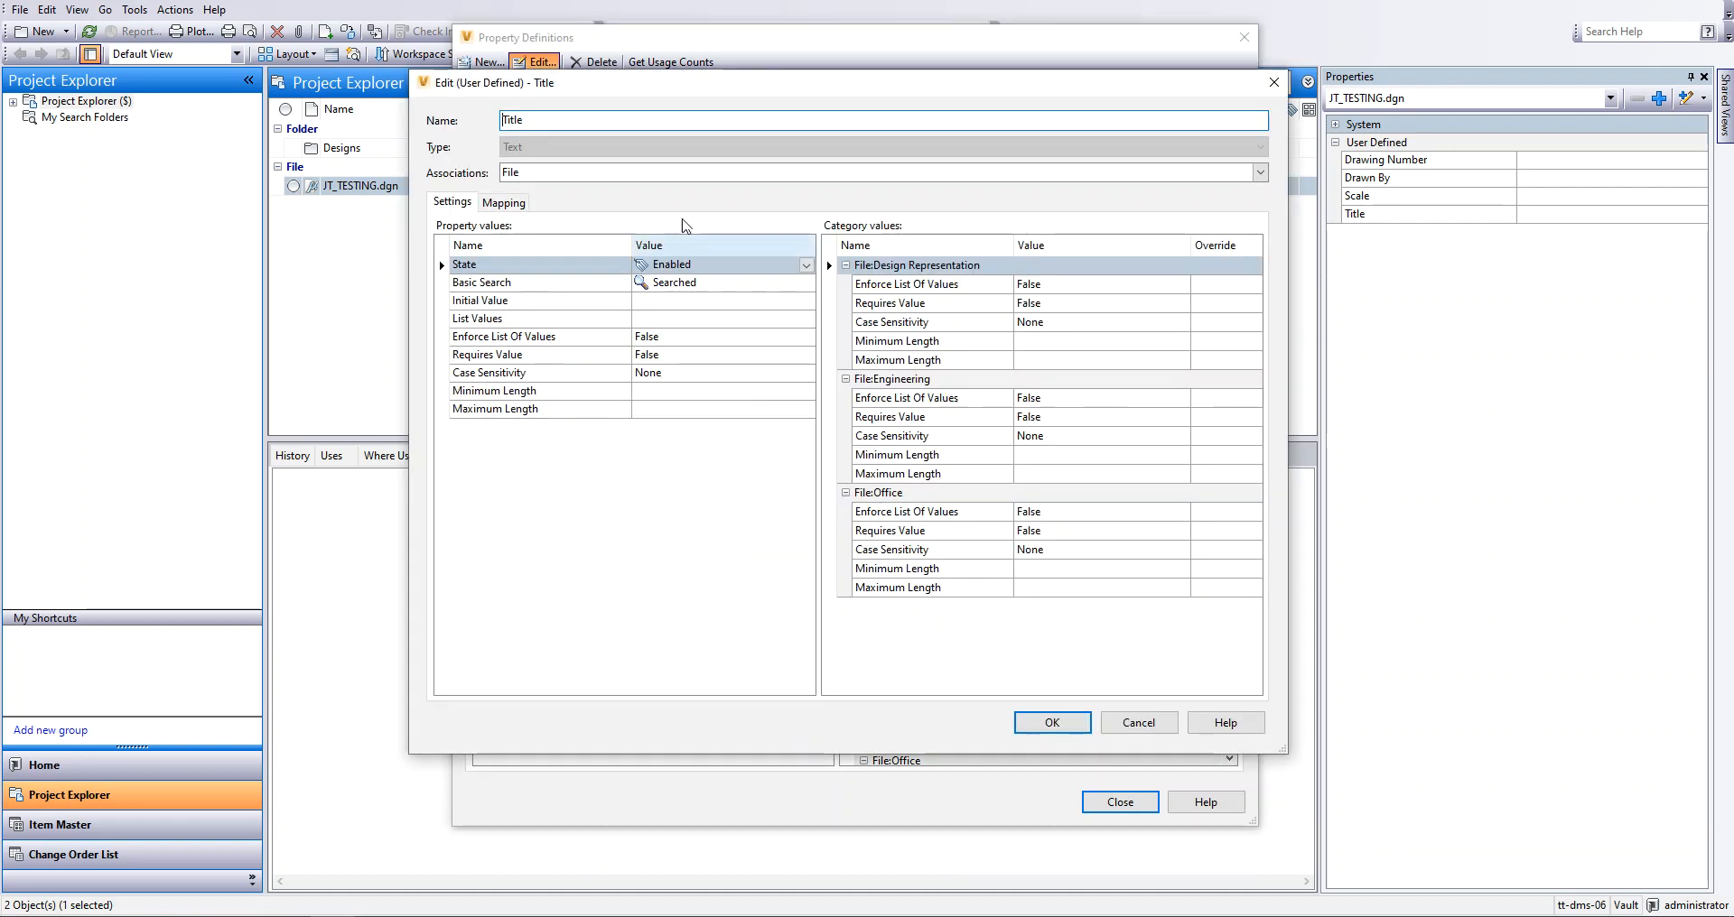
Map Title to the DGN Provider's MS_TAGSET.TITLE tag, save, and acknowledge the re-index notice
{"action": "left_click", "coordinate": [503, 203]}
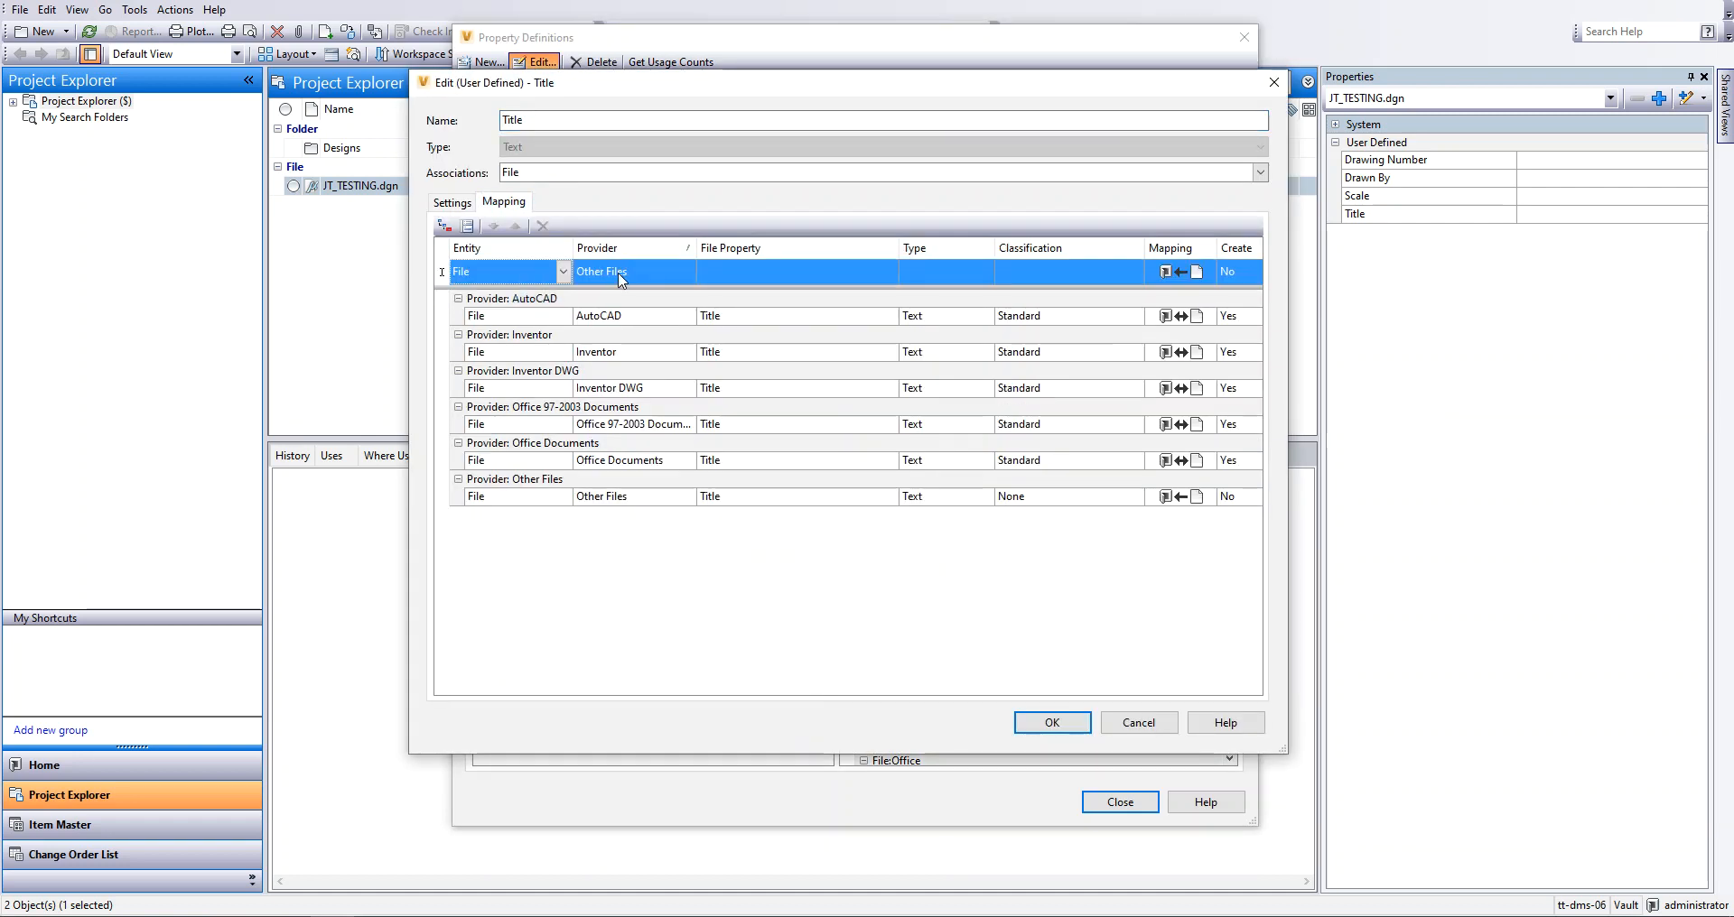
{"action": "left_click", "coordinate": [685, 272]}
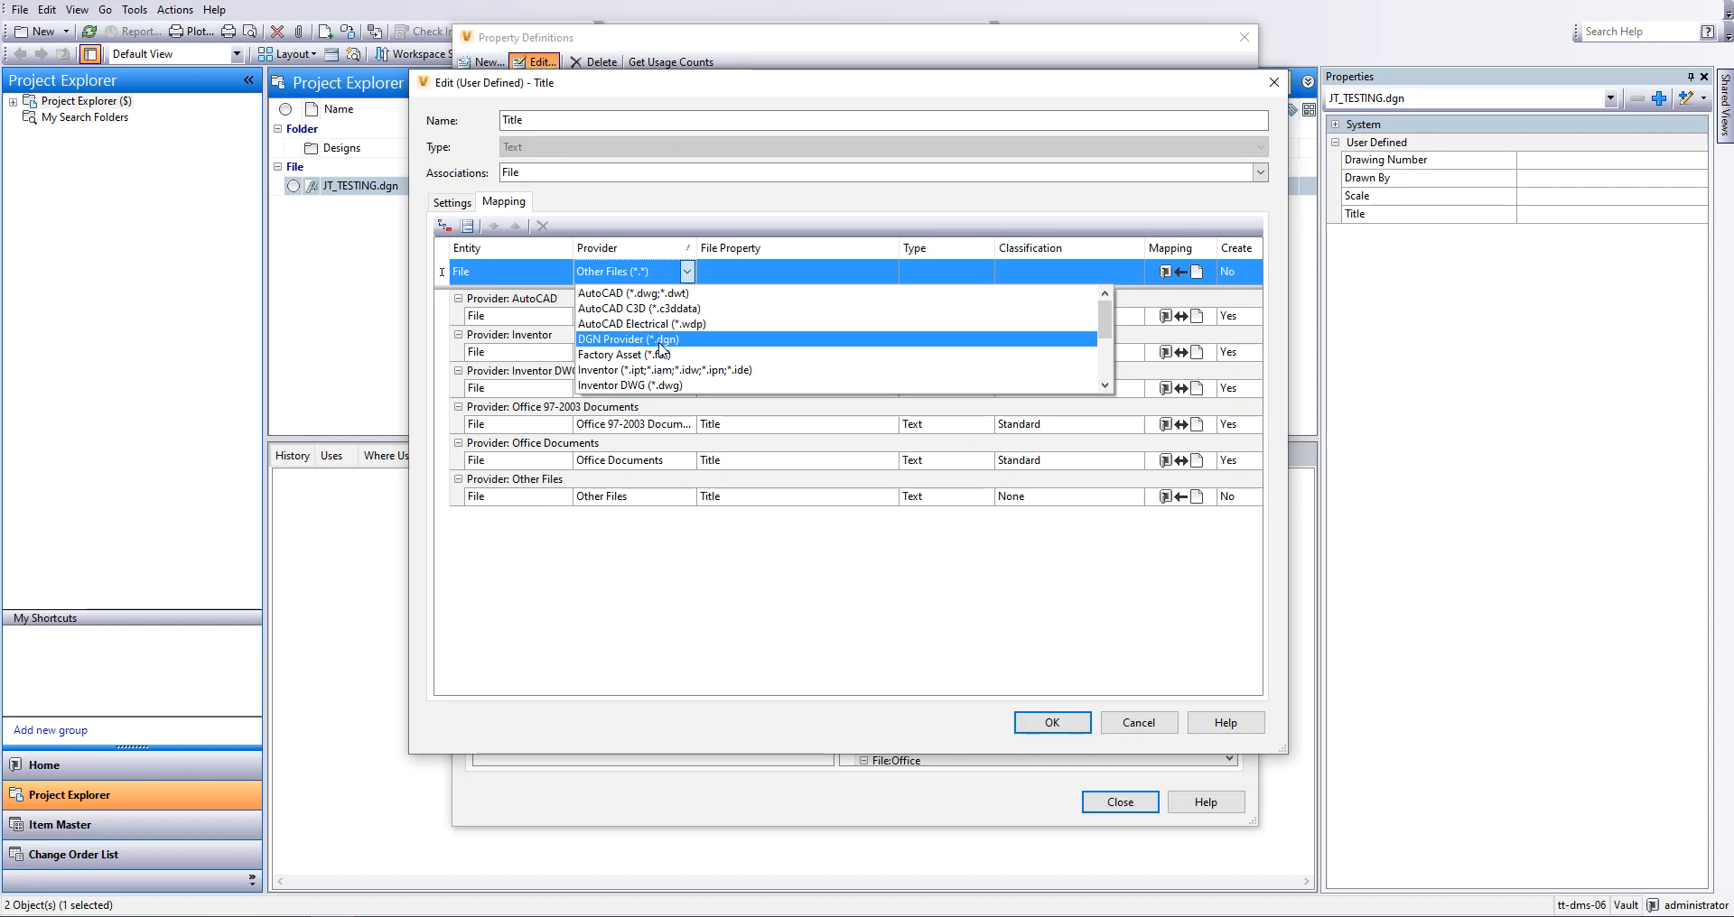
{"action": "left_click", "coordinate": [627, 339]}
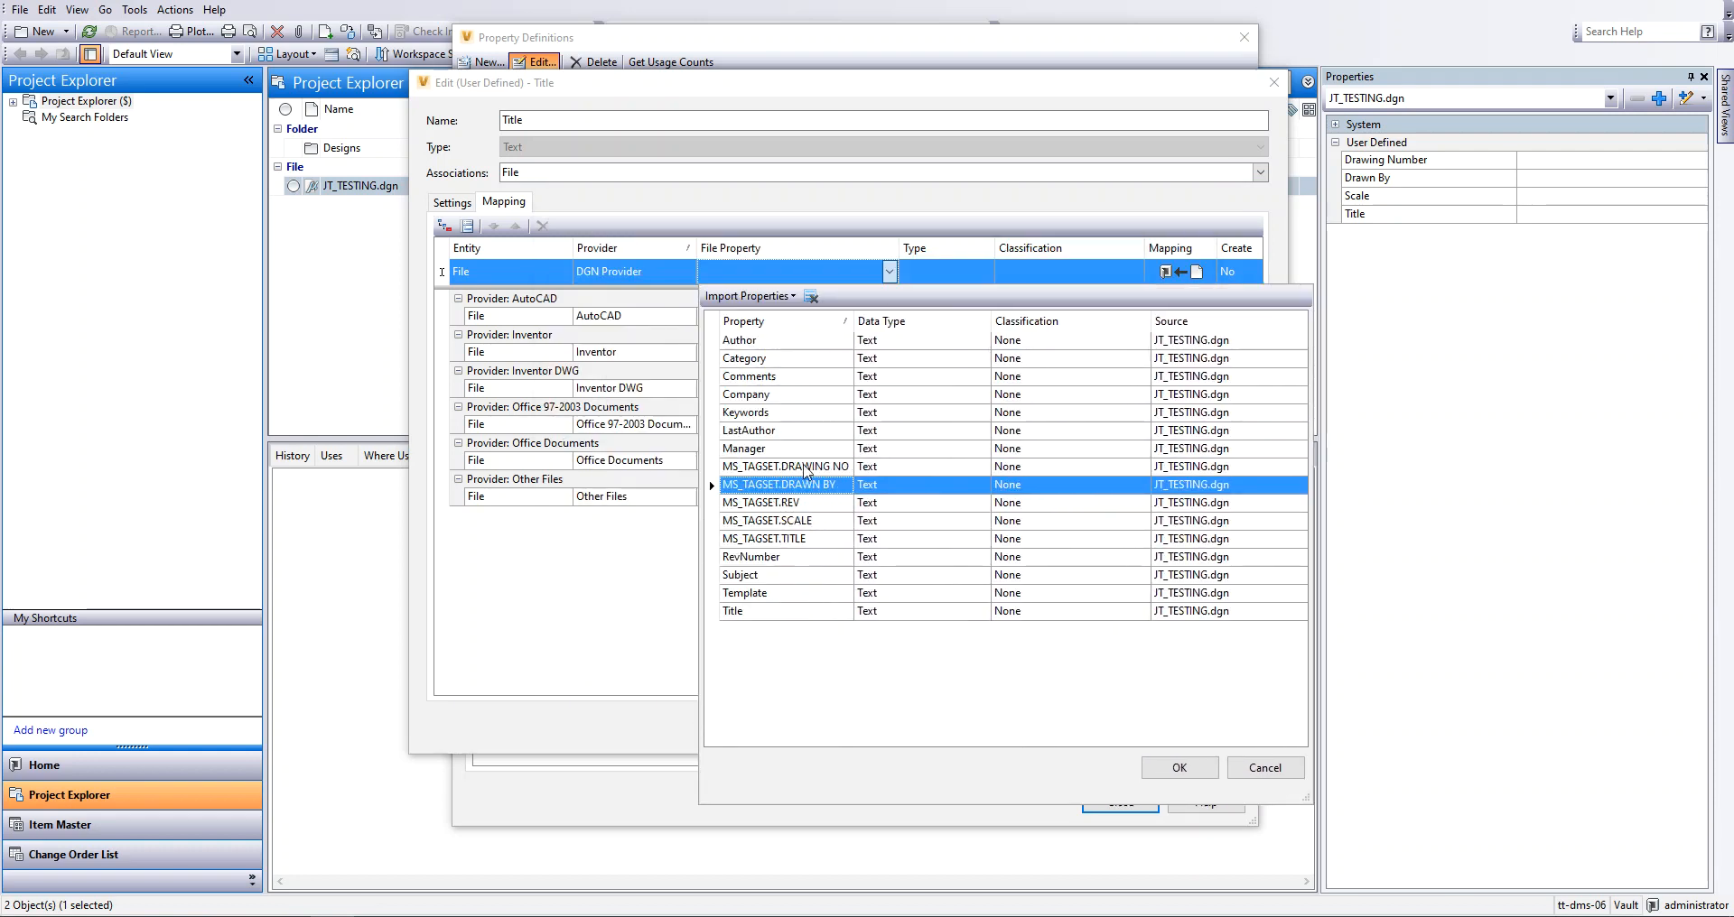
{"action": "mouse_move", "coordinate": [763, 551]}
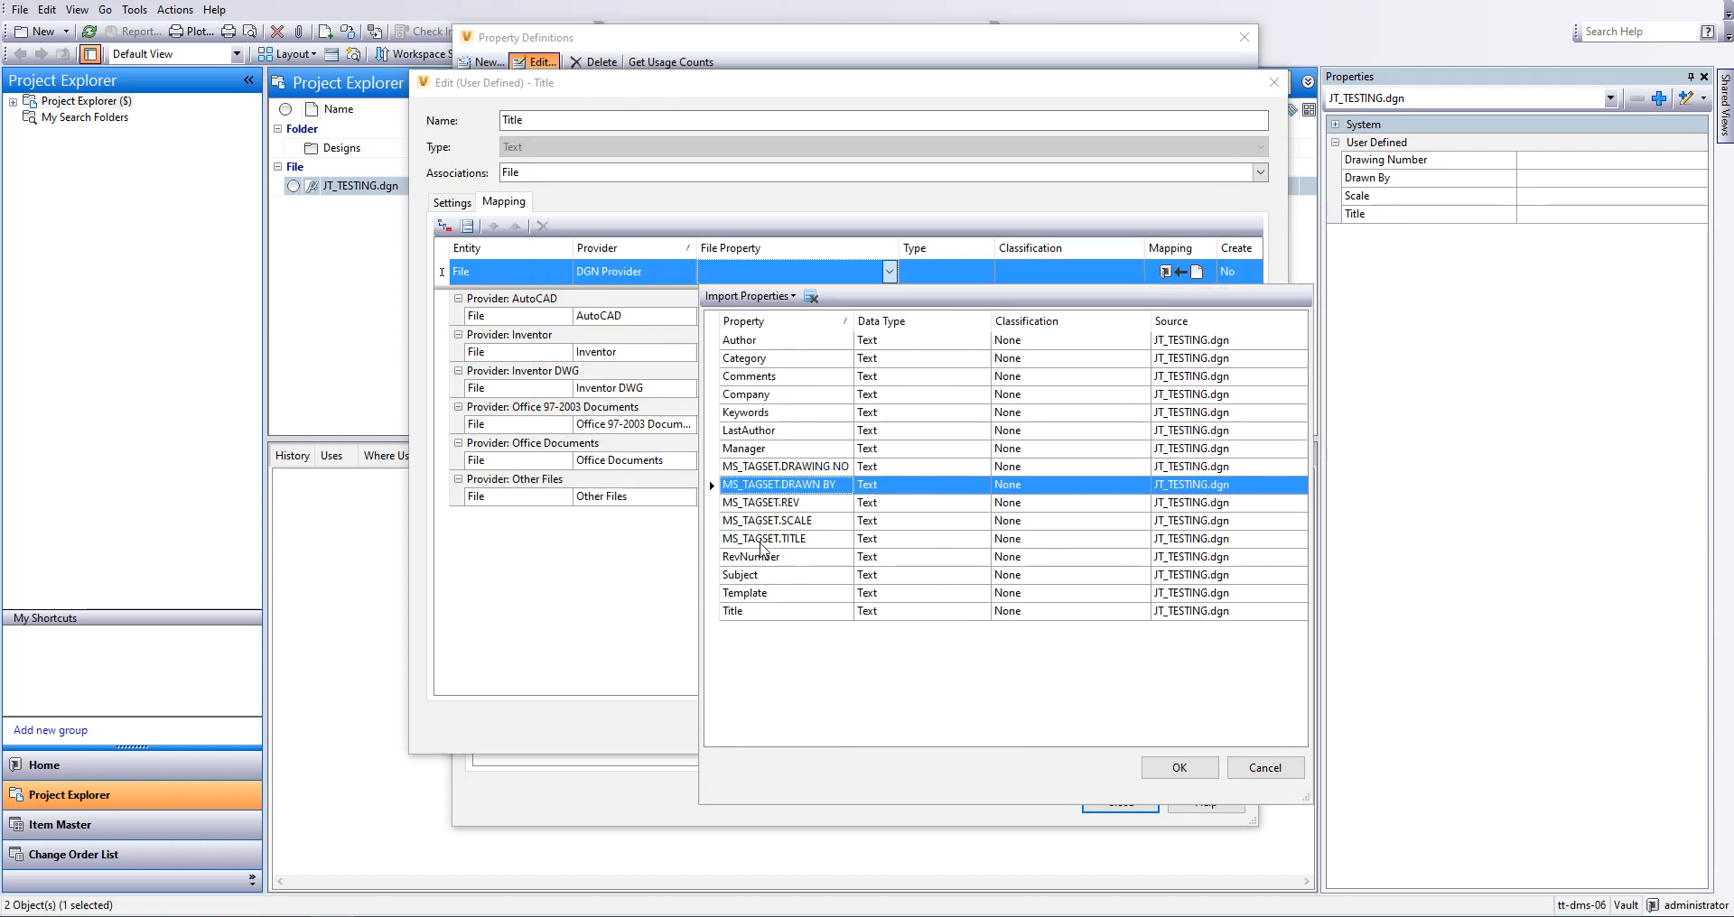
{"action": "left_click", "coordinate": [763, 538]}
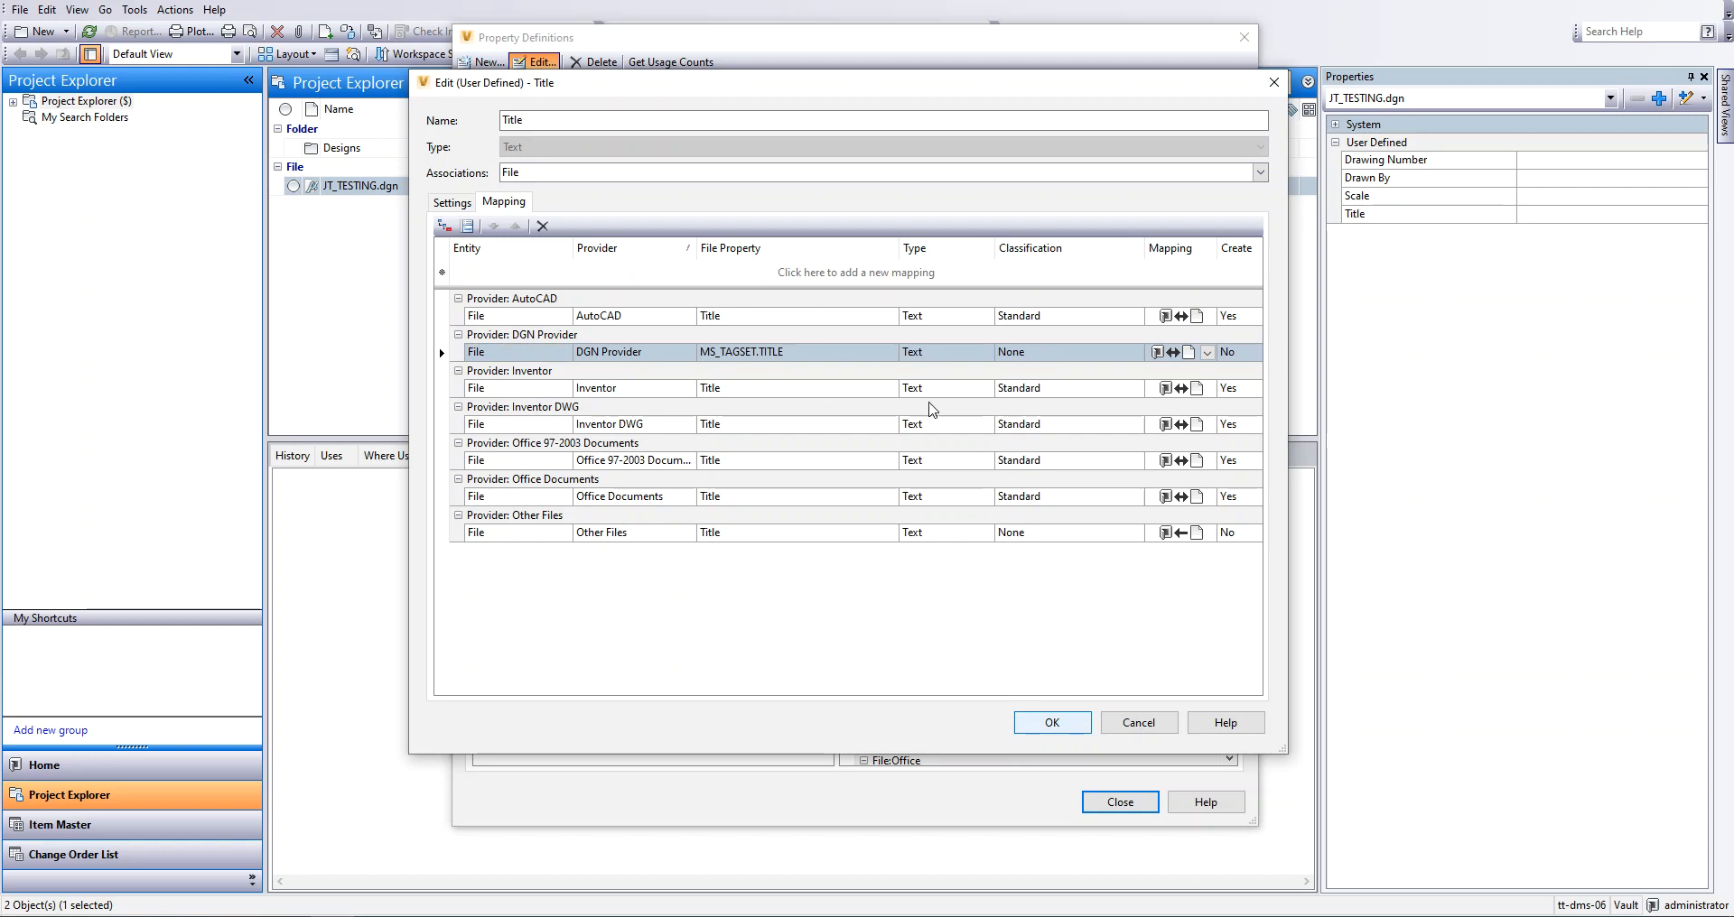
{"action": "left_click", "coordinate": [1051, 724]}
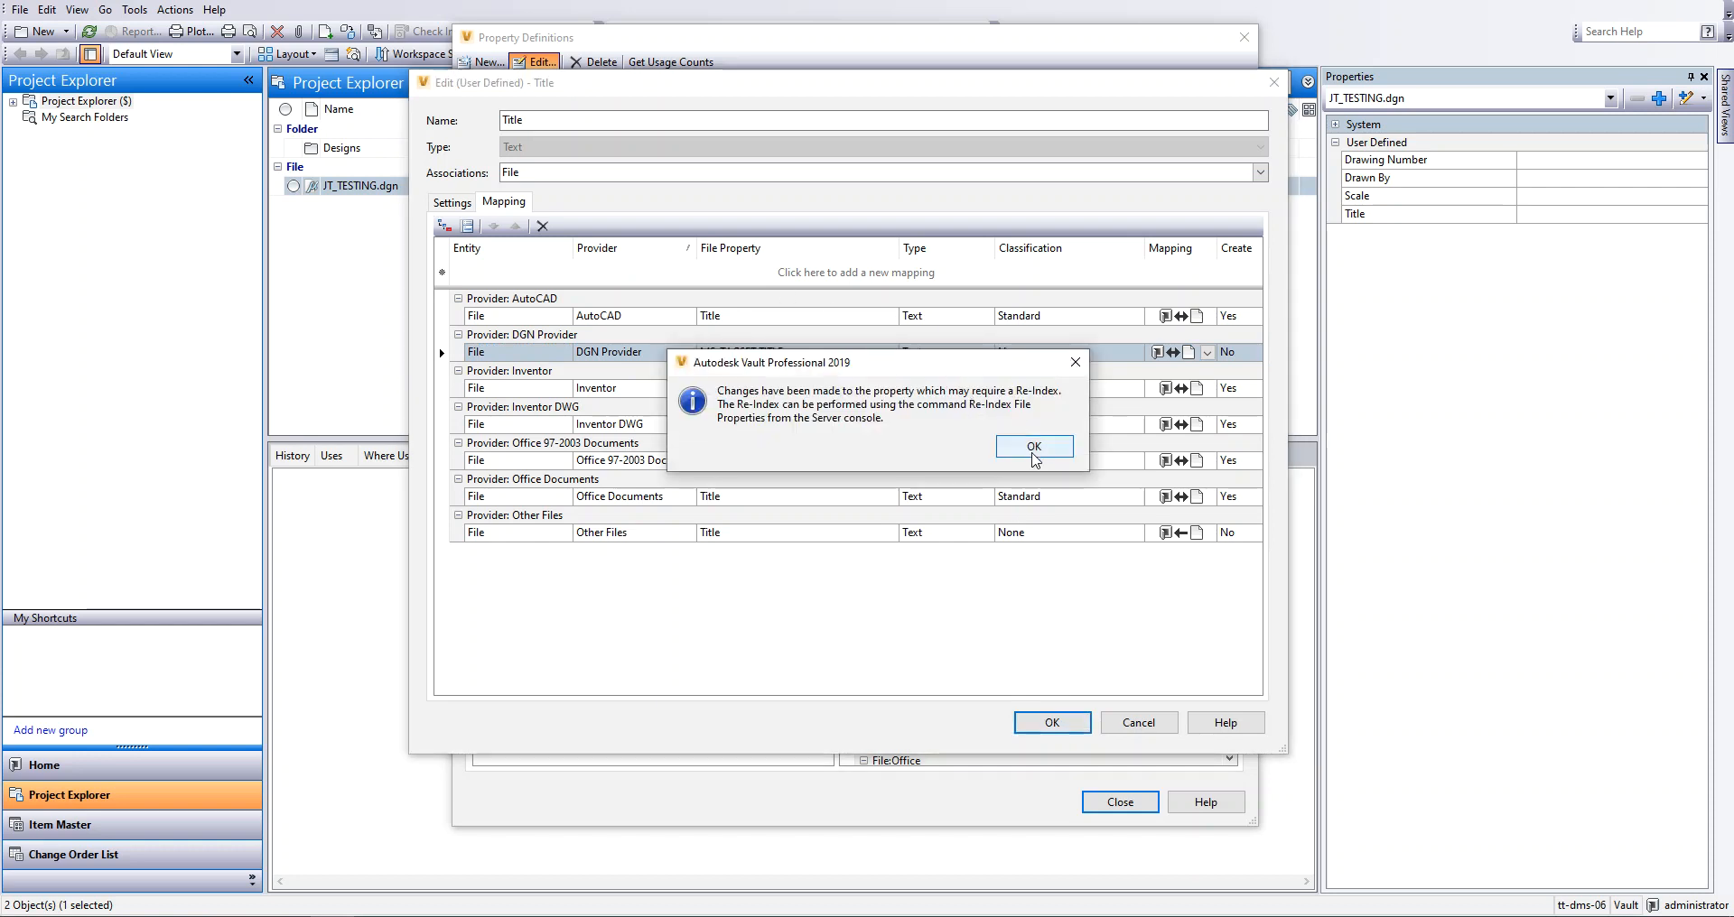
{"action": "left_click", "coordinate": [1033, 447]}
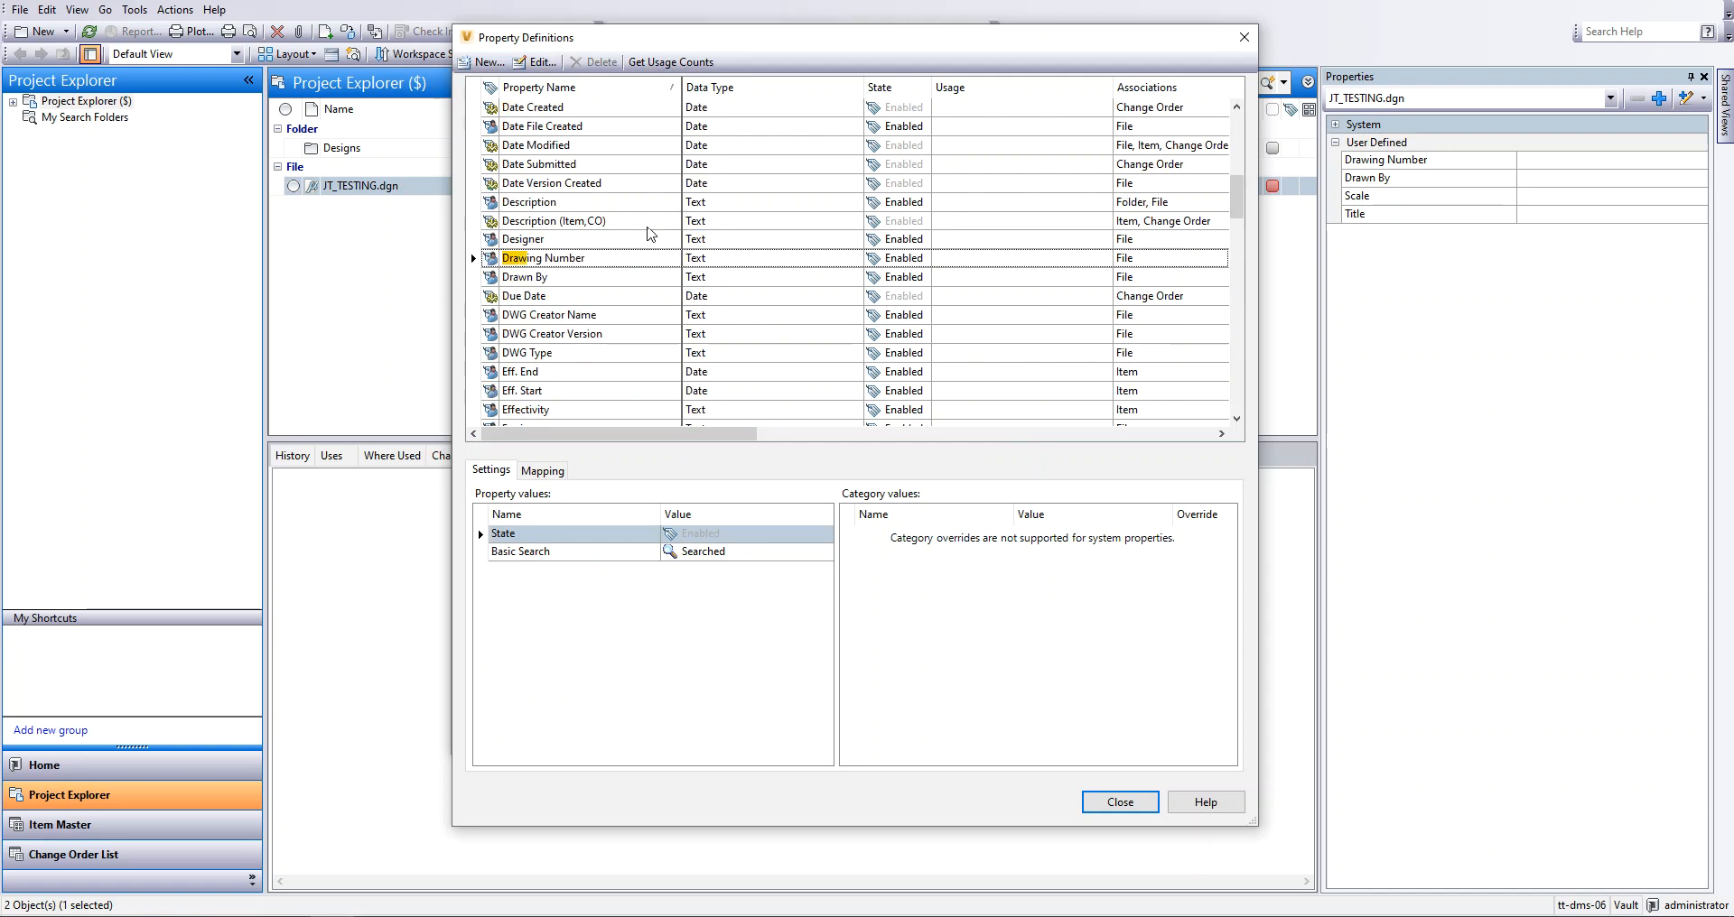
Map Drawing Number to MS_TAGSET.DRAWING NO, save, and acknowledge the re-index notice
{"action": "left_click", "coordinate": [533, 62]}
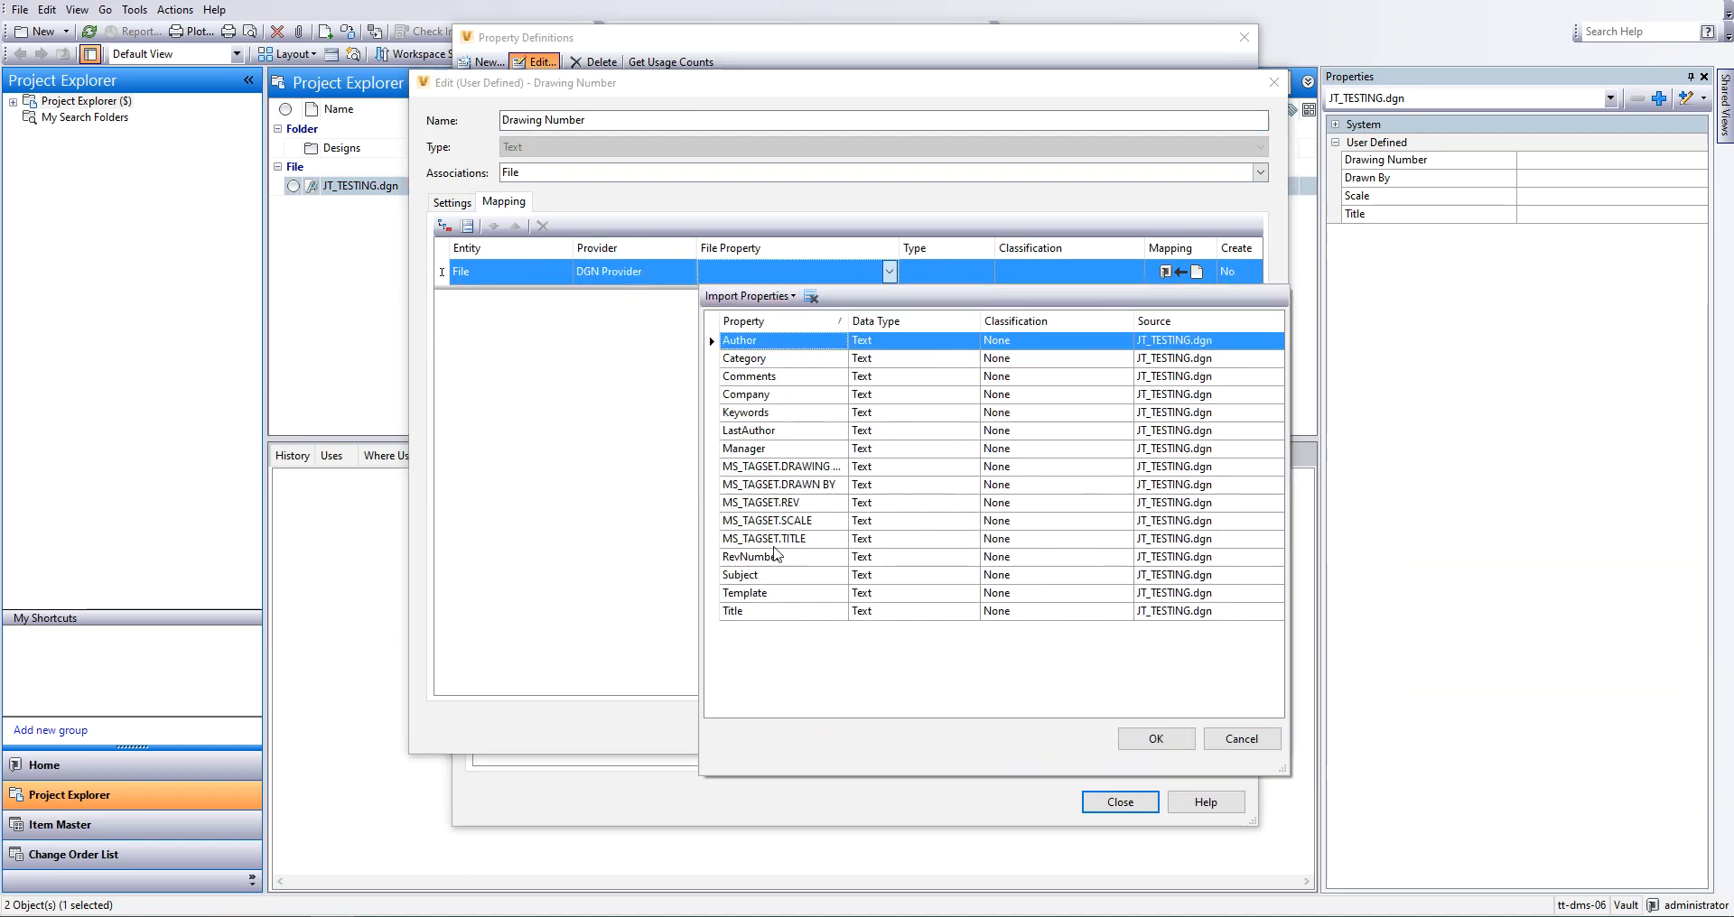
{"action": "left_click", "coordinate": [779, 467]}
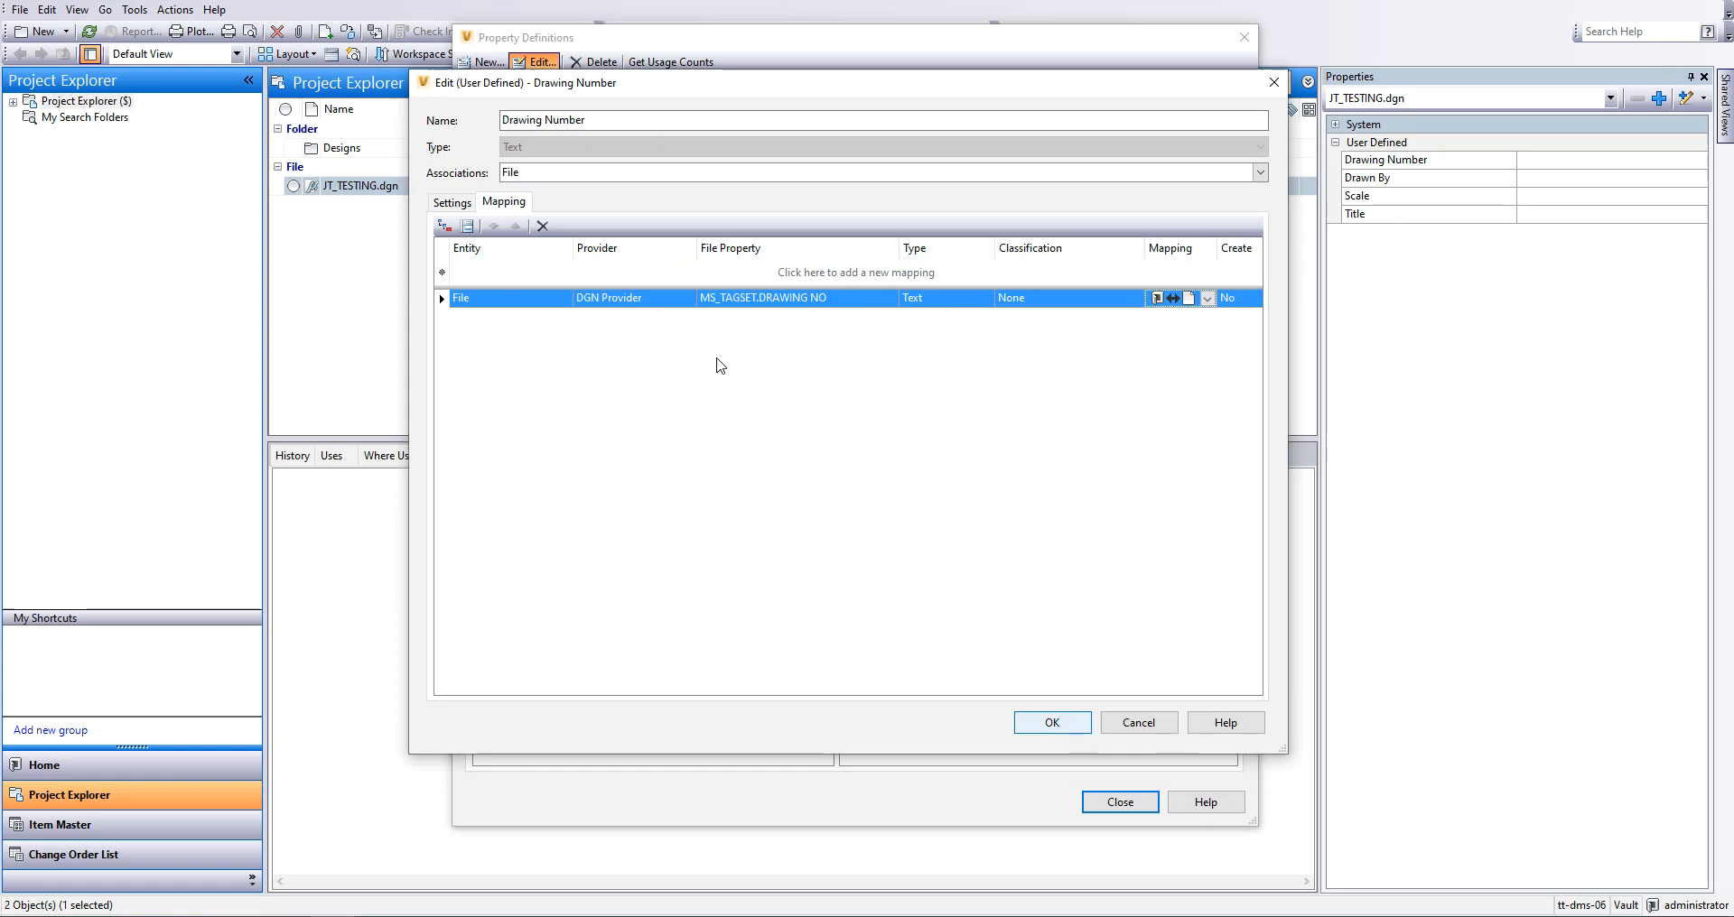
{"action": "left_click", "coordinate": [1052, 722]}
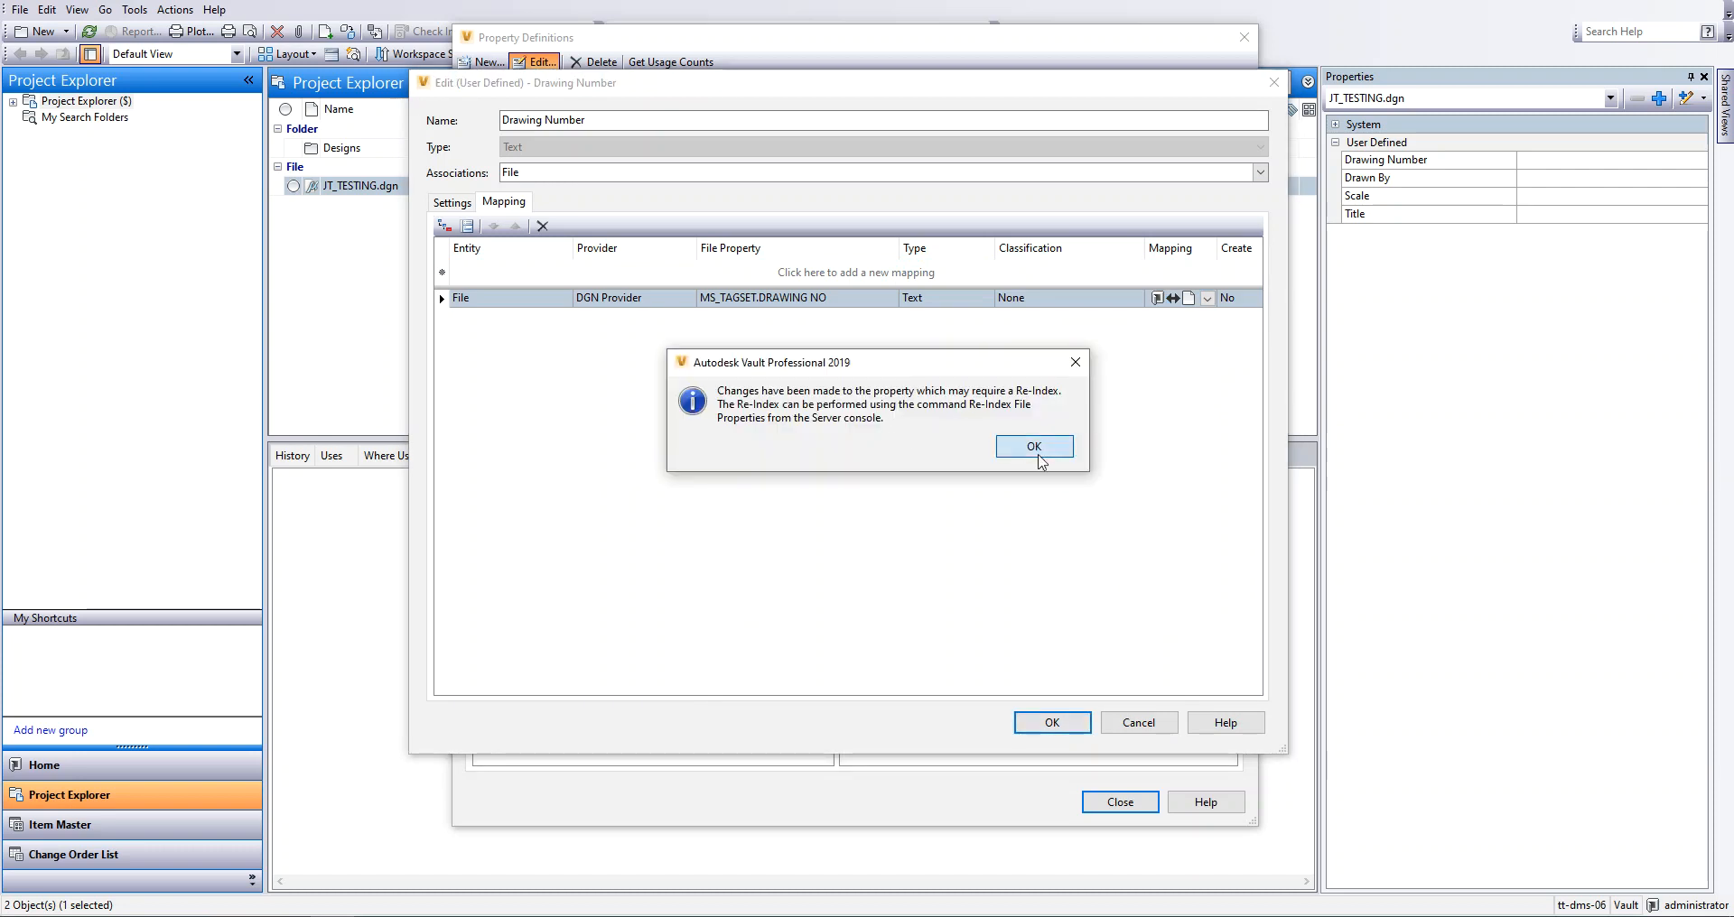
{"action": "left_click", "coordinate": [1033, 447]}
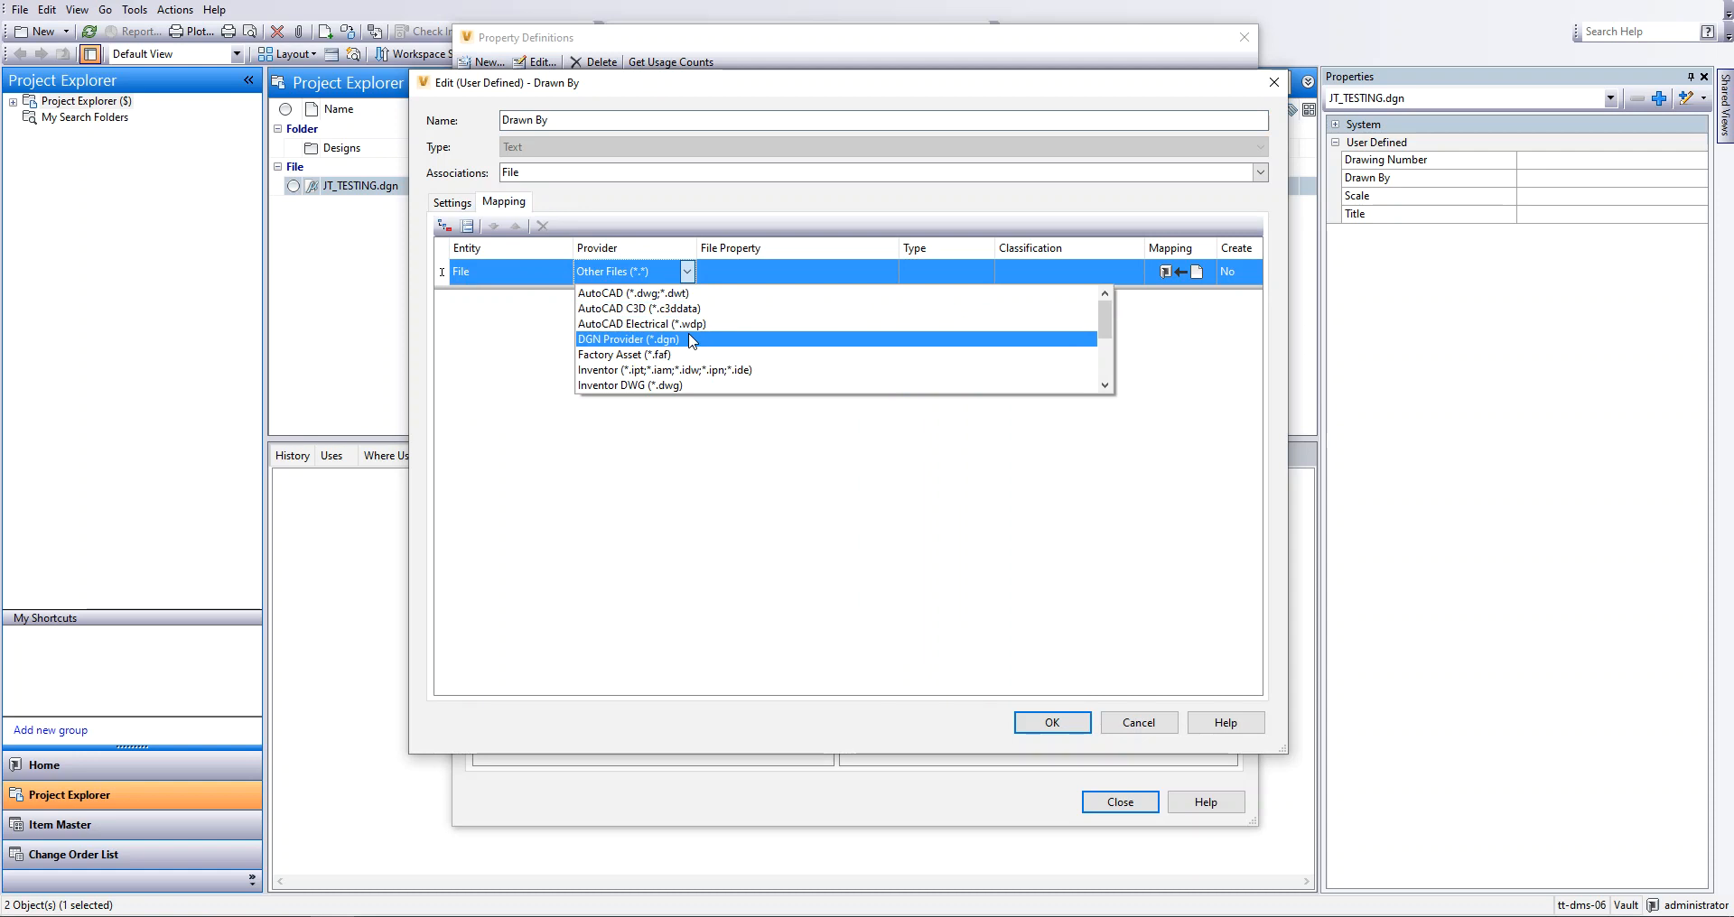
Map Drawn By through the DGN Provider and close Property Definitions
{"action": "left_click", "coordinate": [629, 339]}
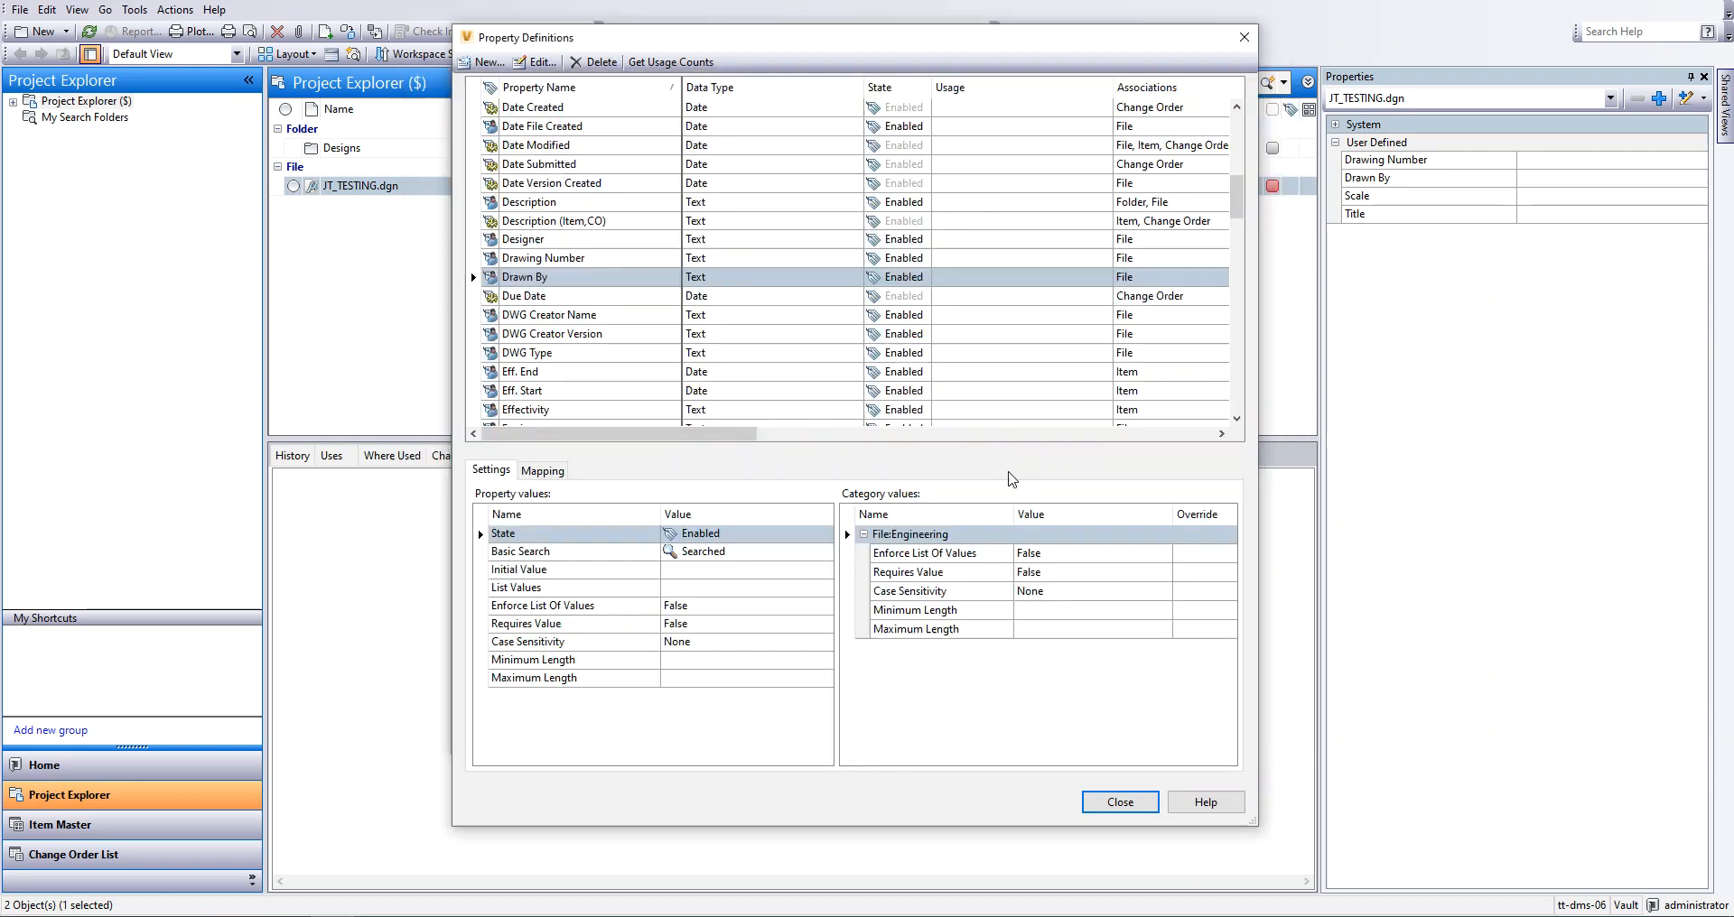
{"action": "left_click", "coordinate": [526, 277]}
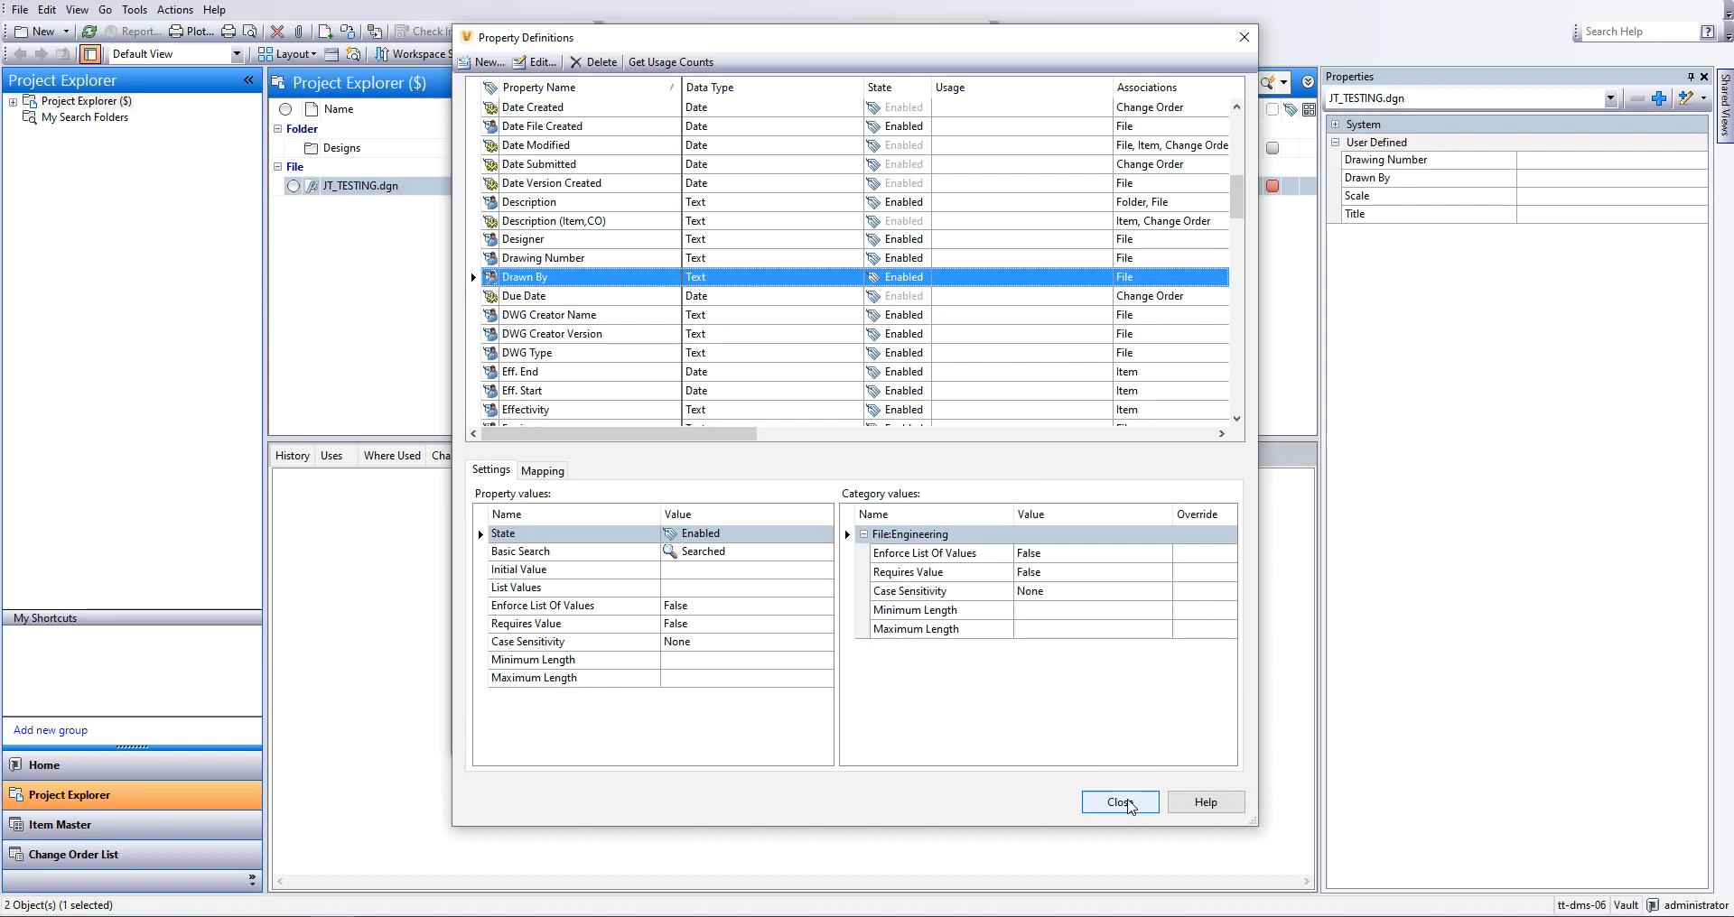
{"action": "left_click", "coordinate": [1118, 801]}
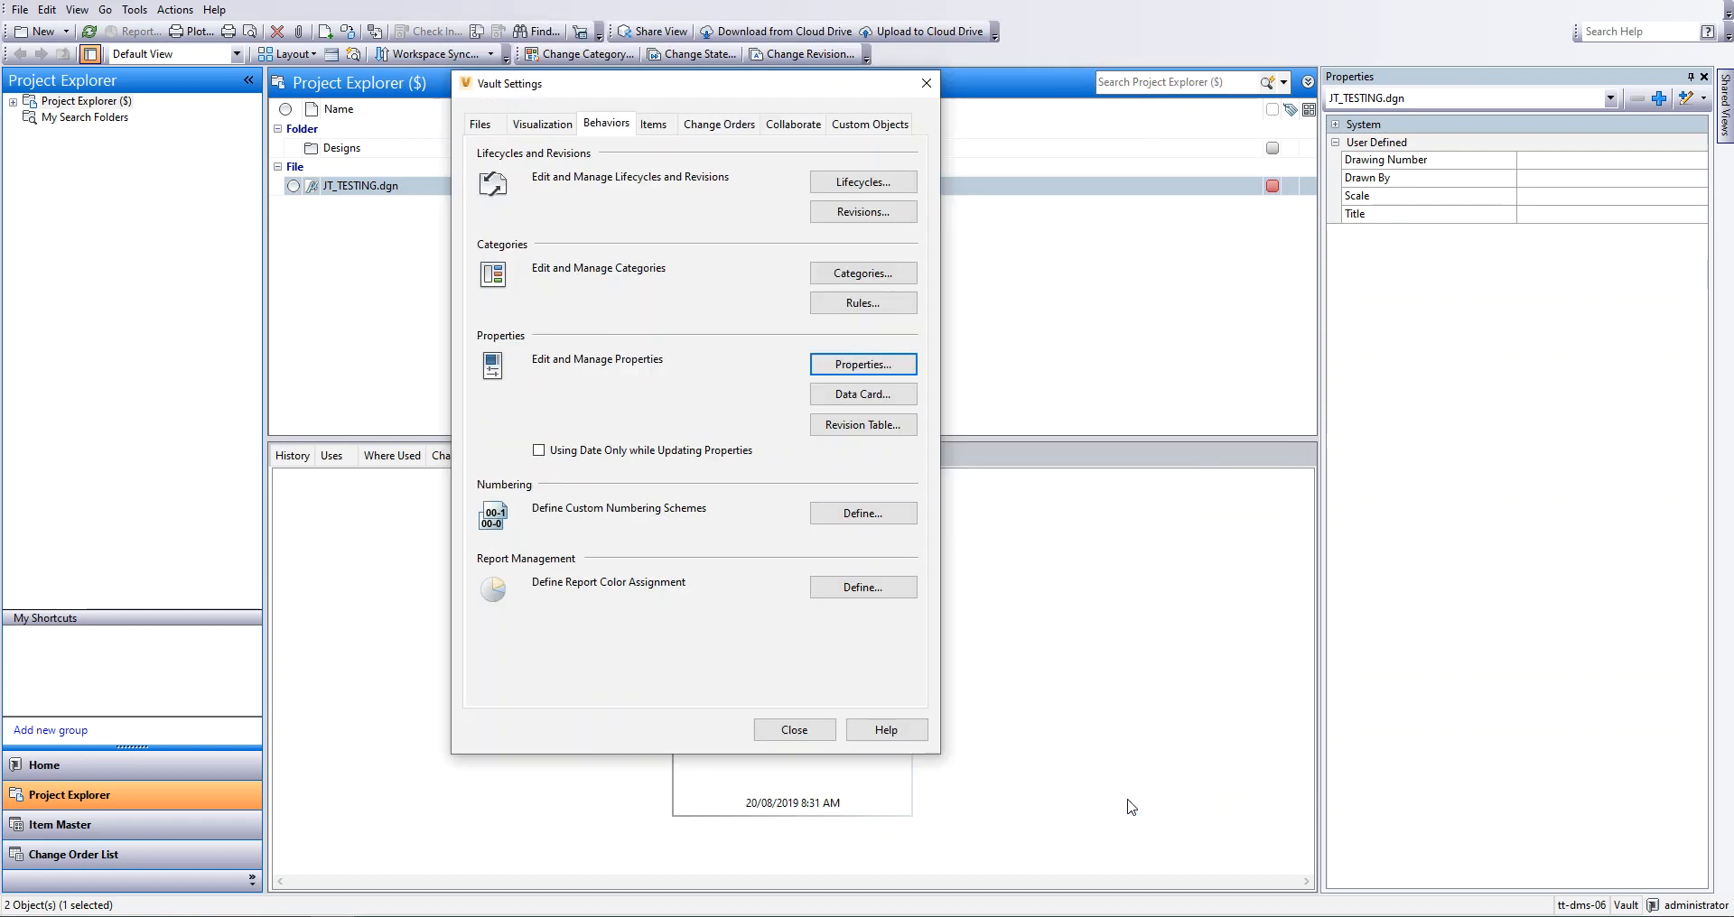
Close the Vault Settings dialog
{"action": "left_click", "coordinate": [793, 730]}
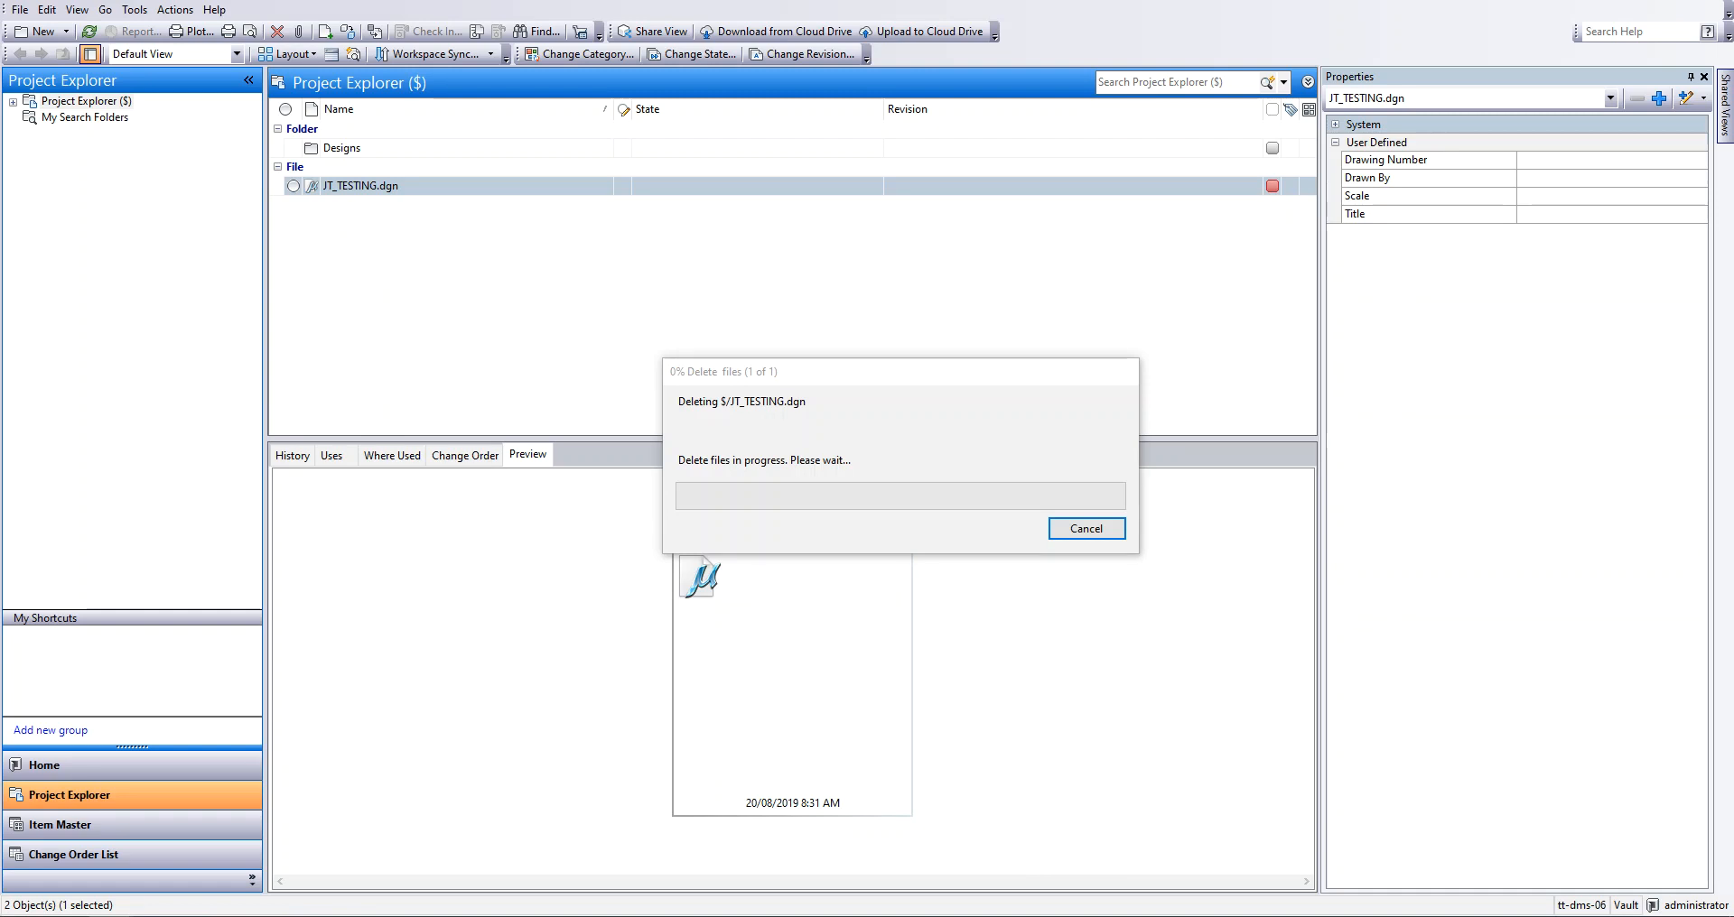
{"action": "mouse_move", "coordinate": [346, 556]}
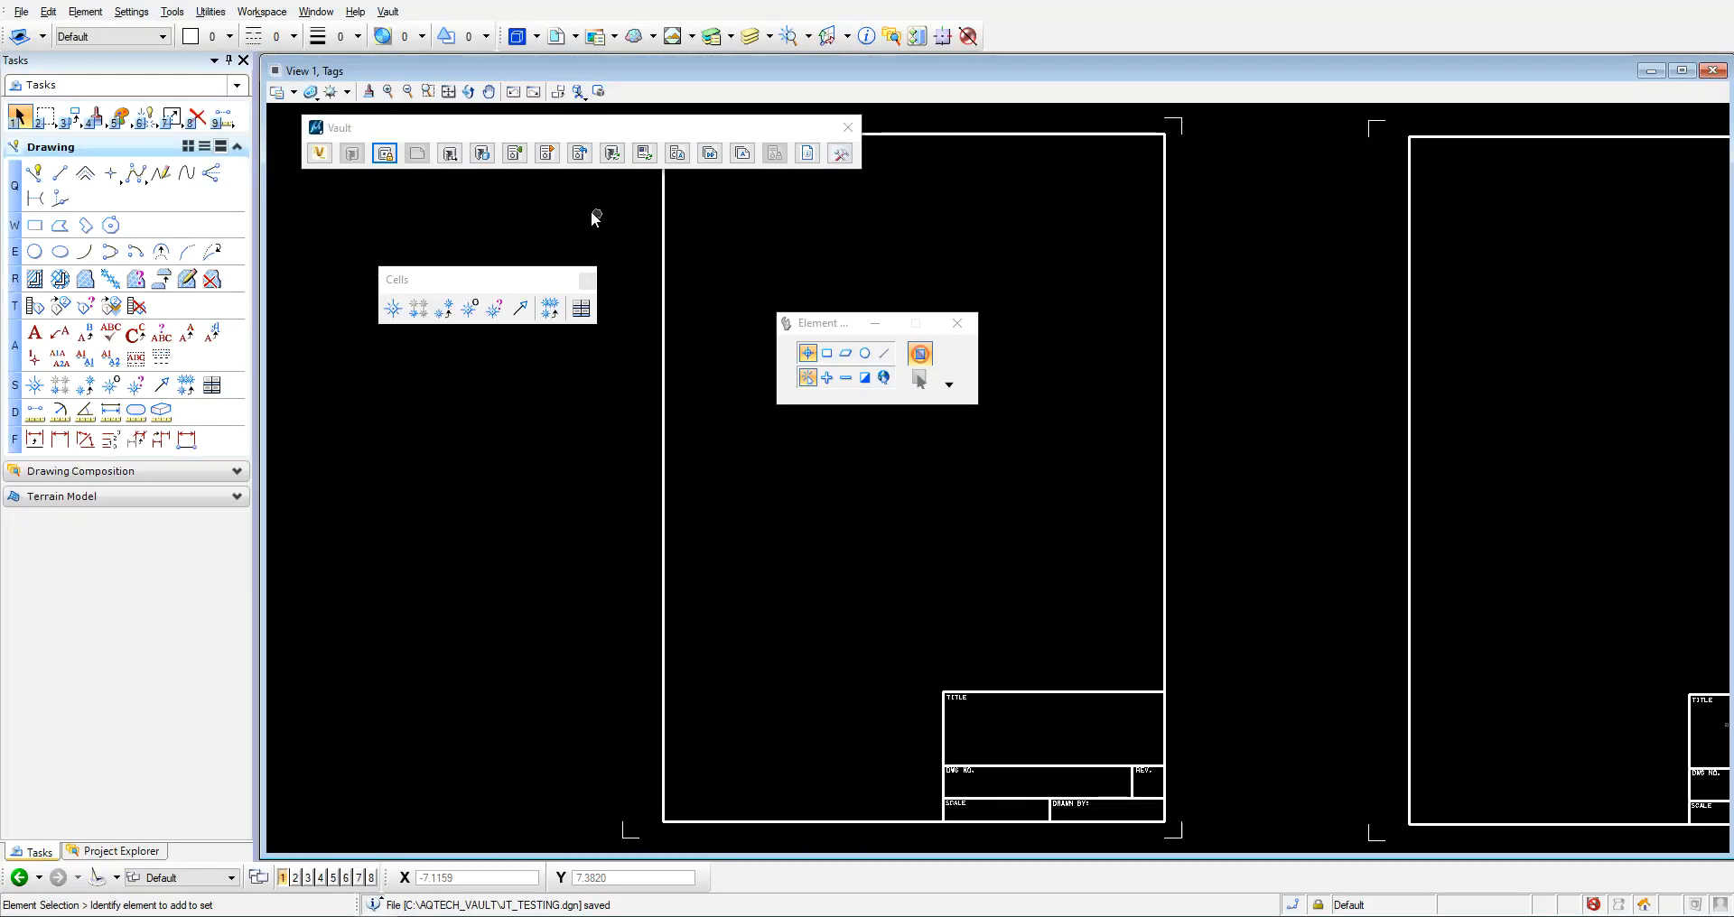
Check JT_TESTING.dgn in from the MicroStation Vault toolbar, process the upload, and close the results
{"action": "left_click", "coordinate": [512, 152]}
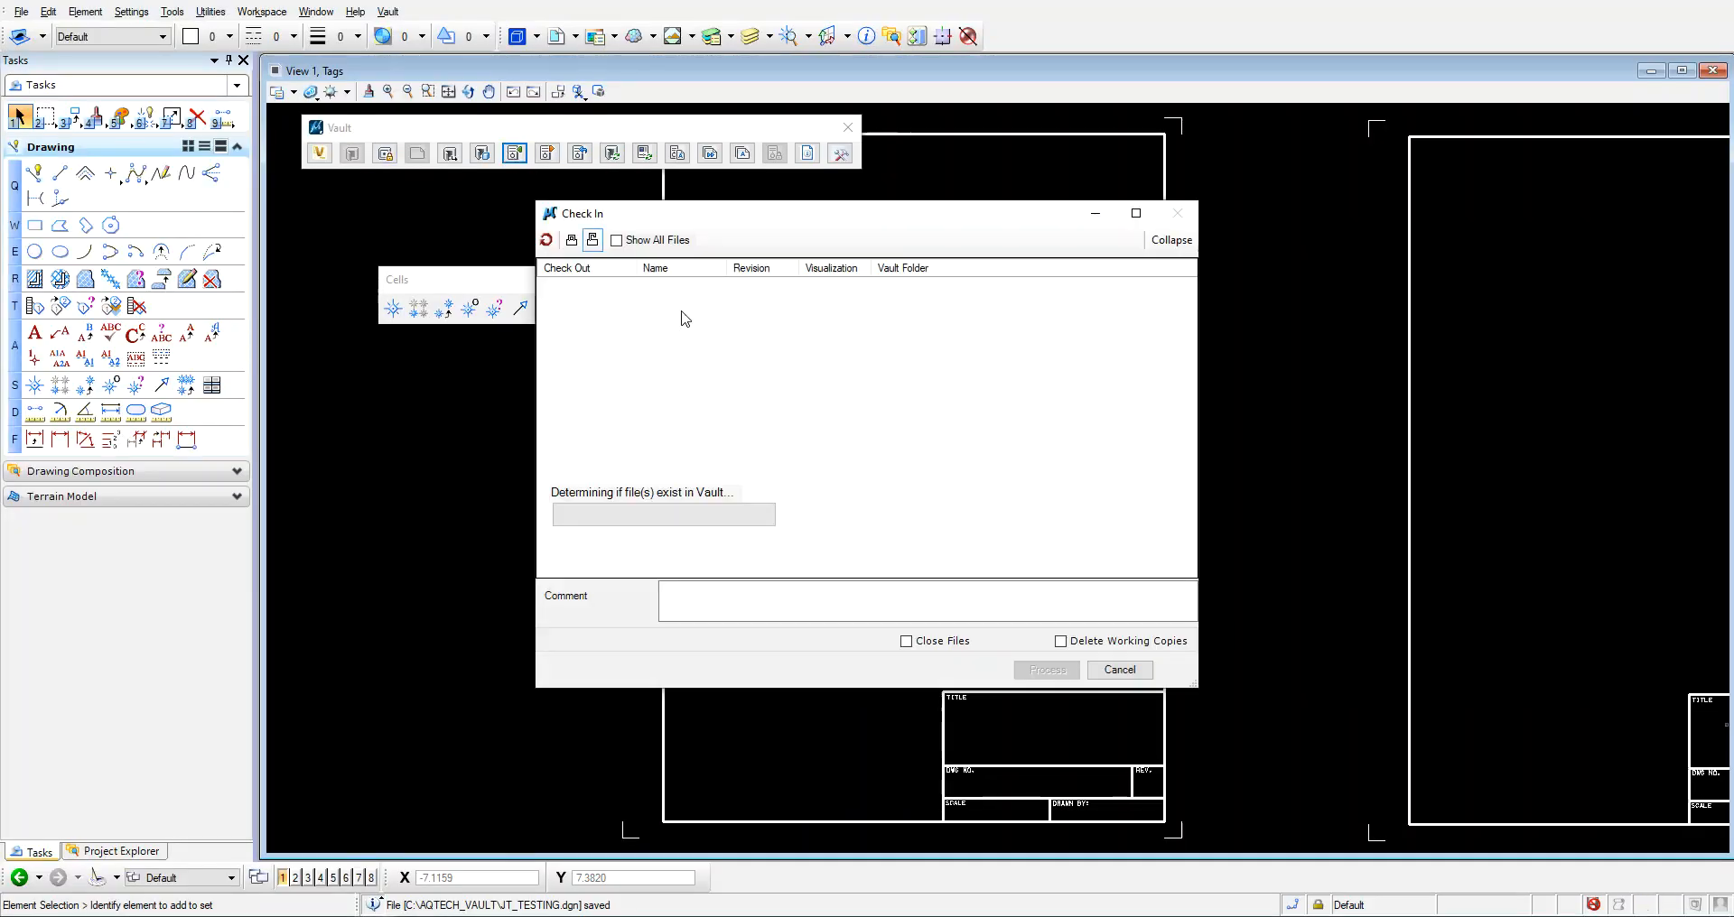
{"action": "mouse_move", "coordinate": [785, 431]}
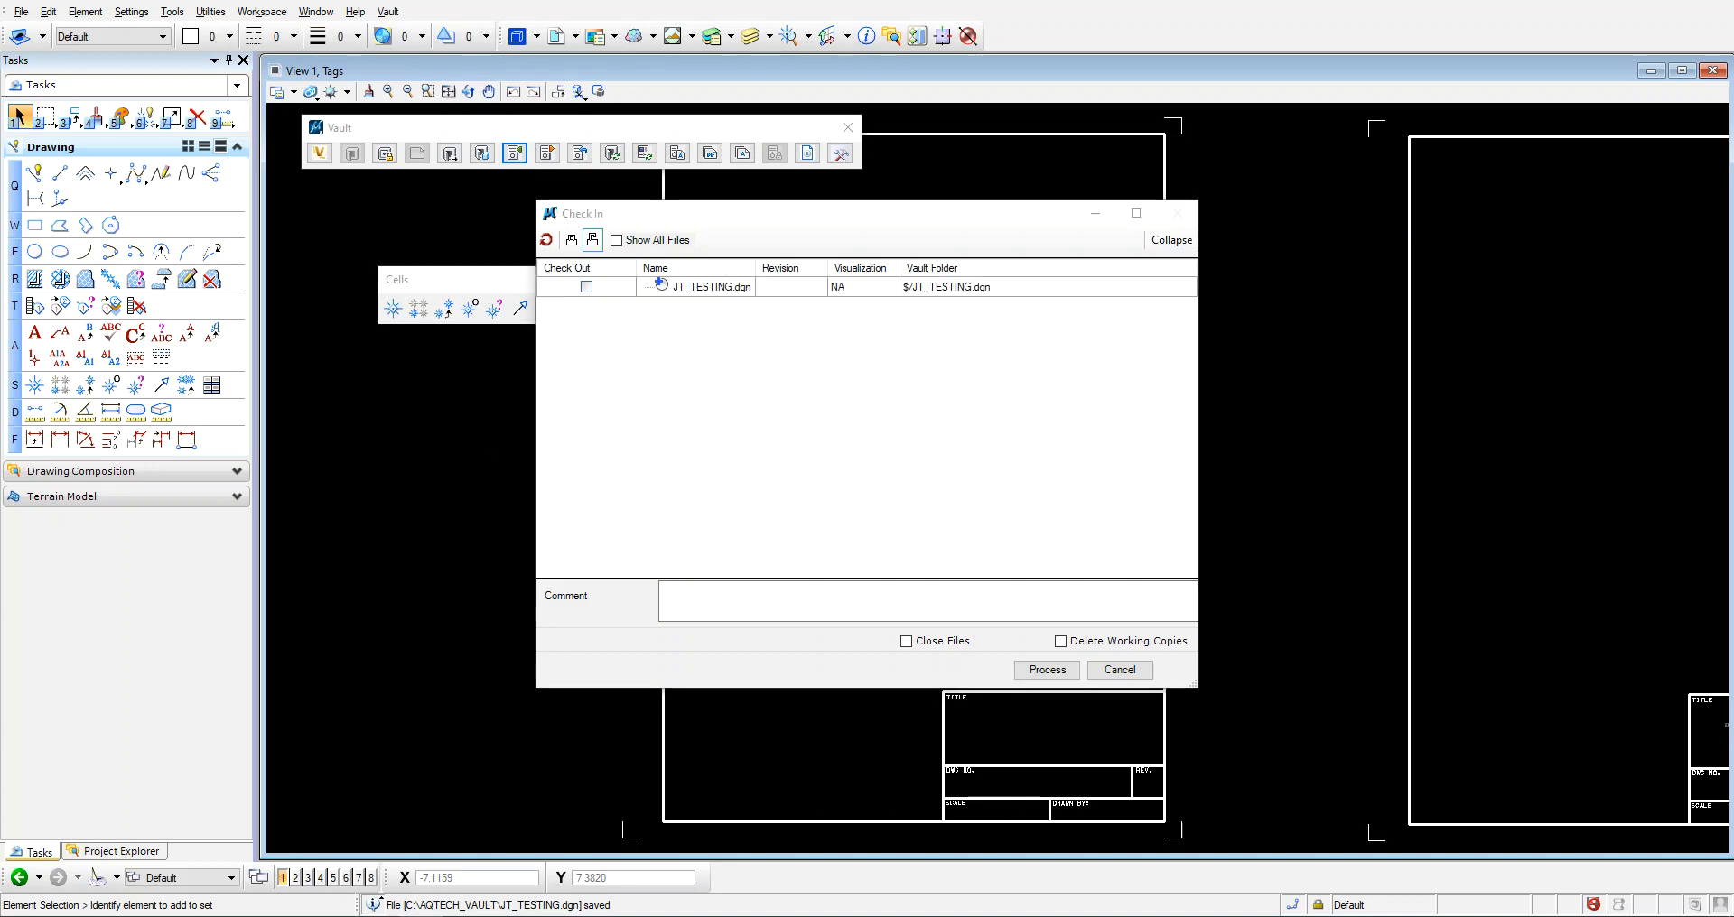
{"action": "left_click", "coordinate": [704, 286]}
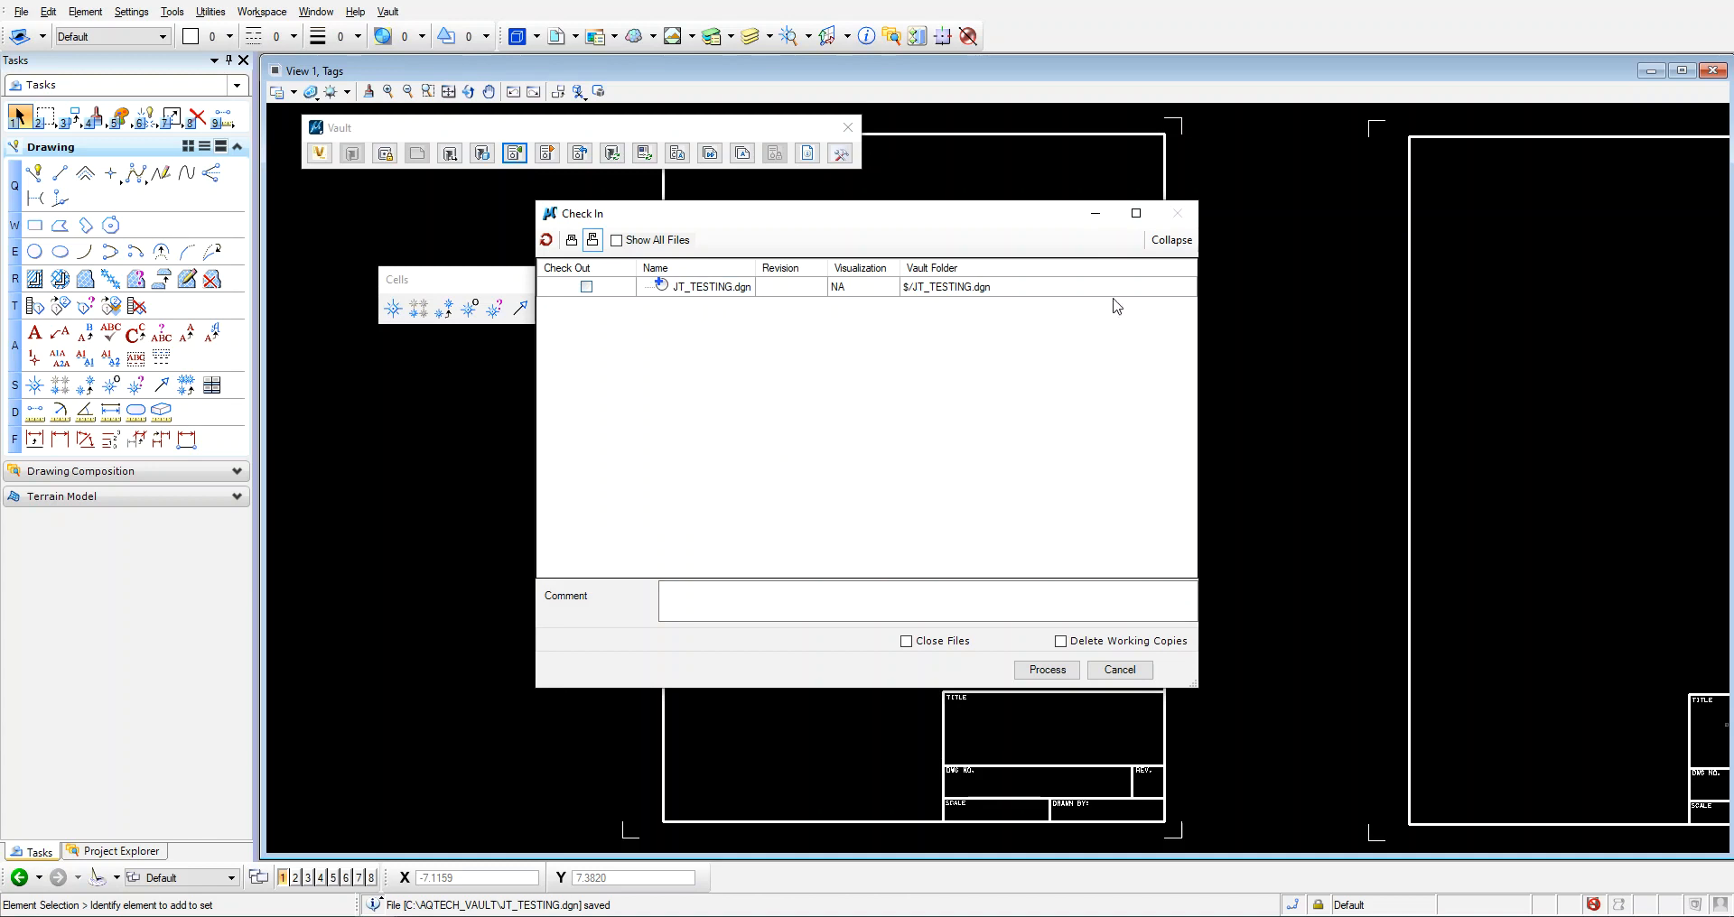
{"action": "mouse_move", "coordinate": [912, 416]}
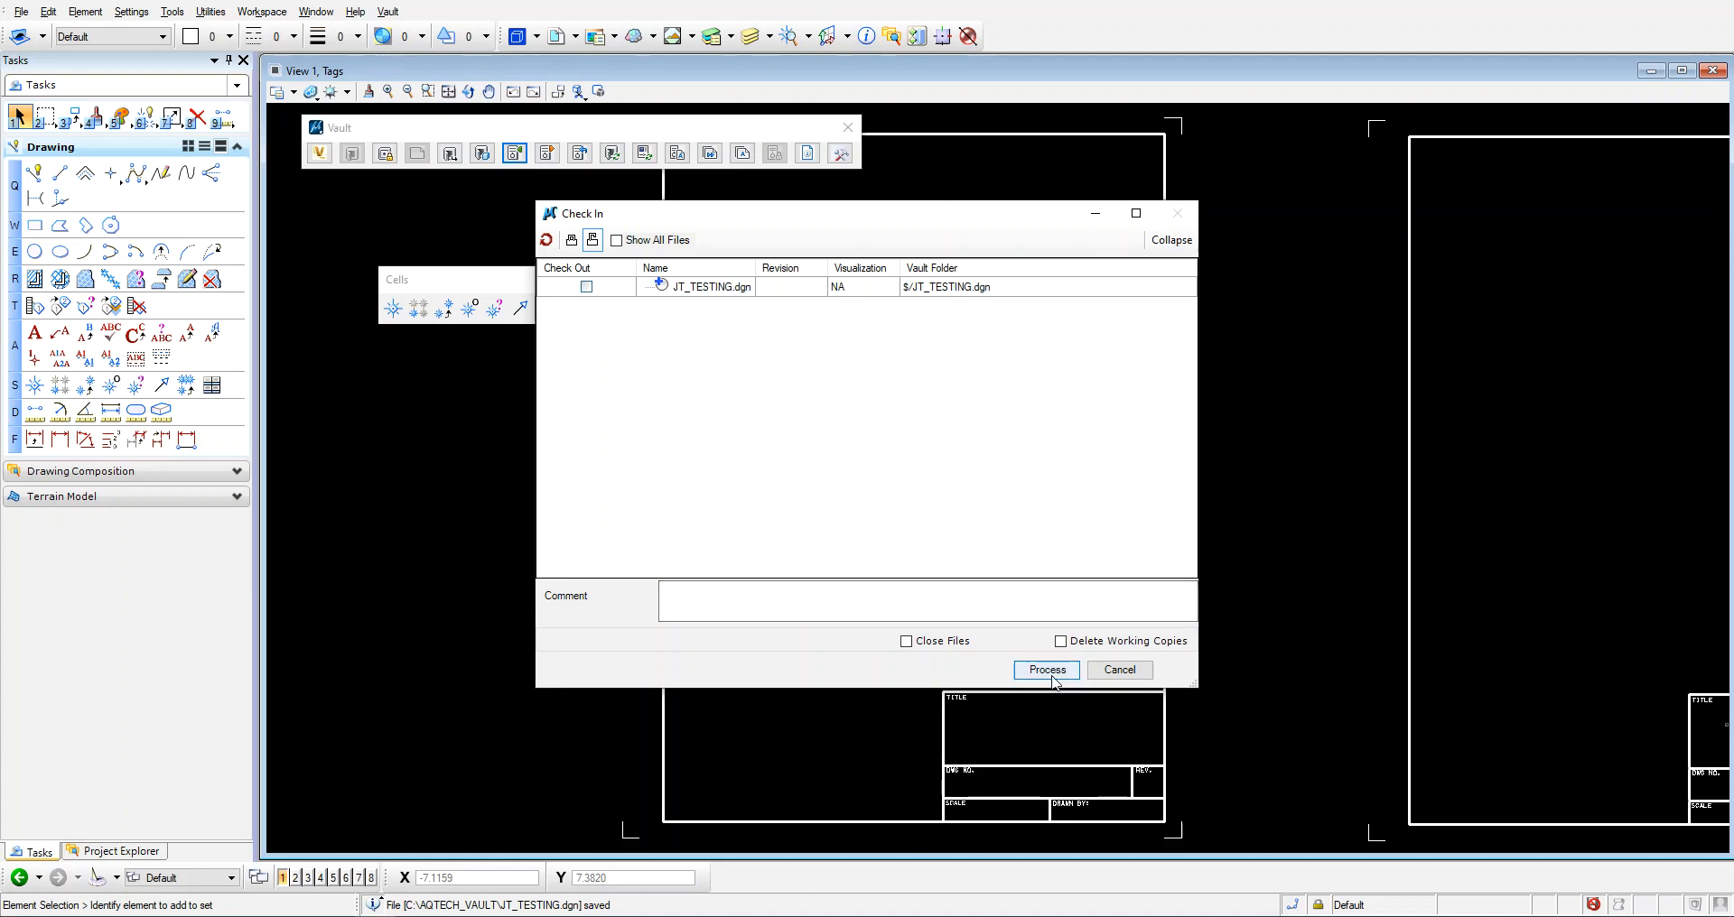
{"action": "left_click", "coordinate": [1044, 670]}
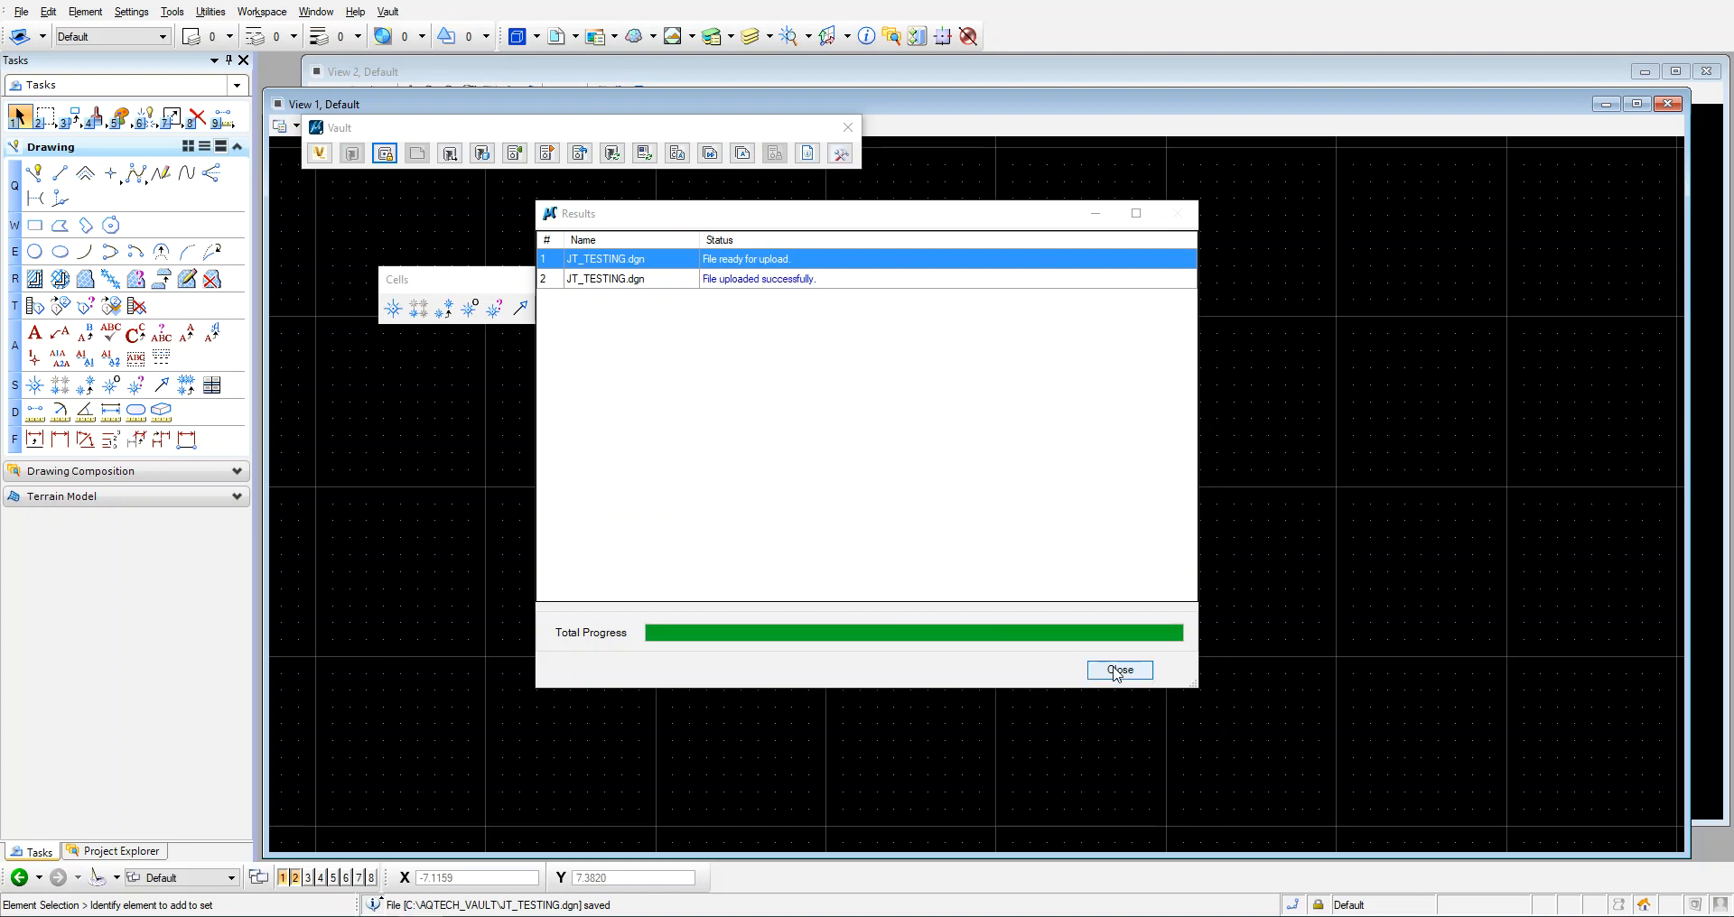
{"action": "left_click", "coordinate": [1118, 671]}
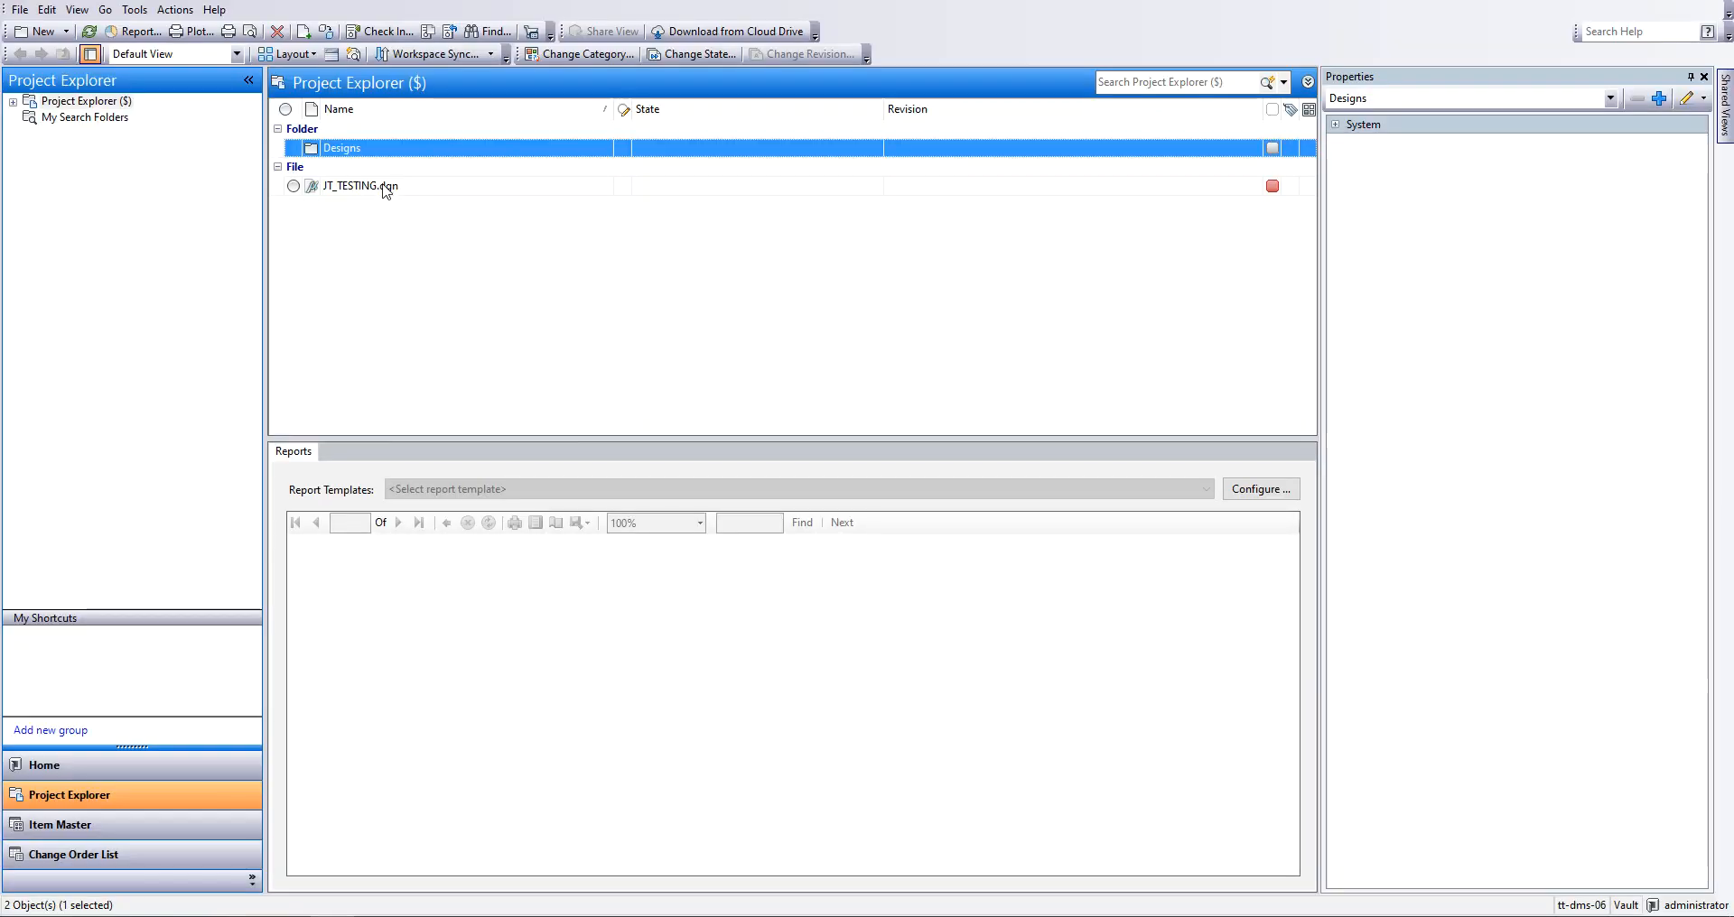
Select JT_TESTING.dgn and confirm Drawing Number ABC123, Drawn By James and Title Drawing TITLE
{"action": "left_click", "coordinate": [359, 186]}
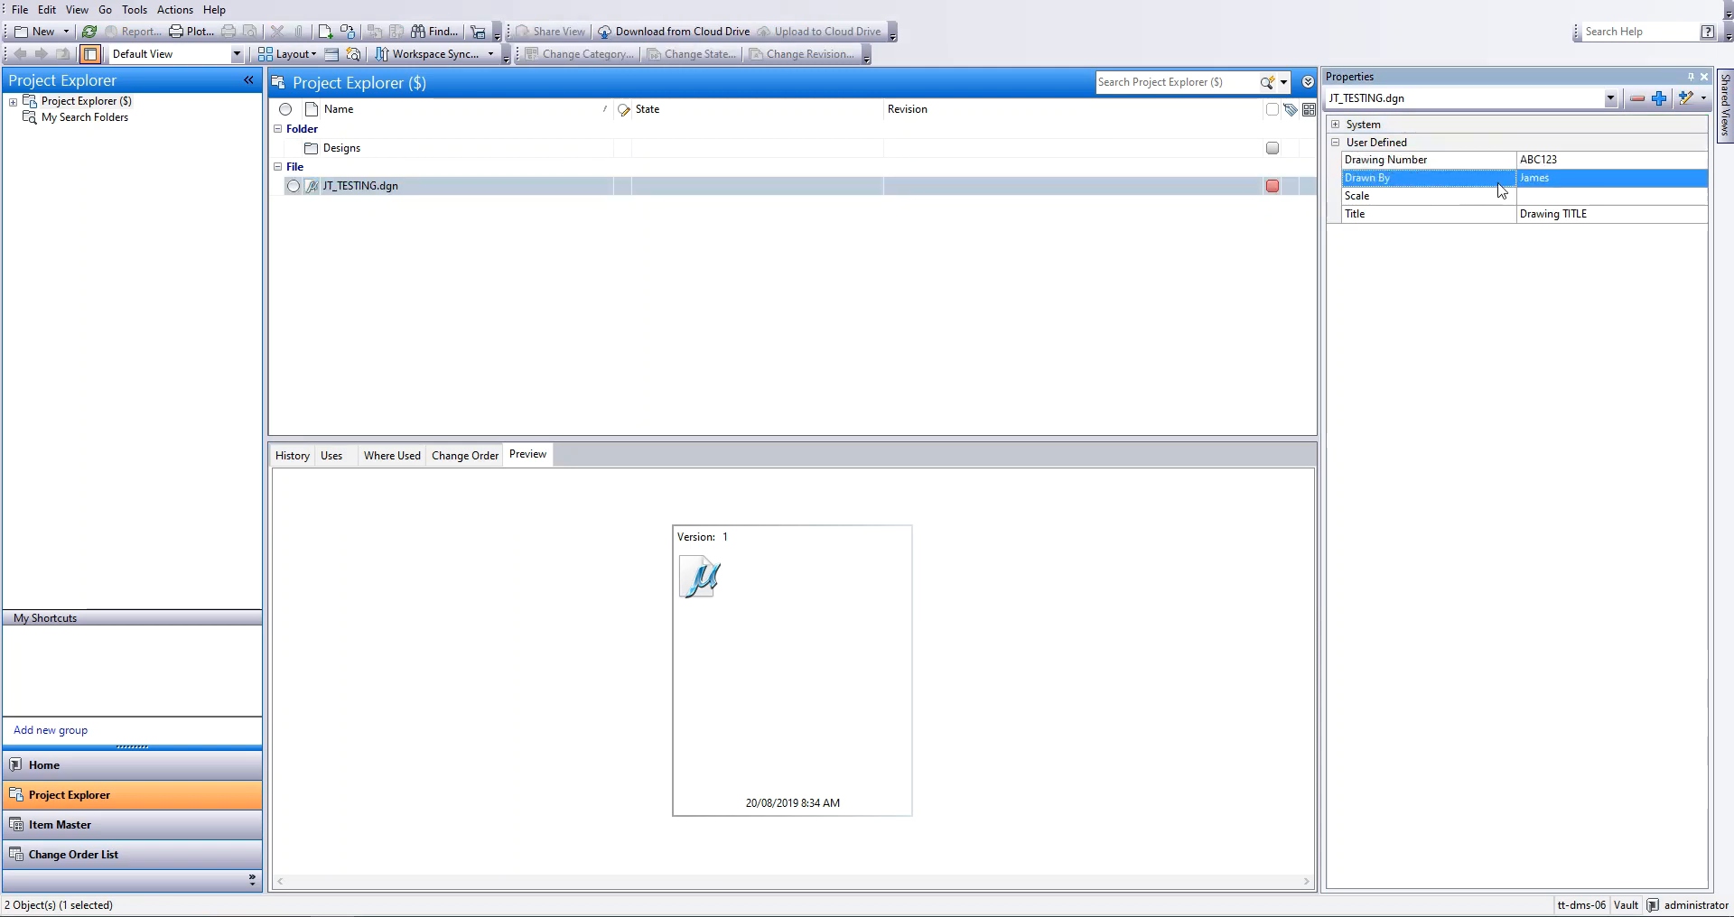
{"action": "left_click", "coordinate": [1438, 213]}
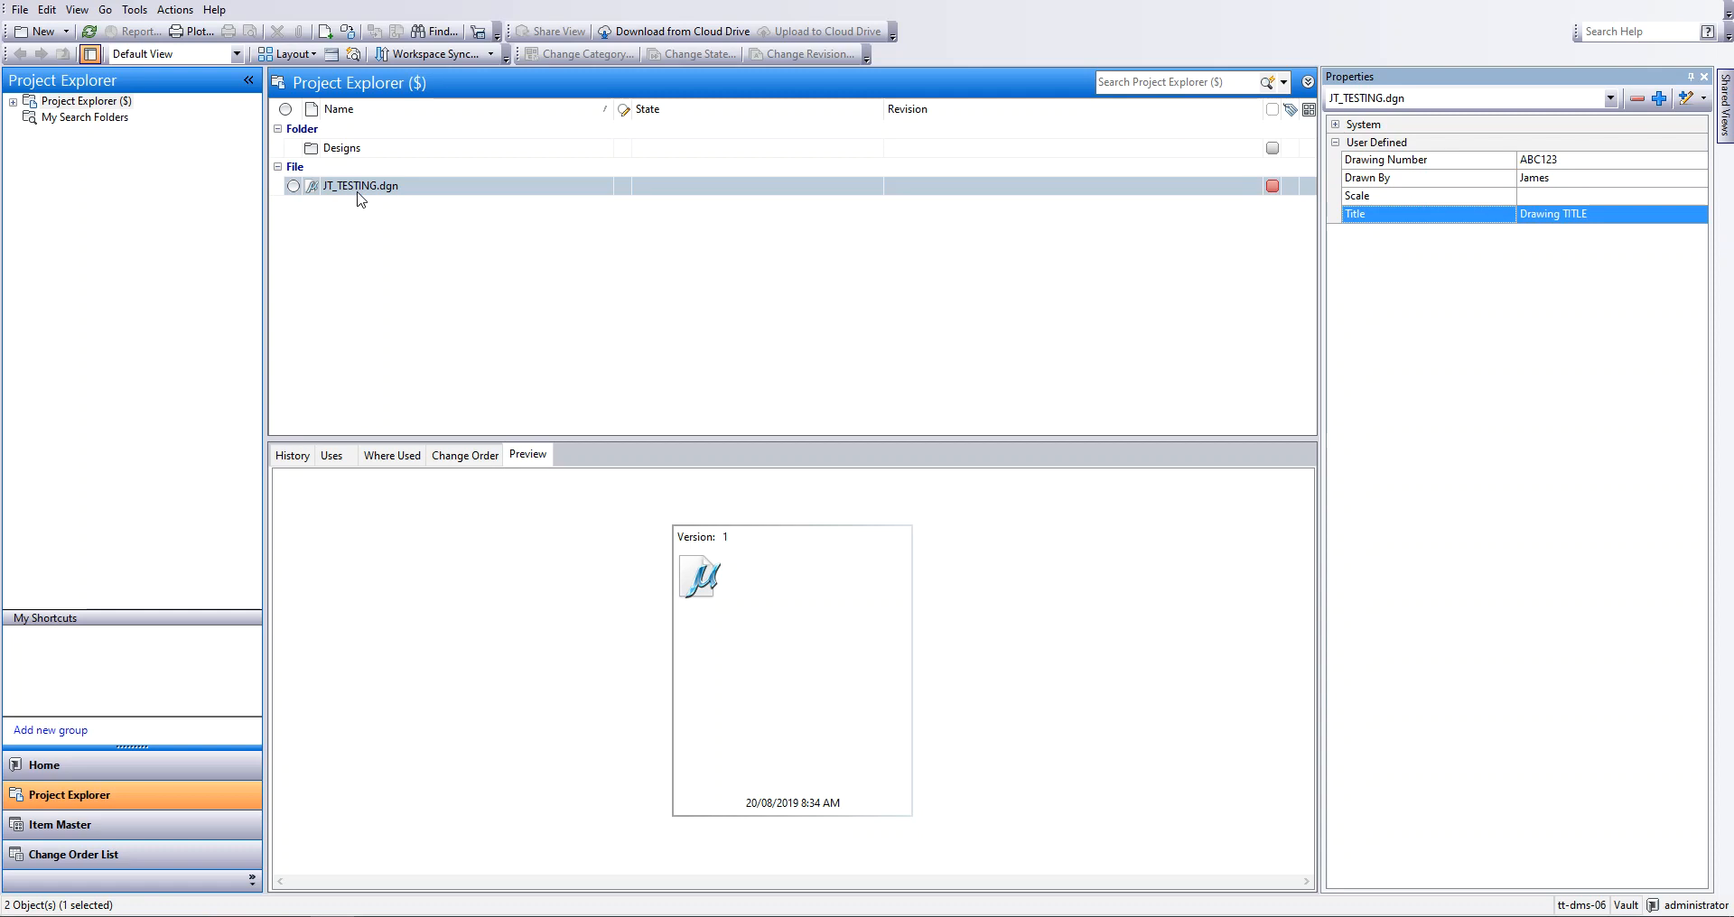
{"action": "mouse_move", "coordinate": [1558, 272]}
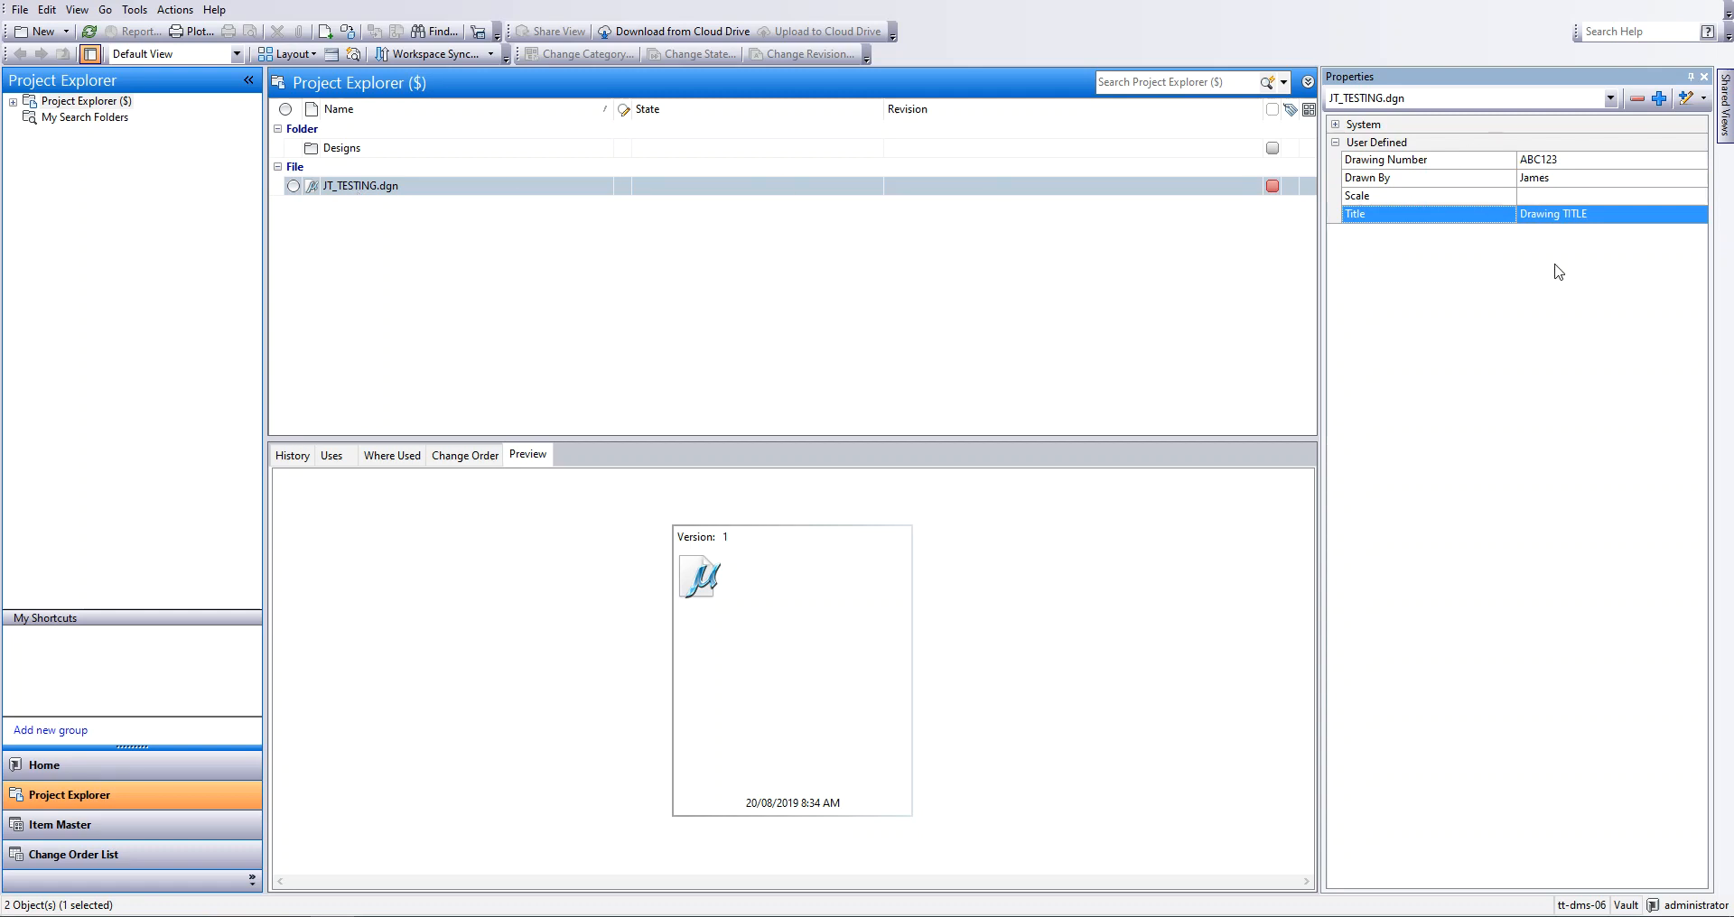